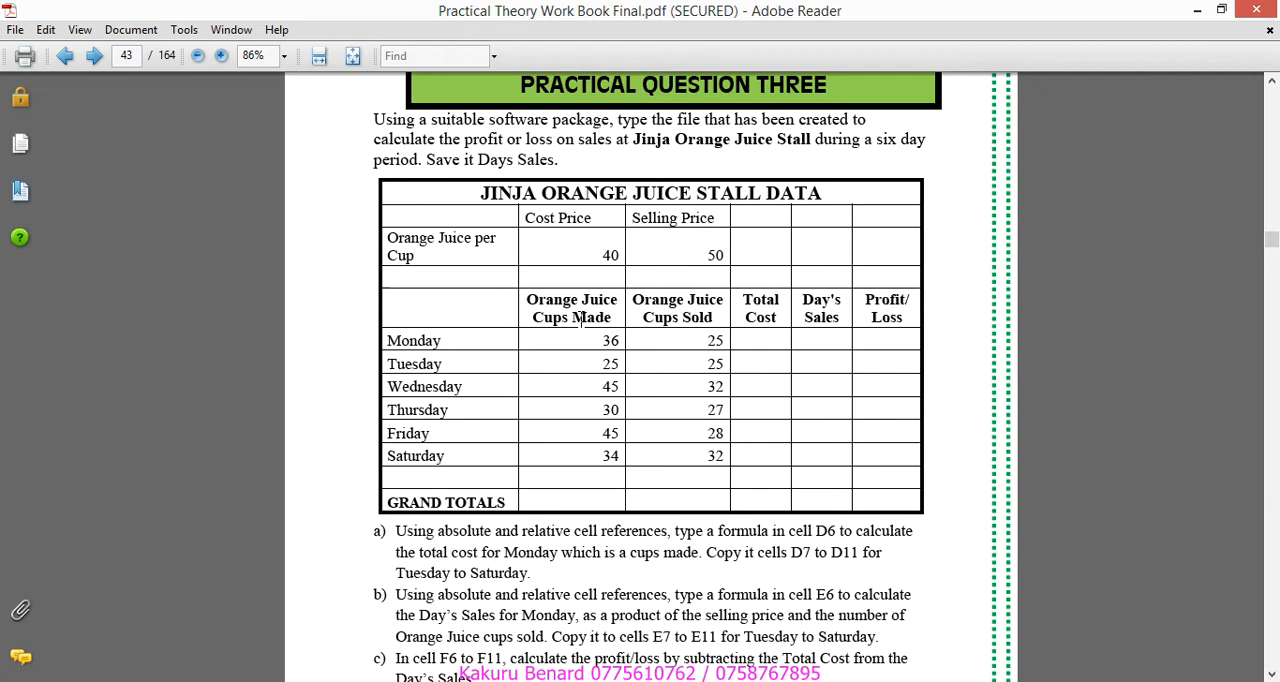
pyautogui.moveTo(870, 112)
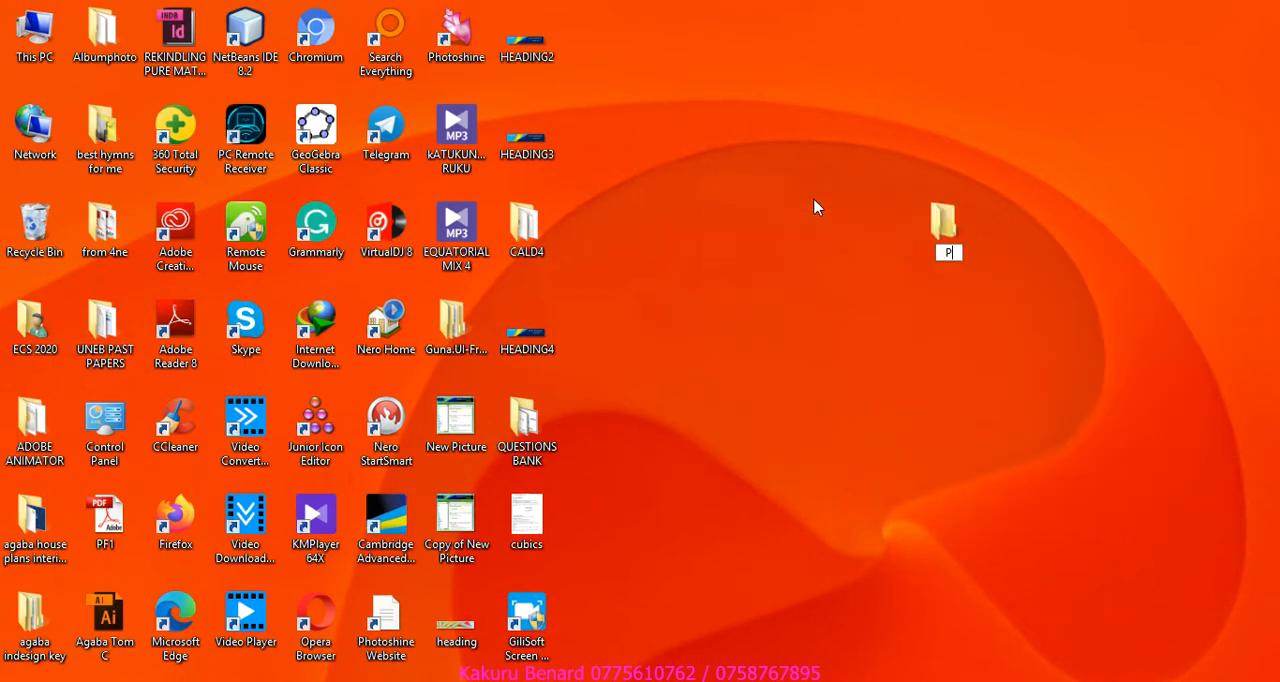
# Step: Name the new desktop folder 'Pratical' and confirm it
pyautogui.write('Pratic')
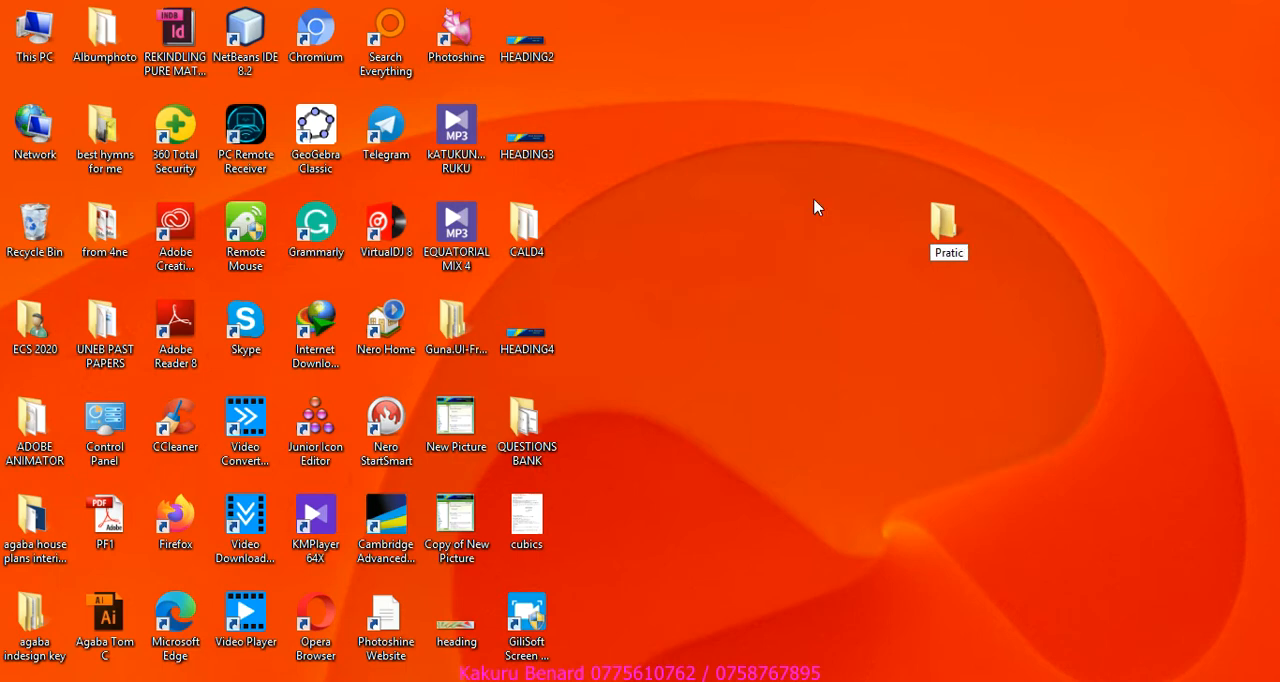
pyautogui.write('al')
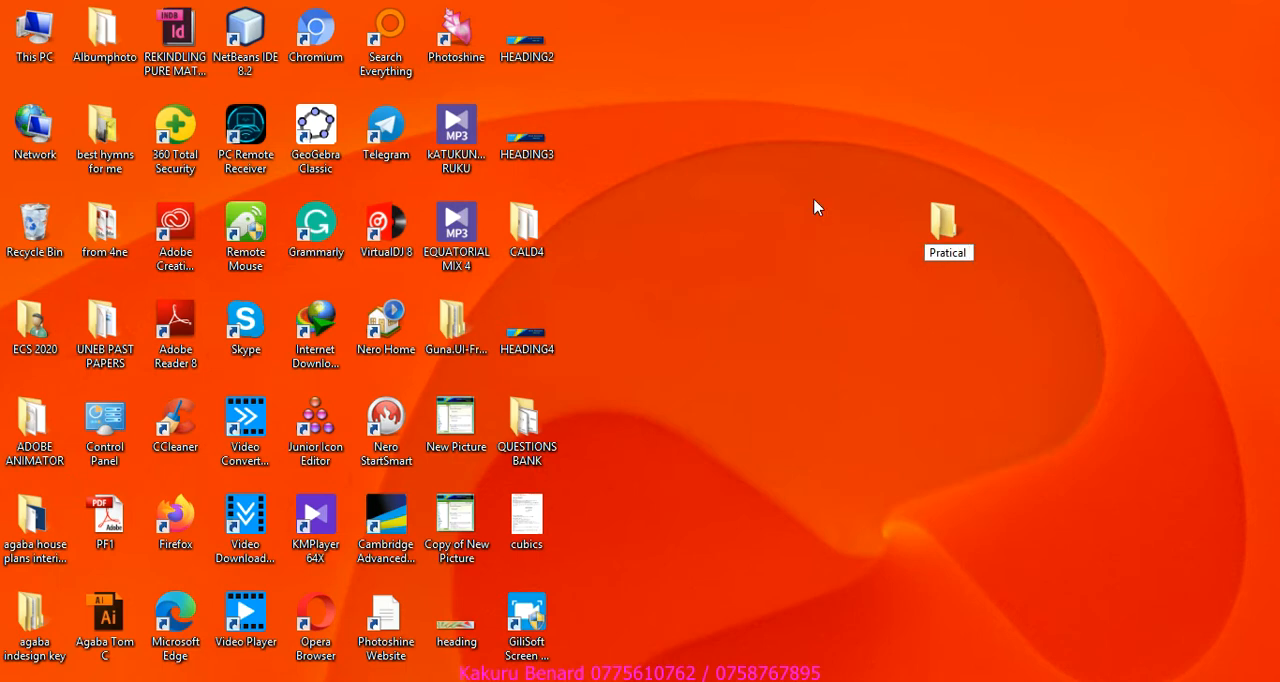
pyautogui.click(948, 230)
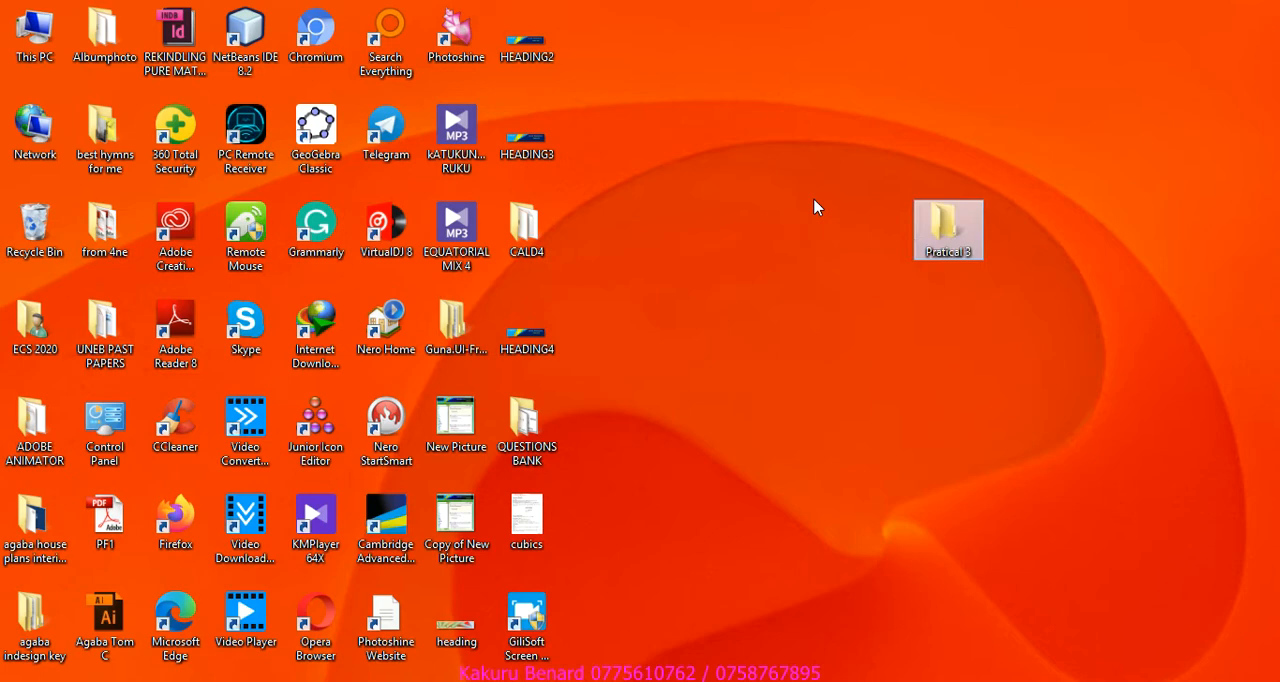
pyautogui.moveTo(632, 508)
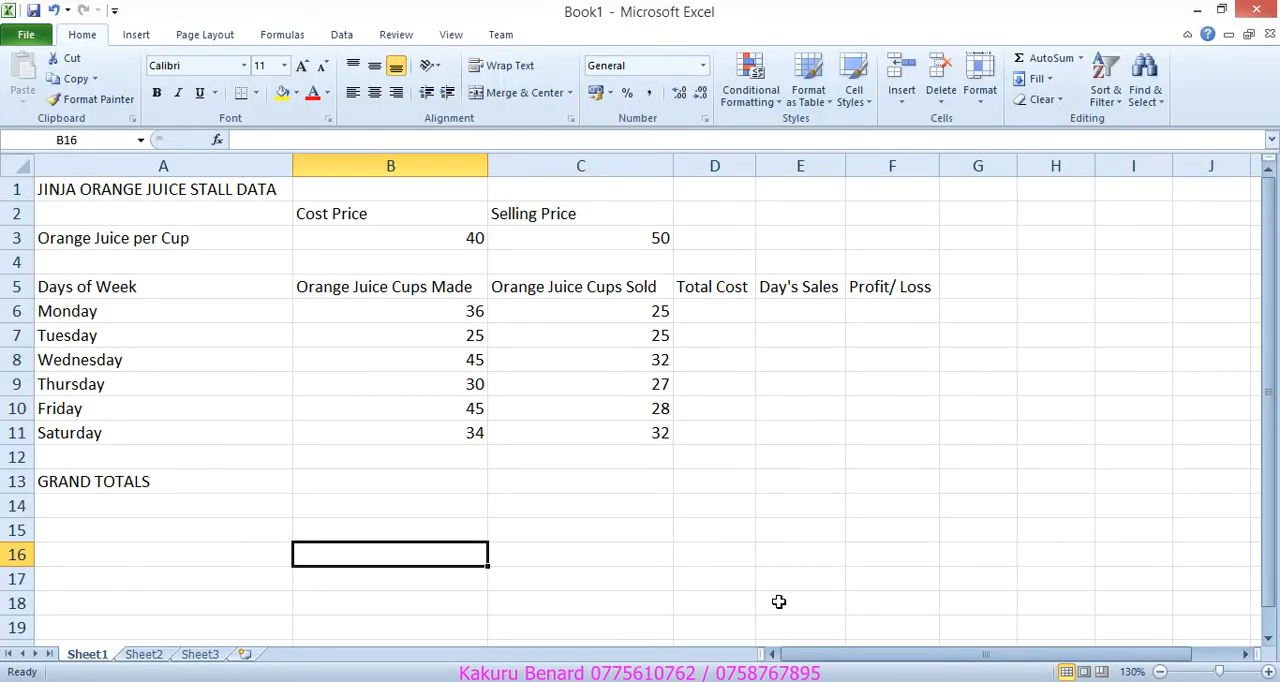
pyautogui.moveTo(660, 620)
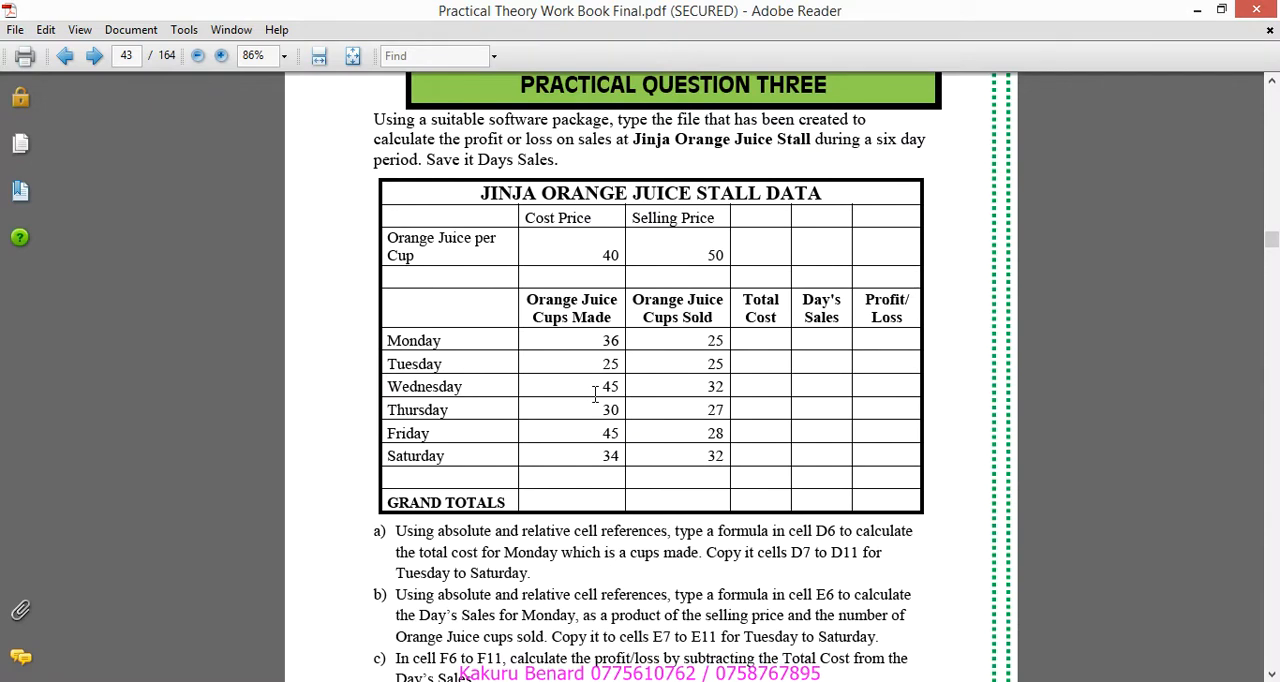
pyautogui.moveTo(464, 196)
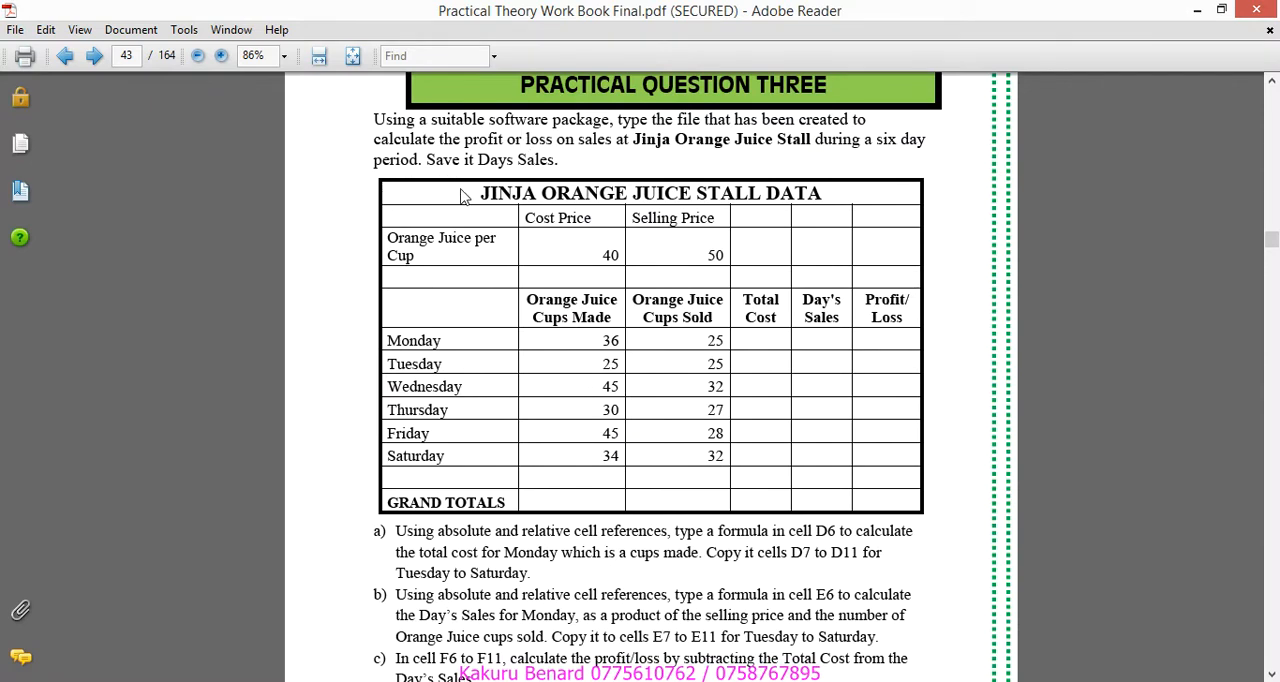
pyautogui.moveTo(696, 224)
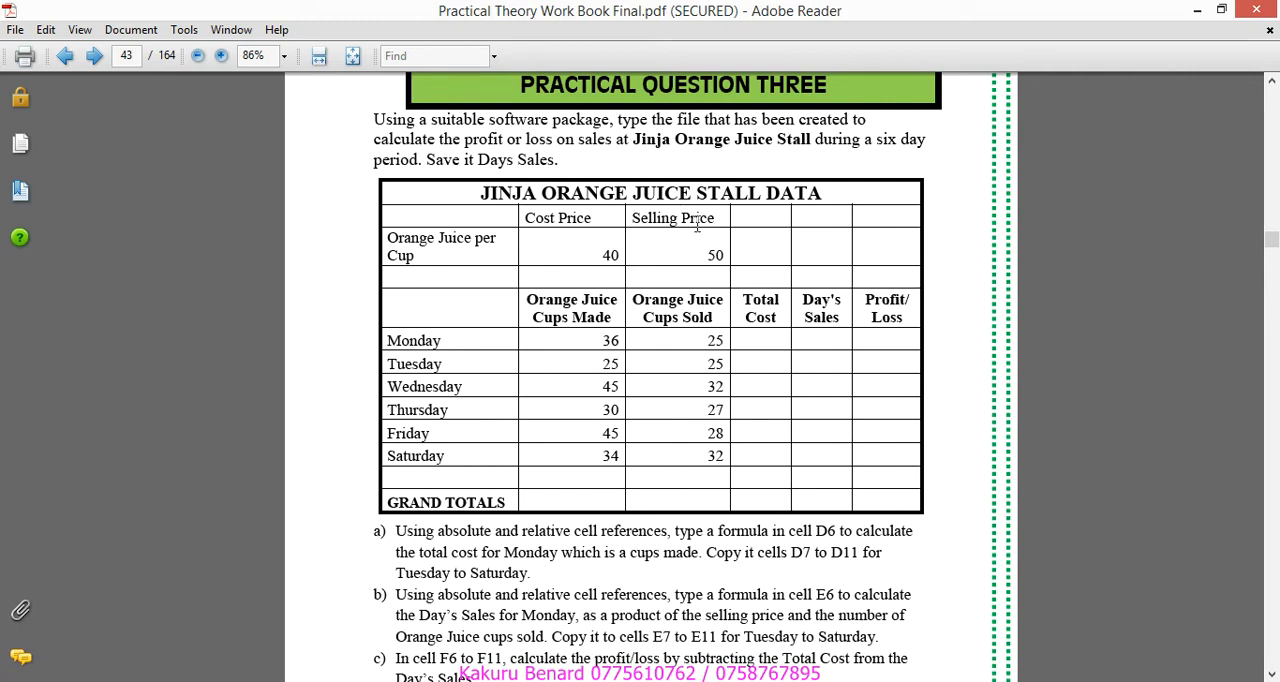
pyautogui.moveTo(552, 316)
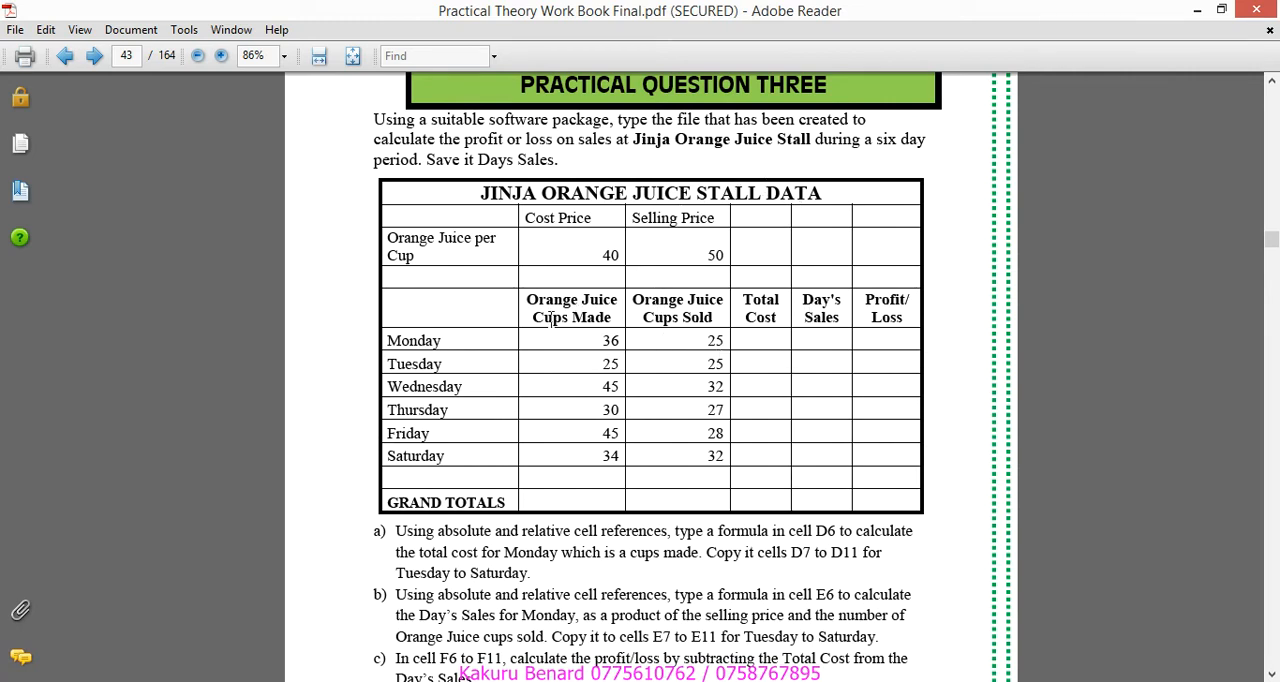
pyautogui.doubleClick(572, 308)
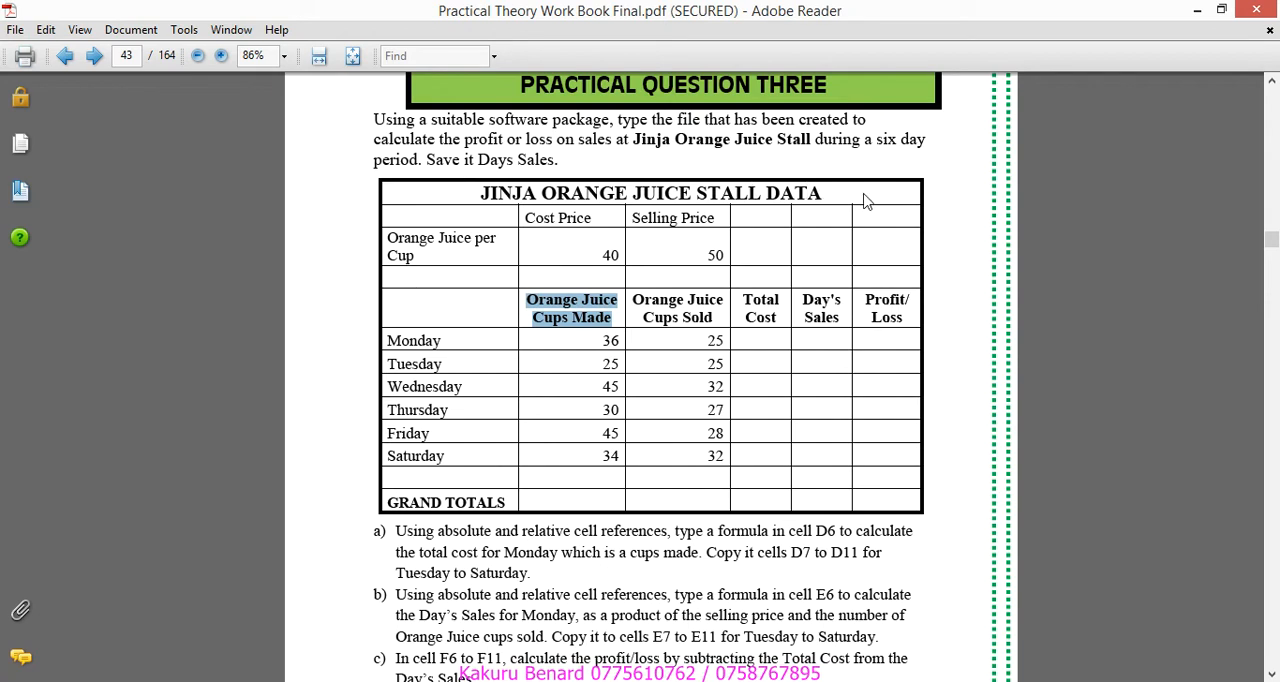
pyautogui.moveTo(716, 218)
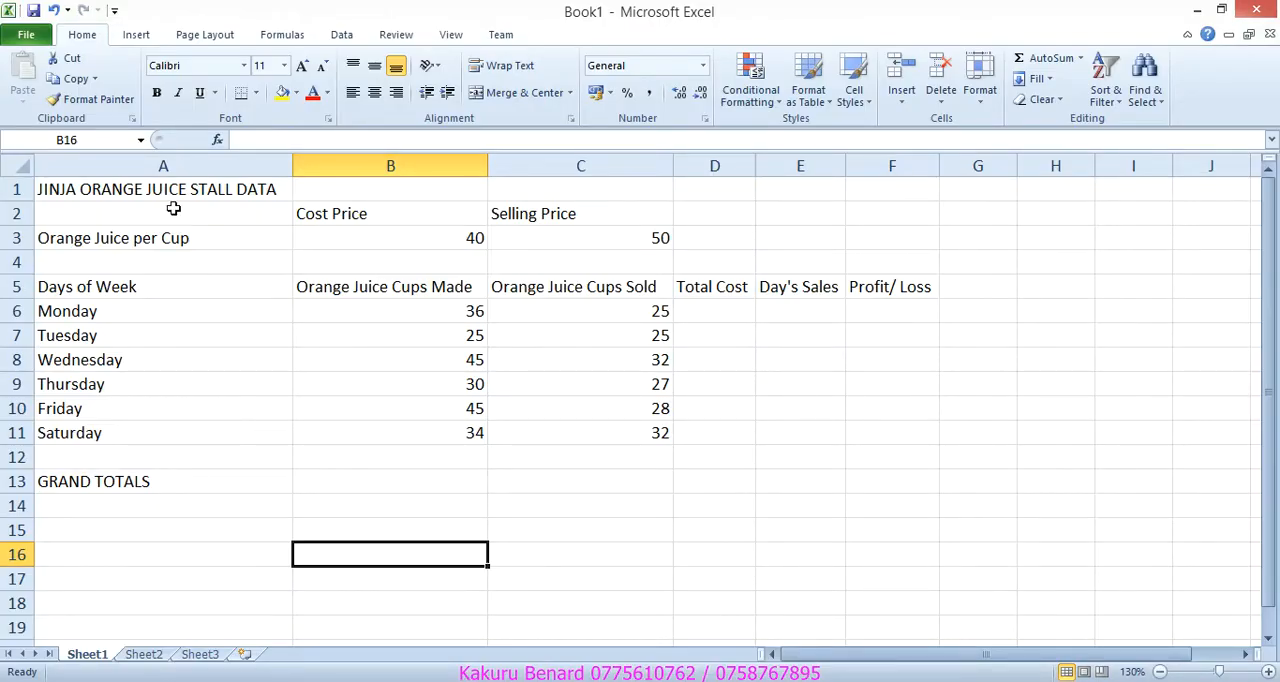
pyautogui.moveTo(294, 164)
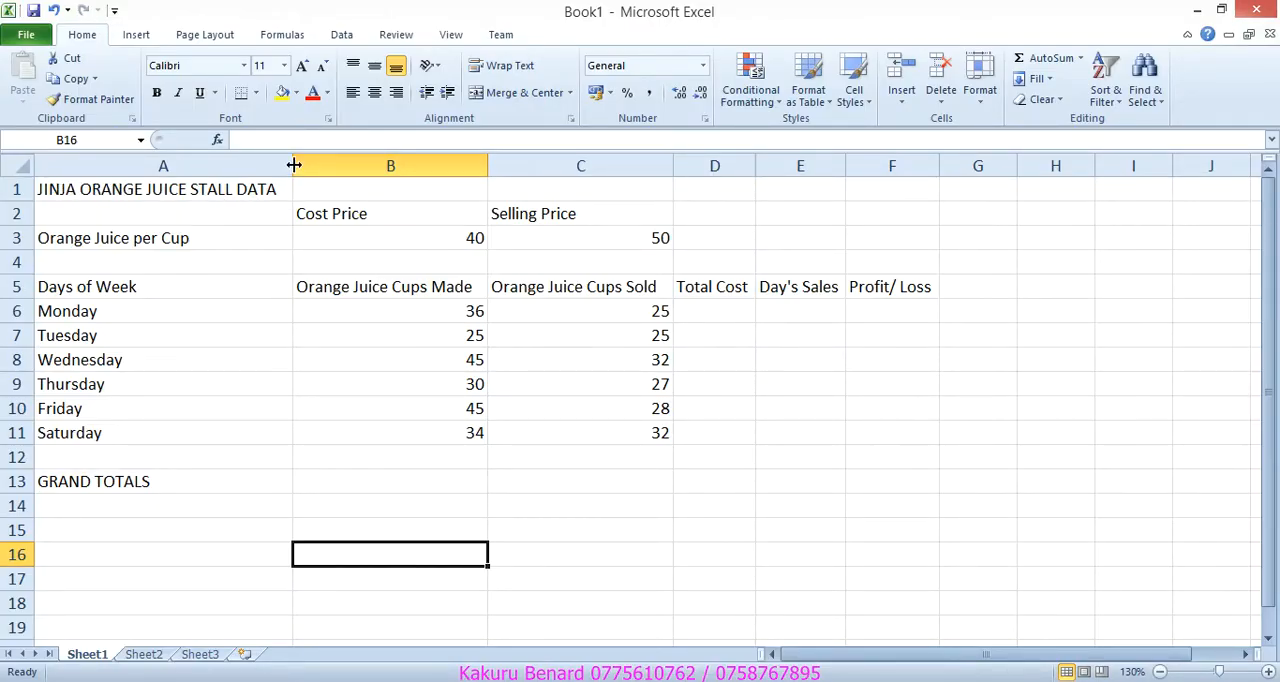
# Step: Narrow column A, then return to the question PDF in Adobe Reader
pyautogui.moveTo(292, 164); pyautogui.dragTo(192, 164)
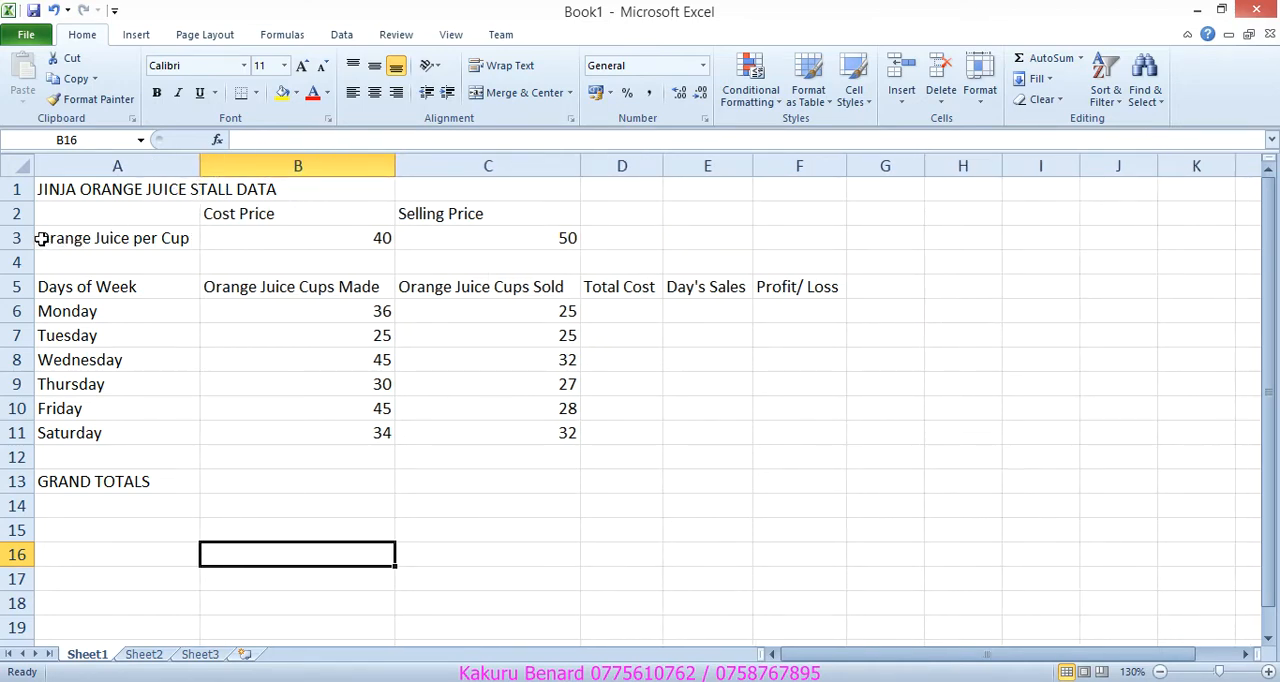
pyautogui.moveTo(548, 414)
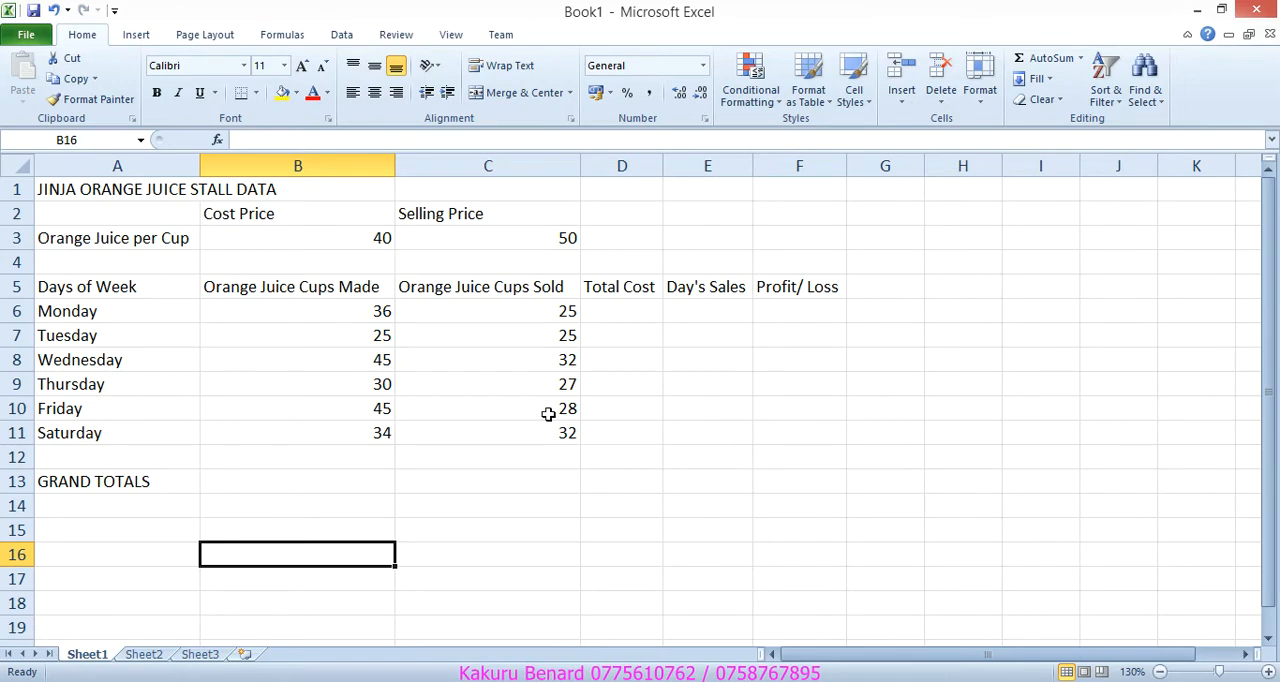
pyautogui.moveTo(628, 644)
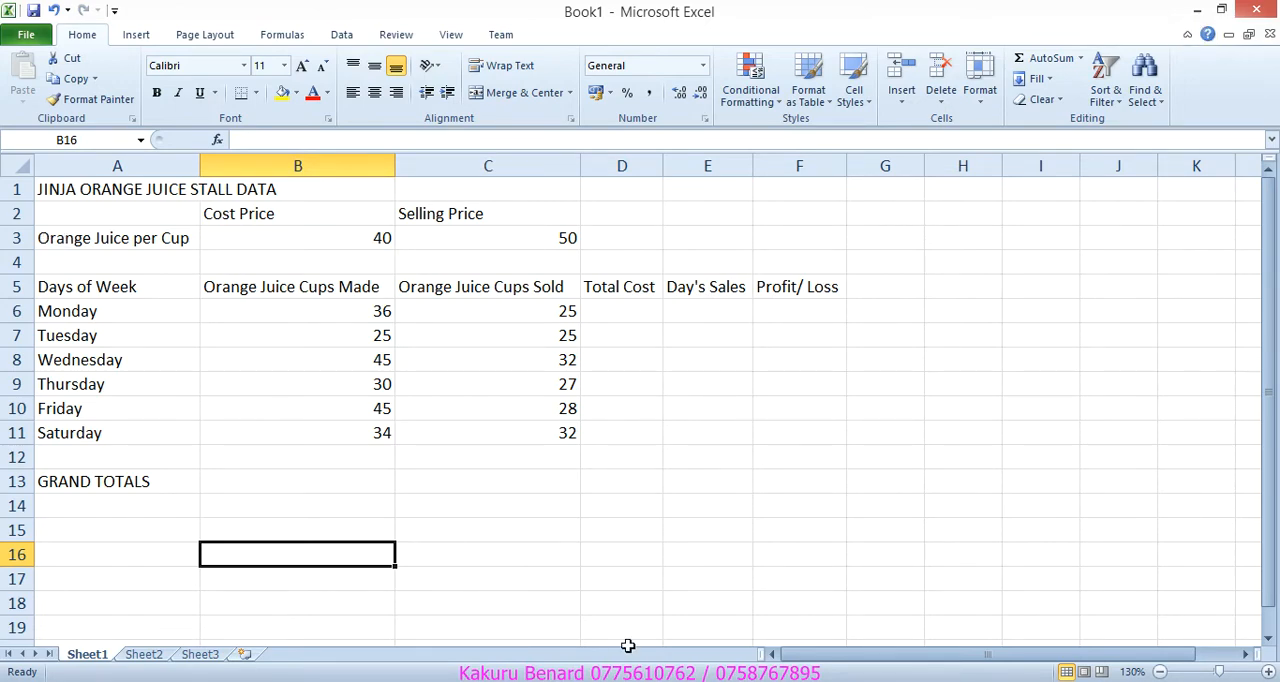
pyautogui.moveTo(628, 644)
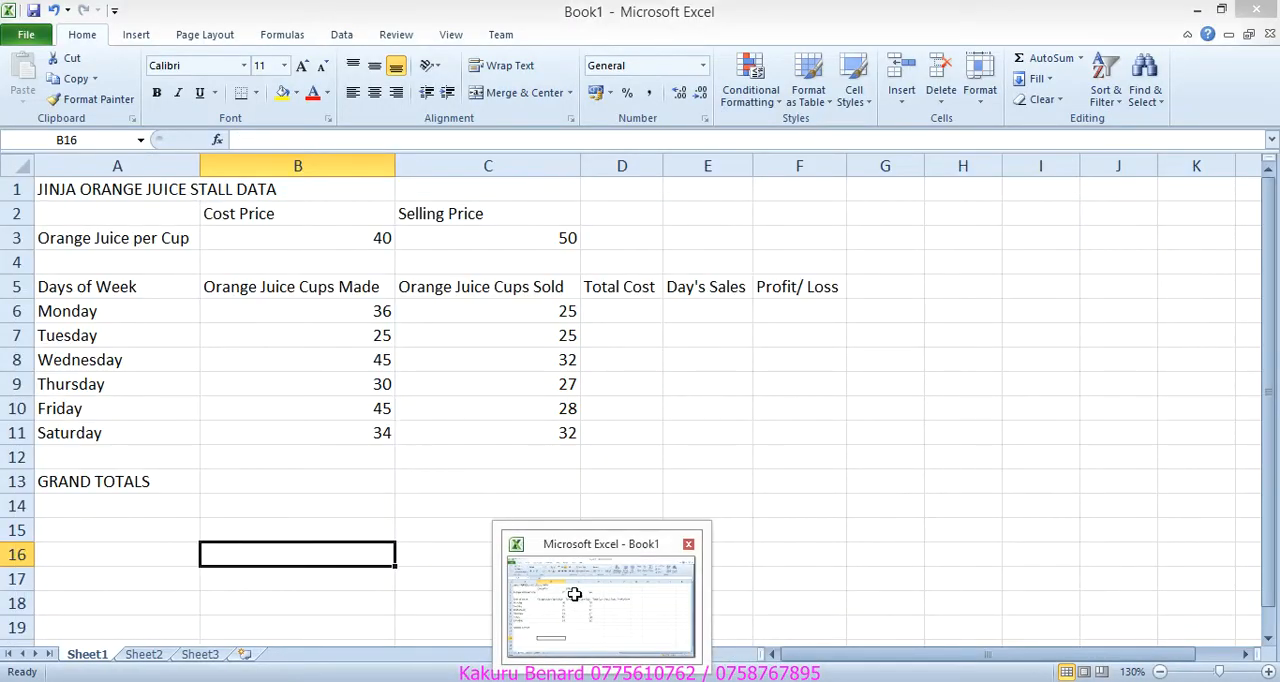
pyautogui.click(600, 596)
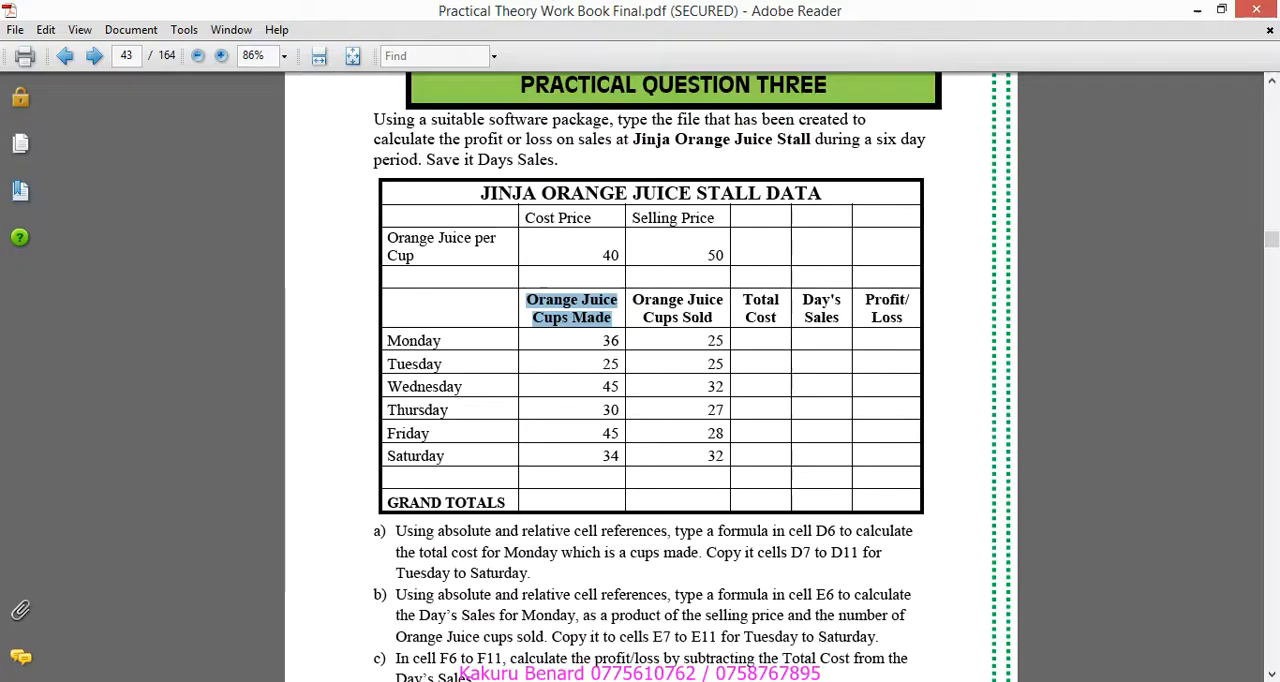
pyautogui.moveTo(556, 280)
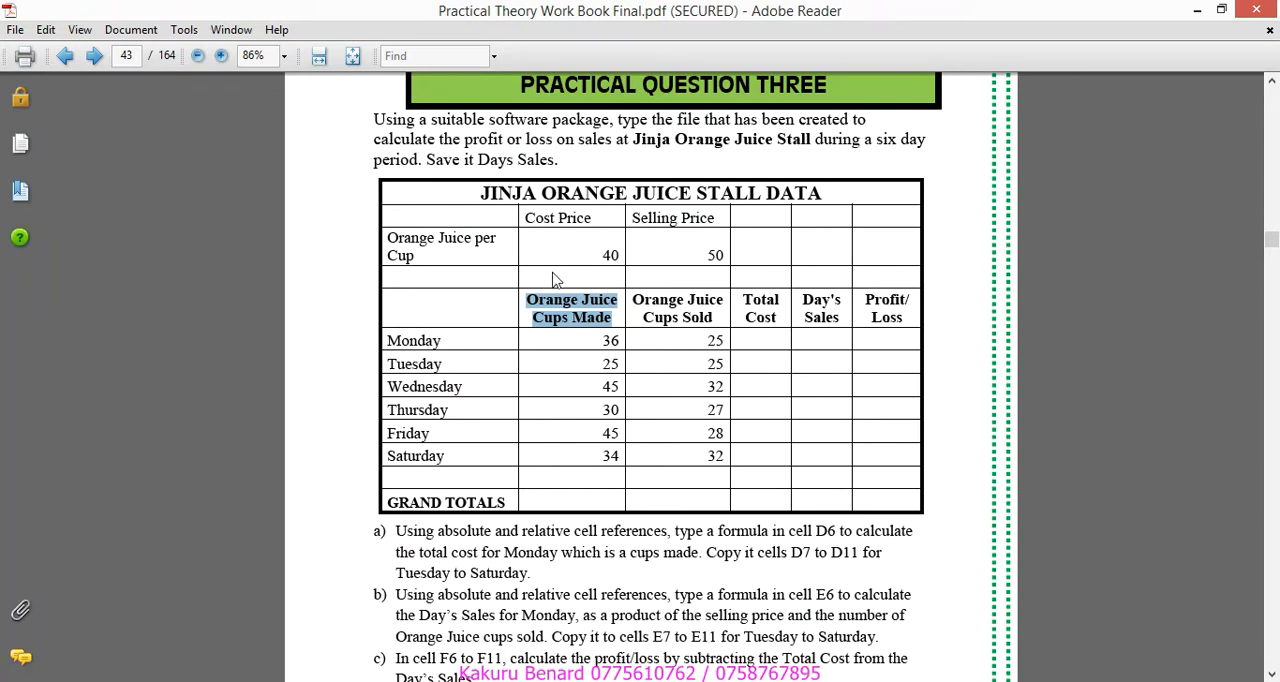
pyautogui.moveTo(476, 248)
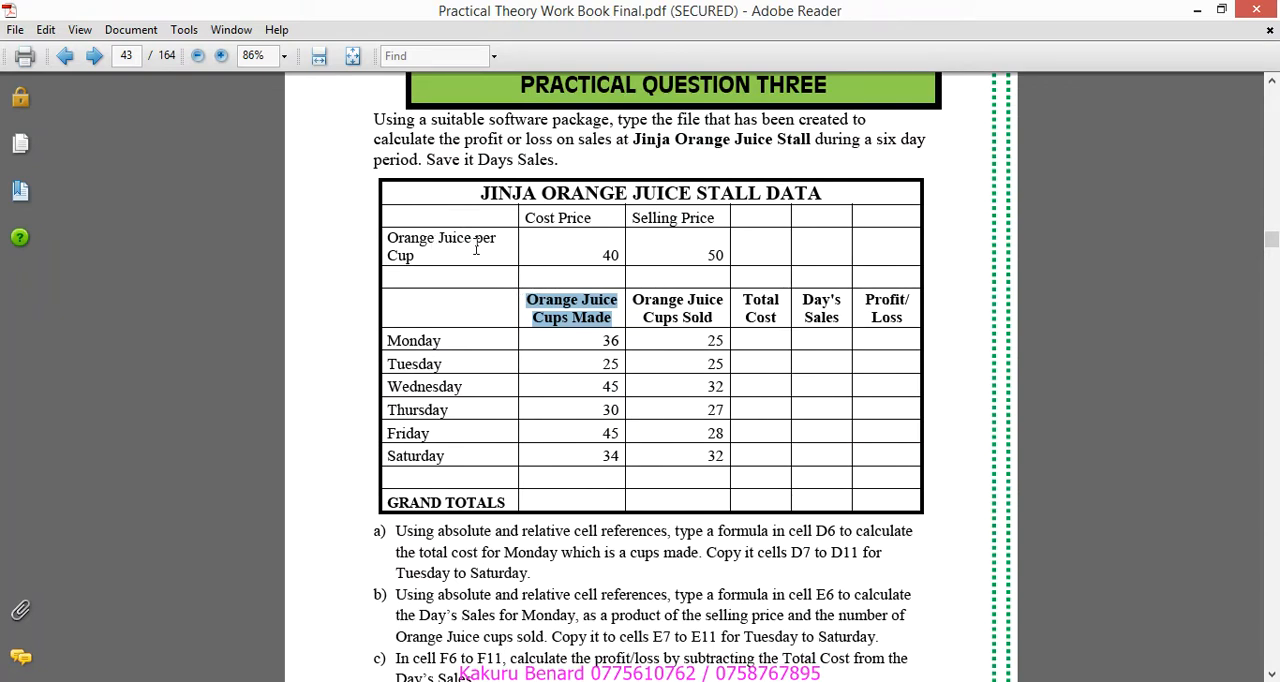
pyautogui.moveTo(428, 268)
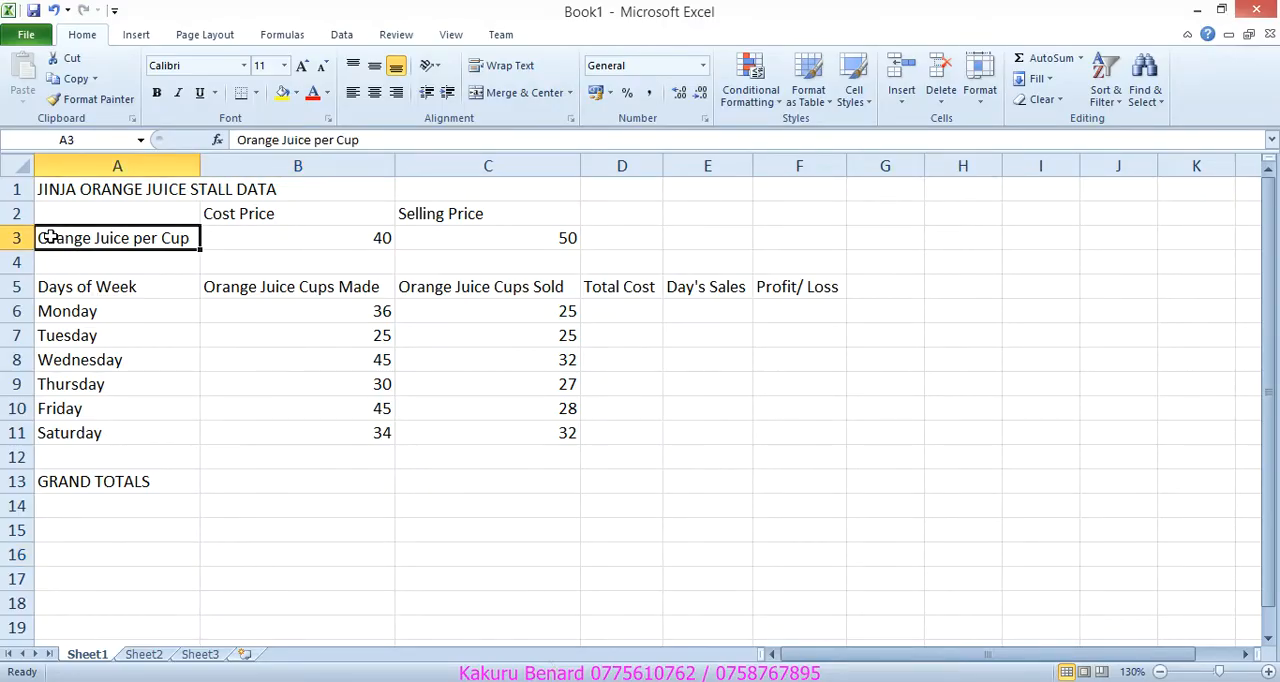
pyautogui.moveTo(510, 64)
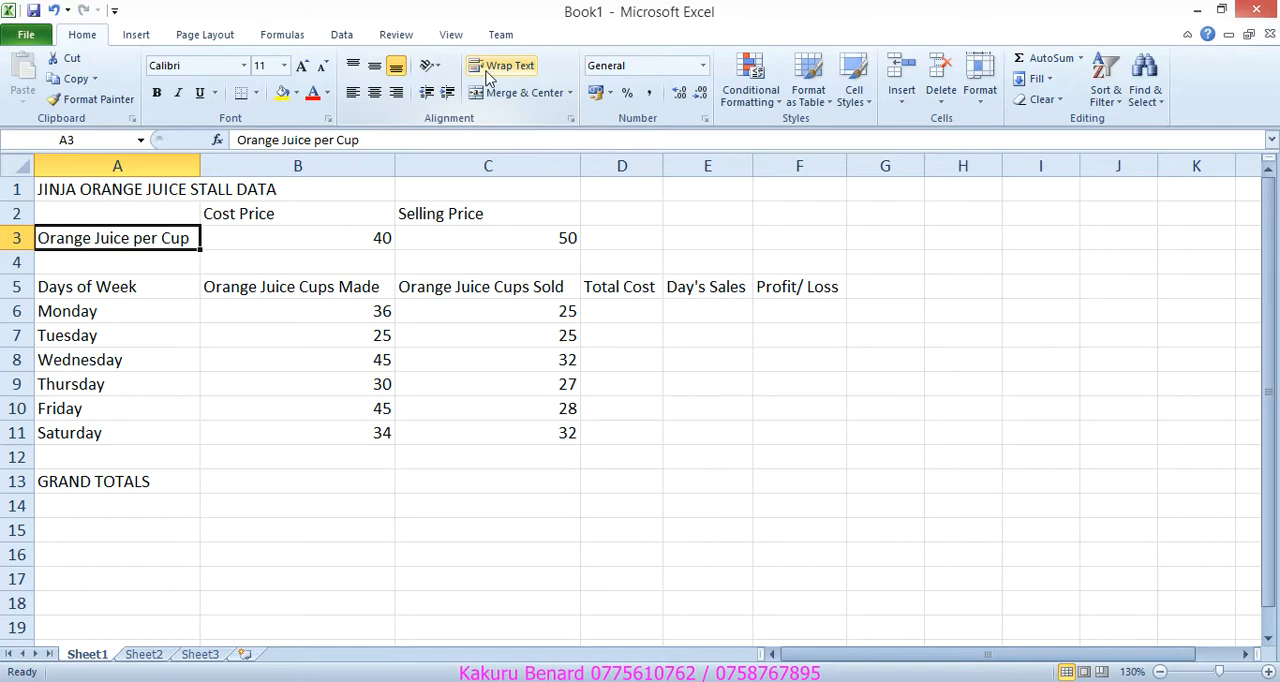
# Step: Wrap the Orange Juice per Cup label in A3 and widen column A slightly to fit
pyautogui.click(510, 64)
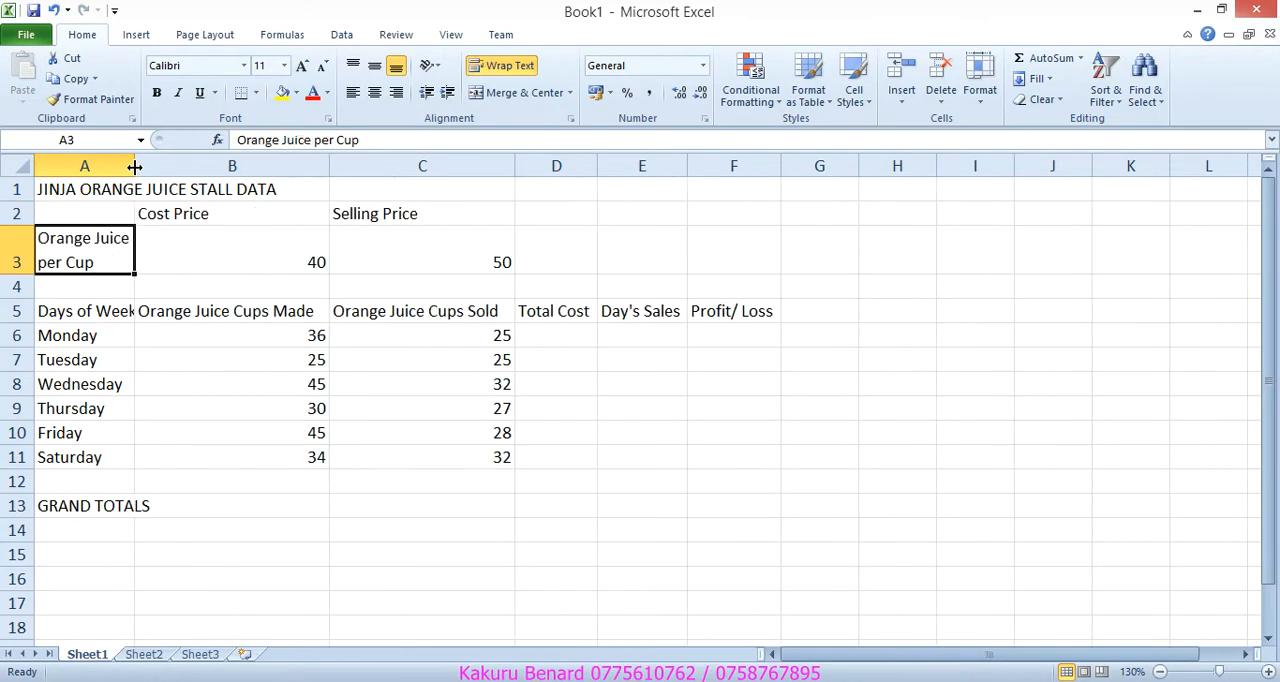
pyautogui.moveTo(576, 588)
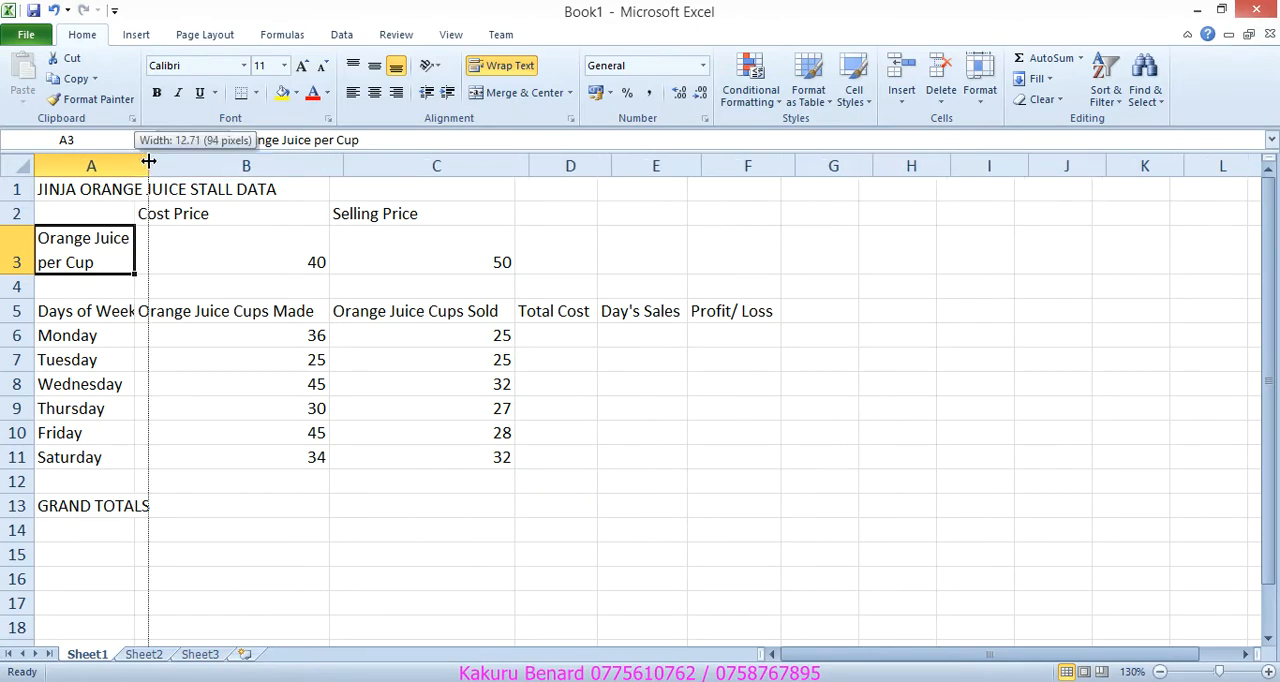
pyautogui.moveTo(148, 164); pyautogui.dragTo(158, 164)
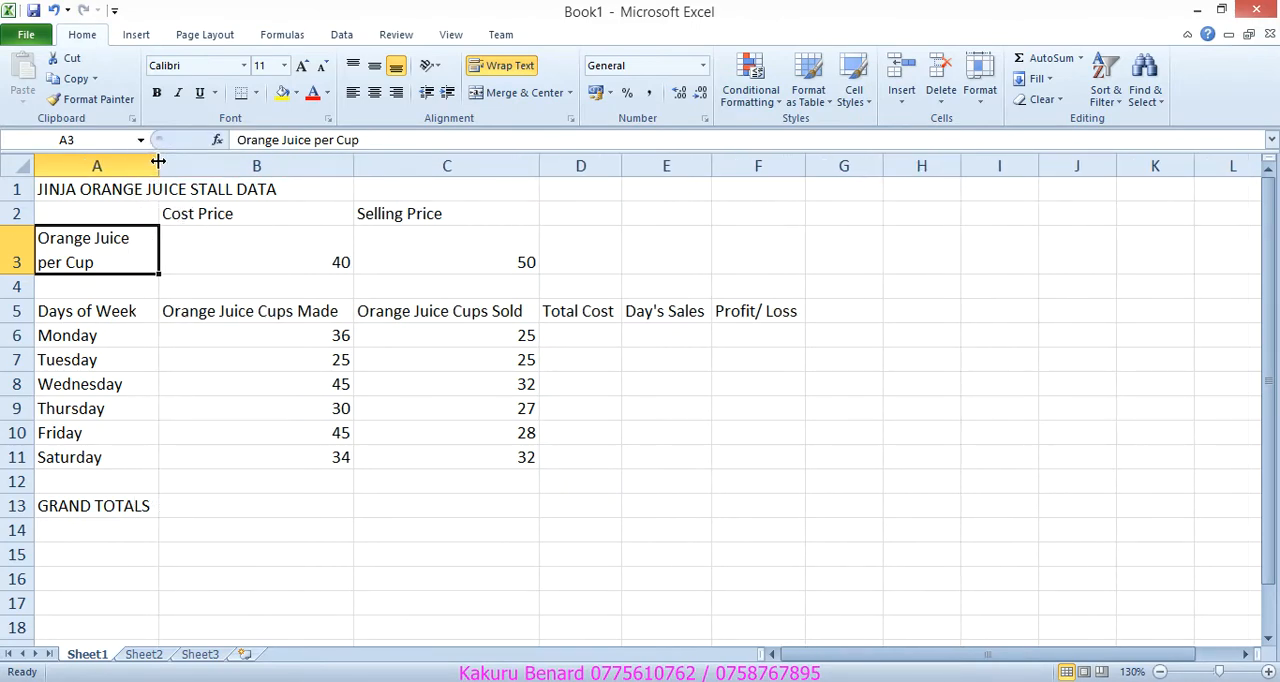
pyautogui.moveTo(158, 164); pyautogui.dragTo(172, 164)
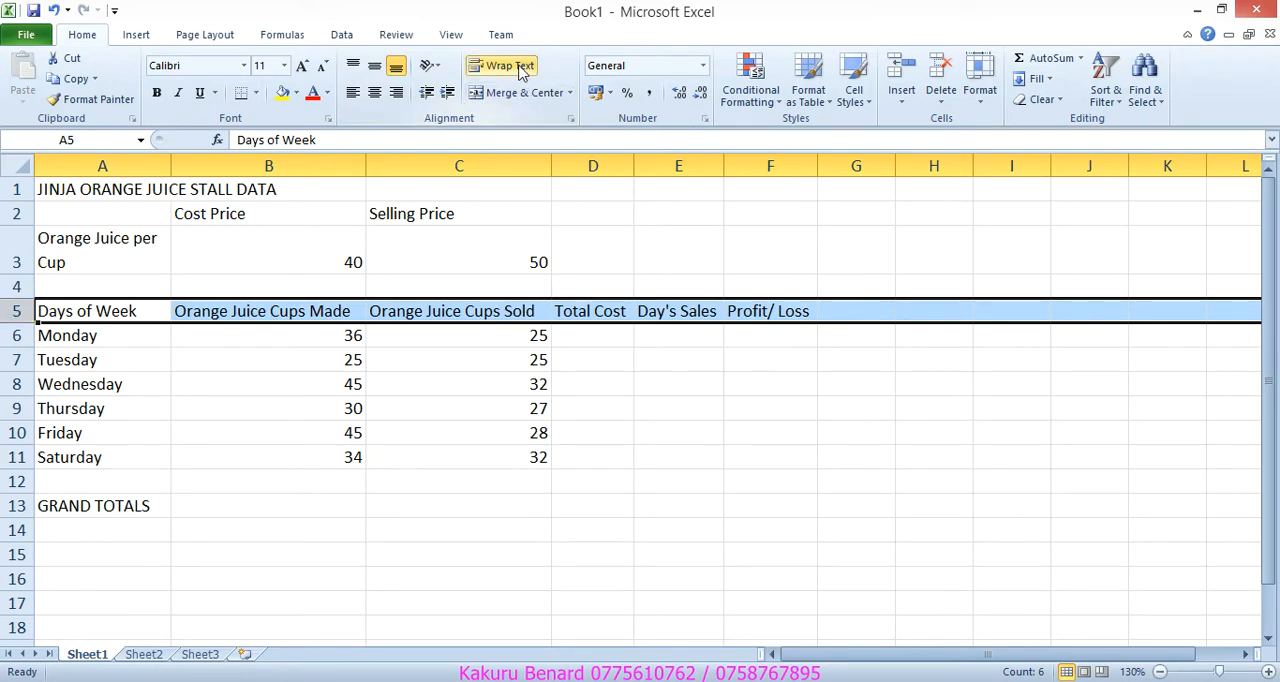
# Step: Wrap the row 5 Cups Made and Cups Sold headings and narrow columns B and C to suit
pyautogui.click(268, 408)
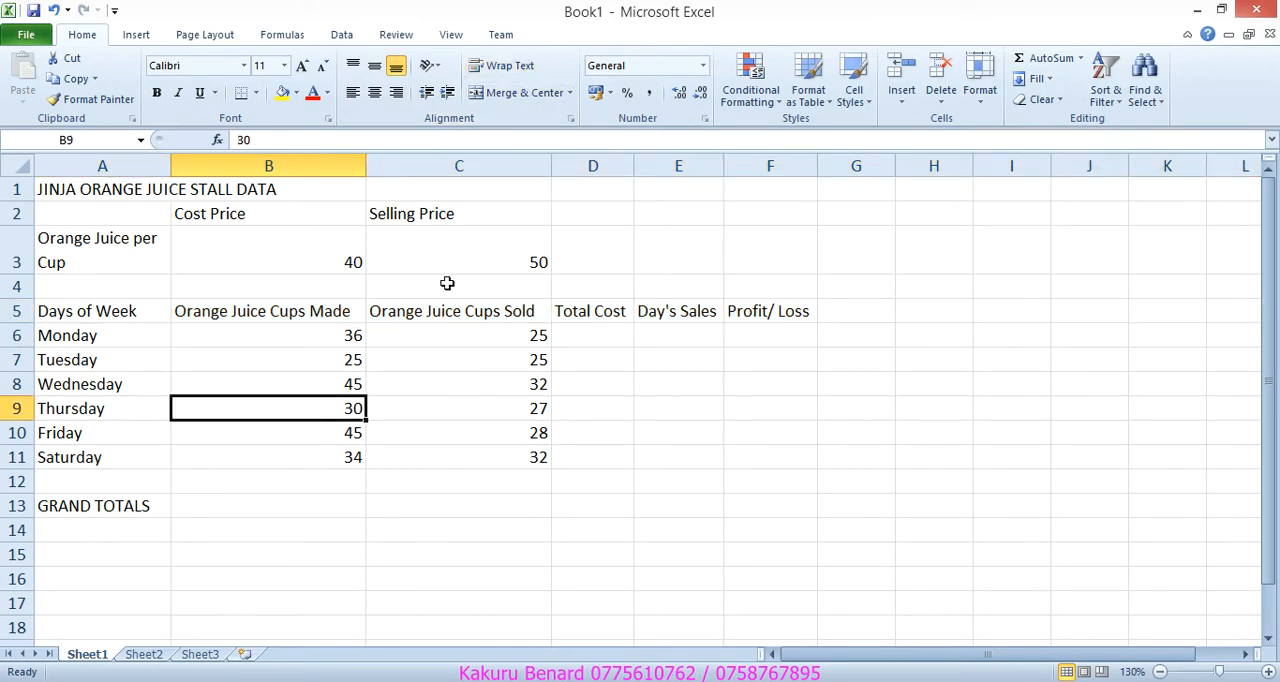
pyautogui.moveTo(368, 164); pyautogui.dragTo(272, 164)
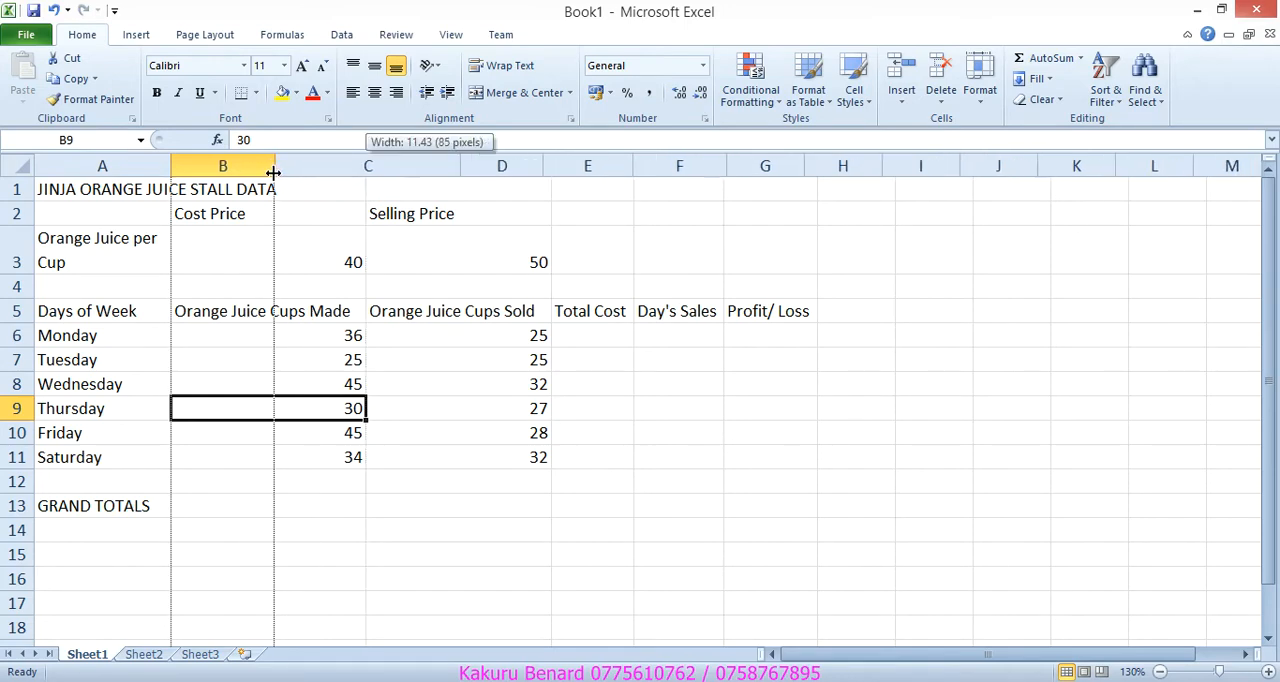
pyautogui.moveTo(274, 164); pyautogui.dragTo(224, 164)
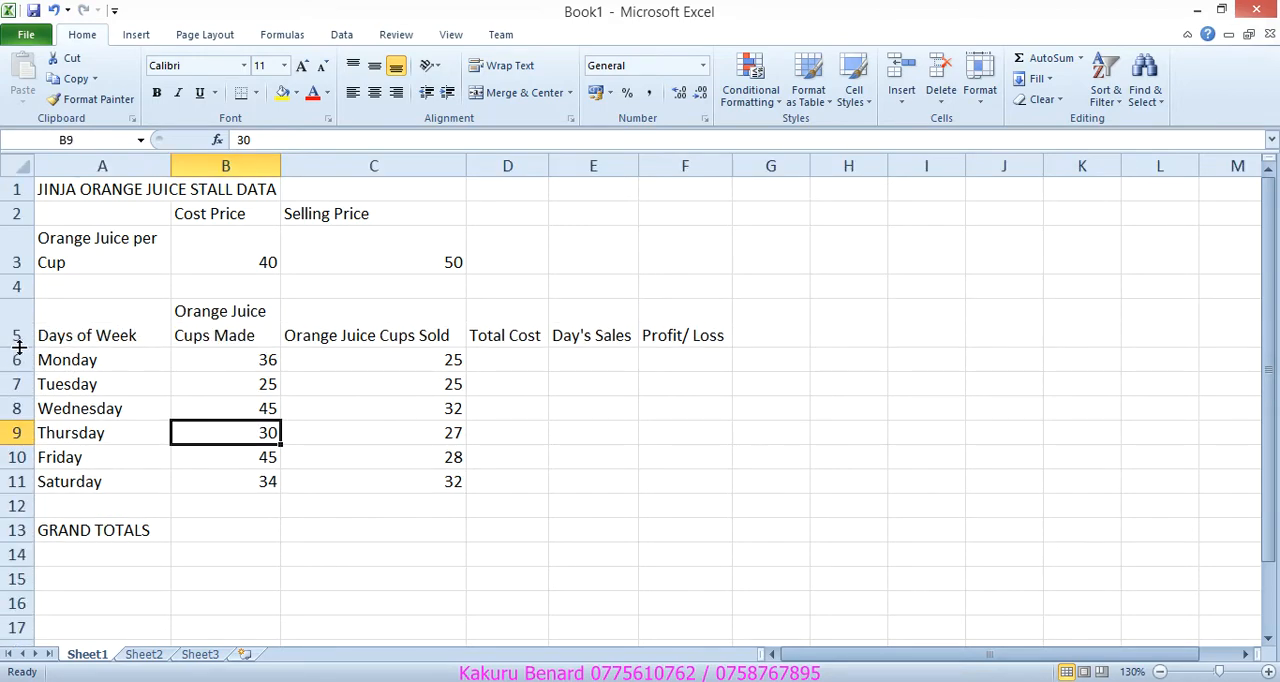
pyautogui.moveTo(282, 164); pyautogui.dragTo(382, 164)
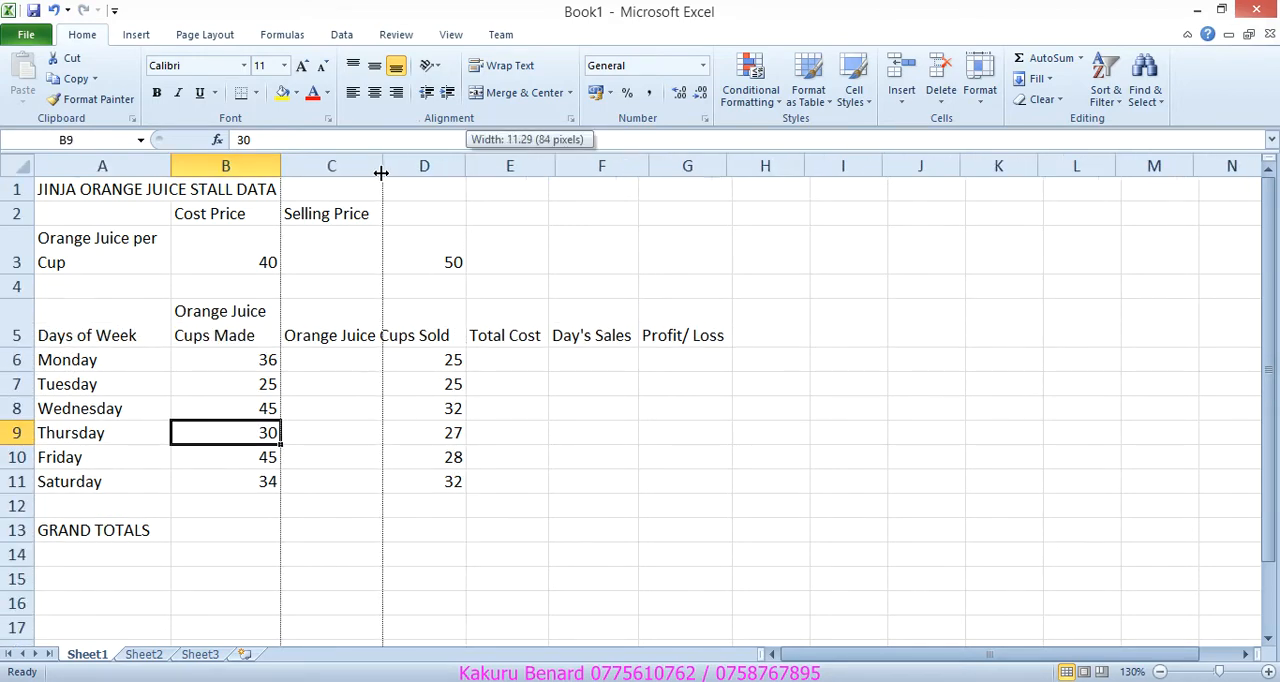
pyautogui.moveTo(380, 164); pyautogui.dragTo(460, 164)
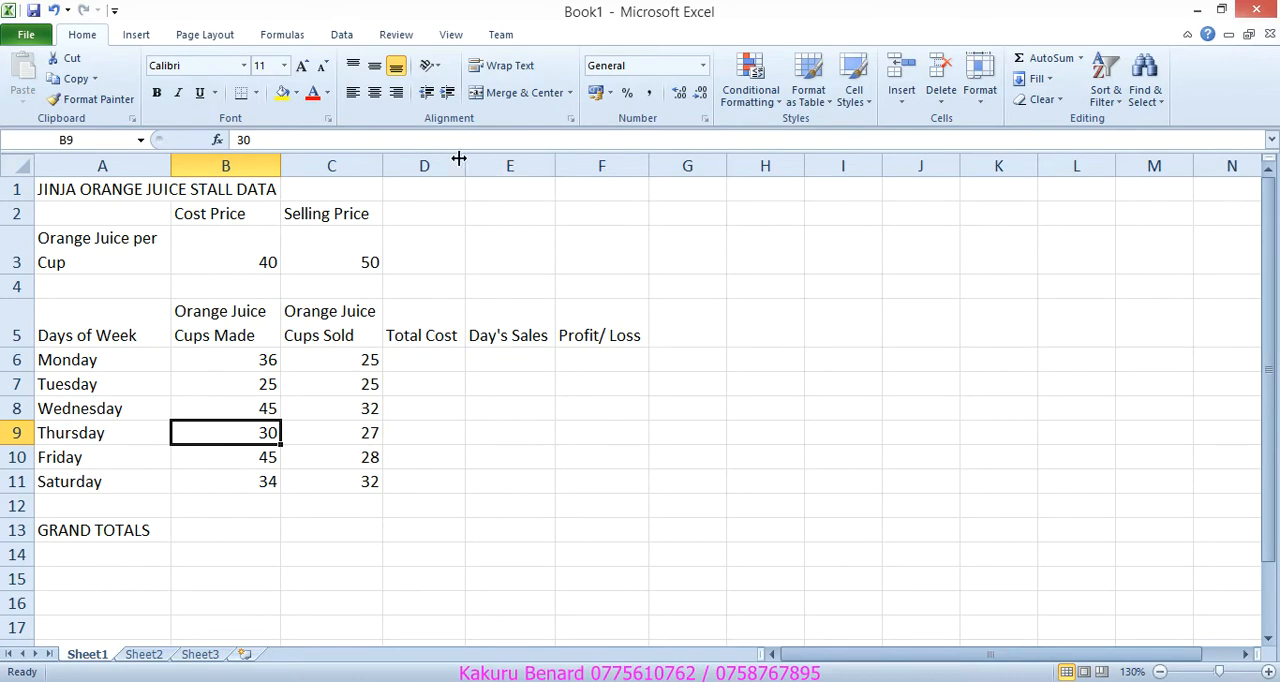
pyautogui.moveTo(608, 628)
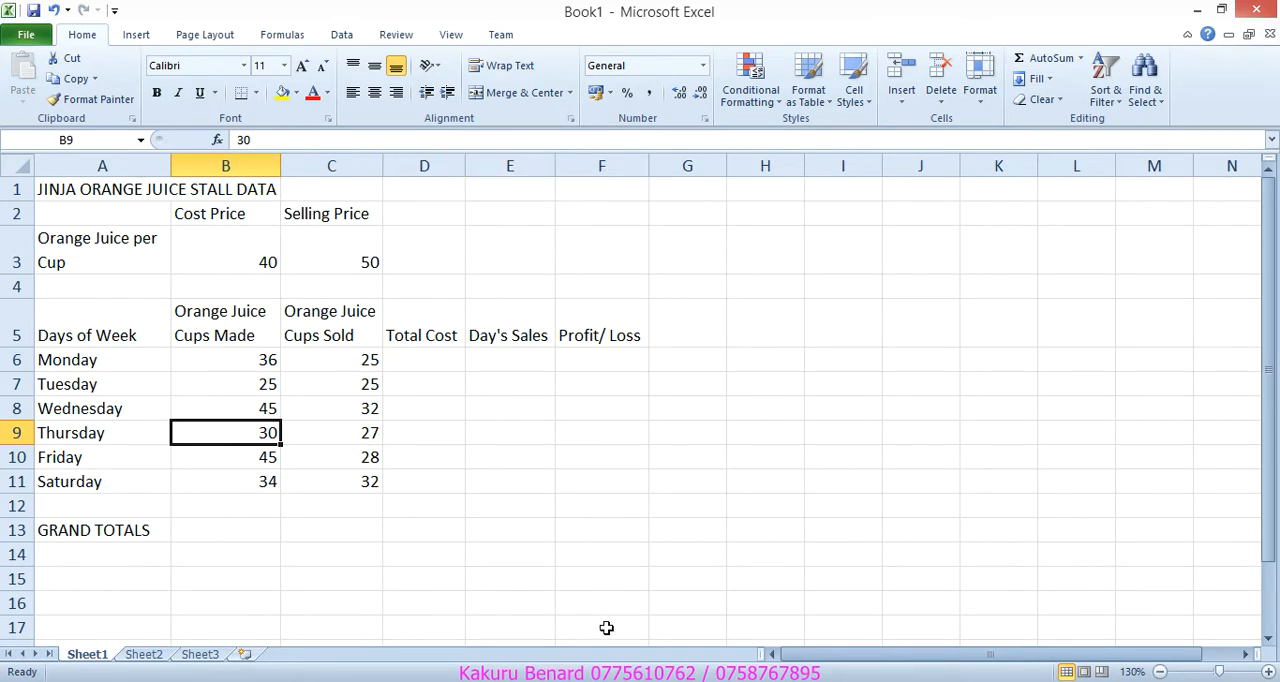
# Step: Briefly reduce the workbook window to see the desktop, then restore it full screen
pyautogui.click(1220, 12)
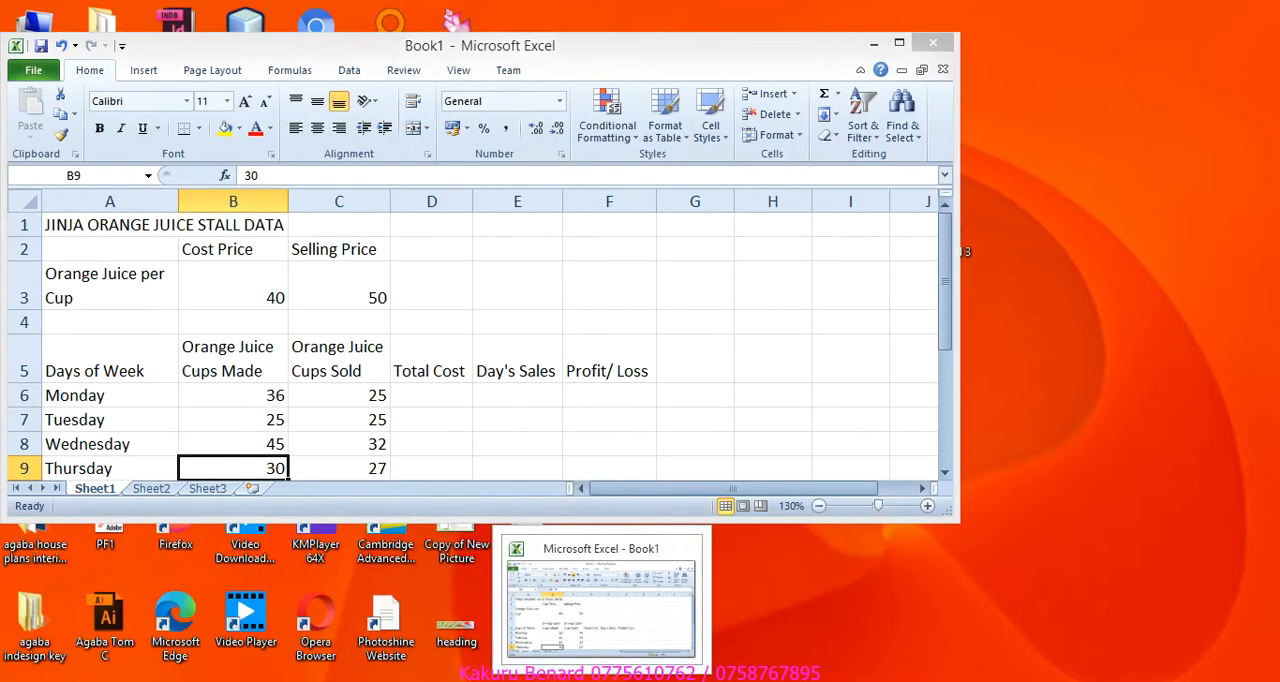
pyautogui.click(898, 42)
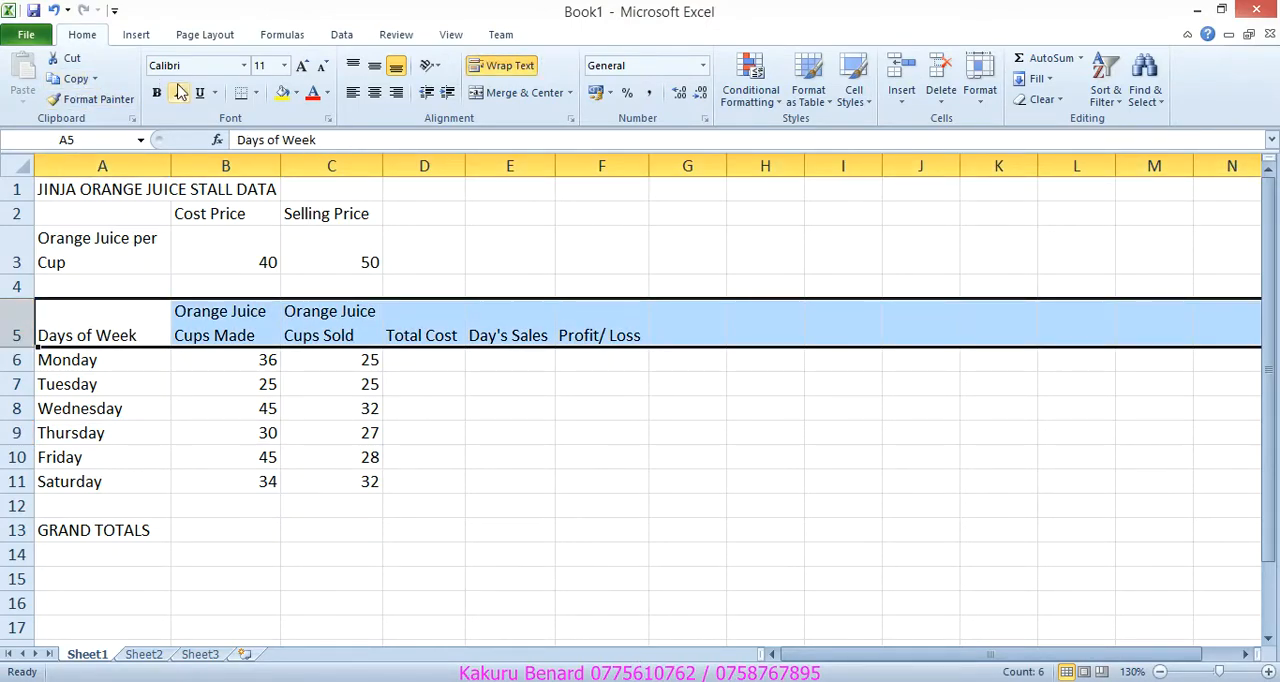
# Step: Make the row 5 headings bold and check them against the question sheet
pyautogui.click(224, 336)
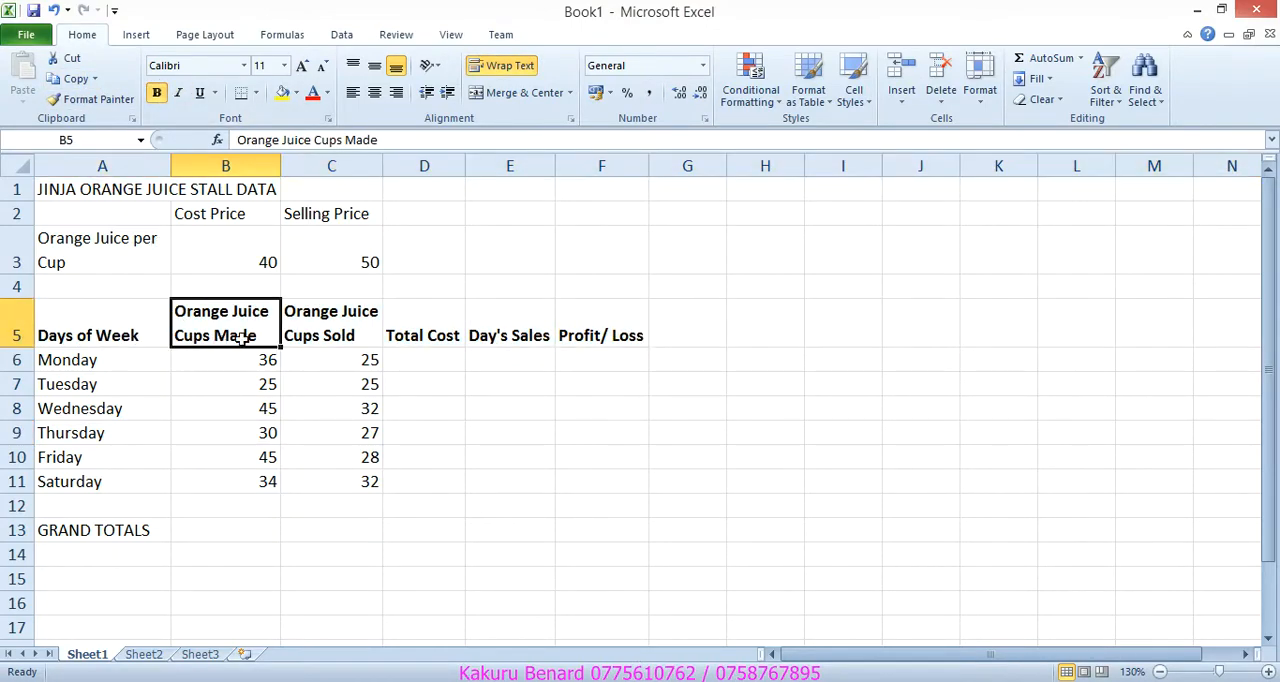
pyautogui.click(424, 336)
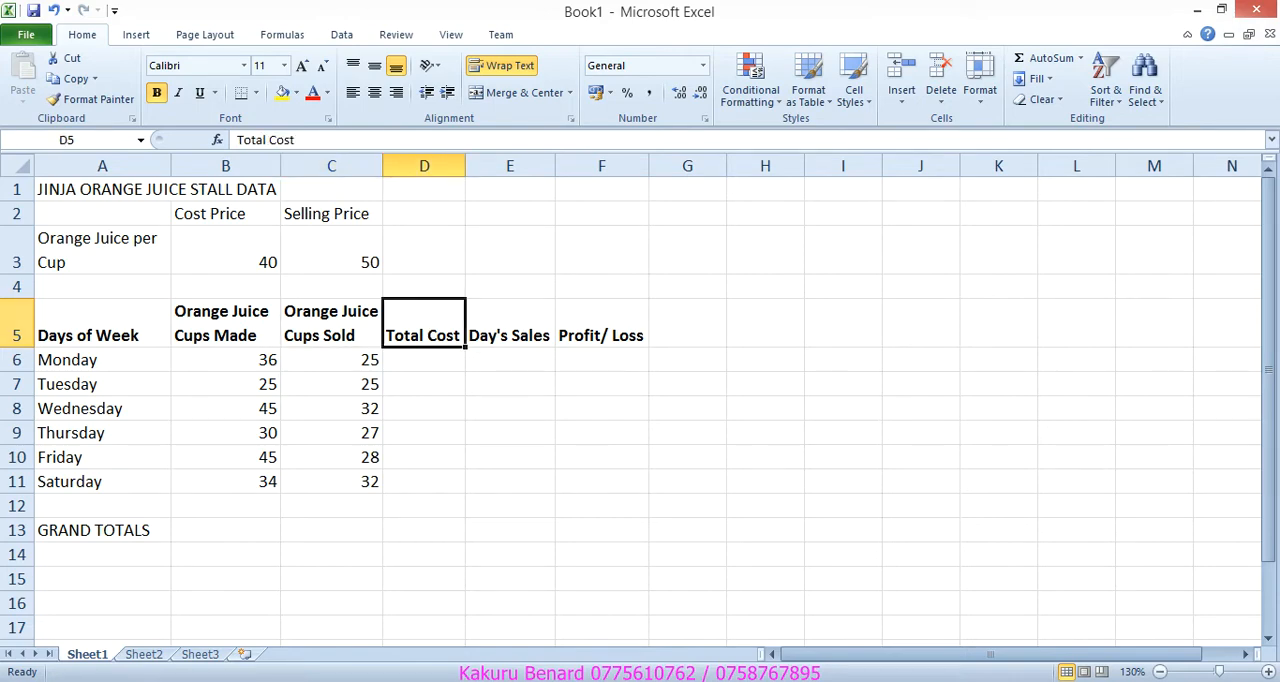
pyautogui.click(16, 336)
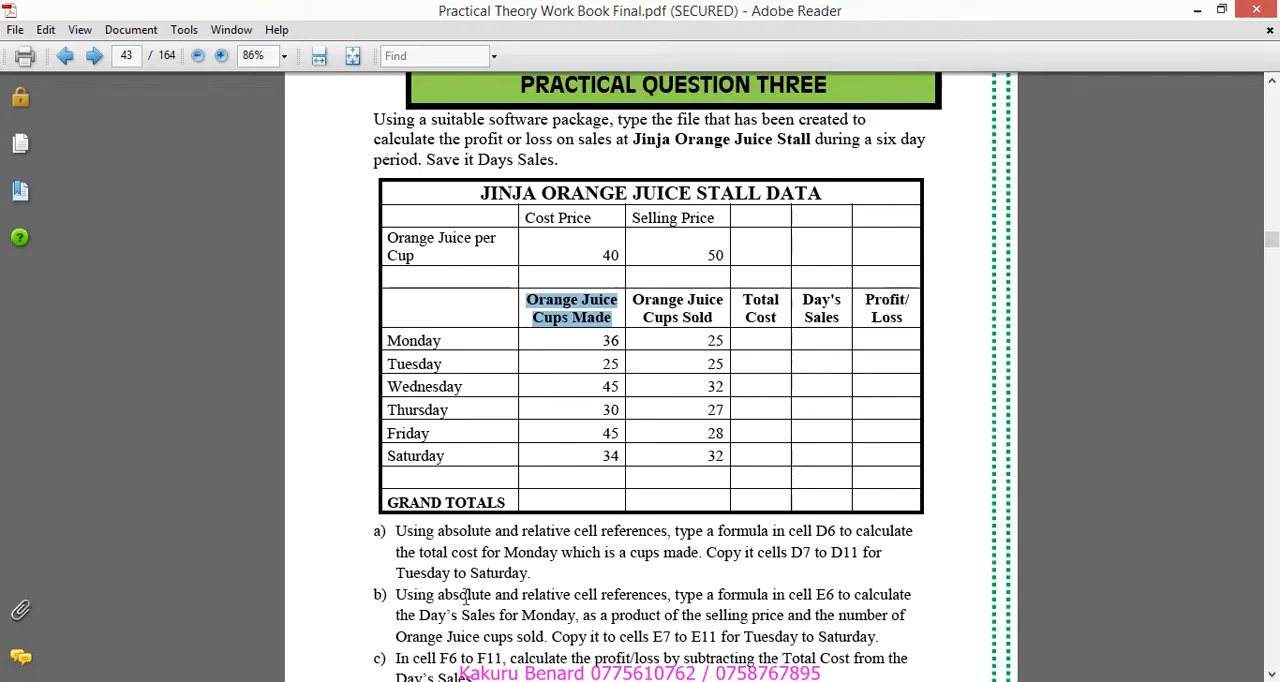
pyautogui.moveTo(888, 310)
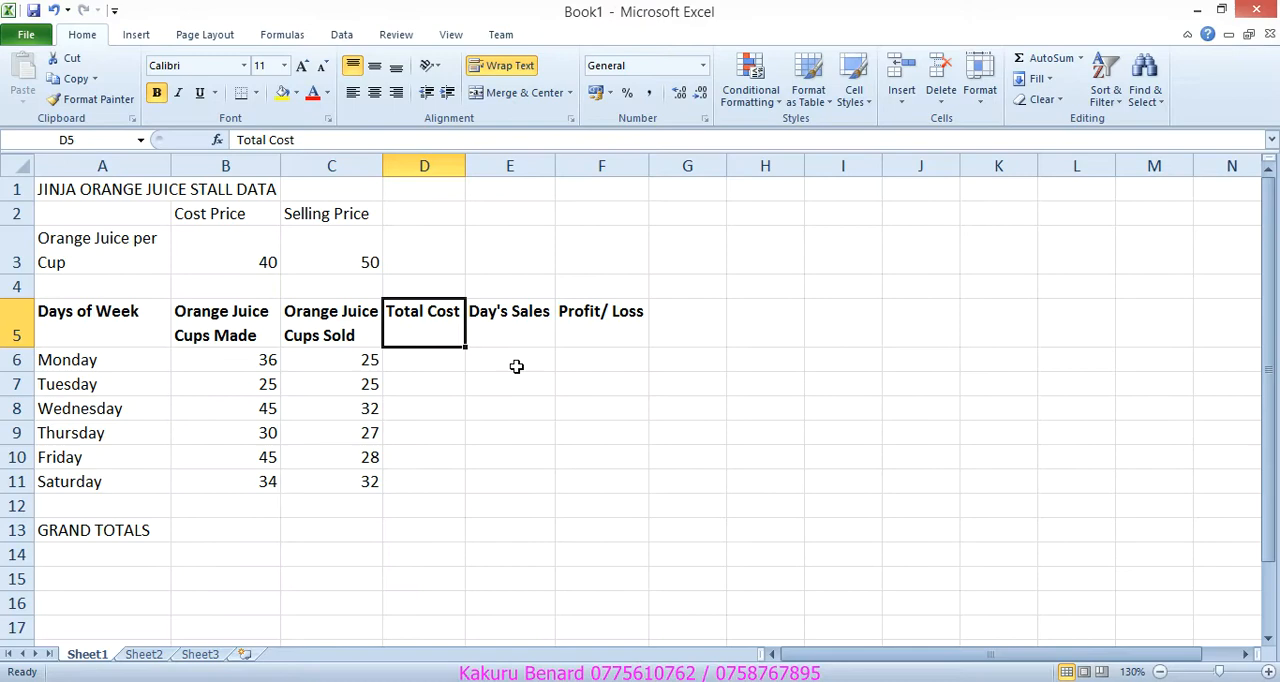
# Step: Wrap the Total Cost, Day's Sales and Profit/Loss headings in D5:F5 onto two lines
pyautogui.moveTo(464, 164); pyautogui.dragTo(456, 164)
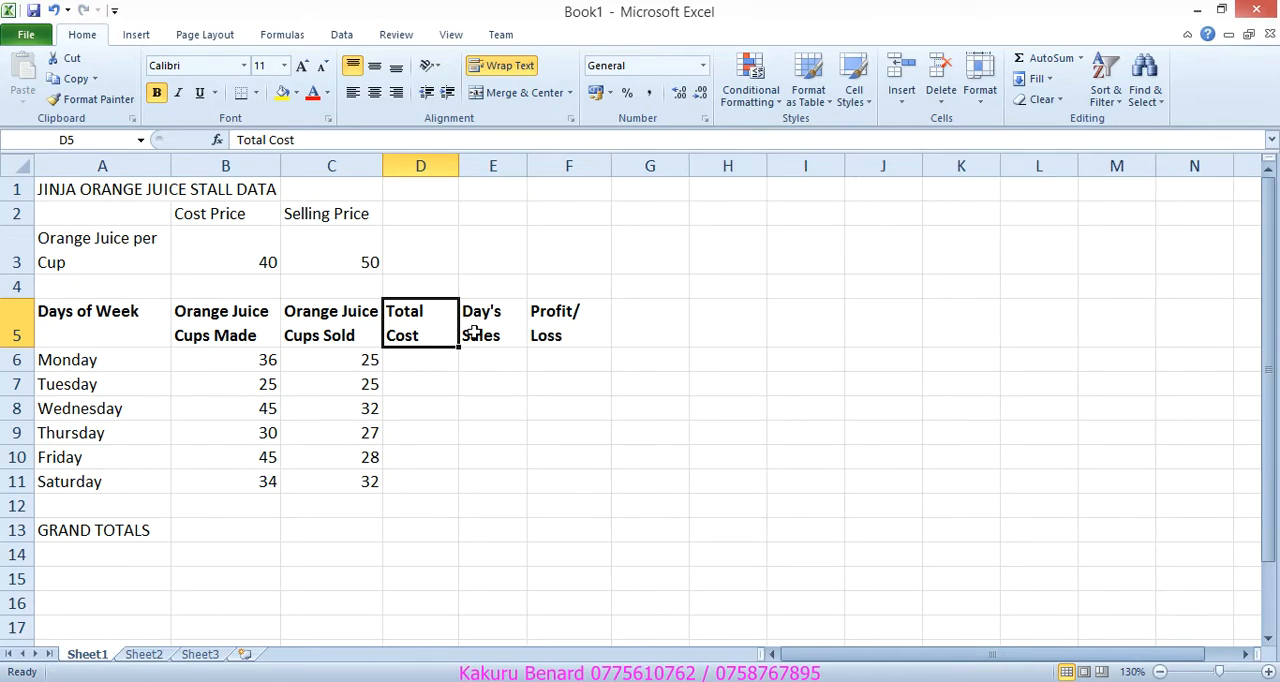
pyautogui.click(420, 432)
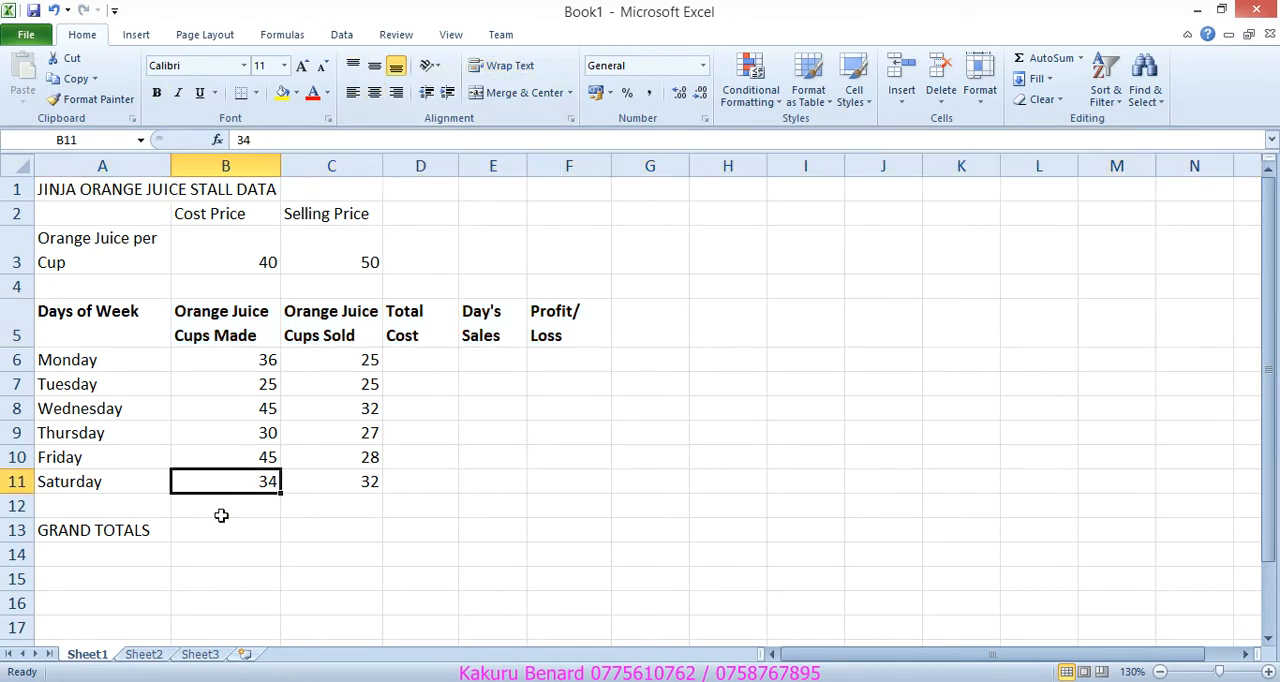
# Step: Make the GRAND TOTALS label in row 13 and the stall data title in row 1 bold
pyautogui.click(156, 92)
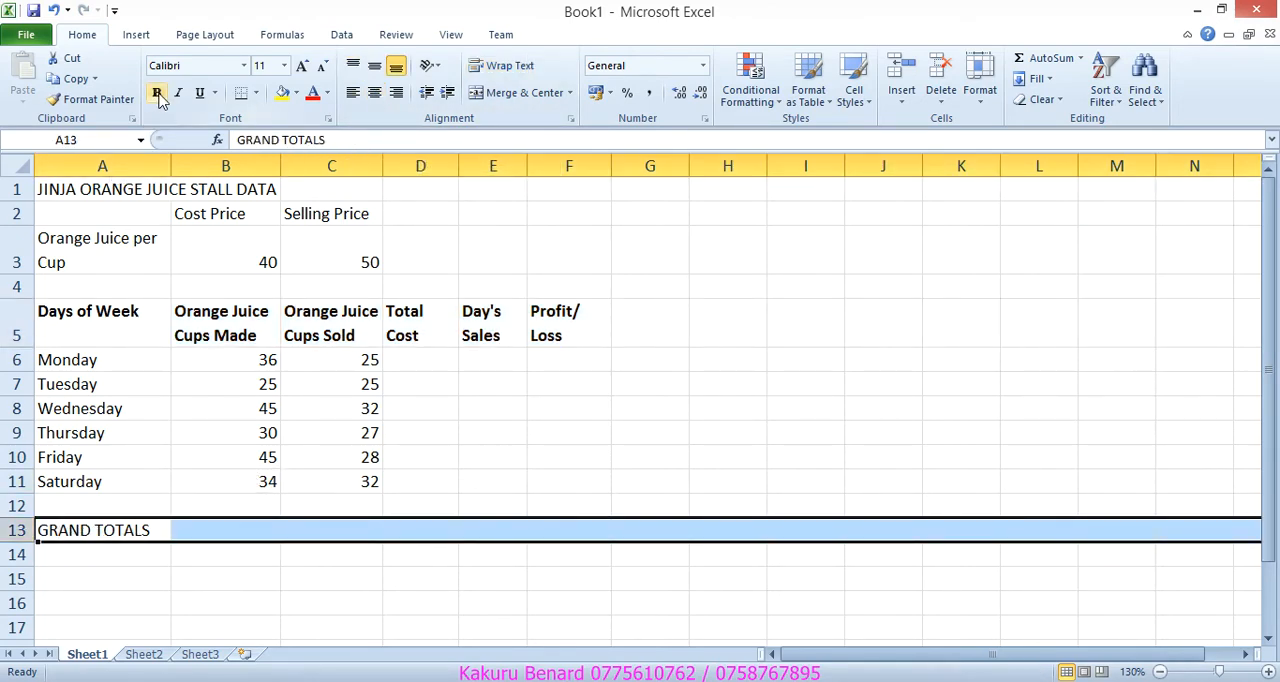
pyautogui.click(102, 188)
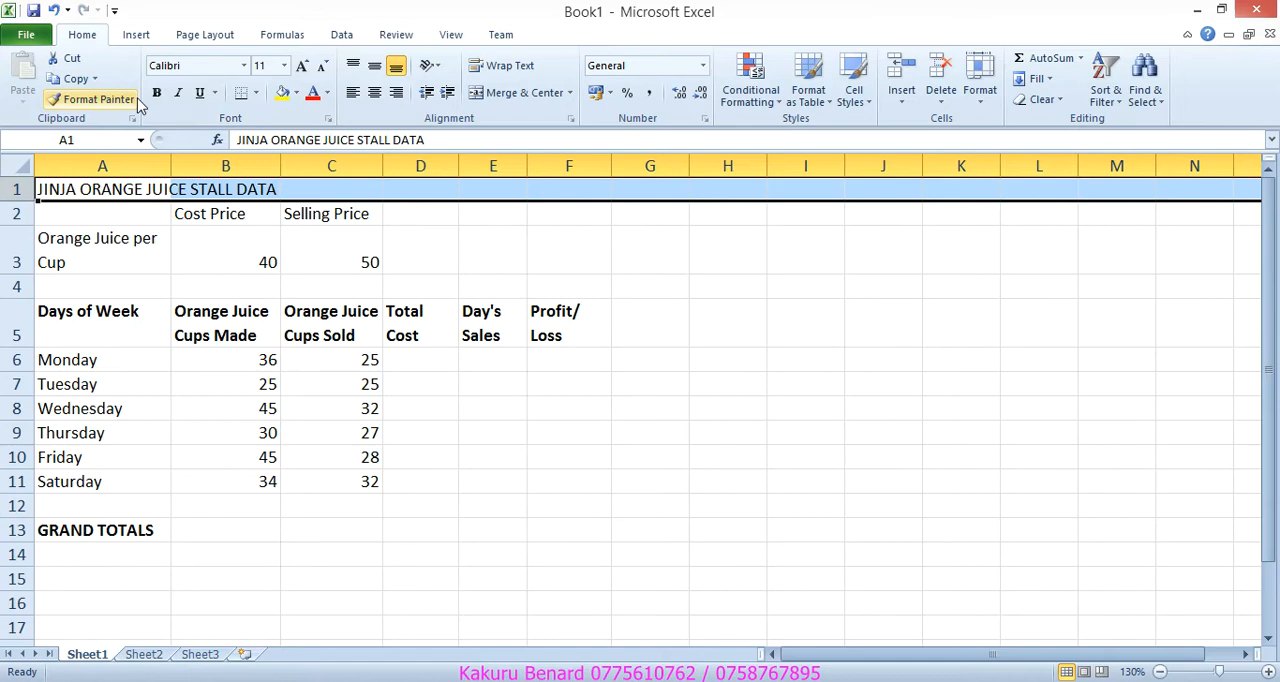
pyautogui.click(224, 262)
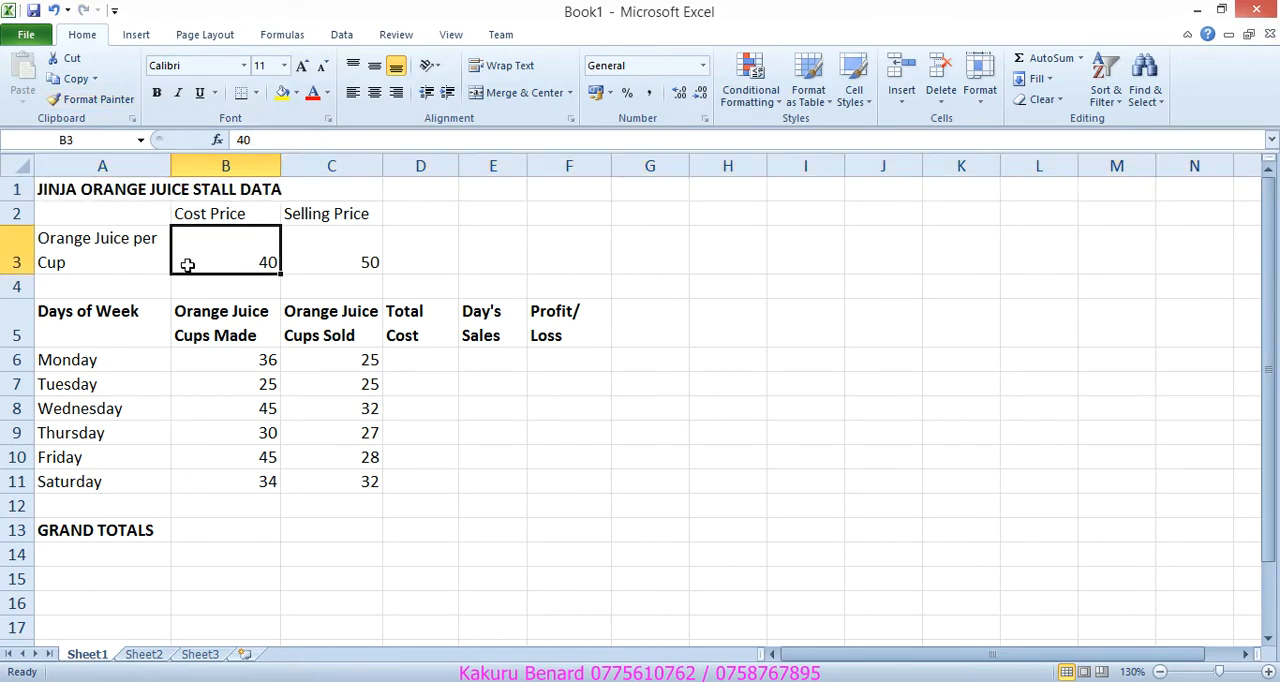
pyautogui.click(102, 188)
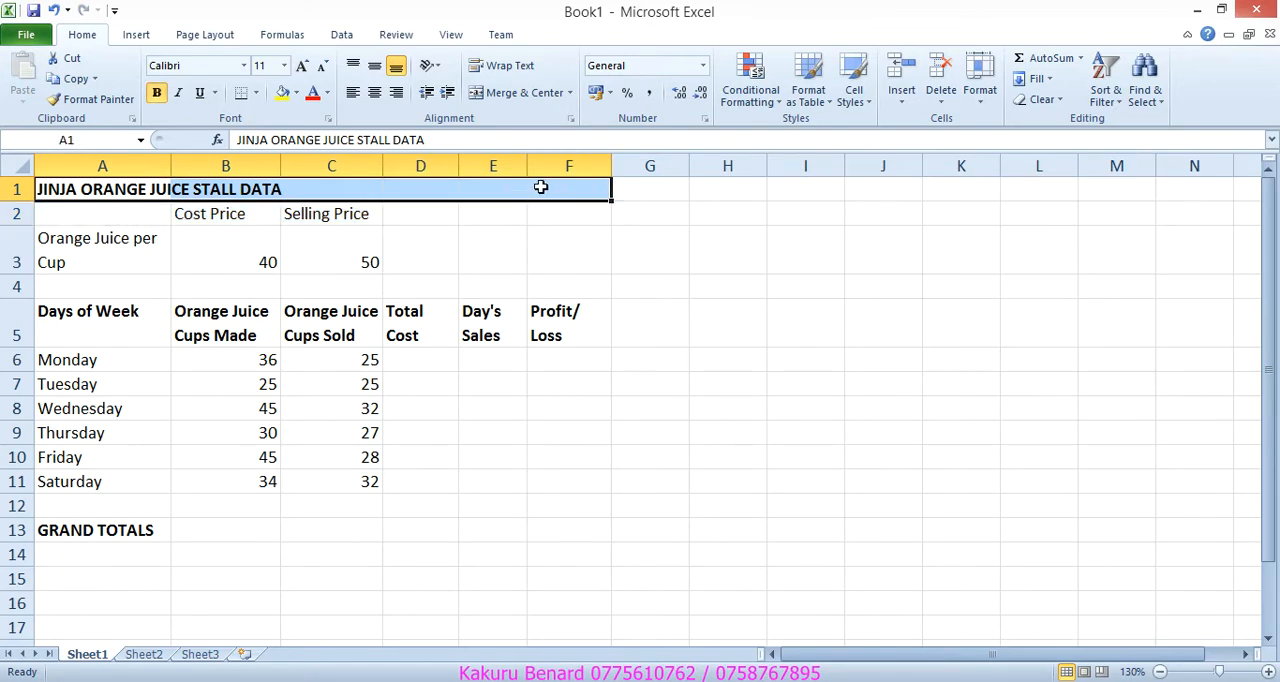
pyautogui.moveTo(520, 92)
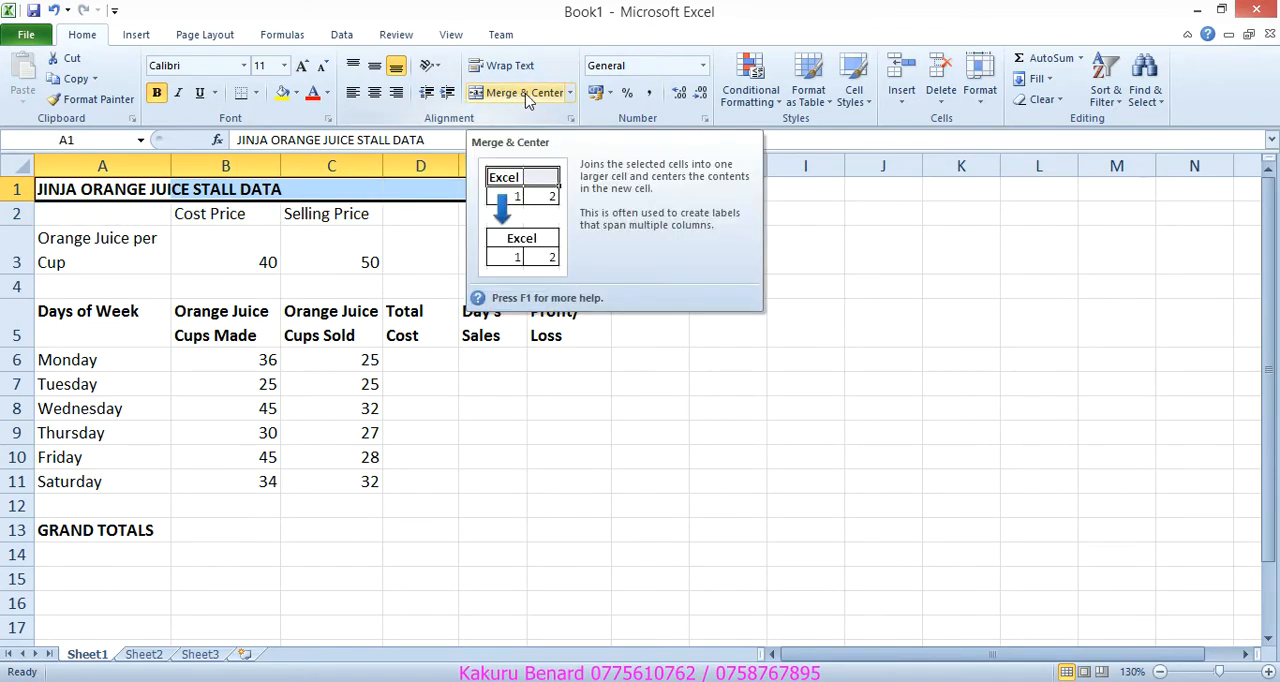
# Step: Merge and centre the JINJA ORANGE JUICE STALL DATA title across A1:F1
pyautogui.click(516, 92)
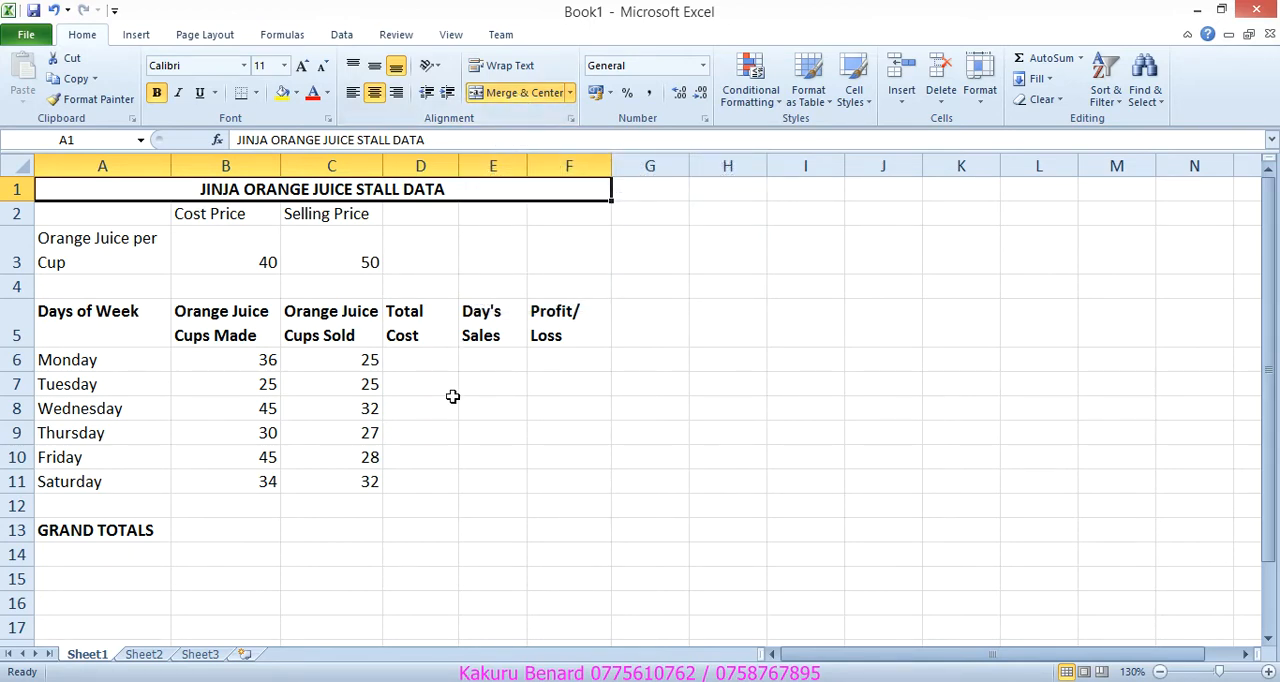
pyautogui.click(420, 480)
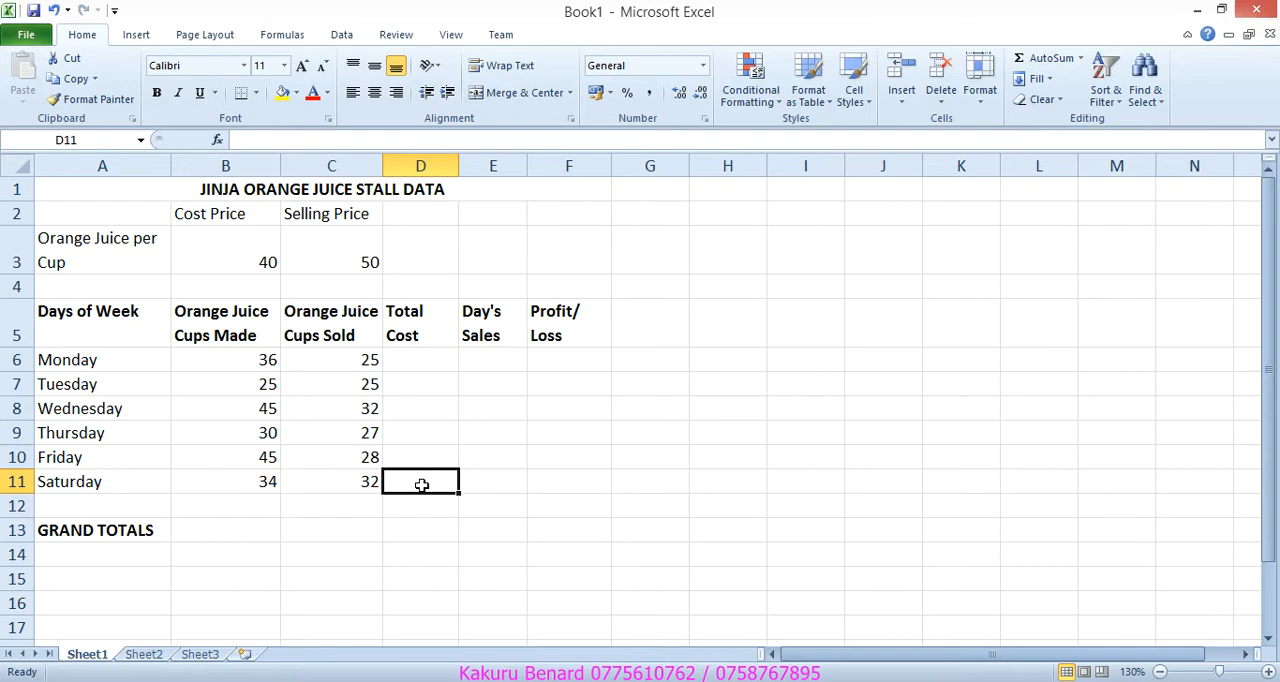
pyautogui.moveTo(600, 670)
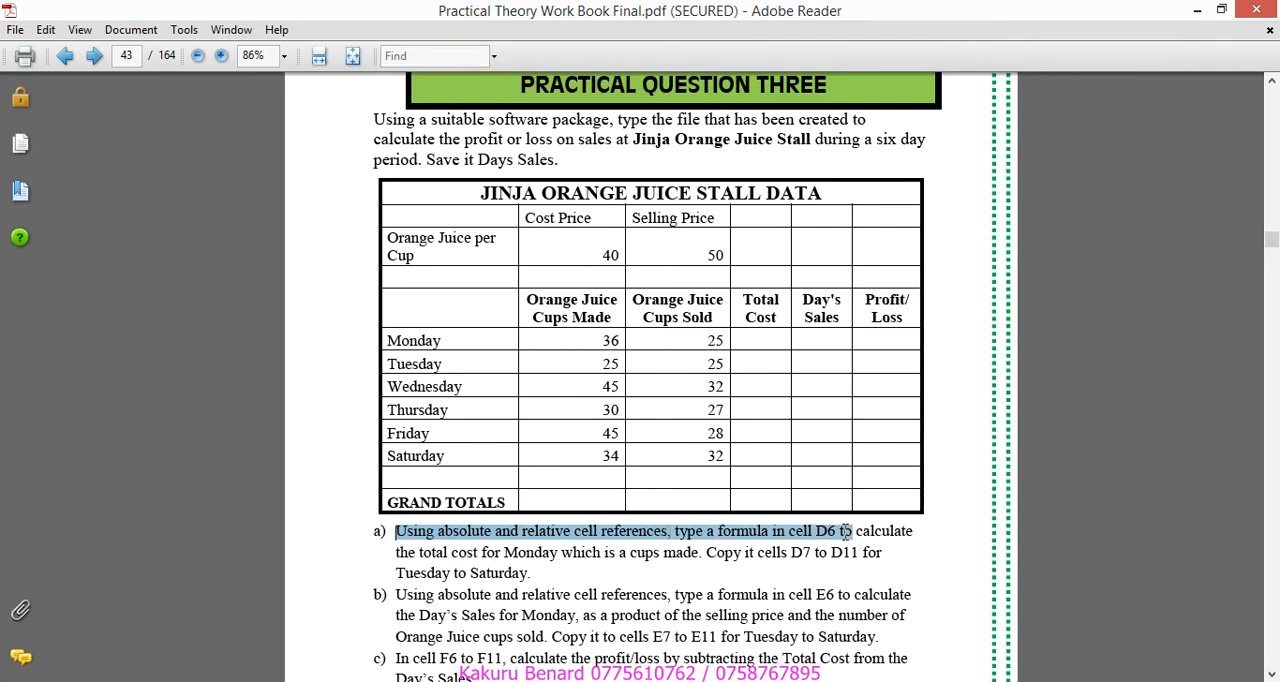
pyautogui.moveTo(842, 532); pyautogui.dragTo(478, 552)
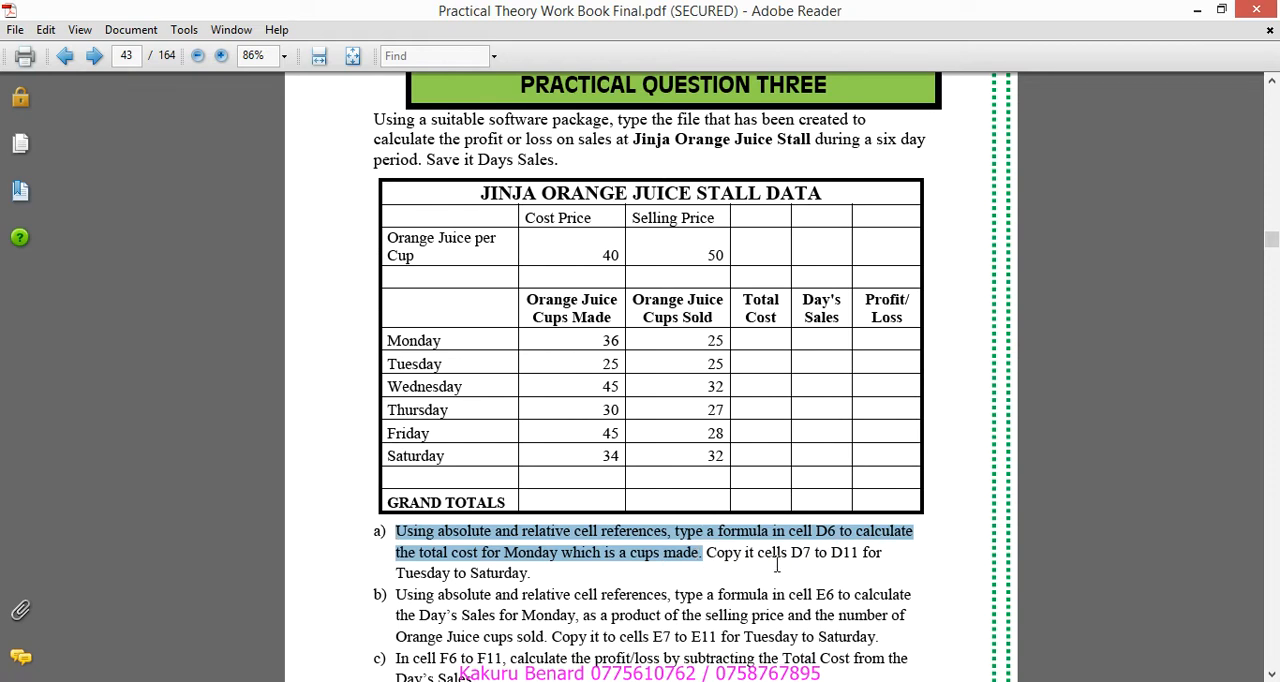
pyautogui.moveTo(832, 560)
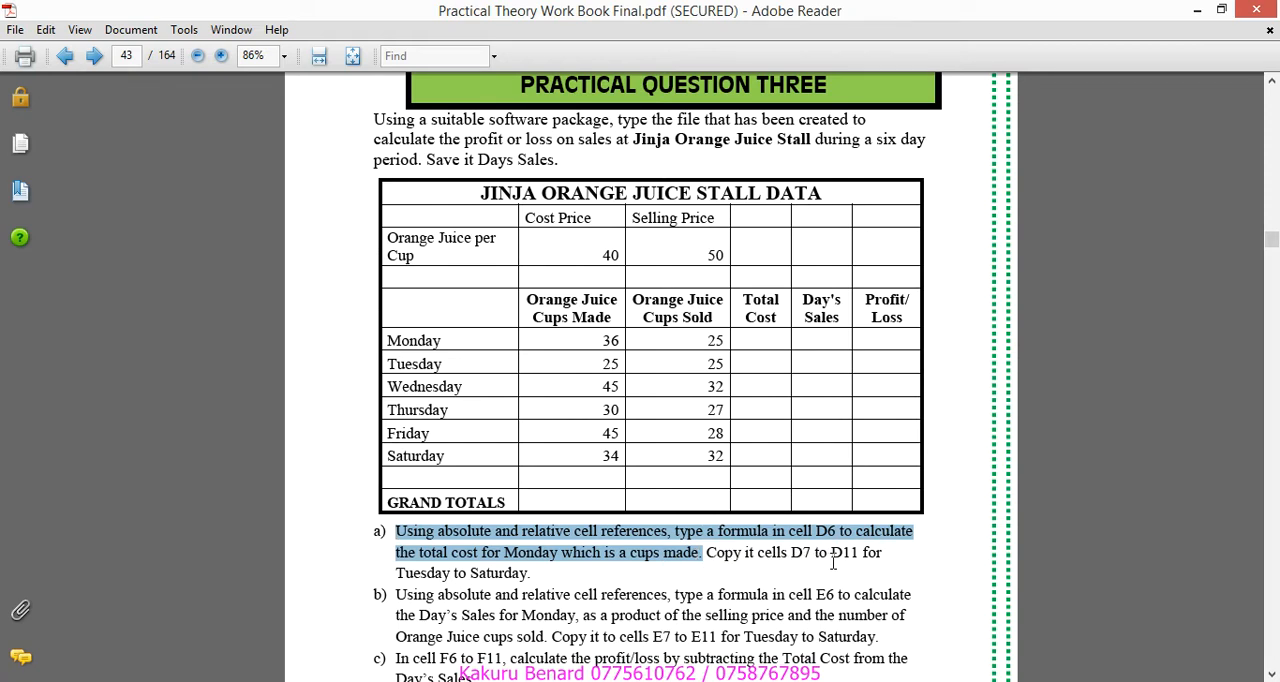
pyautogui.moveTo(530, 576)
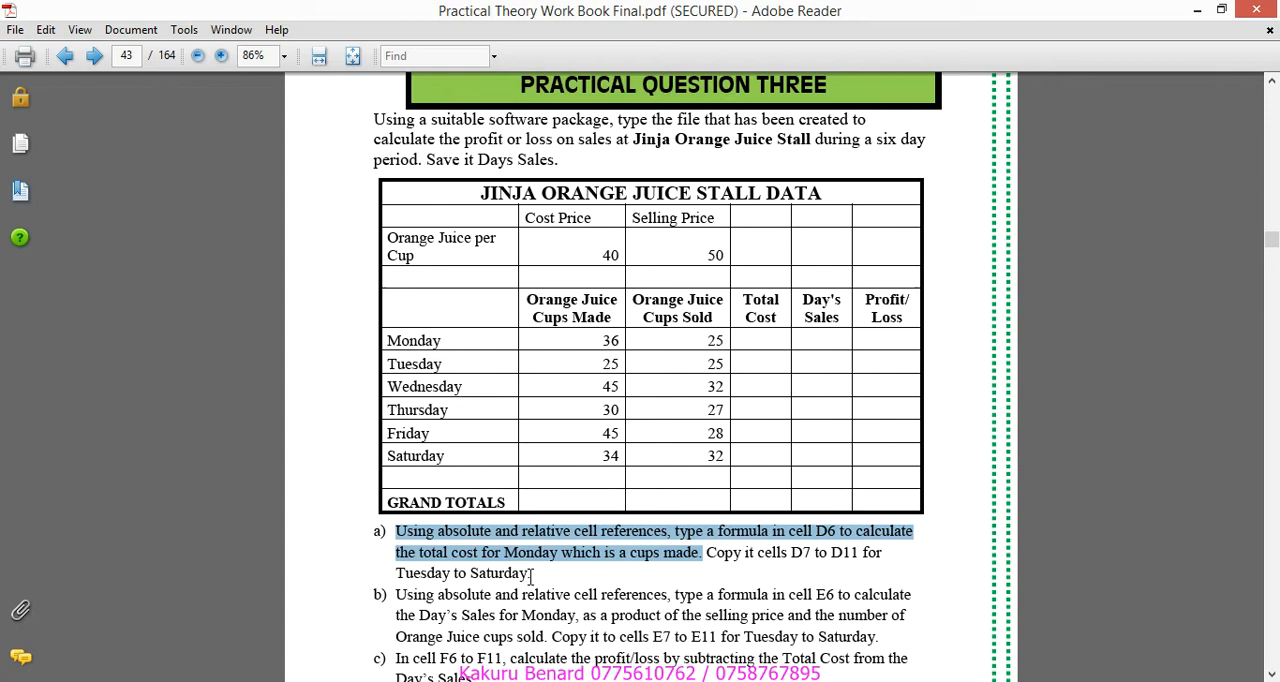
pyautogui.moveTo(508, 562)
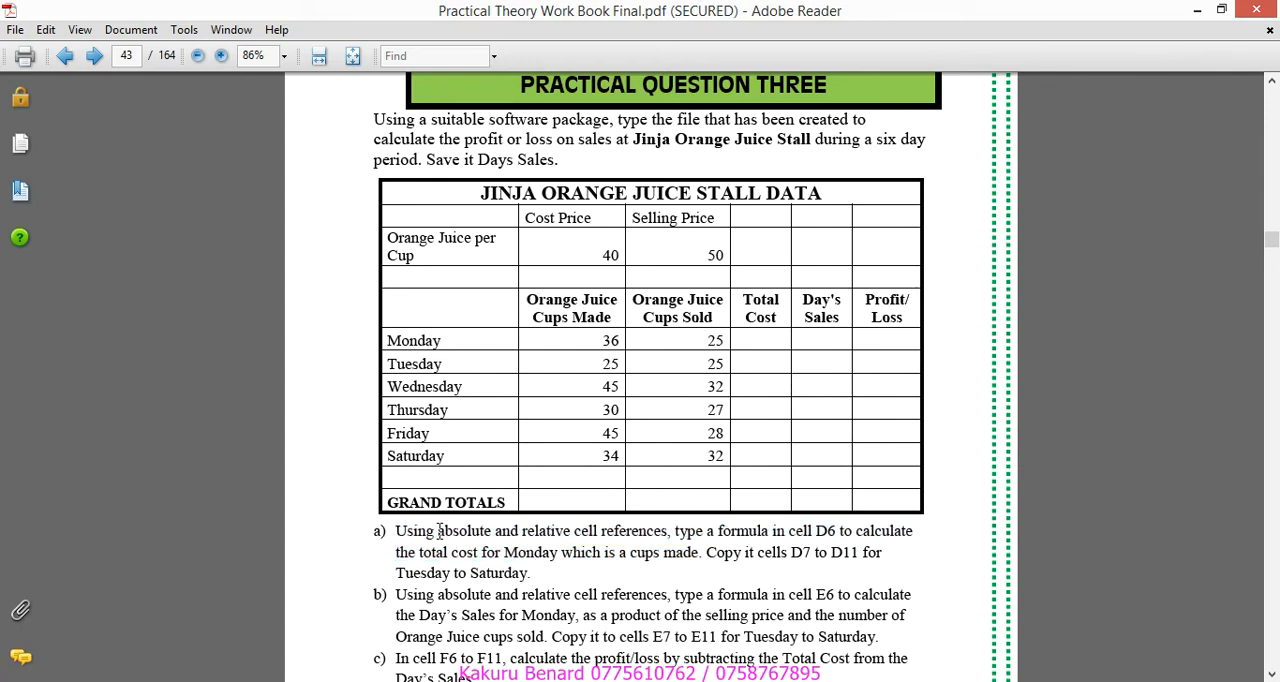
pyautogui.doubleClick(464, 532)
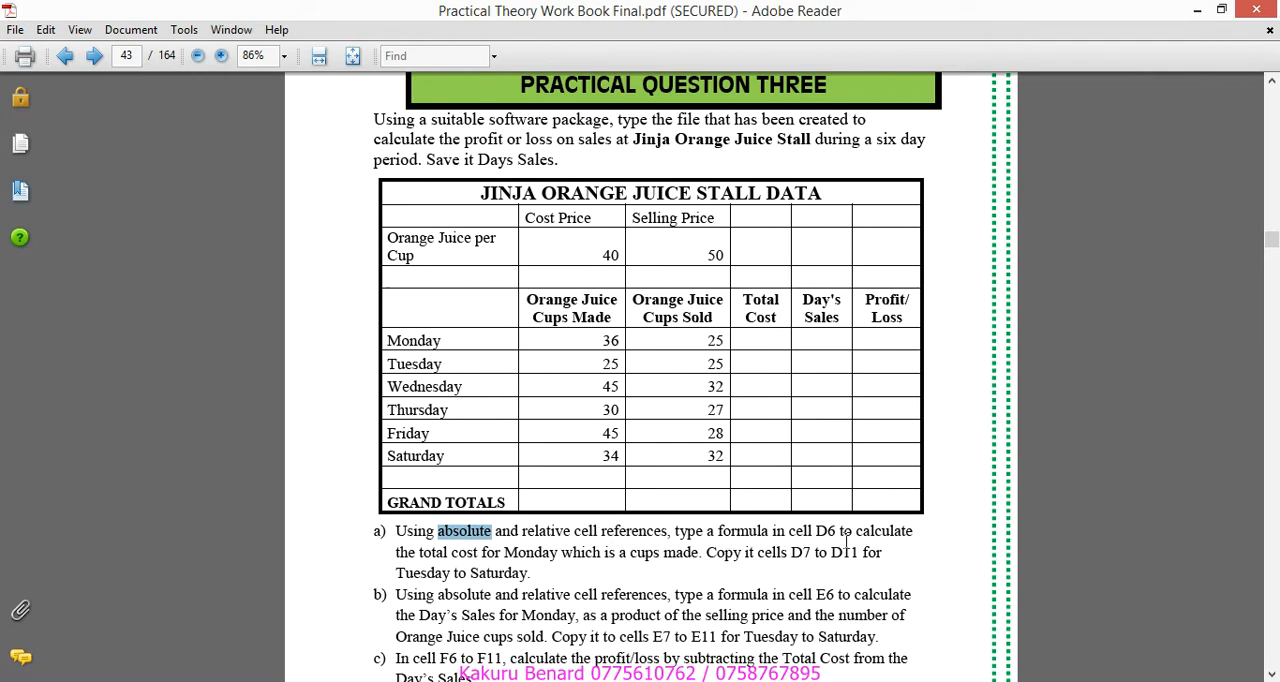
pyautogui.moveTo(846, 540)
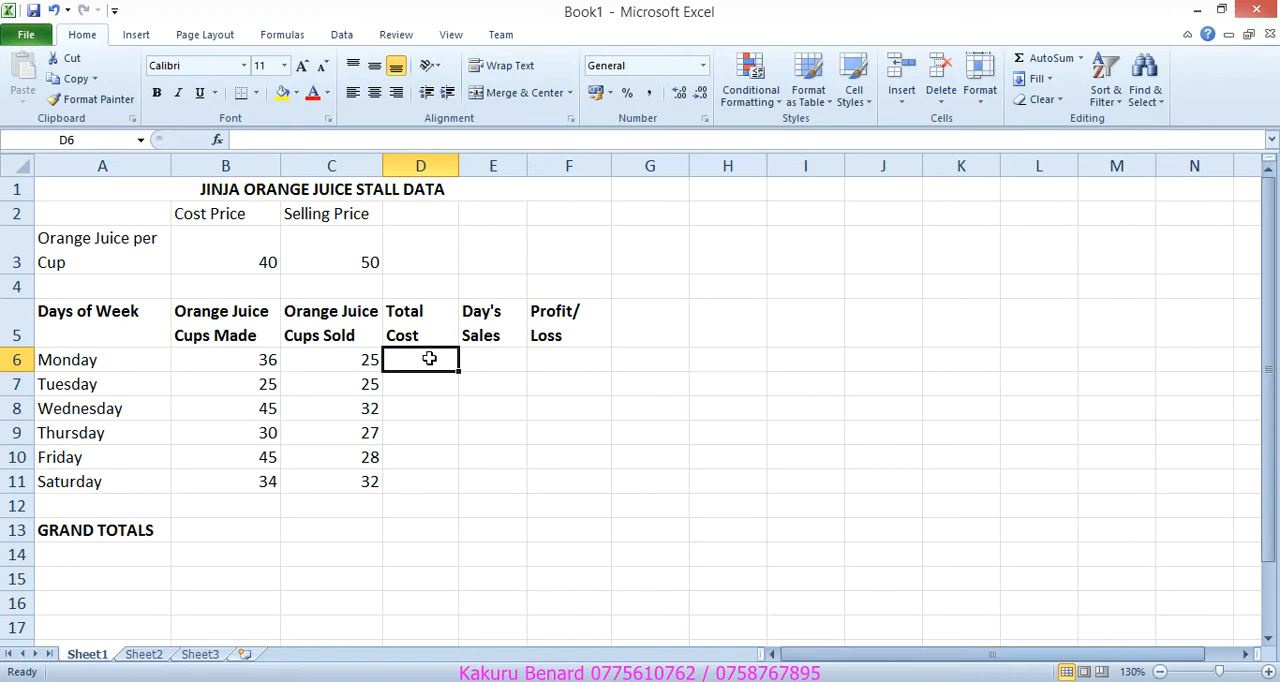
# Step: Enter Monday's Total Cost in D6 as =$B$3*B6, giving 1440
pyautogui.write('=')
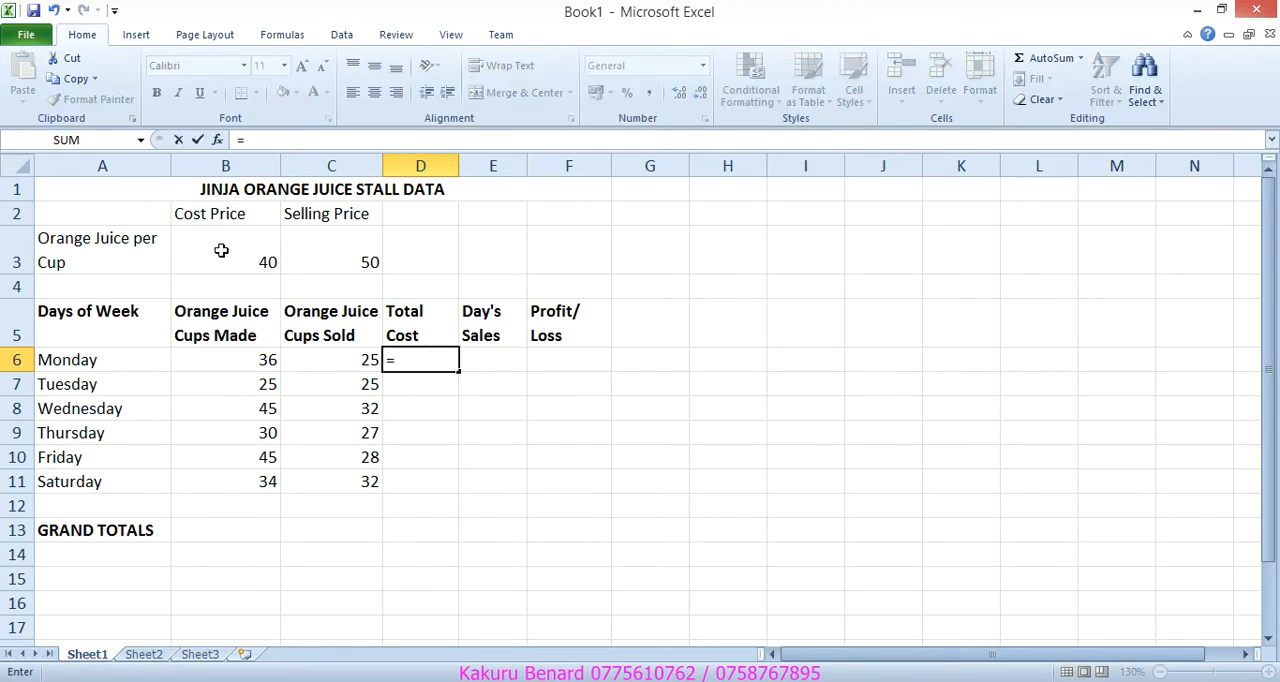
pyautogui.click(224, 262)
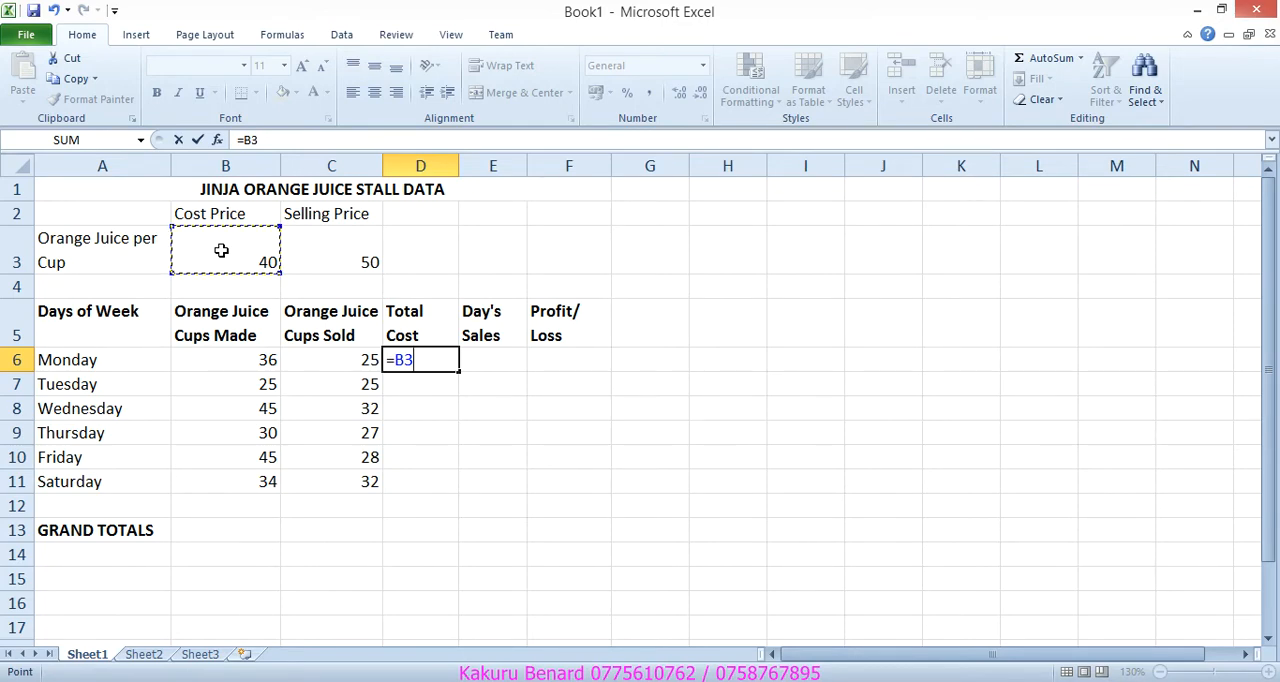
pyautogui.write('*')
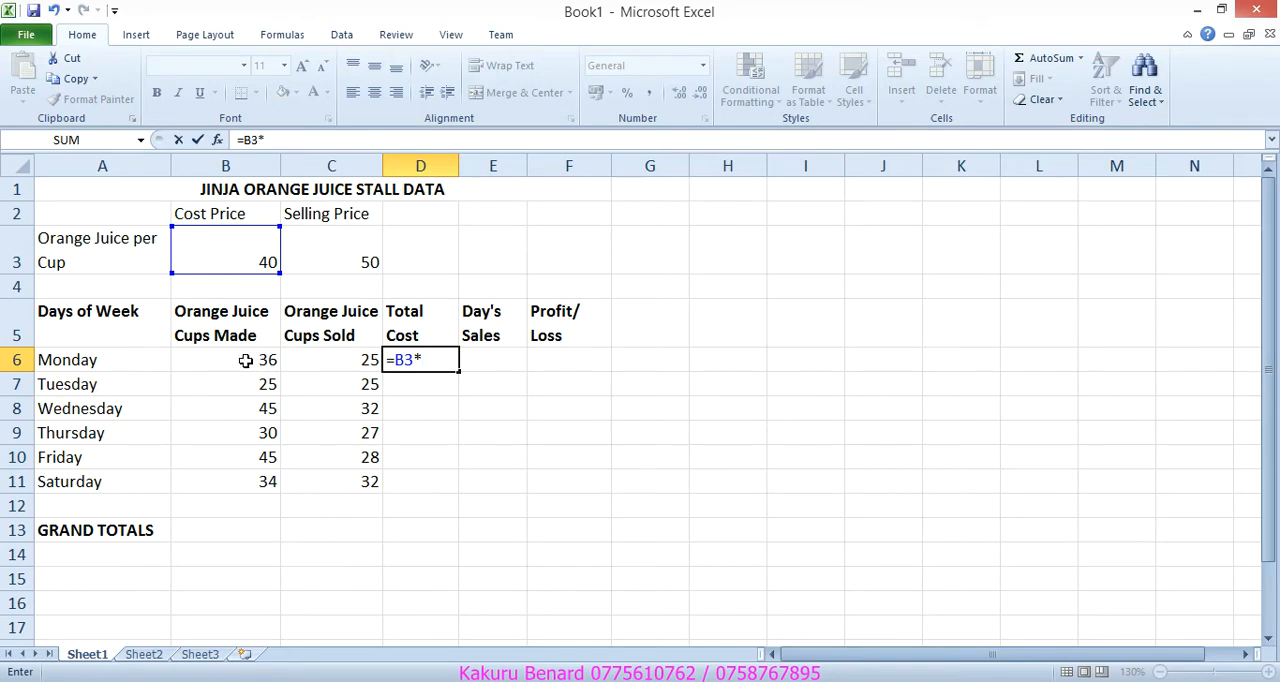
pyautogui.click(224, 360)
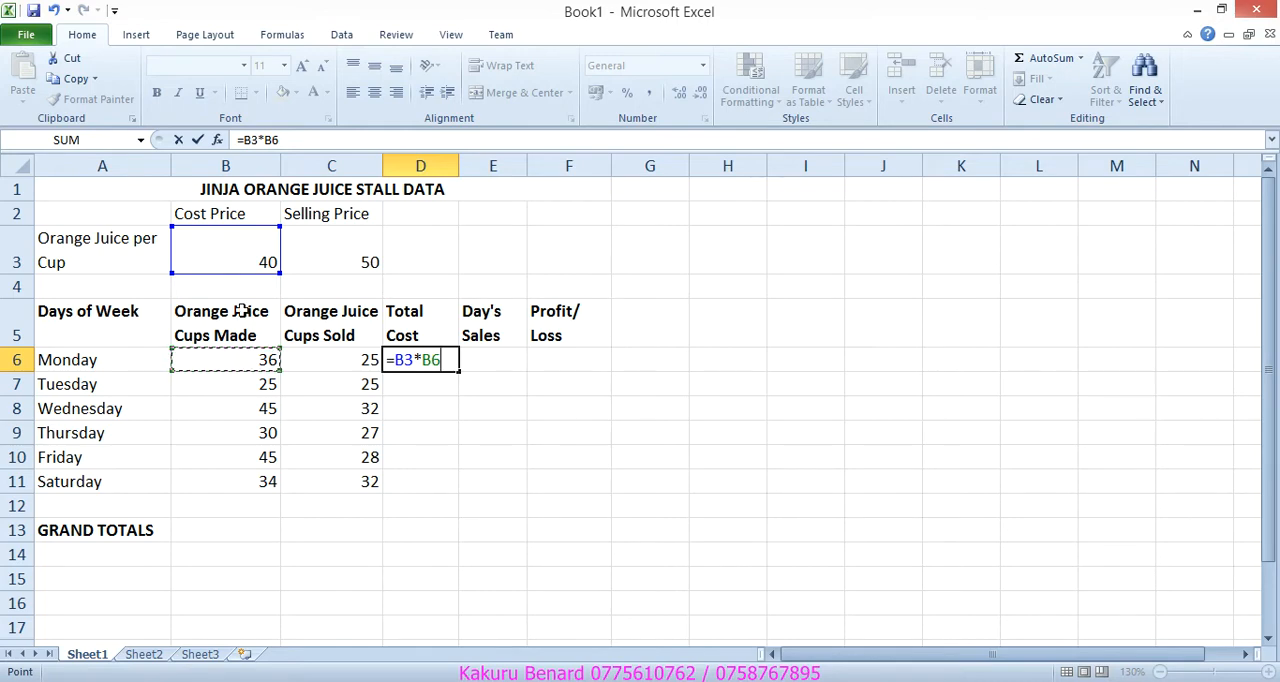
pyautogui.moveTo(248, 252)
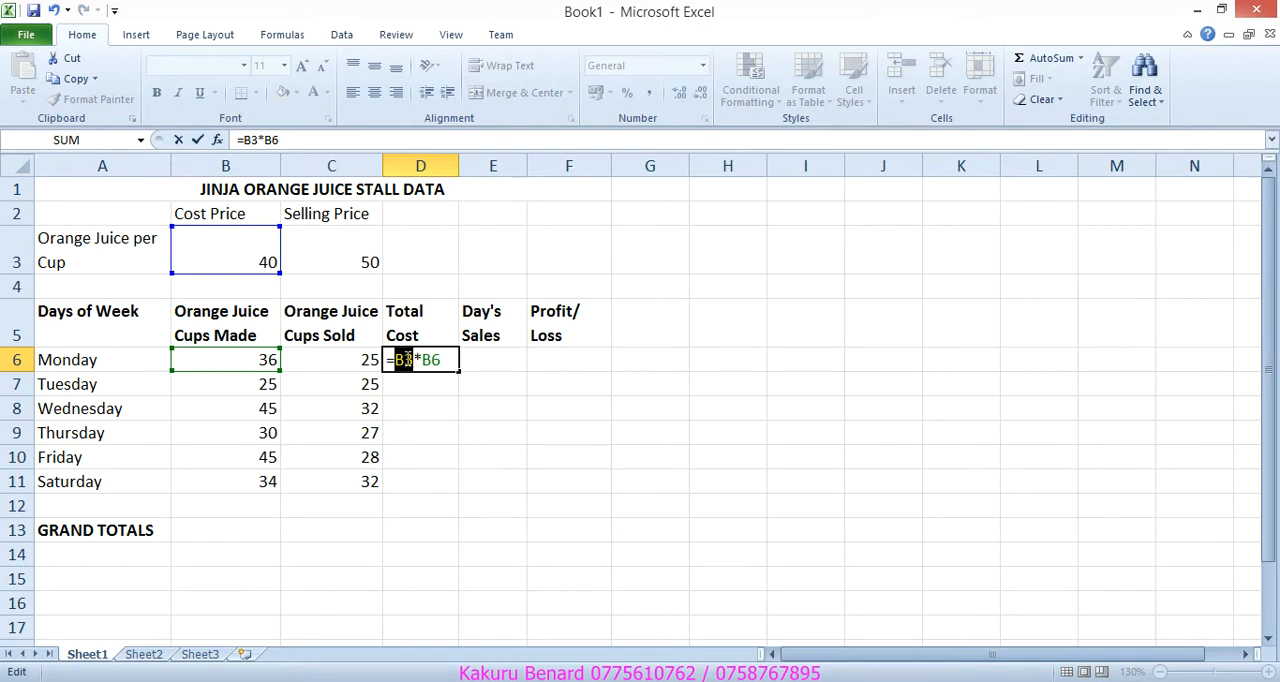
pyautogui.press('f4')
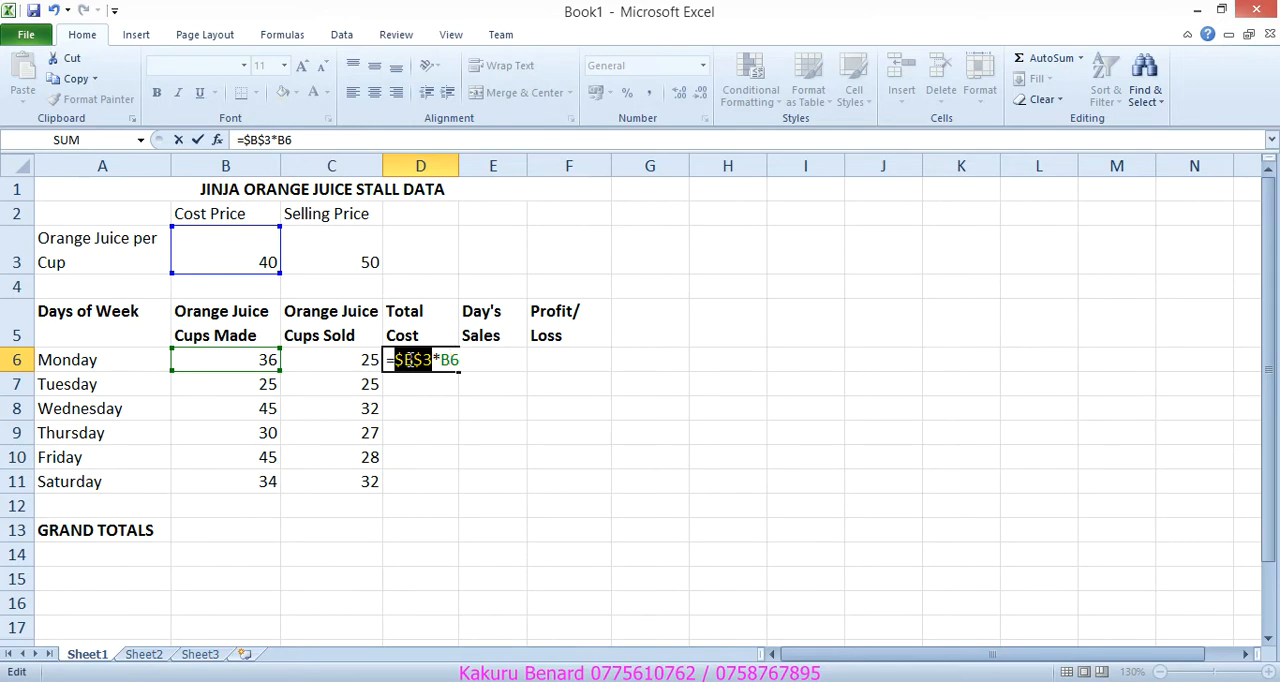
pyautogui.press('Return')
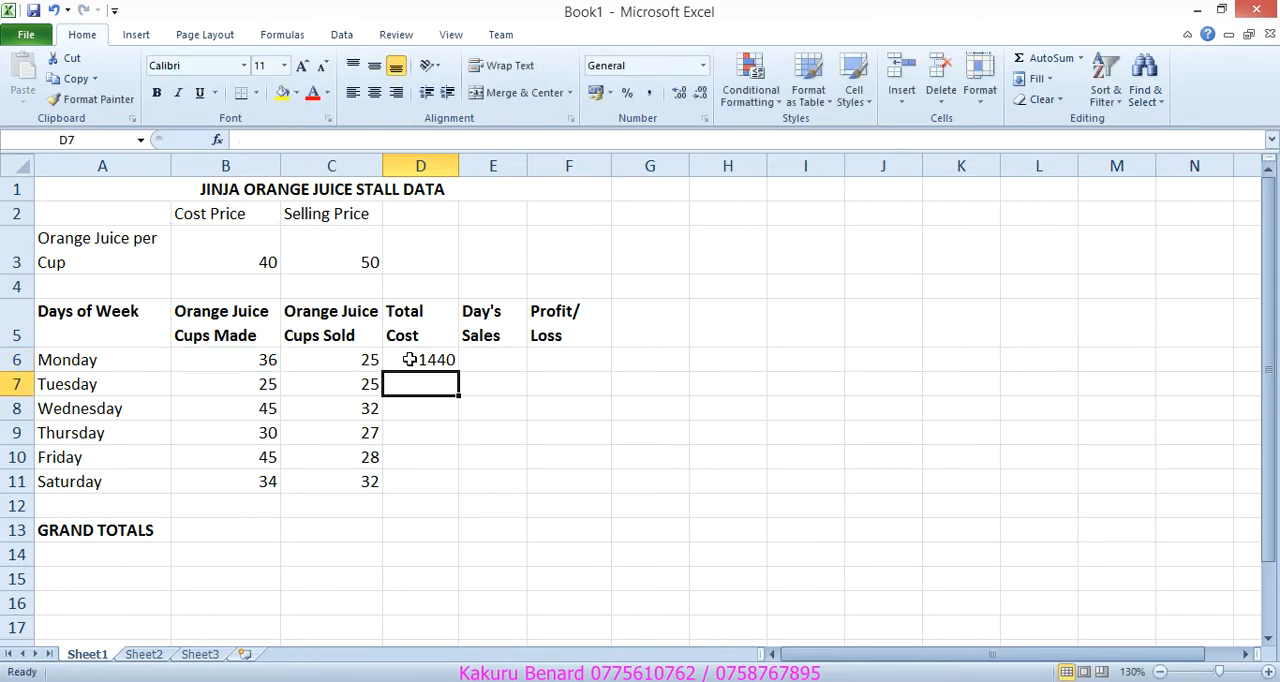
# Step: Copy Monday's Total Cost formula down through Saturday in D6:D11
pyautogui.click(420, 360)
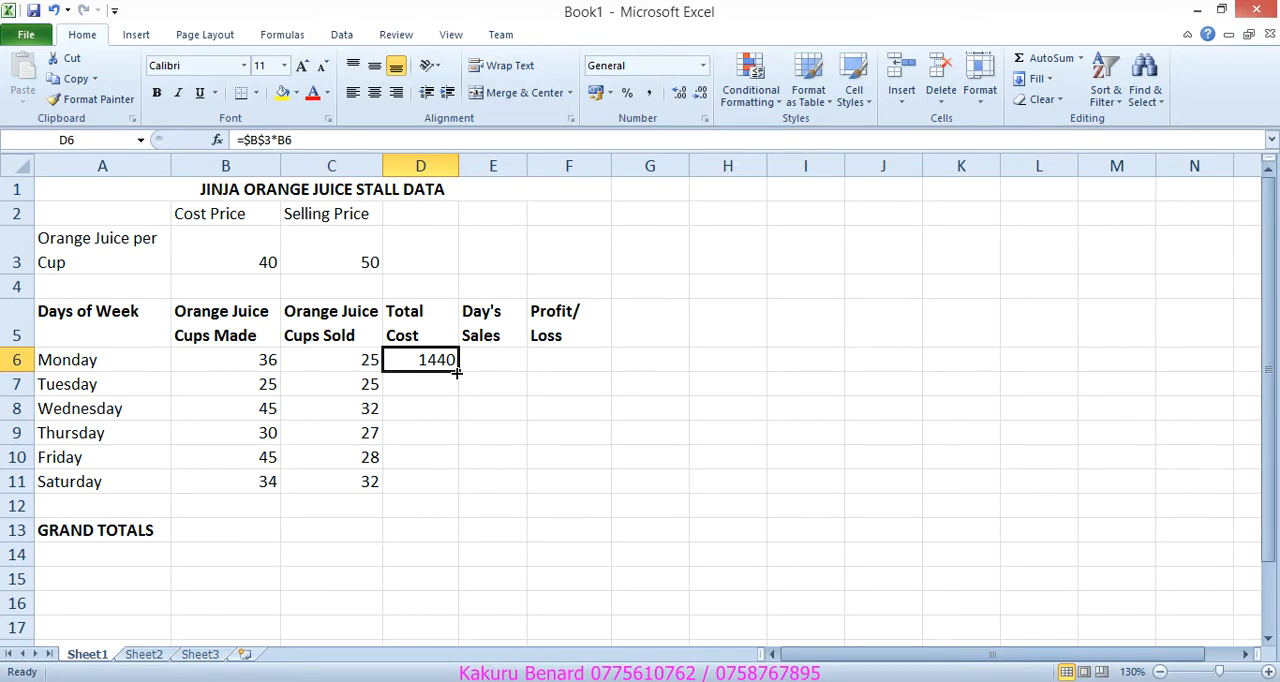
pyautogui.moveTo(456, 372); pyautogui.dragTo(436, 480)
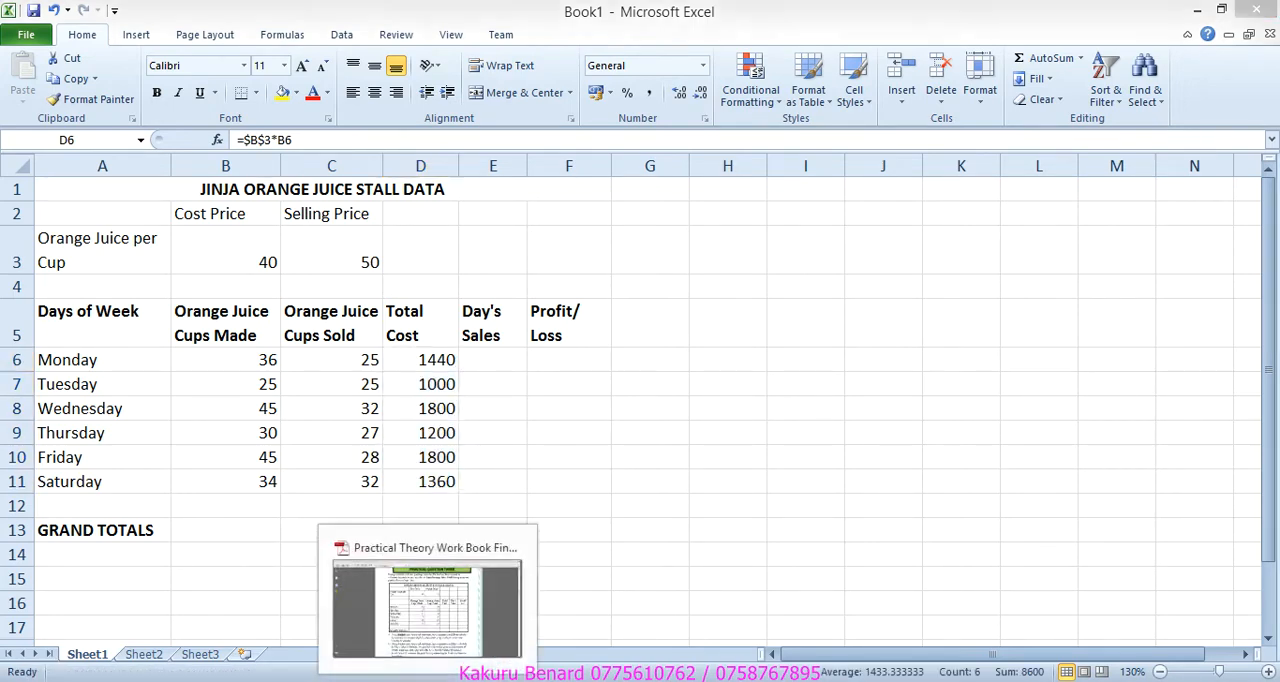
pyautogui.click(424, 604)
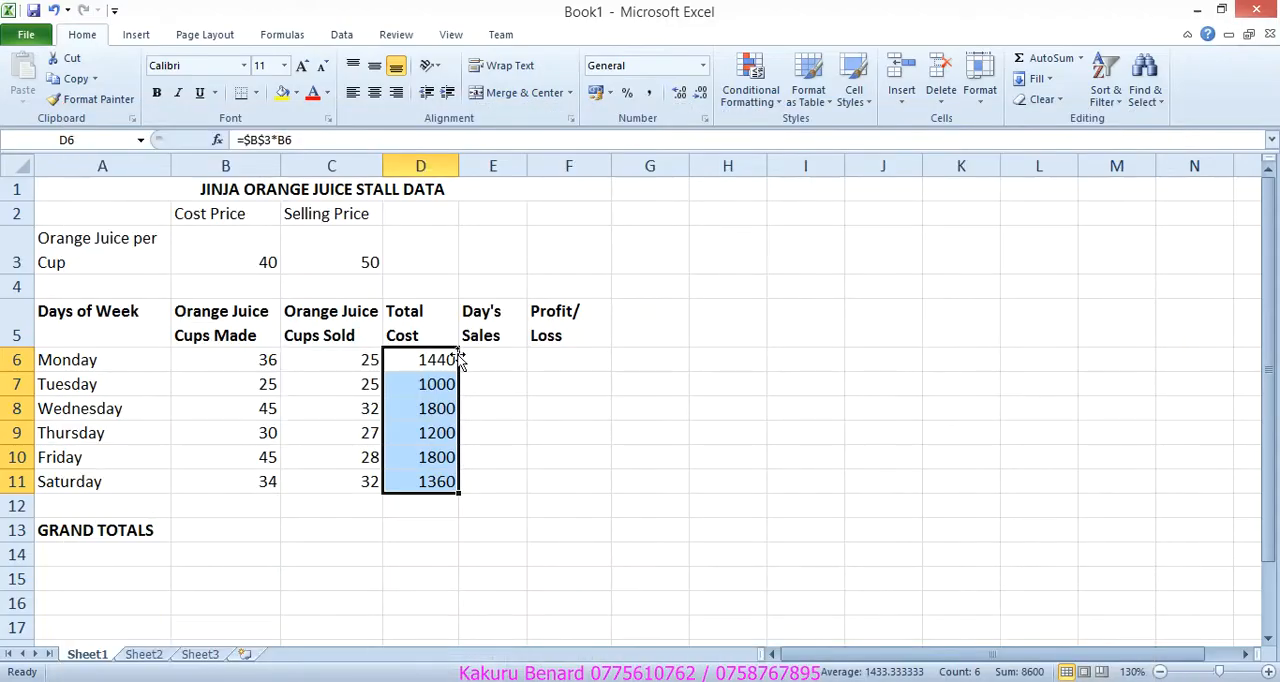
# Step: Enter Monday's Day's Sales in E6 as =$C$3*C6 and fill it down to Saturday
pyautogui.click(492, 360)
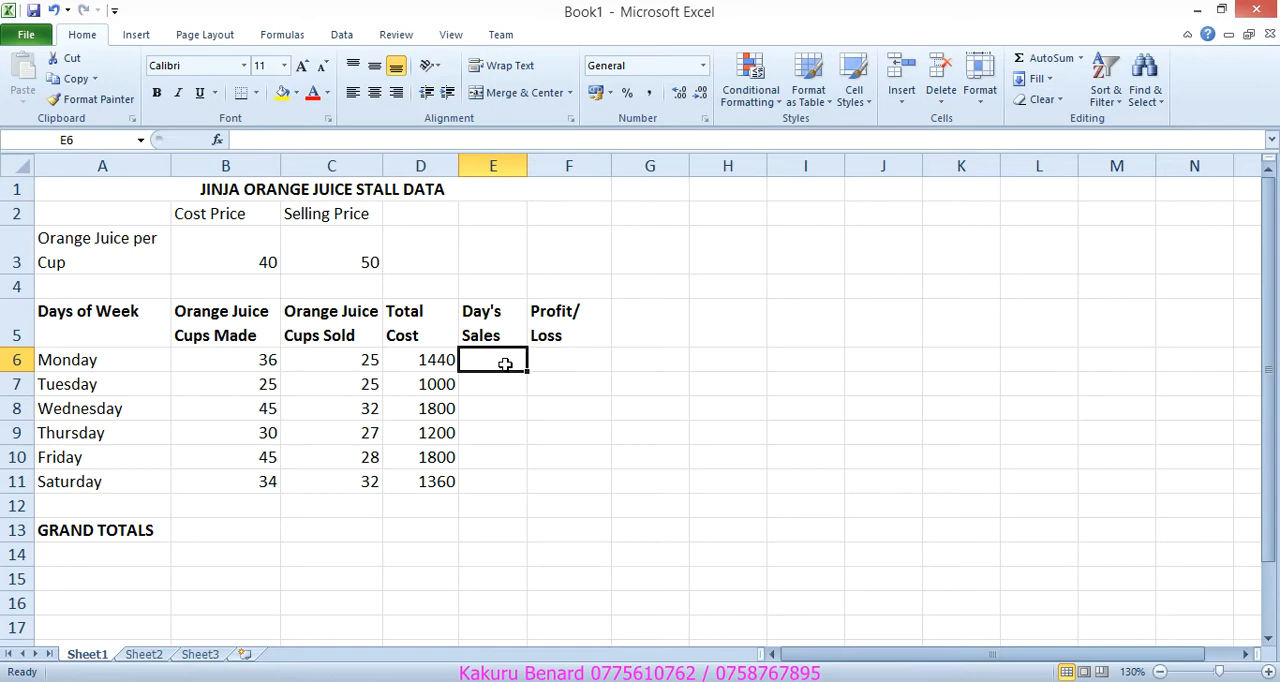
pyautogui.write('=')
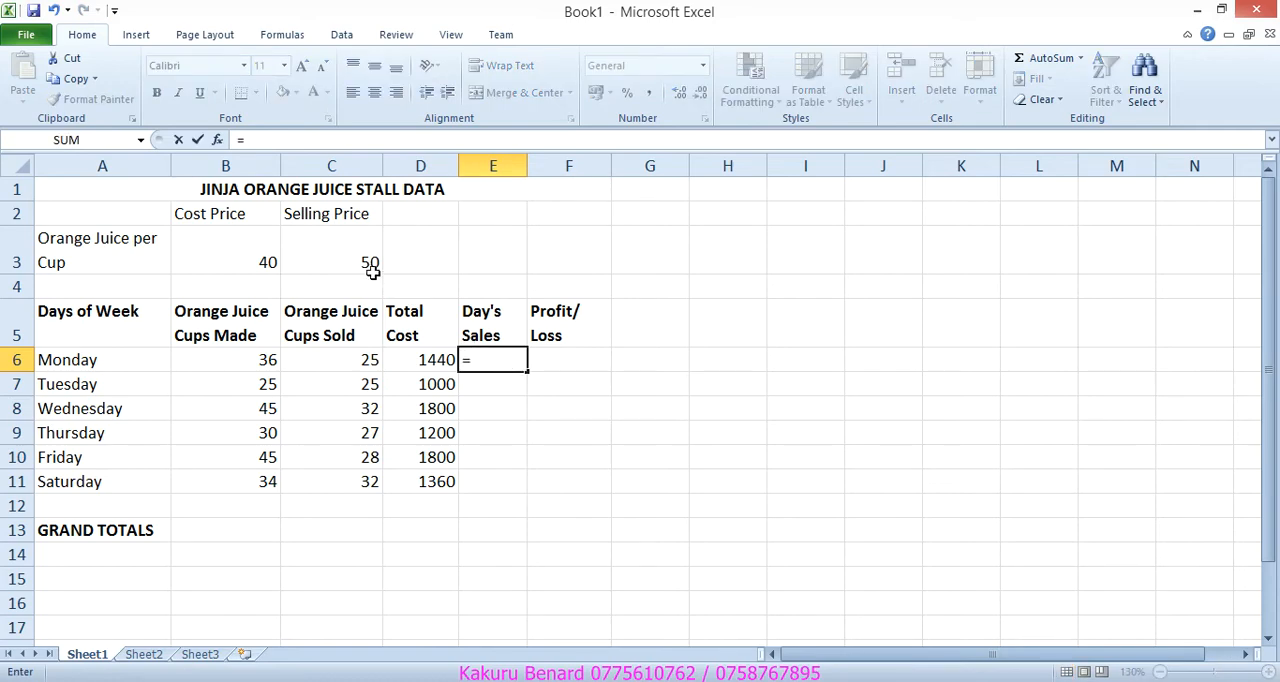
pyautogui.click(332, 260)
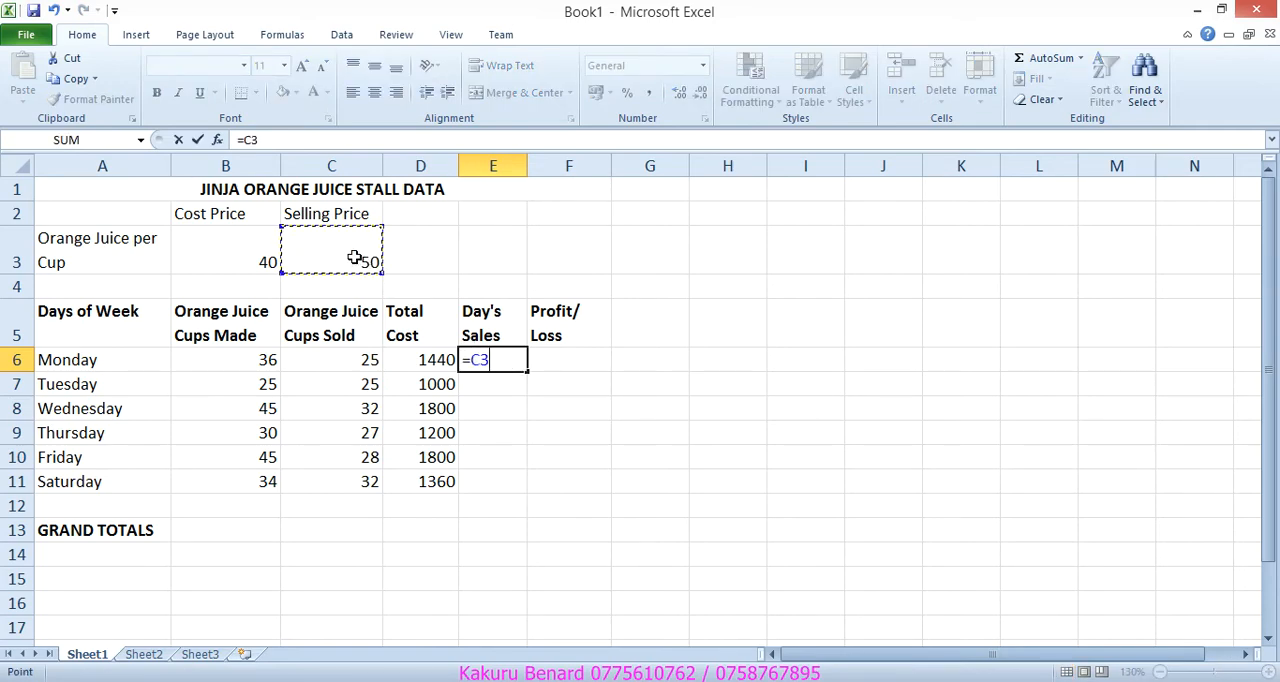
pyautogui.write('*')
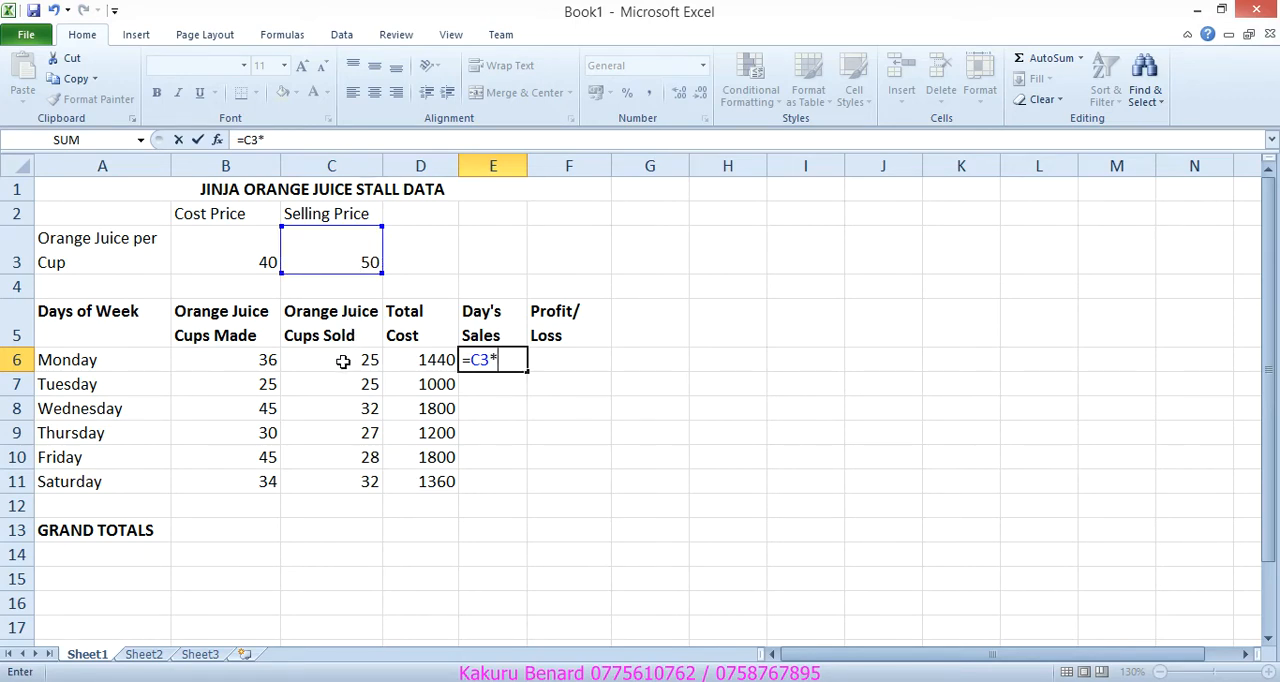
pyautogui.click(332, 360)
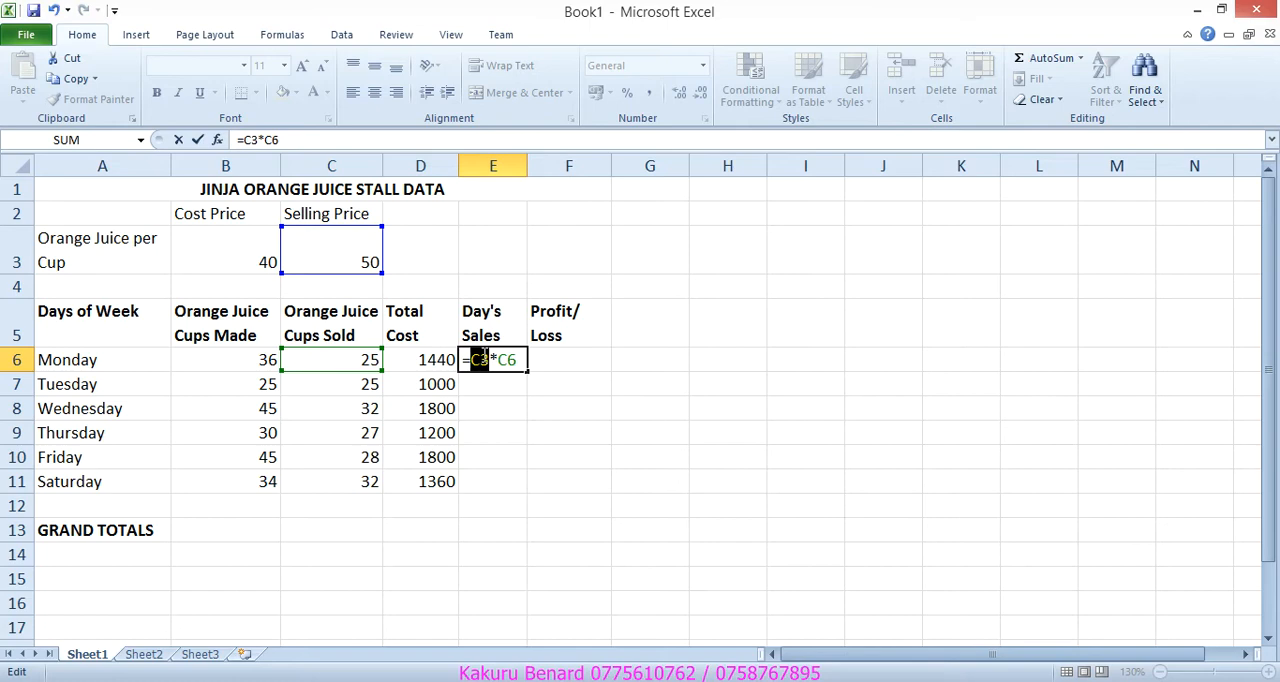
pyautogui.press('f4')
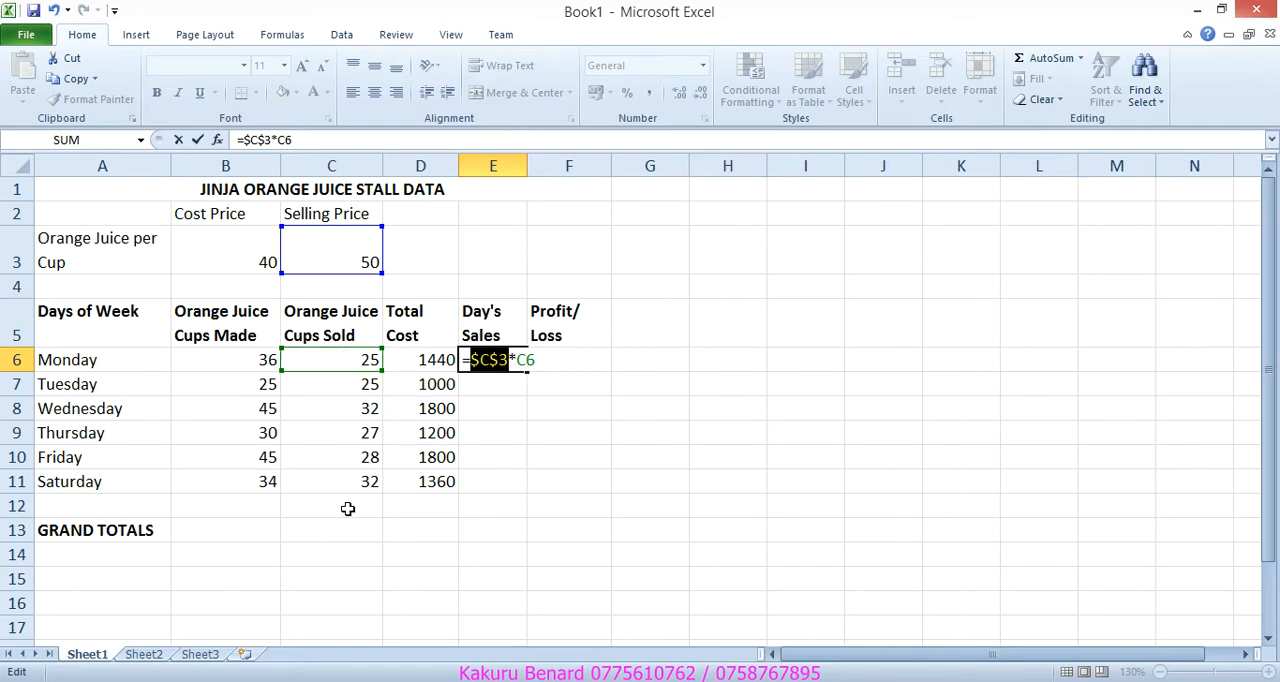
pyautogui.press('Return')
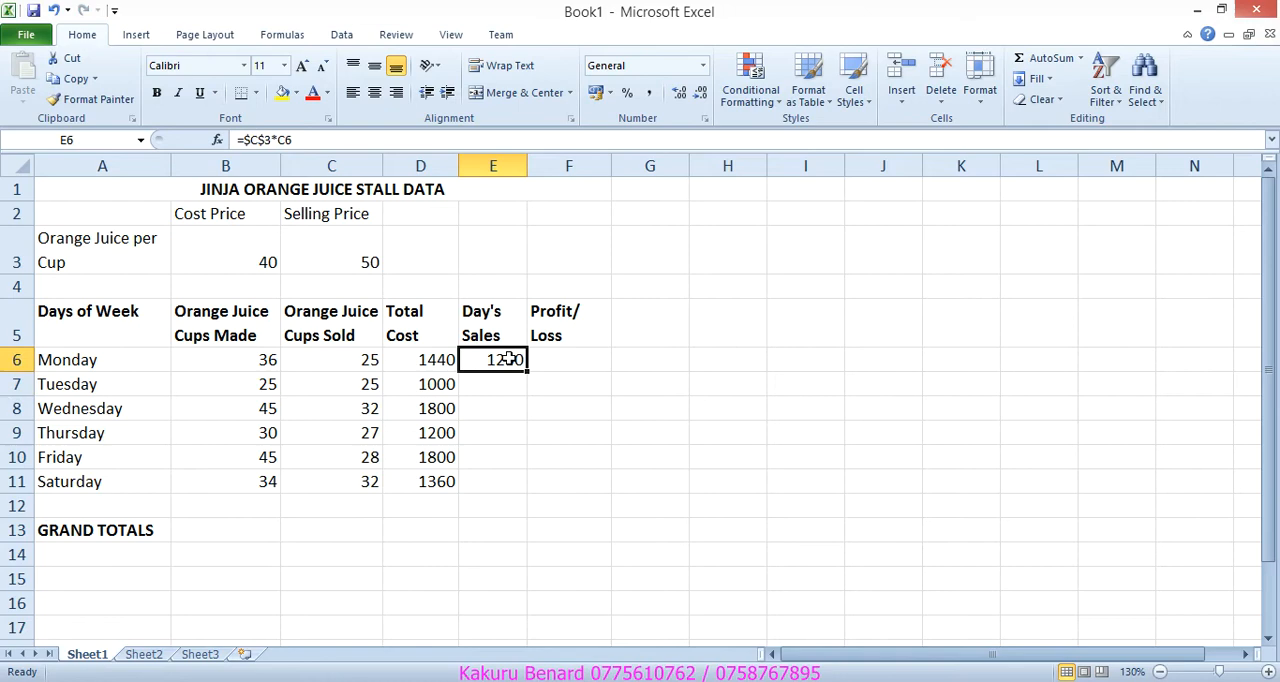
pyautogui.moveTo(528, 364); pyautogui.dragTo(528, 480)
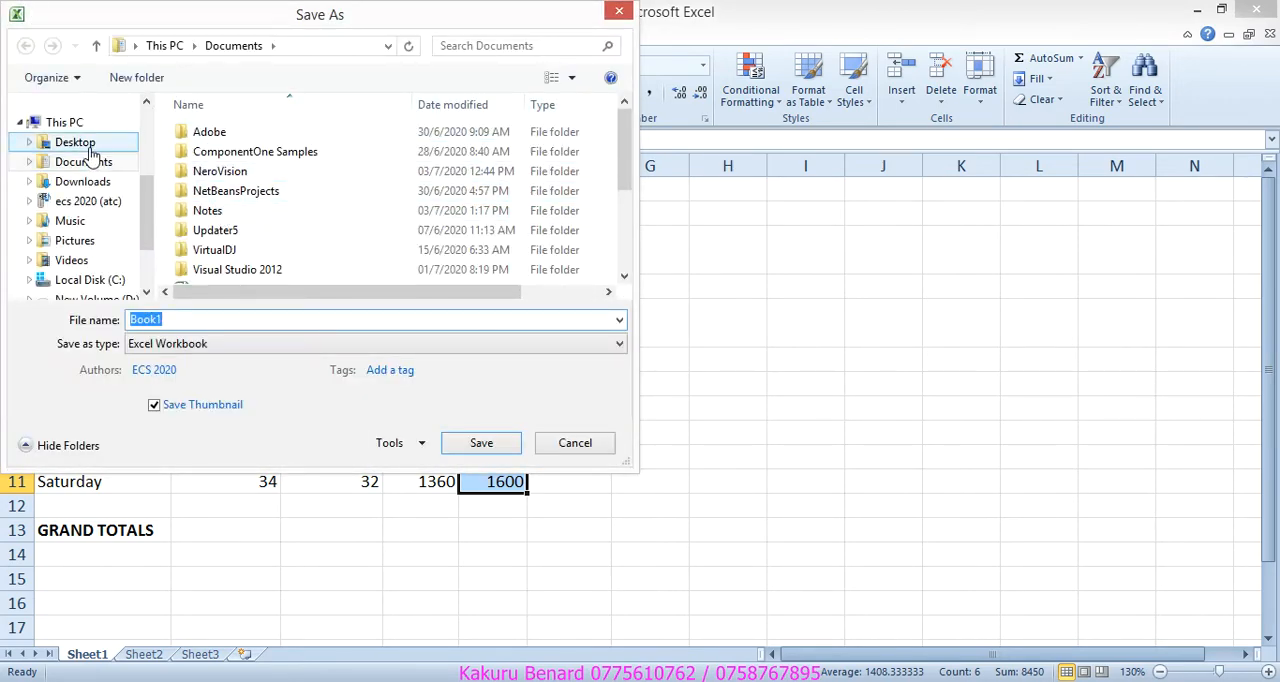
# Step: Save the workbook as 'Days Sales' in the Pratical 3 folder on the Desktop
pyautogui.click(76, 140)
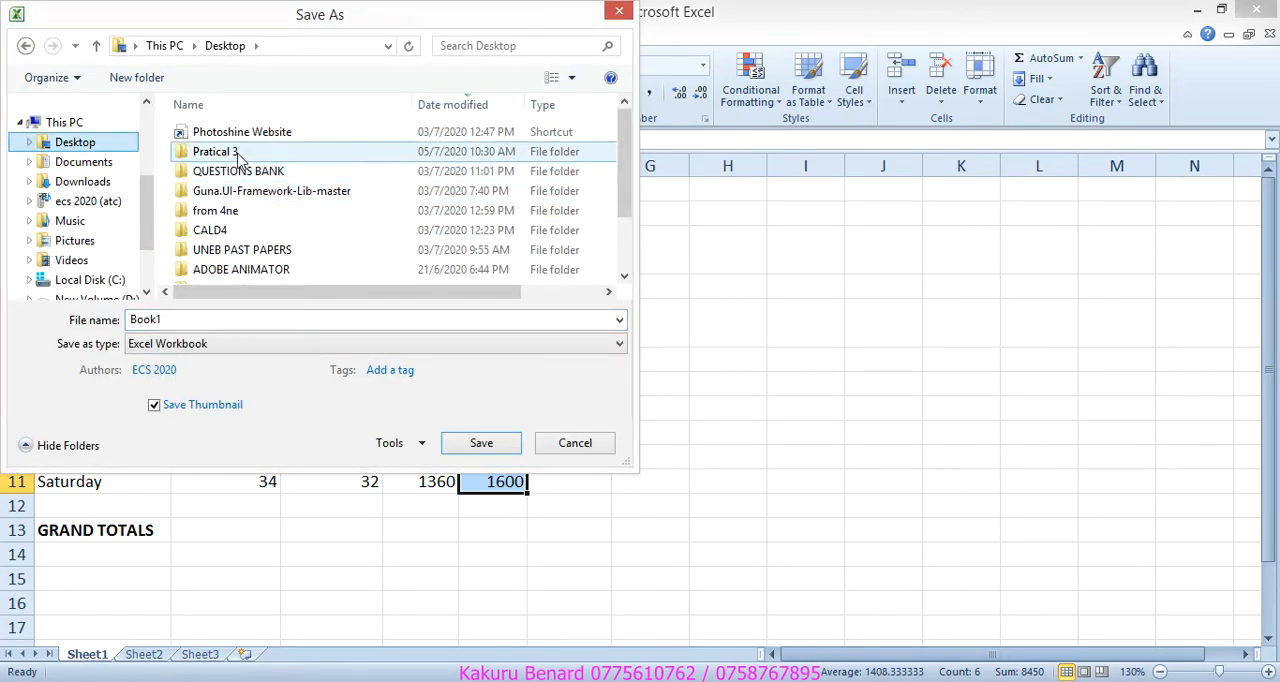
pyautogui.doubleClick(212, 152)
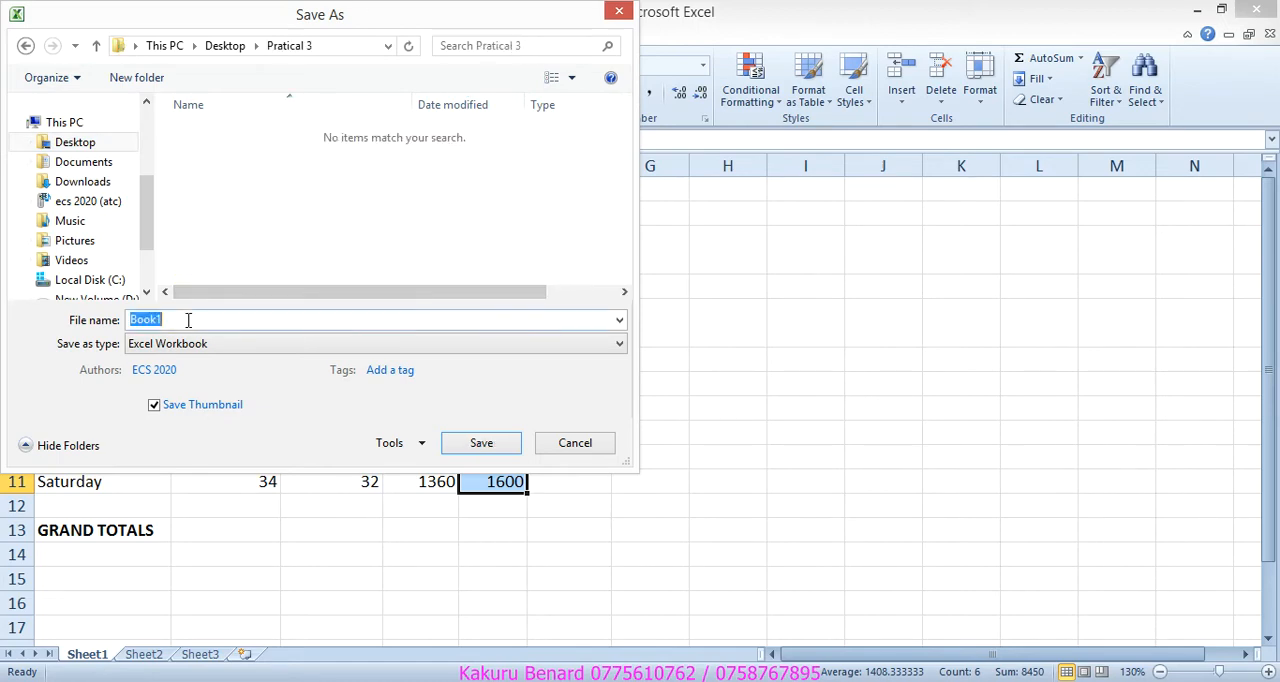
pyautogui.write('Days')
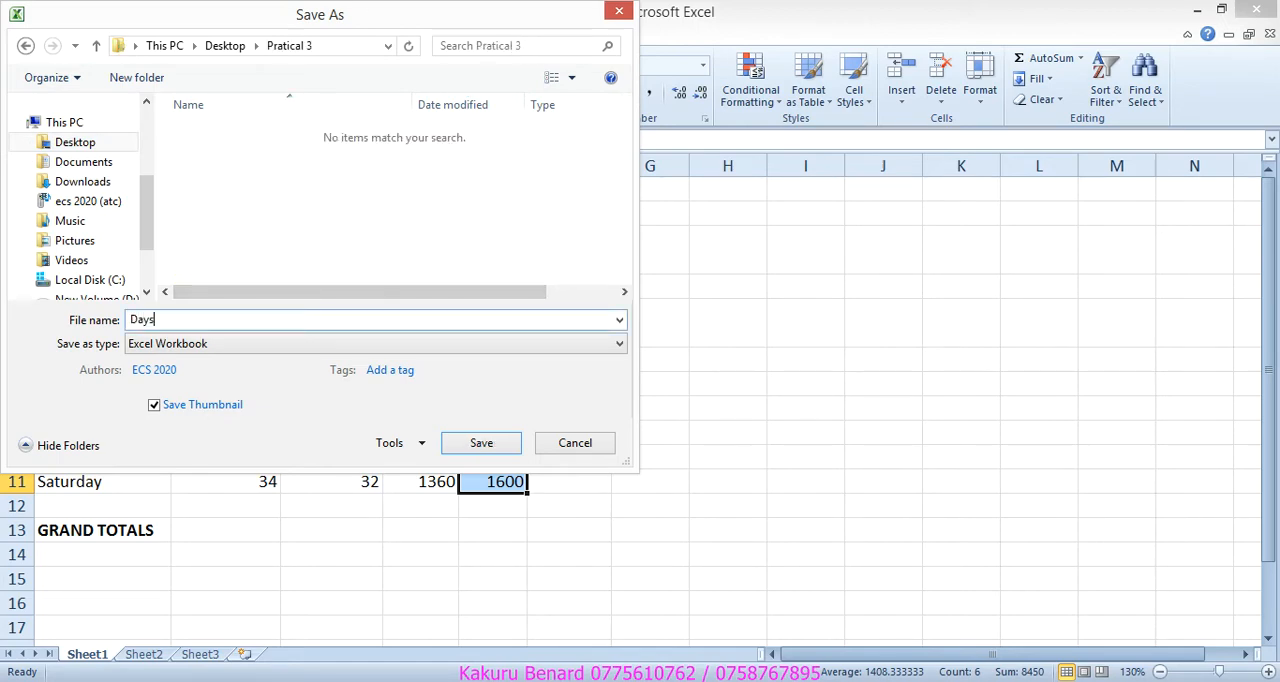
pyautogui.write('Sales')
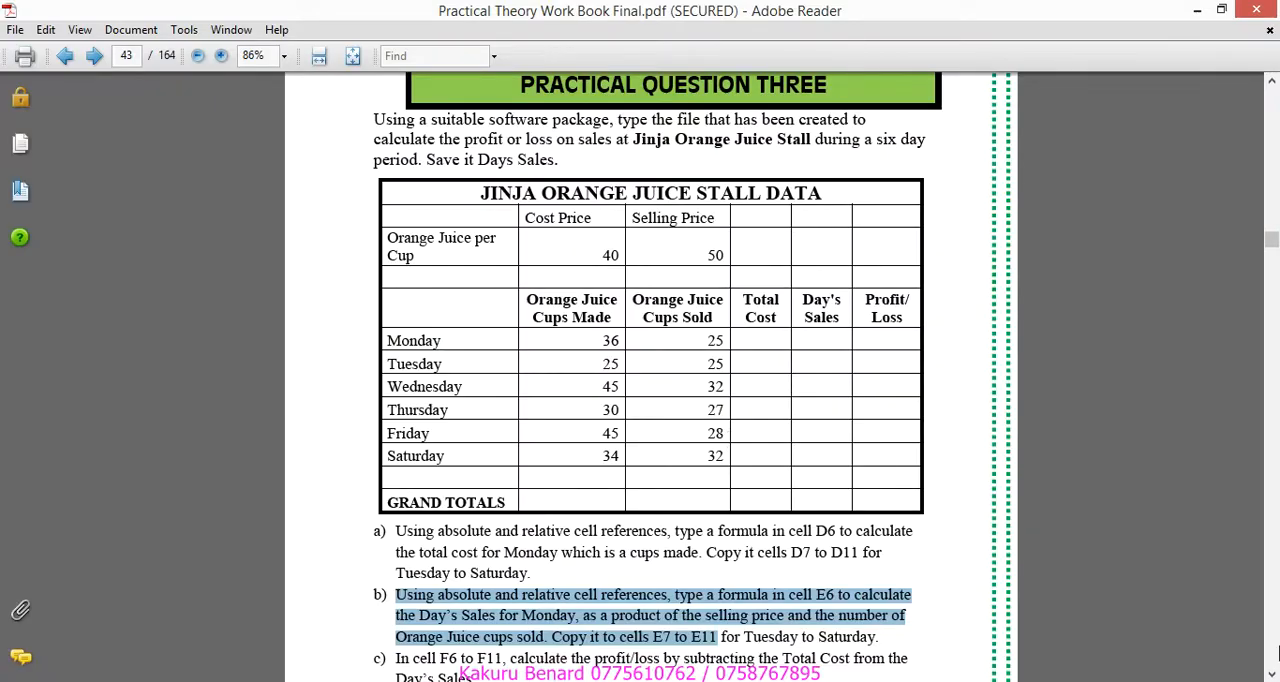
# Step: Scroll the PDF down to part (c) on calculating Profit/Loss in F6 to F11
pyautogui.scroll(-3)
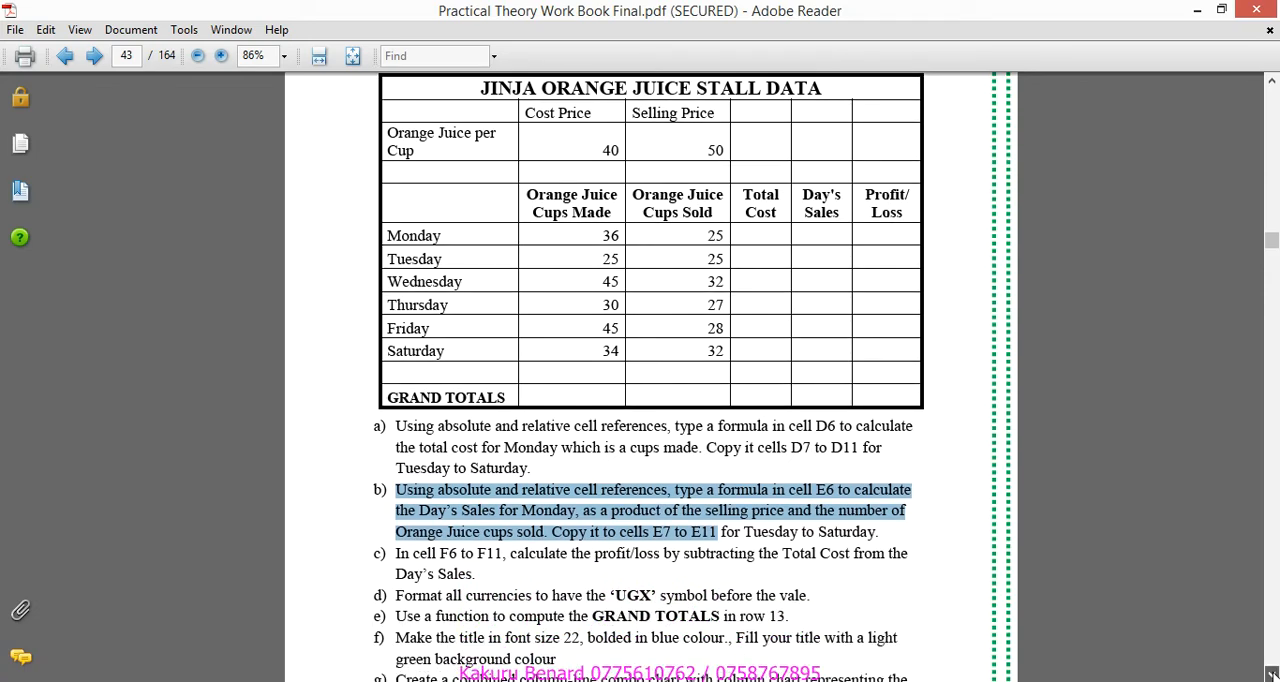
pyautogui.scroll(-3)
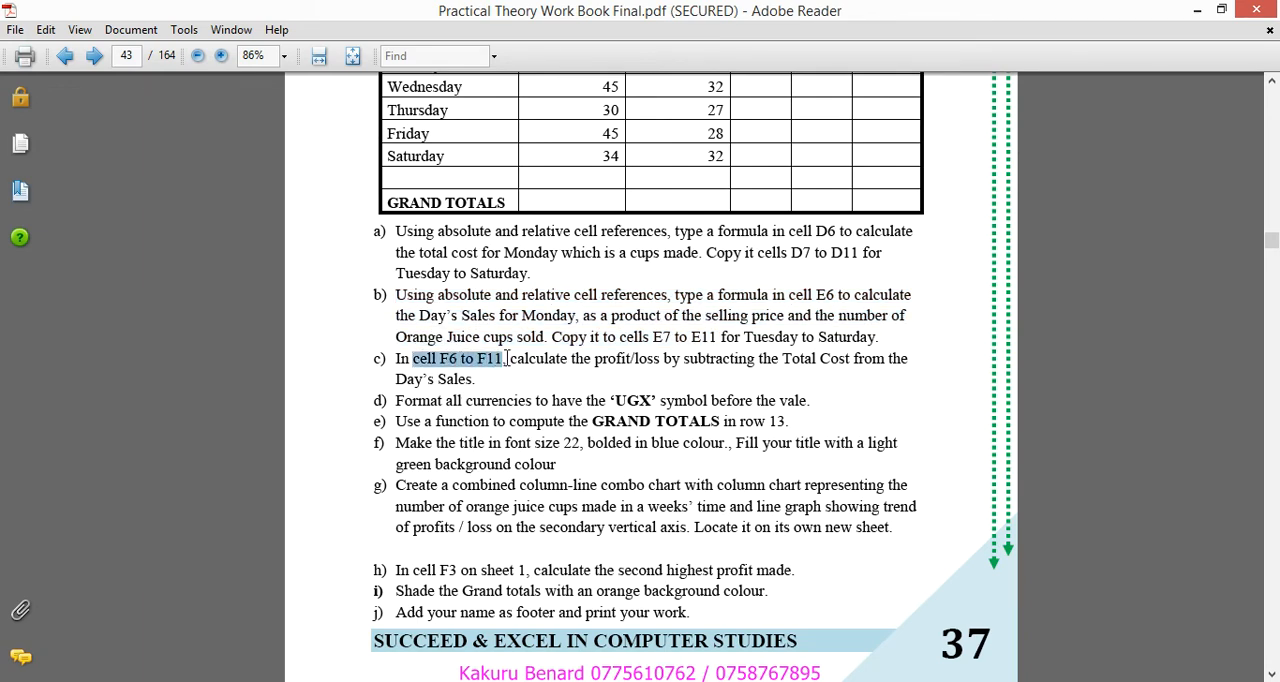
pyautogui.moveTo(696, 366)
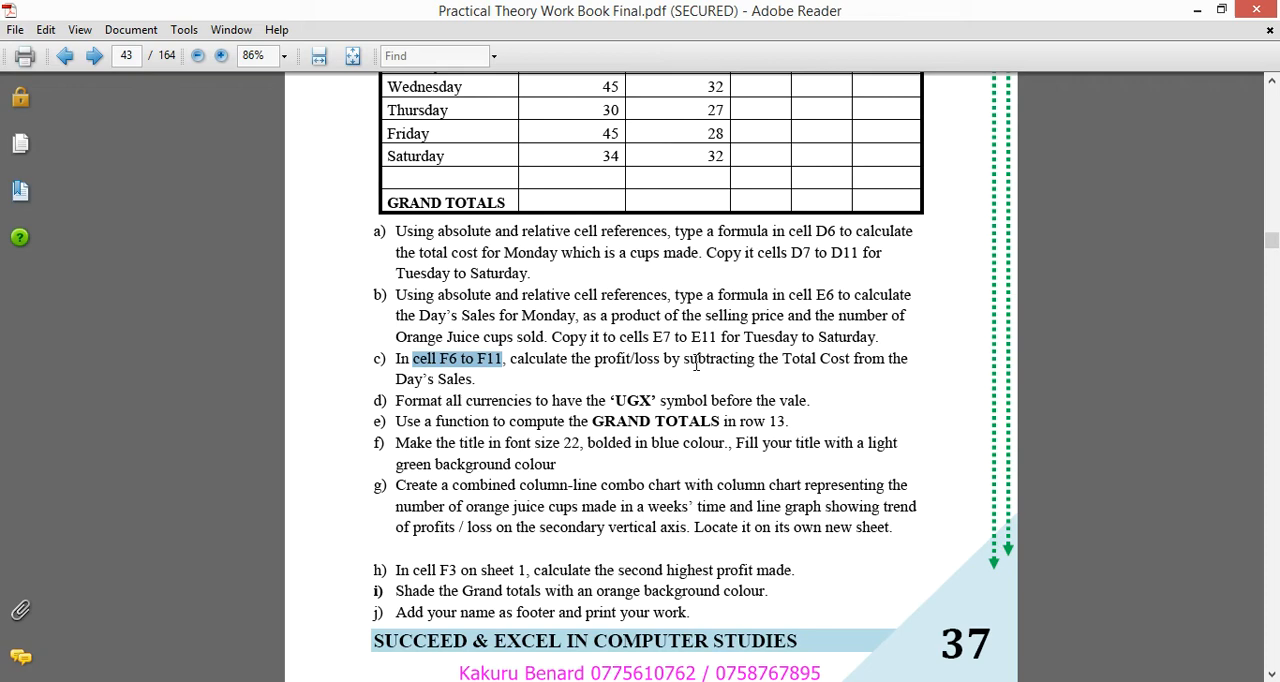
pyautogui.moveTo(784, 358)
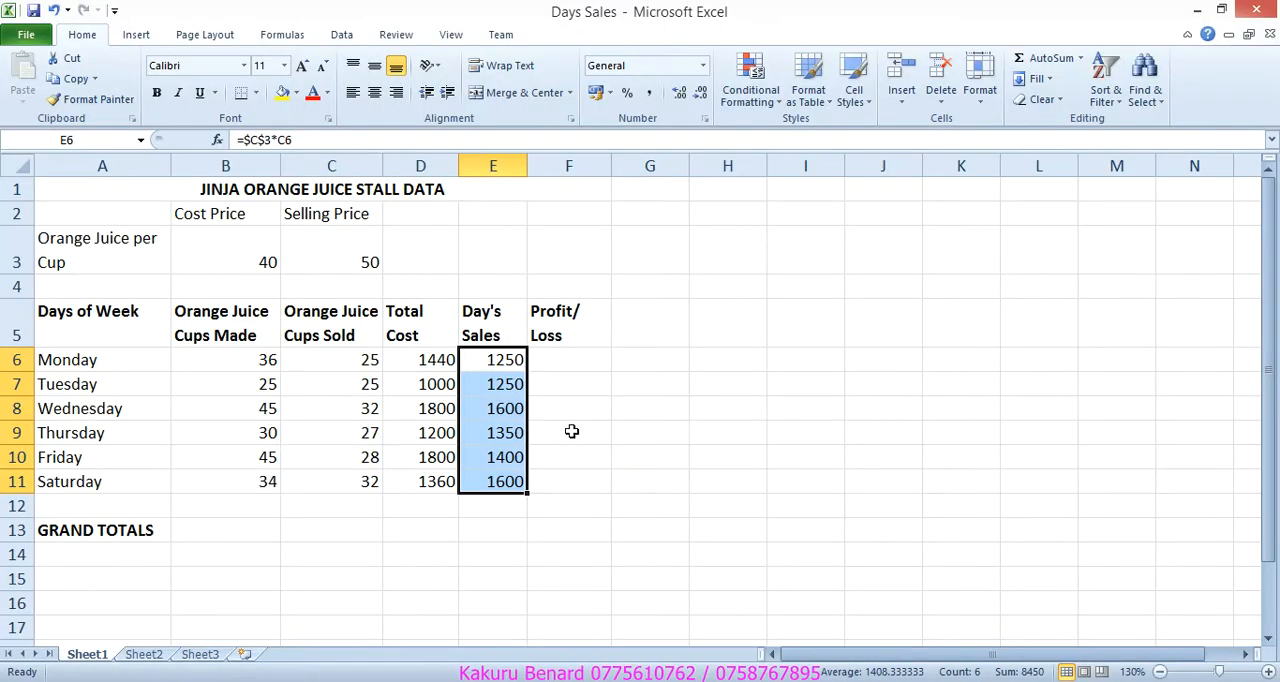
pyautogui.moveTo(440, 350)
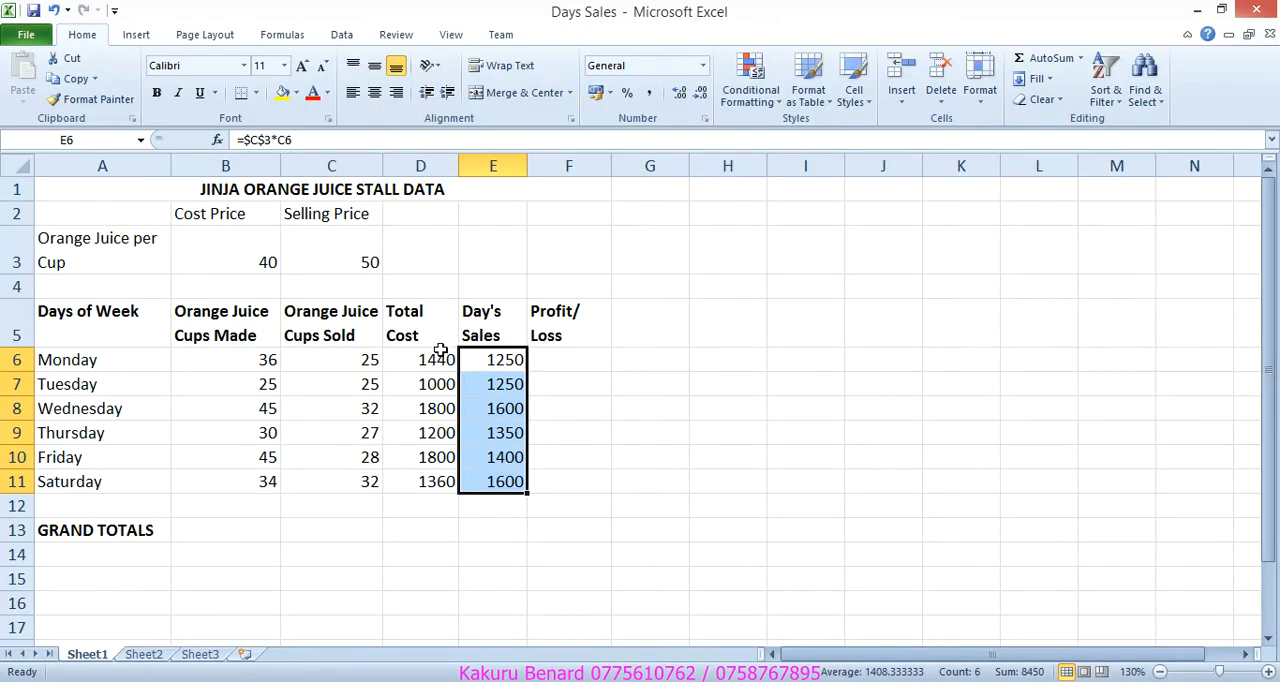
# Step: Start Monday's Profit/Loss in F6 as E6 (Day's Sales) minus D6 (Total Cost)
pyautogui.click(492, 360)
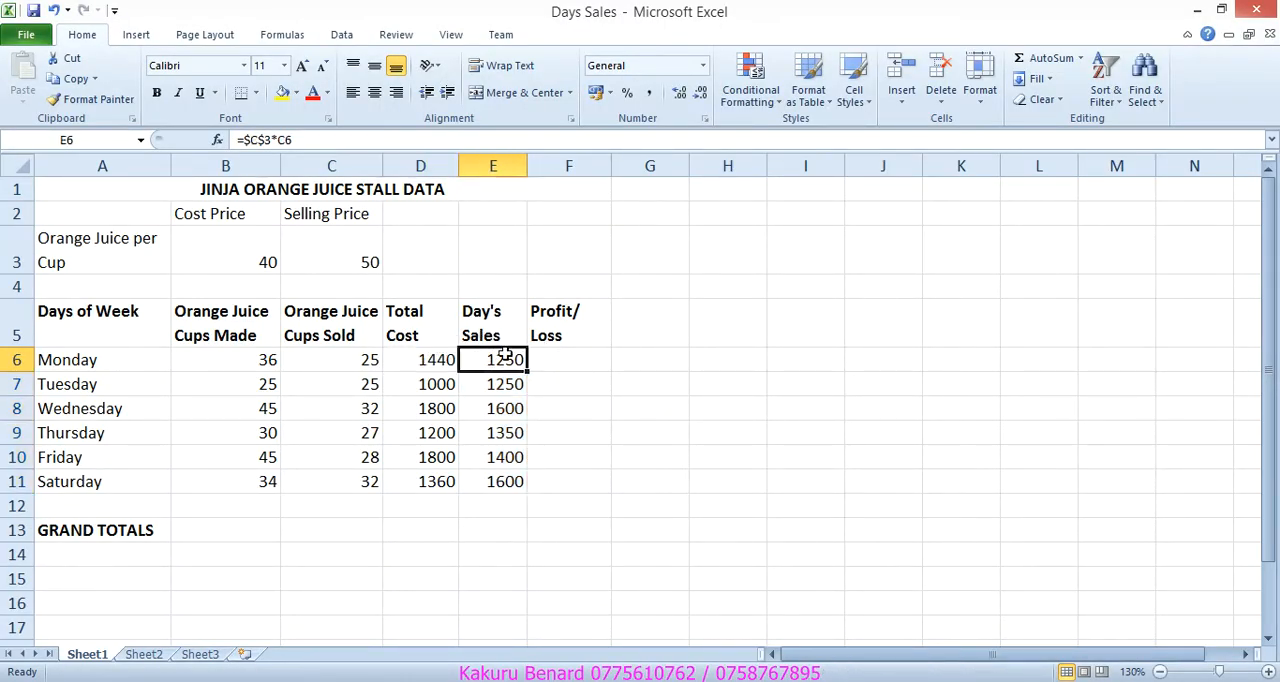
pyautogui.click(420, 360)
pyautogui.write('=')
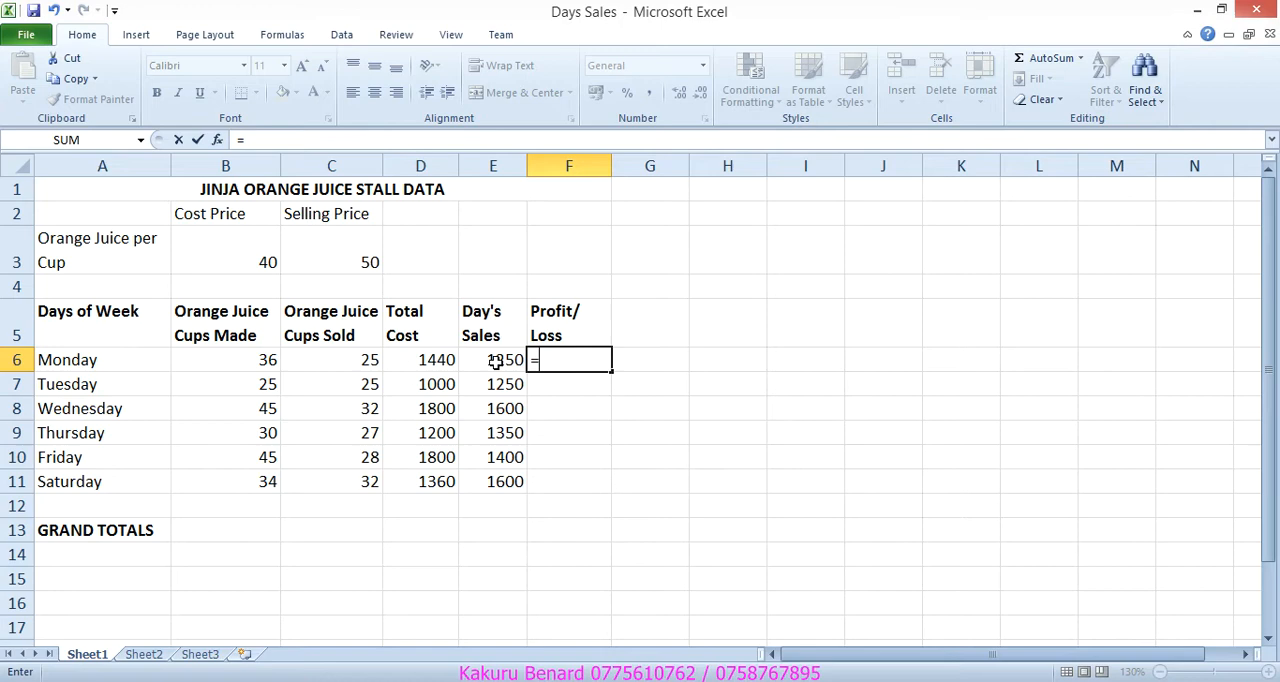
pyautogui.click(492, 360)
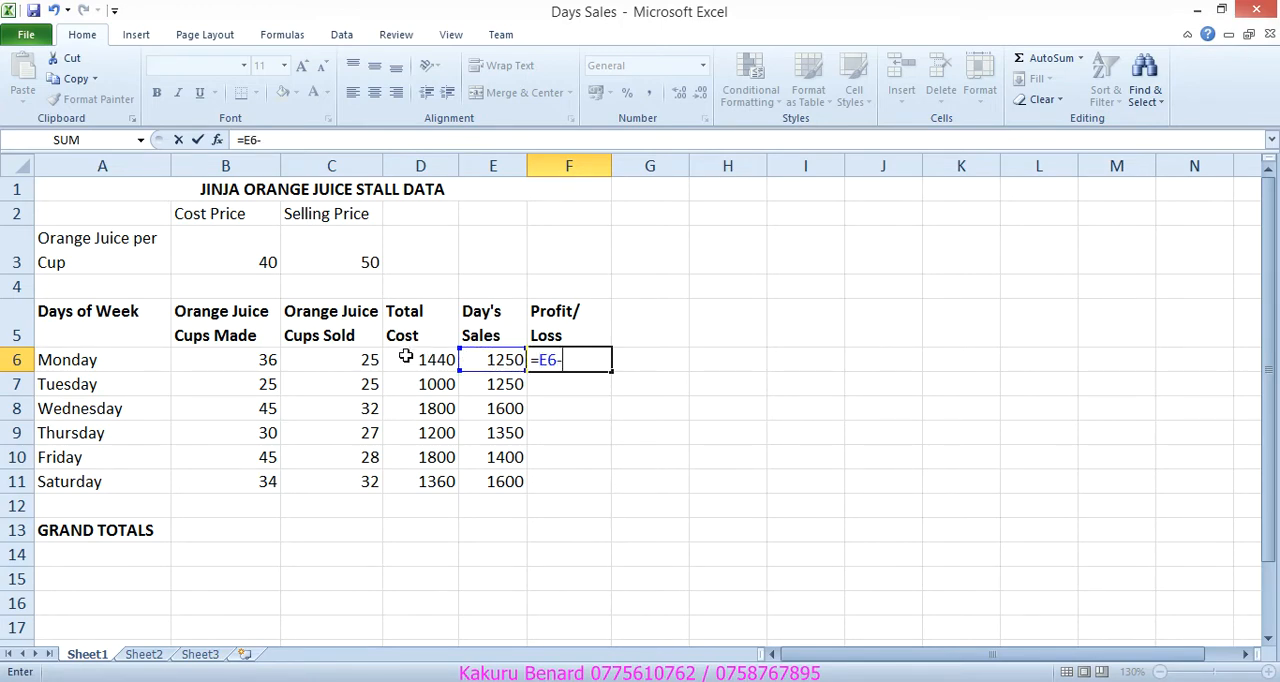
pyautogui.click(420, 360)
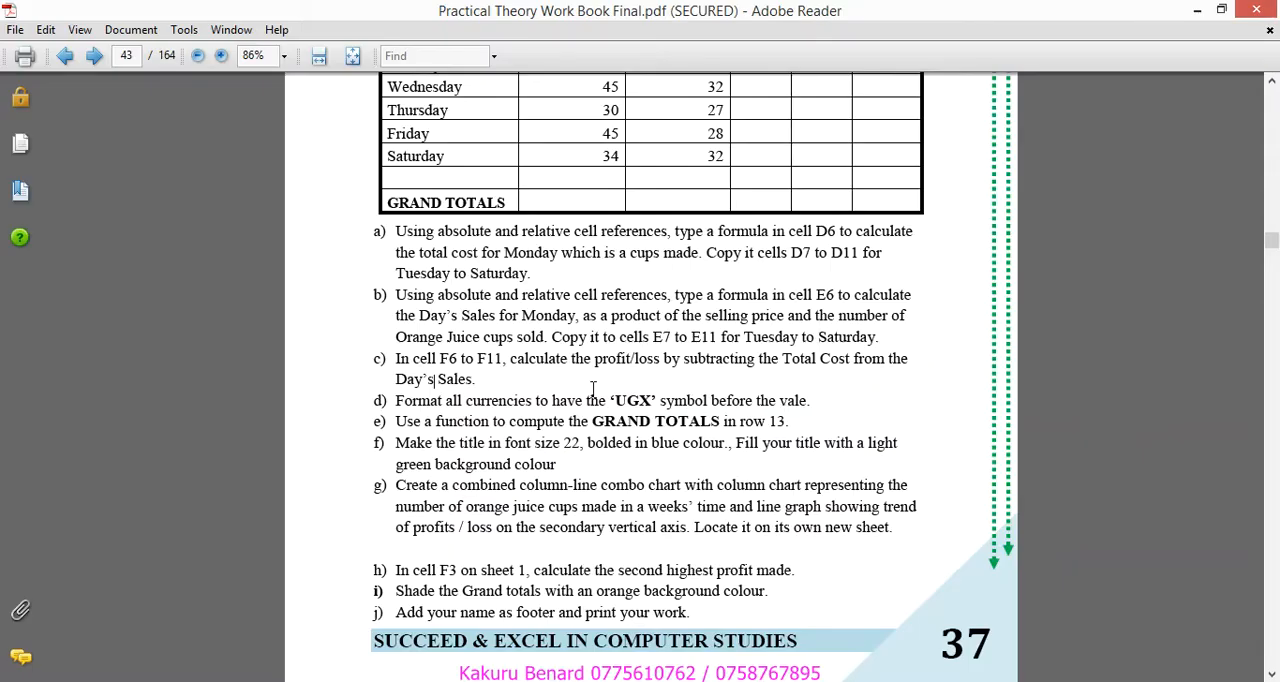
pyautogui.doubleClick(436, 378)
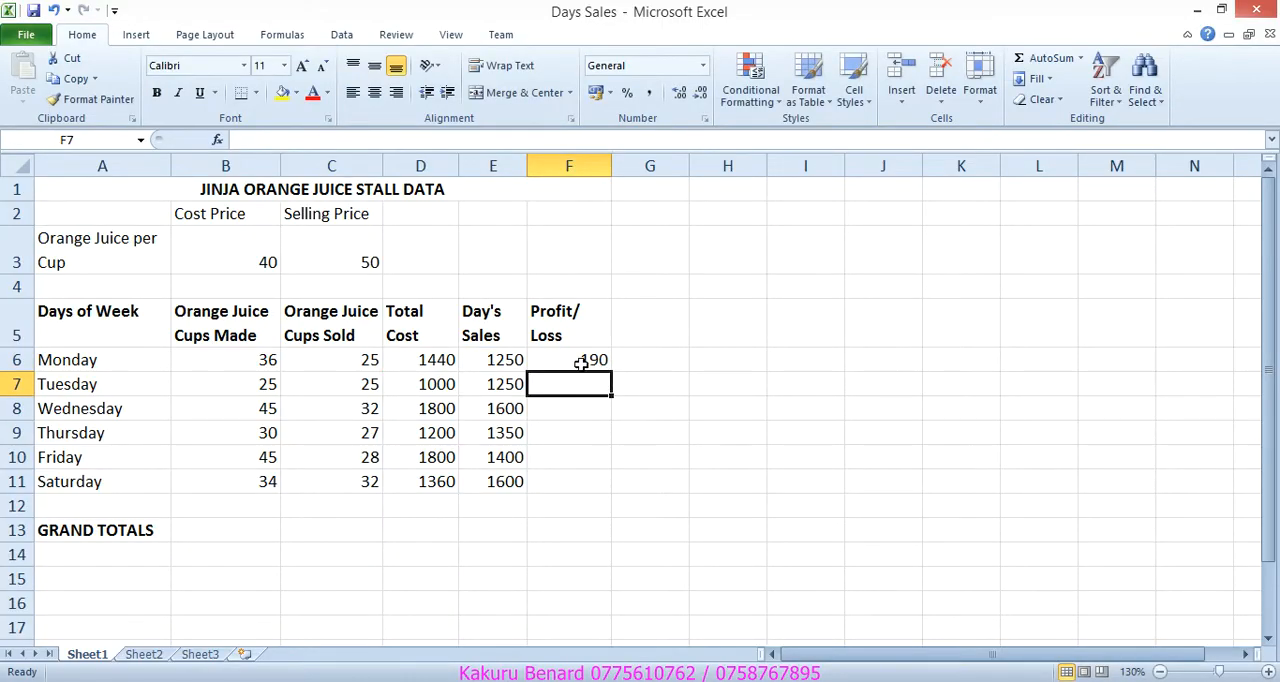
# Step: Fill the Profit/Loss formula from F6 down to F11 and narrow the figure columns
pyautogui.click(568, 360)
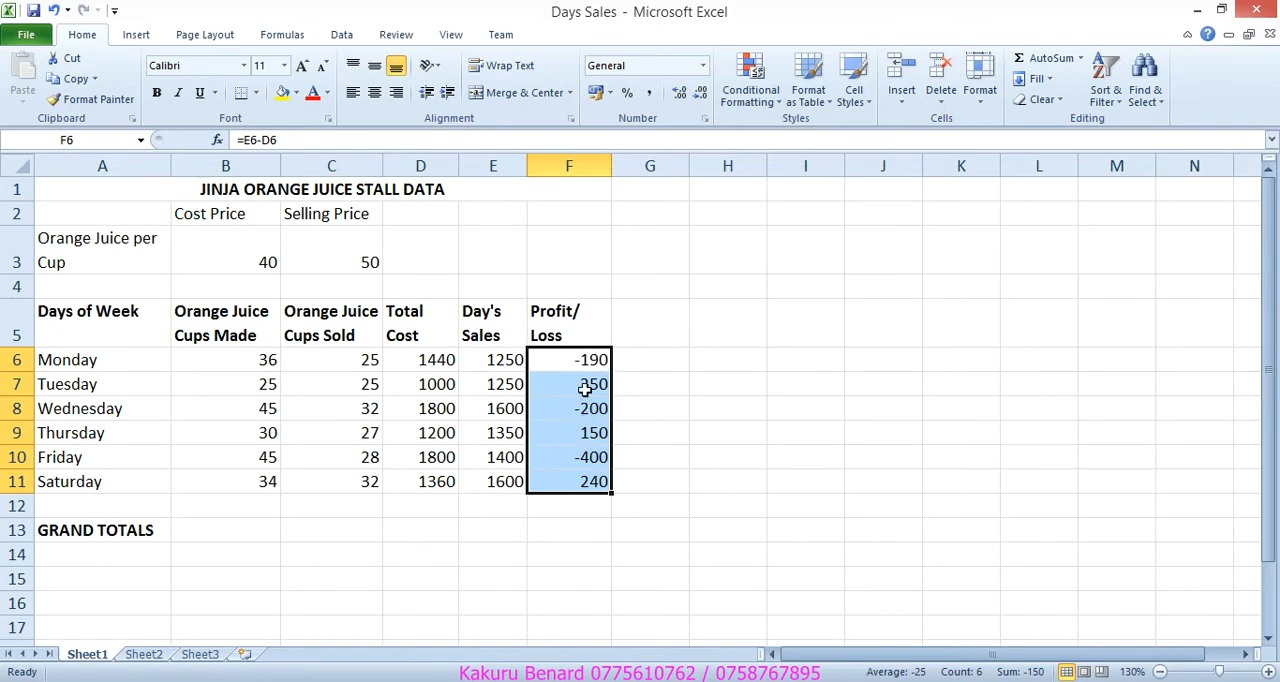
pyautogui.click(568, 504)
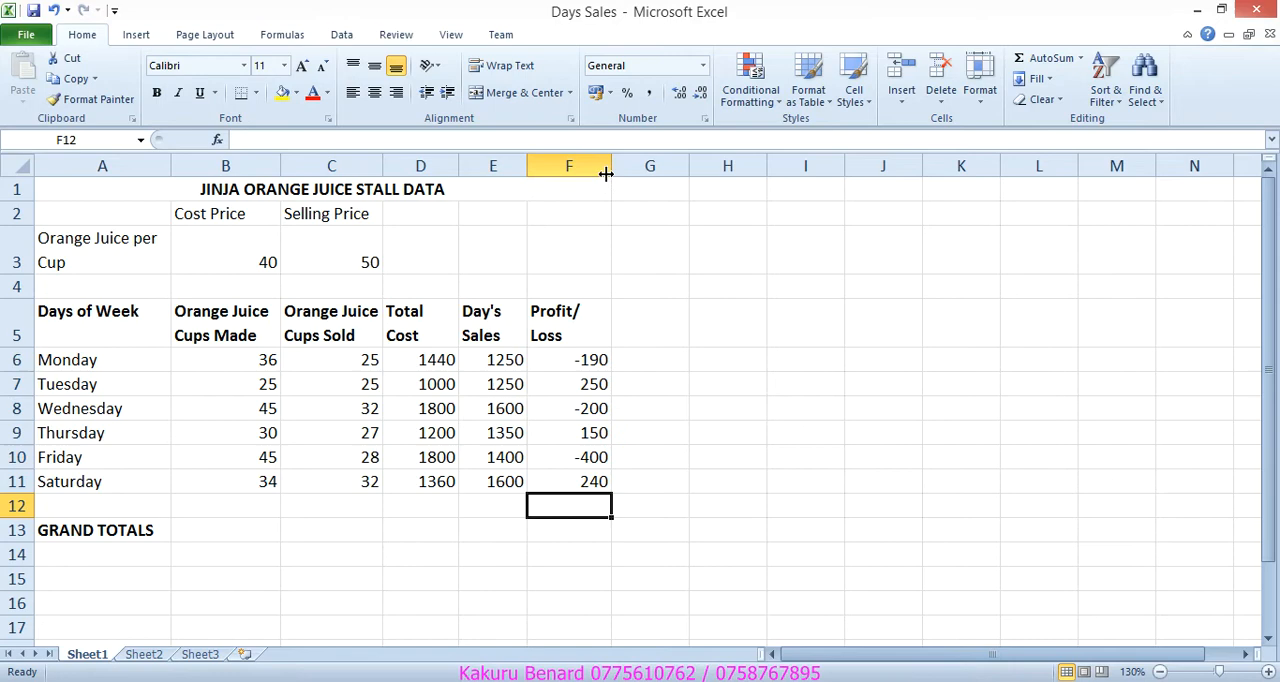
pyautogui.moveTo(608, 164); pyautogui.dragTo(596, 164)
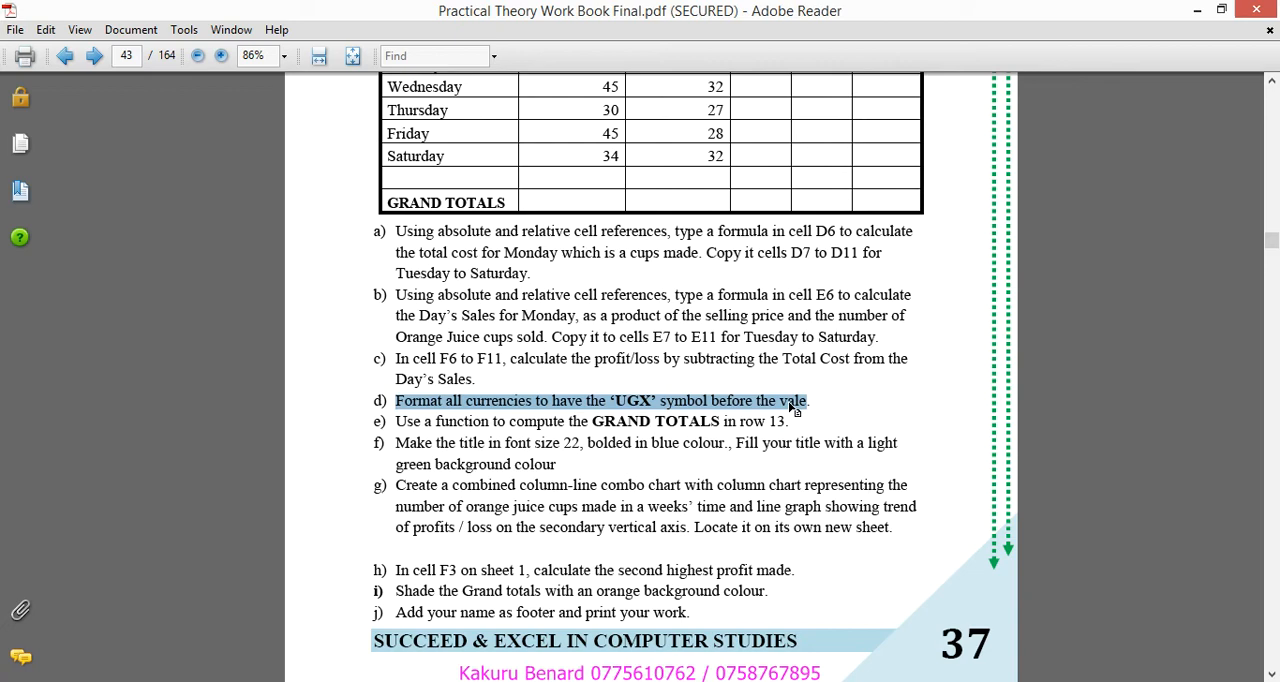
pyautogui.moveTo(796, 410)
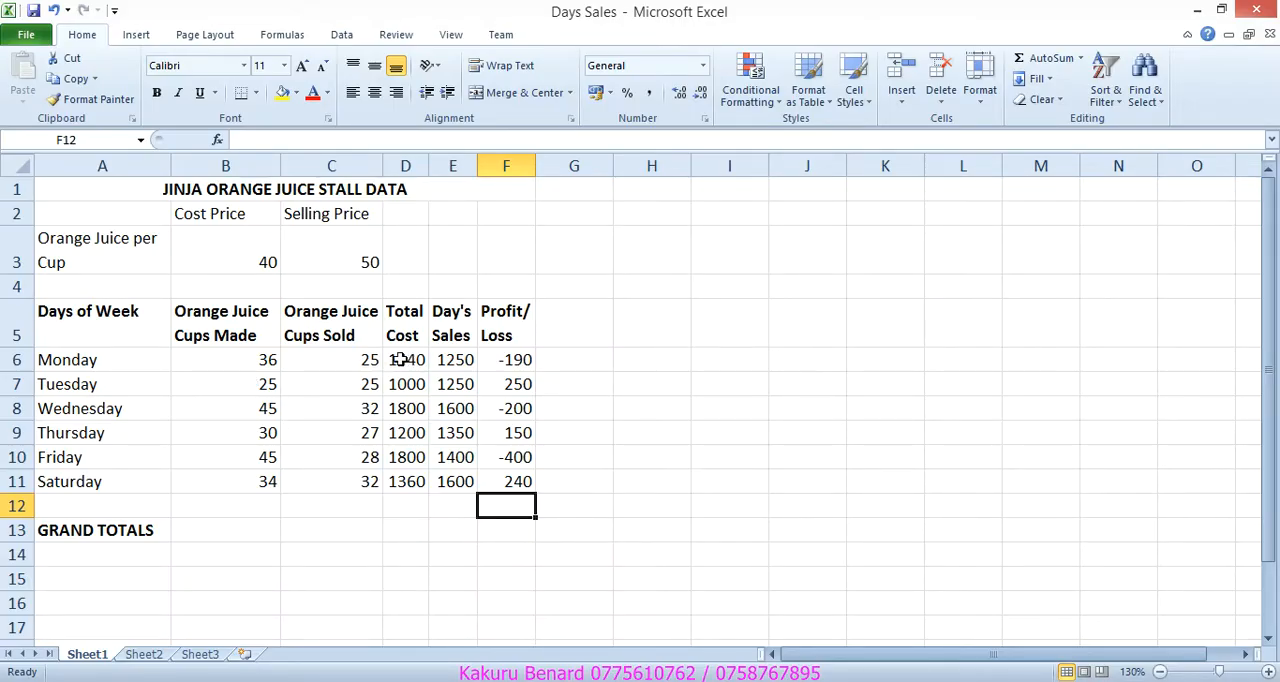
# Step: Select the cost, sales and profit figures plus the B3:C3 prices for currency formatting
pyautogui.moveTo(404, 360); pyautogui.dragTo(504, 456)
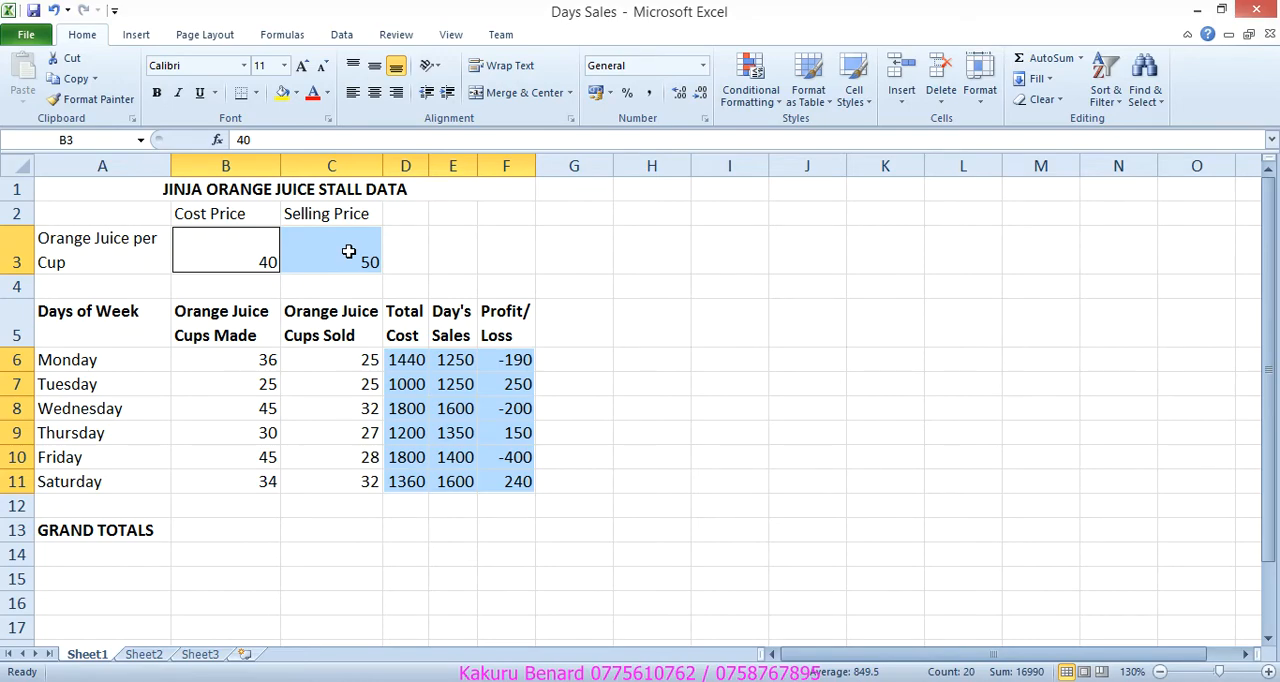
pyautogui.rightClick(348, 252)
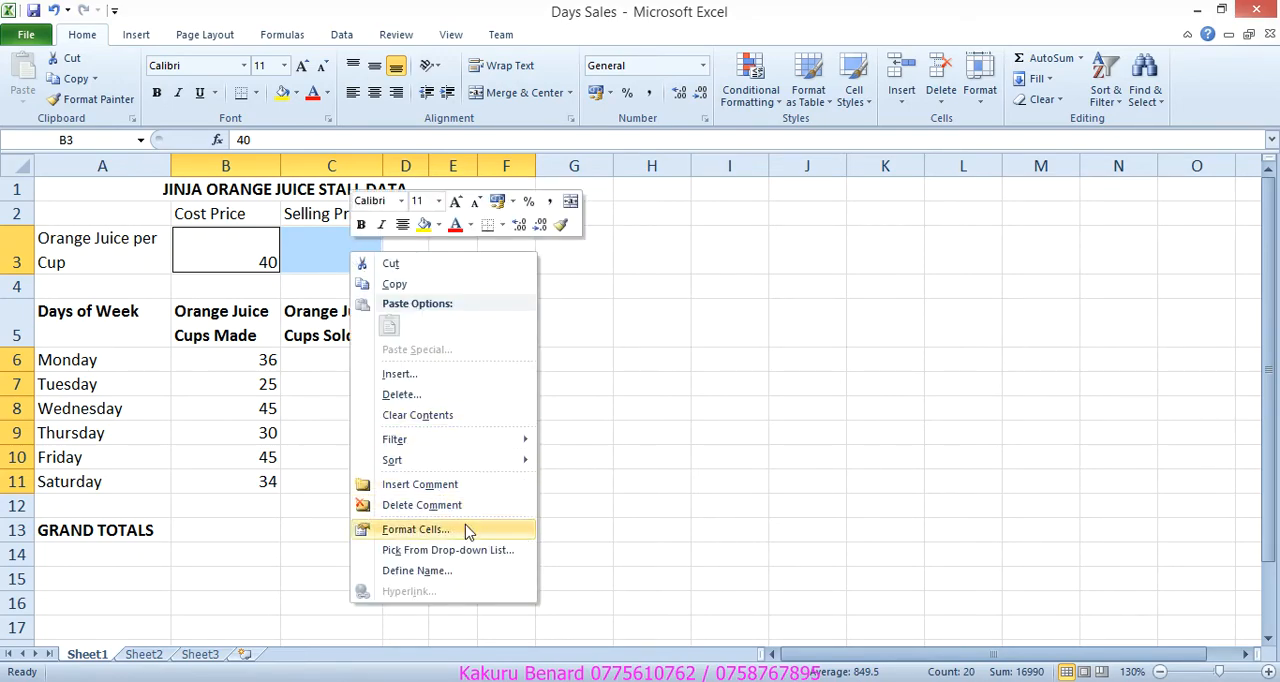
# Step: Format the selected money cells as Currency with the UGX symbol and 0 decimal places
pyautogui.click(416, 528)
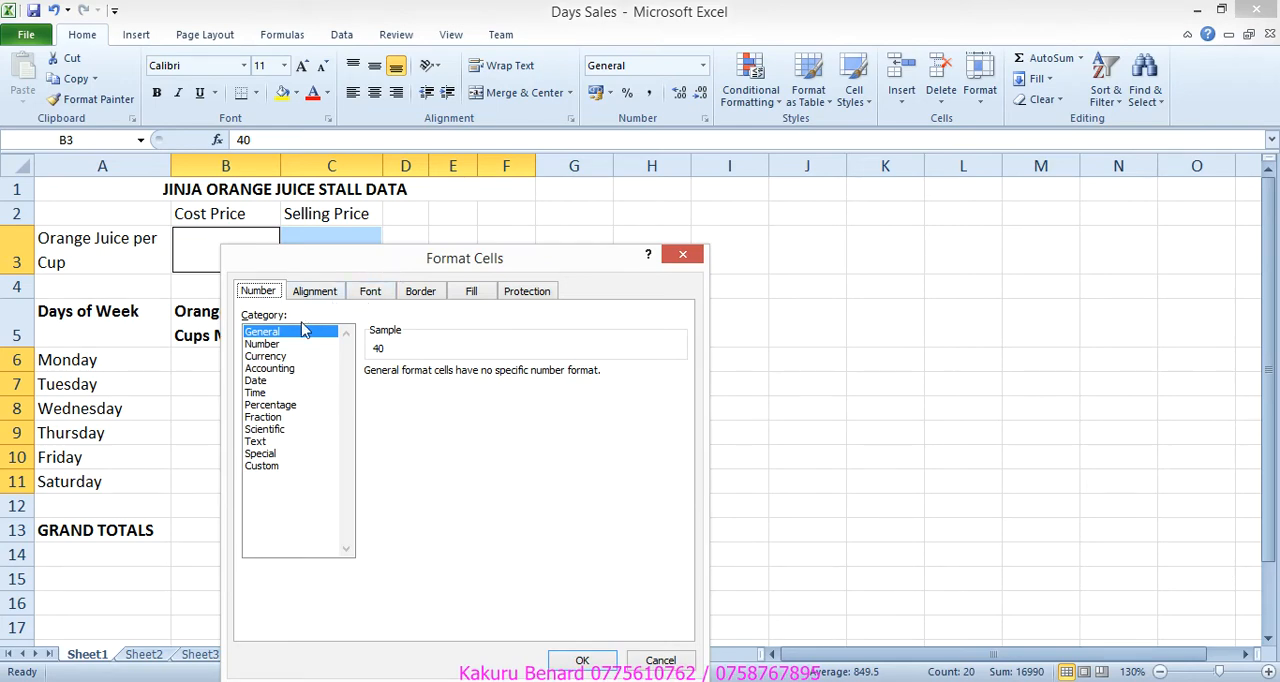
pyautogui.click(266, 356)
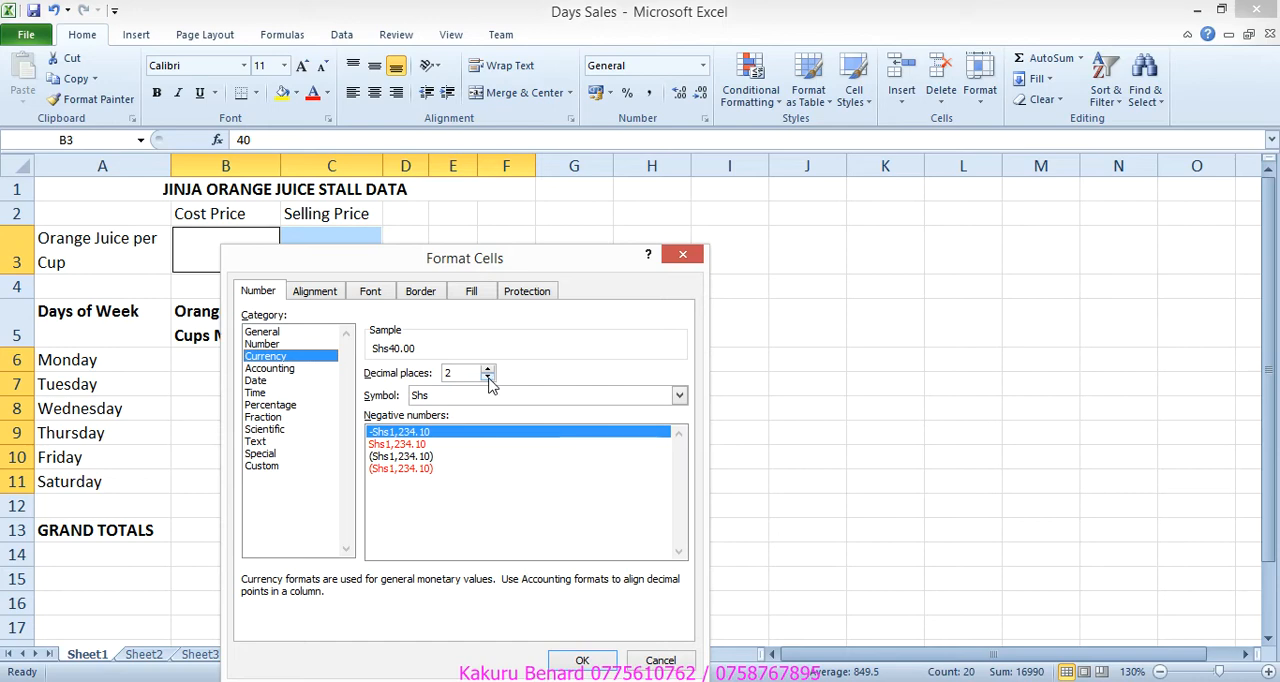
pyautogui.click(488, 376)
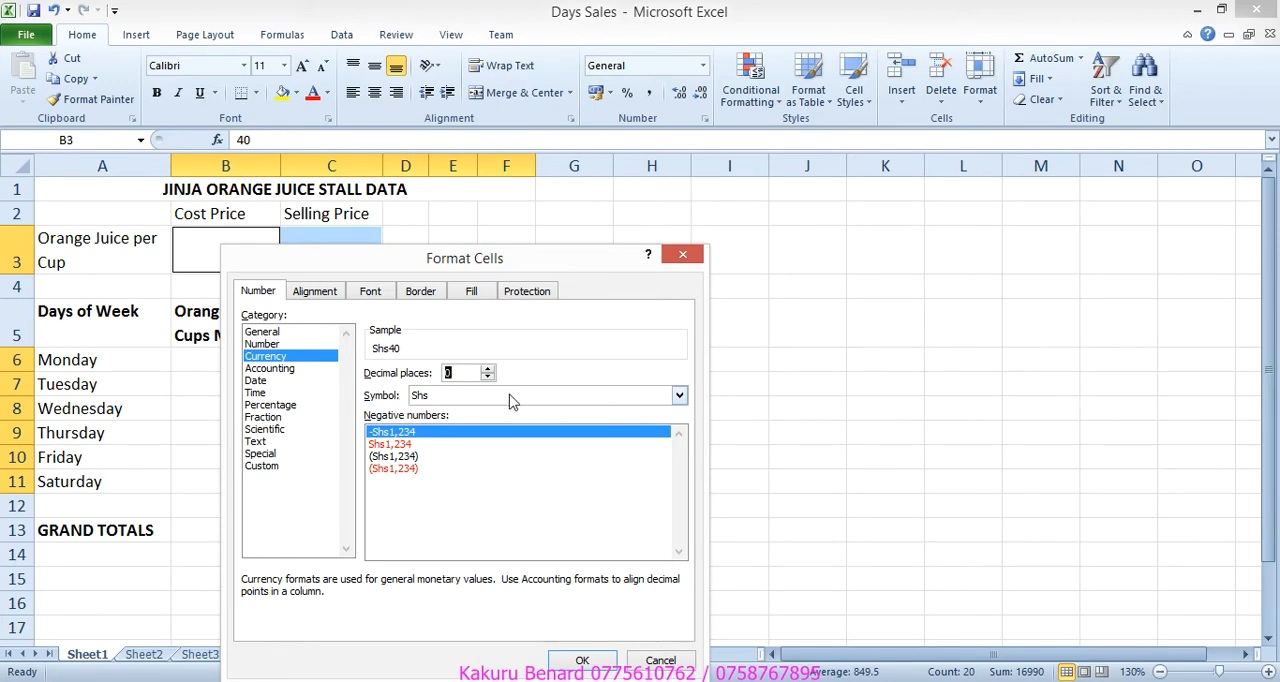
pyautogui.click(680, 394)
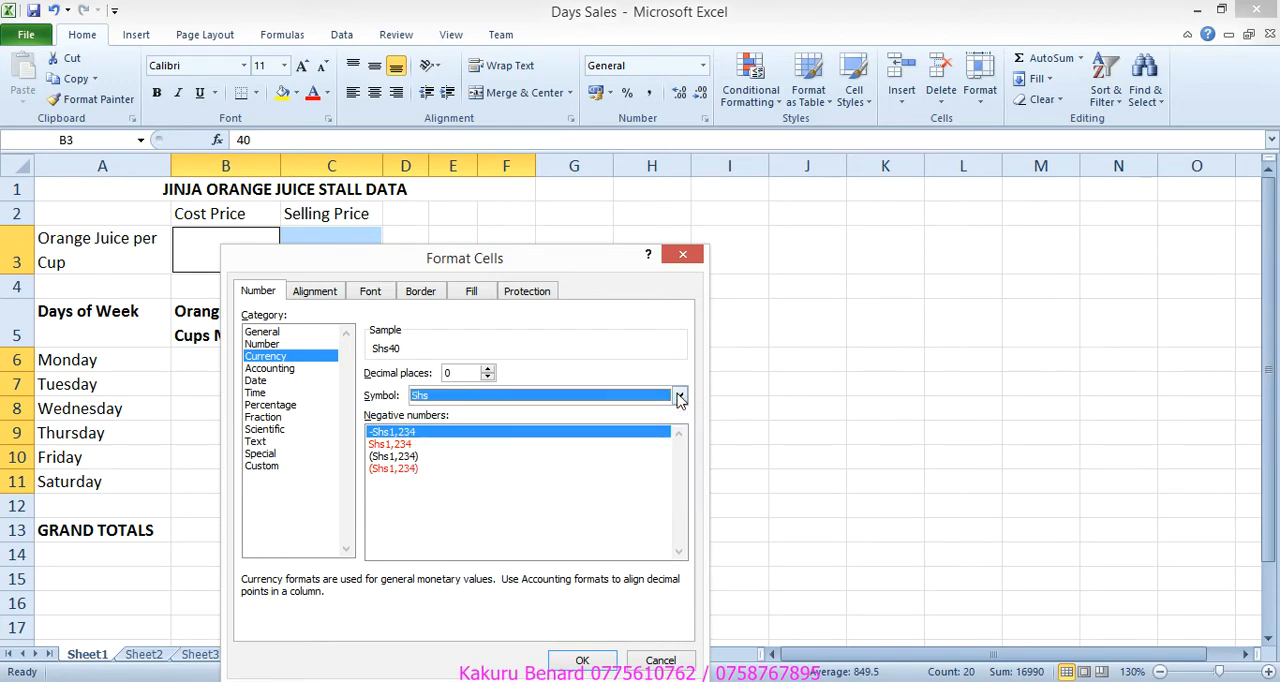
pyautogui.click(680, 396)
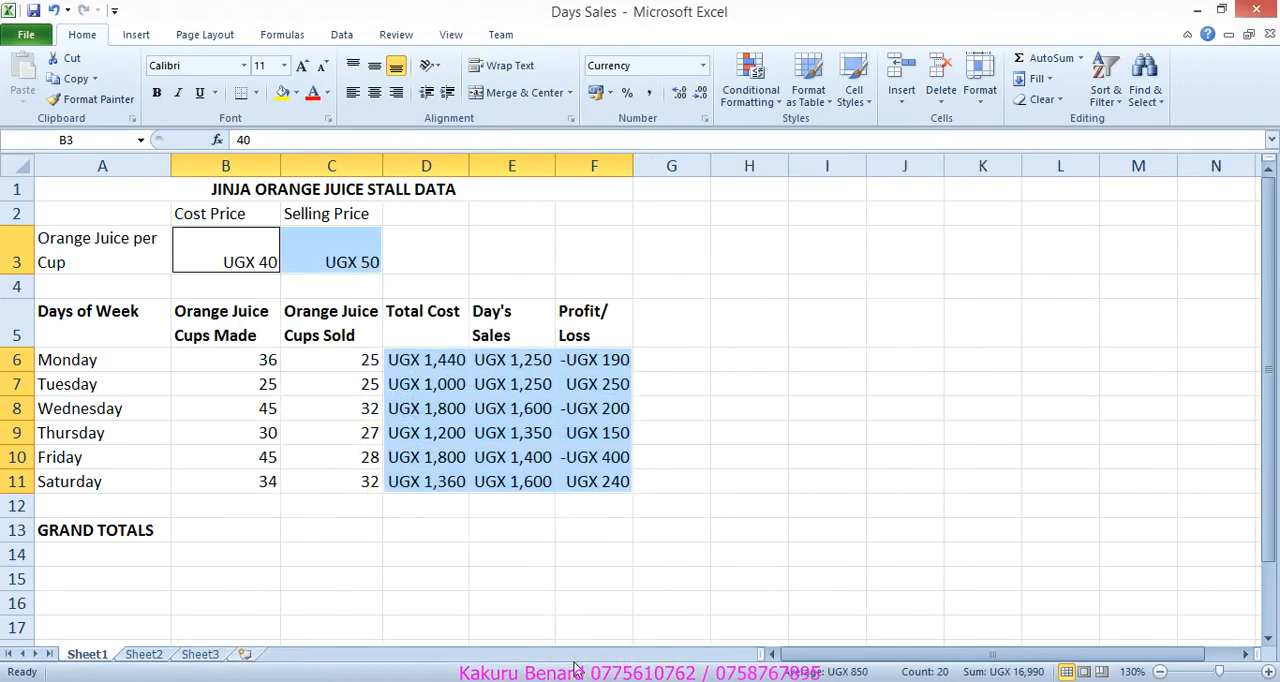
pyautogui.click(512, 530)
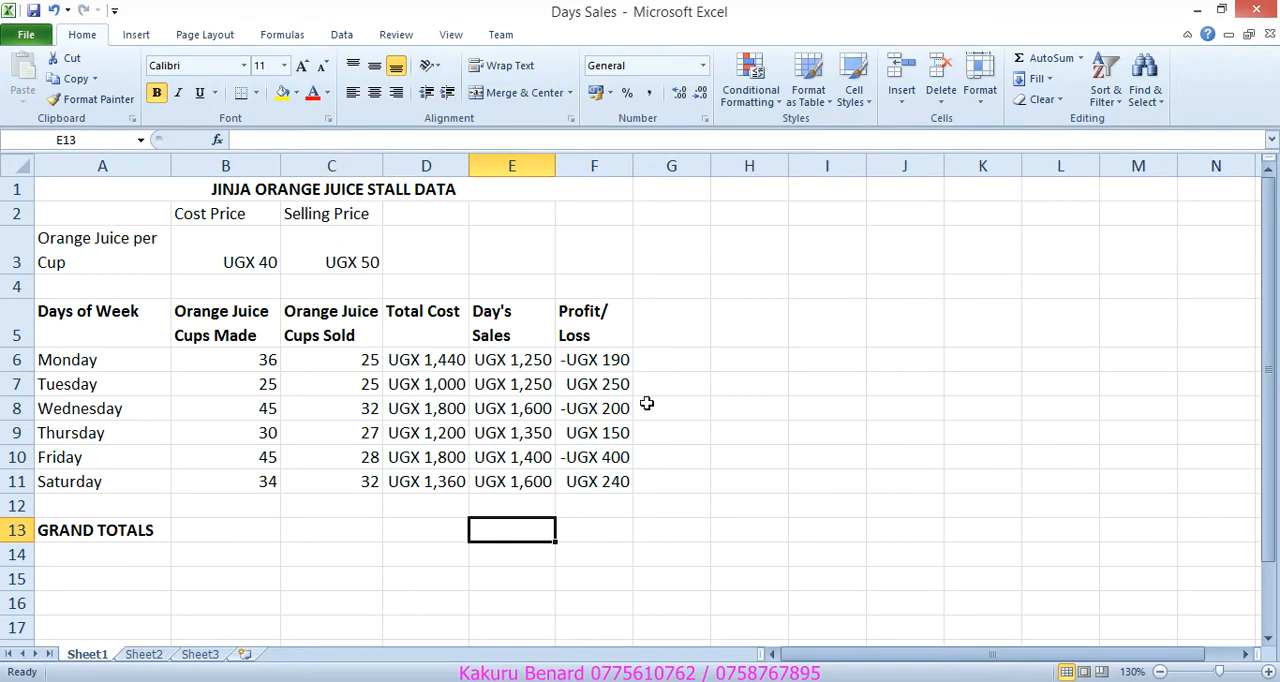
pyautogui.moveTo(600, 528)
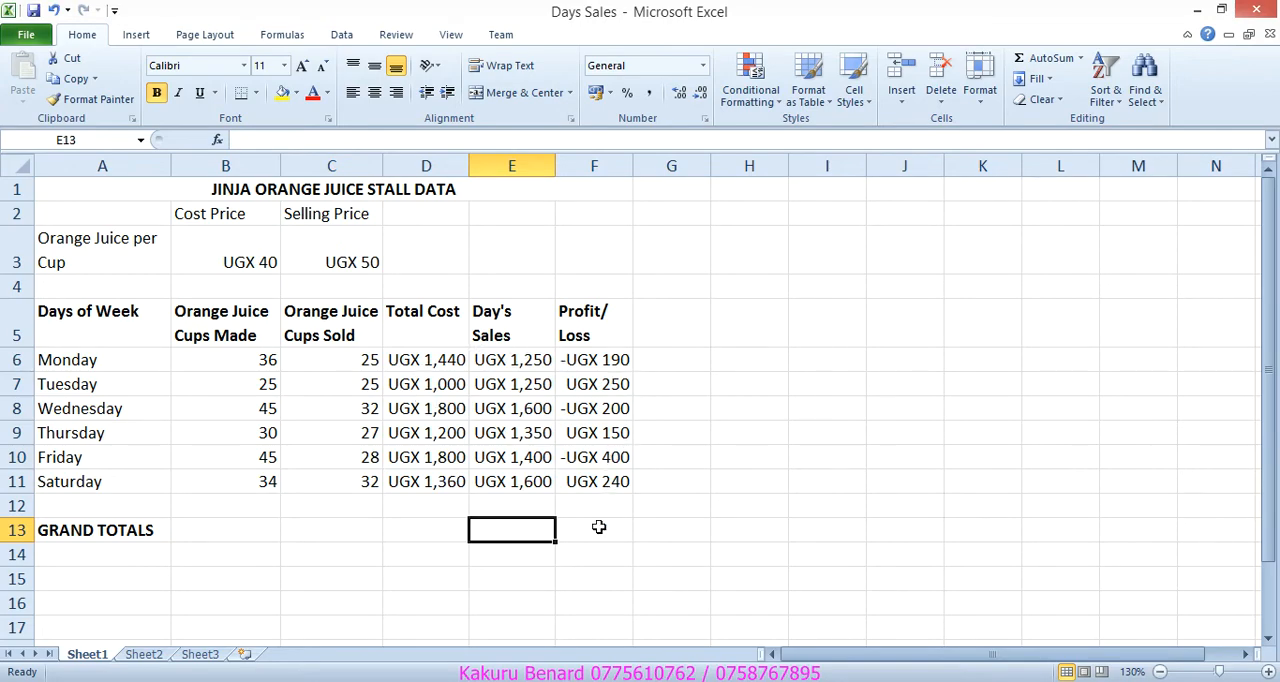
pyautogui.moveTo(600, 528)
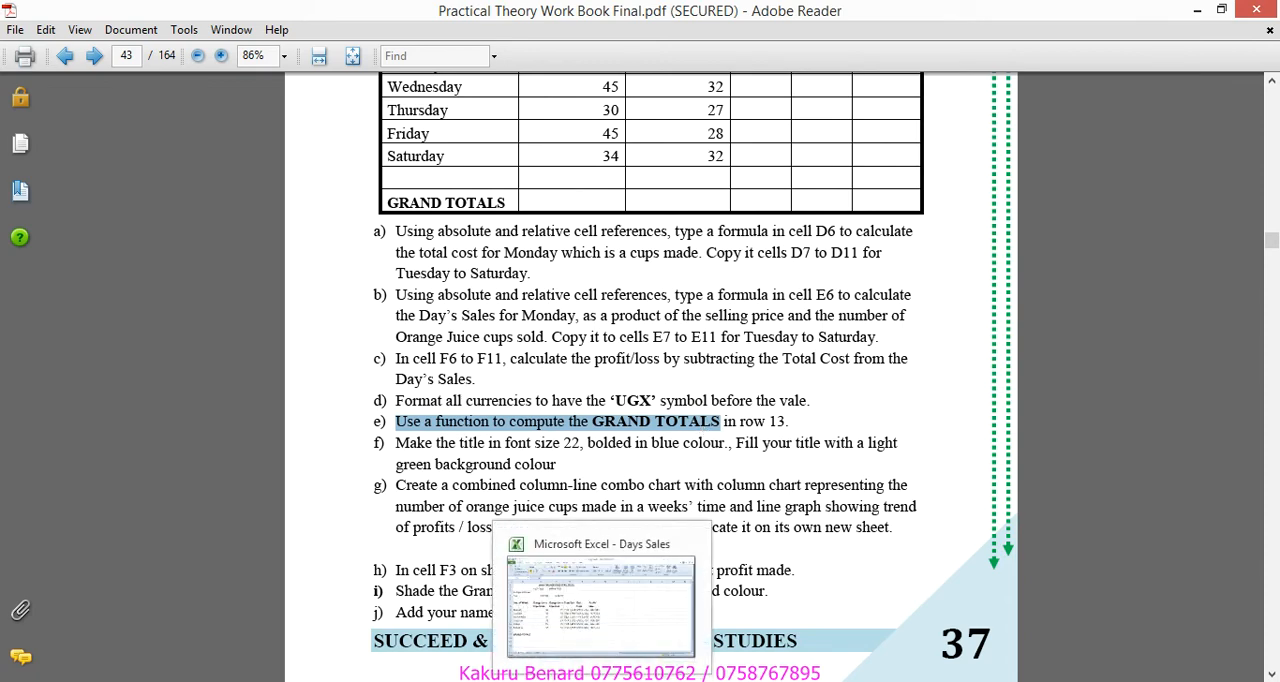
pyautogui.click(600, 590)
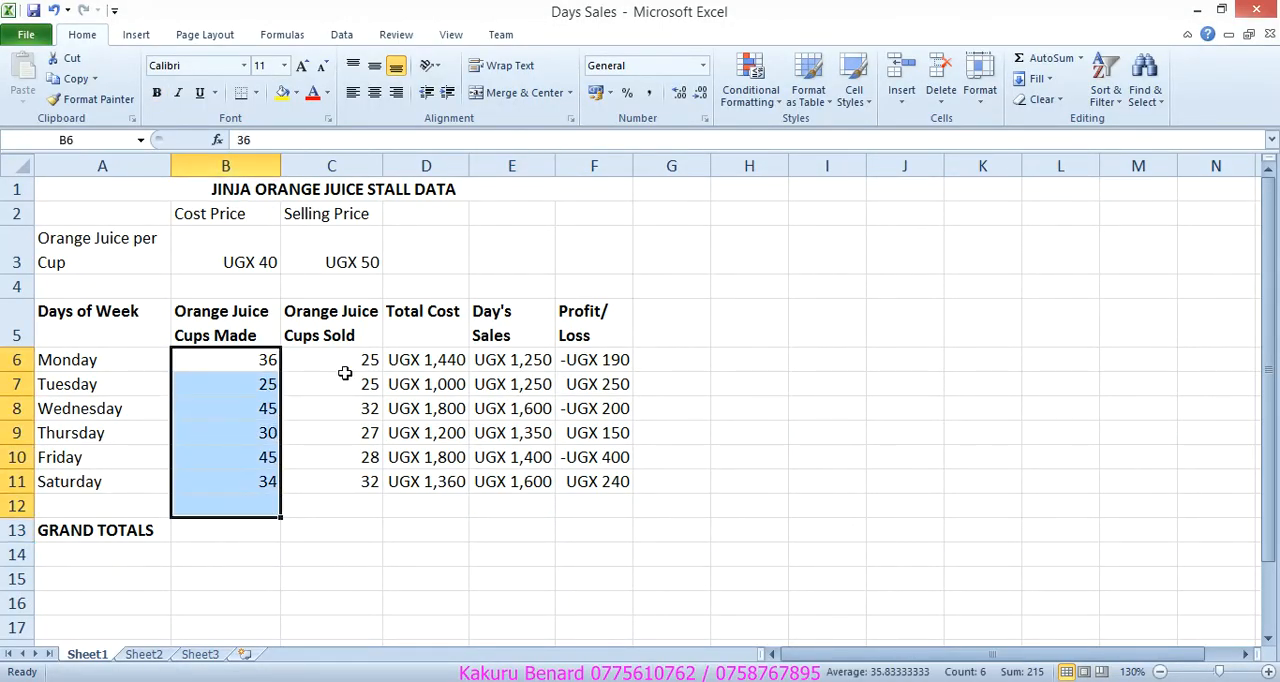
# Step: Total Monday to Saturday cups made in B13 with =SUM(B6:B11), giving 215
pyautogui.click(332, 360)
pyautogui.write('=')
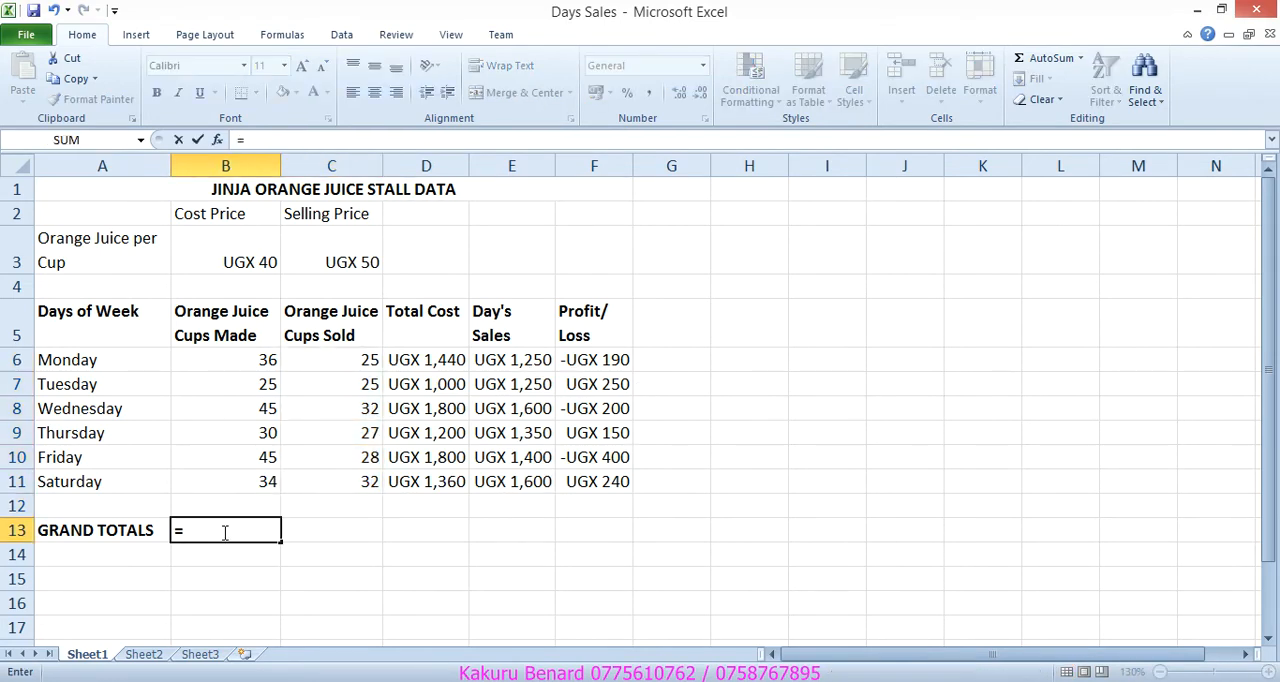
pyautogui.write('sum')
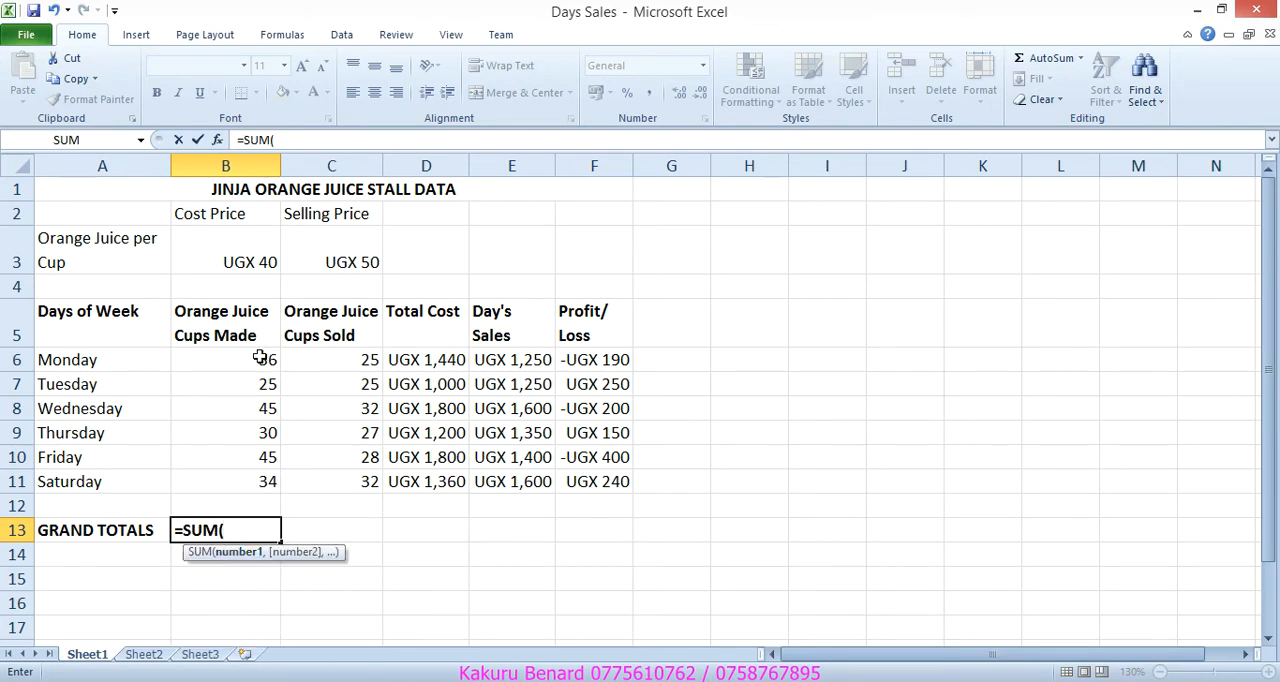
pyautogui.moveTo(224, 360); pyautogui.dragTo(224, 480)
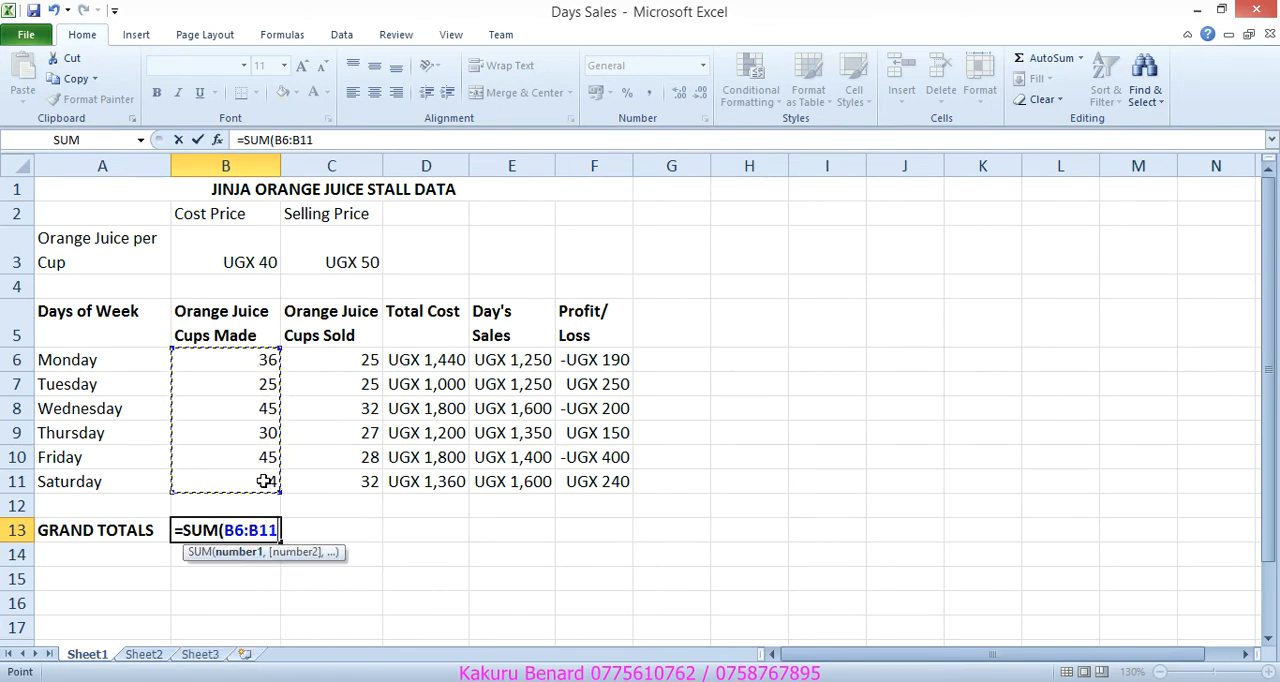
pyautogui.press('Return')
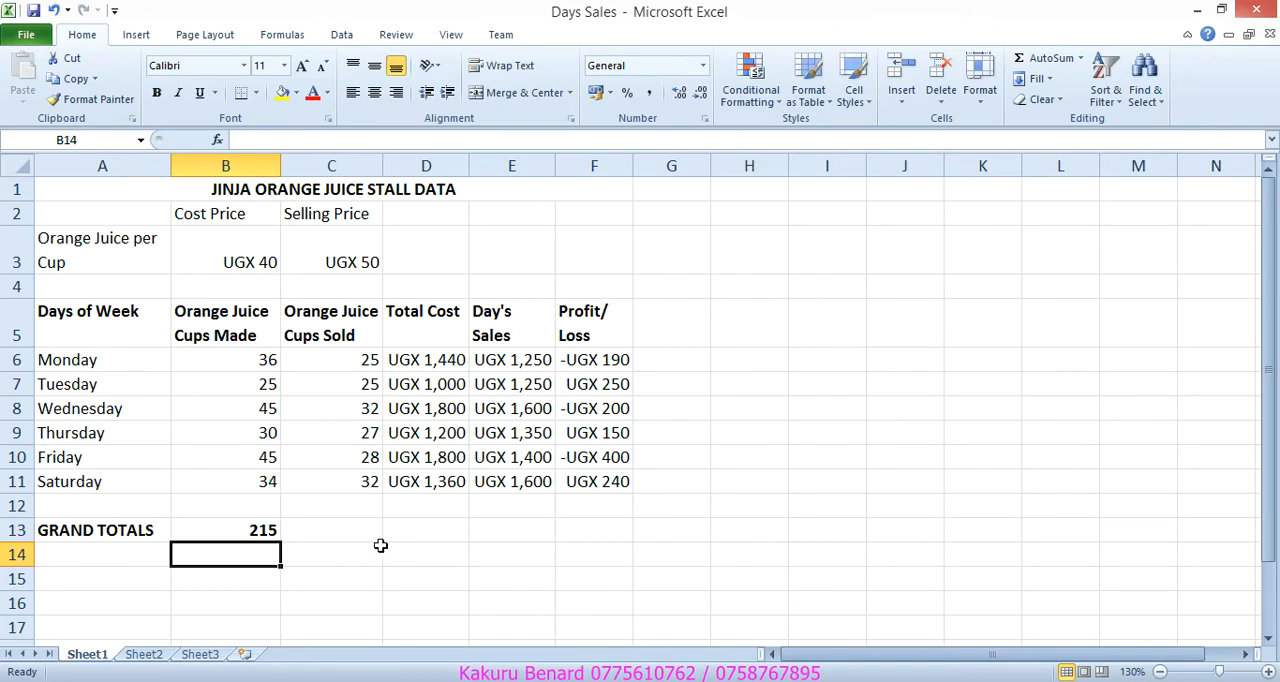
pyautogui.click(512, 532)
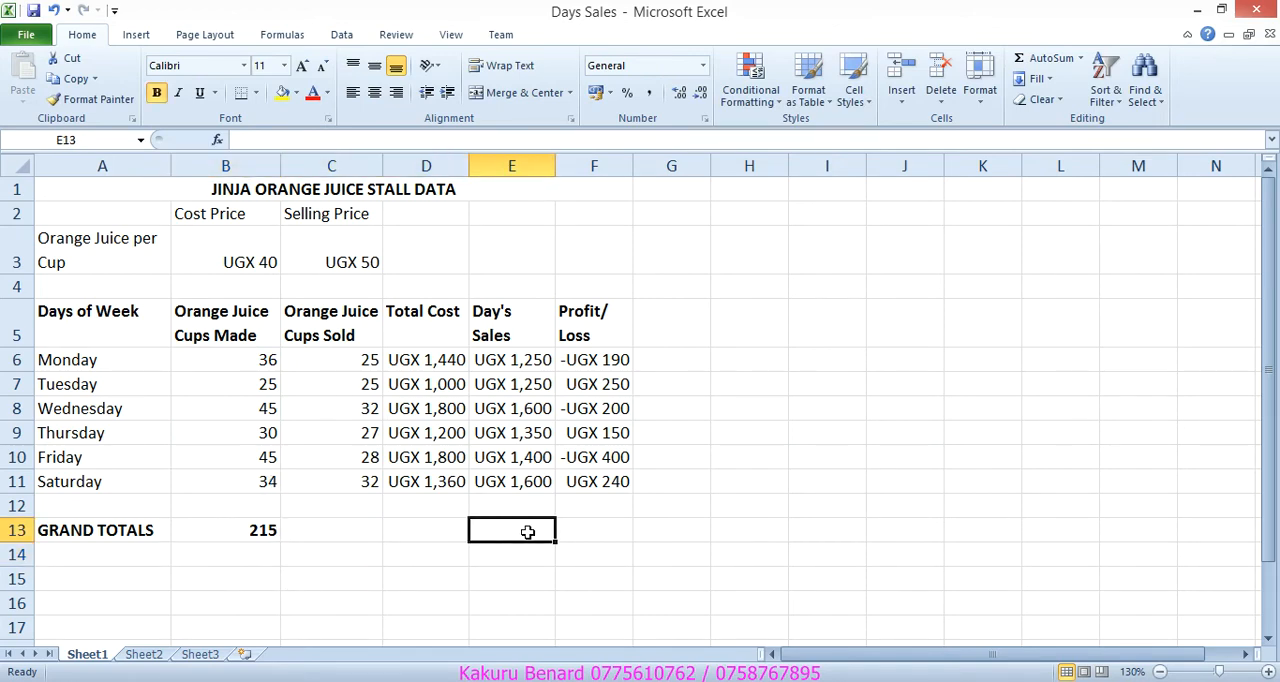
# Step: Copy the SUM total across row 13 to F13, giving 169, 8600, 8450 and -150
pyautogui.click(224, 530)
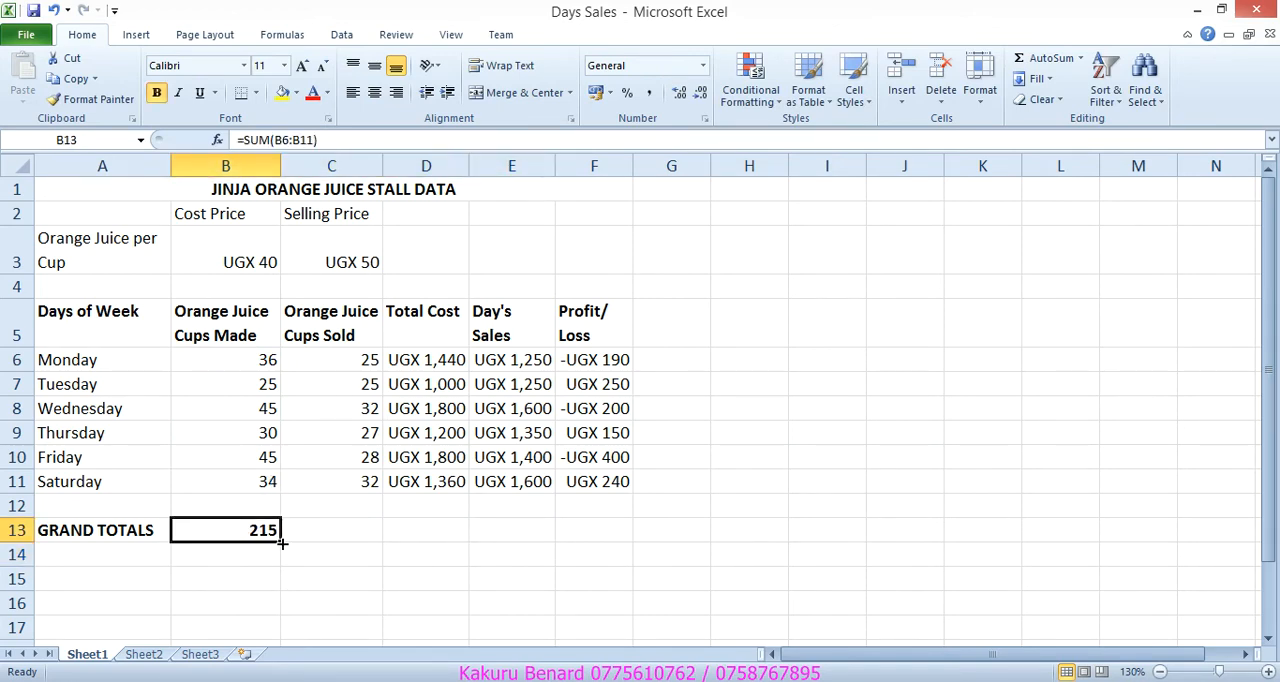
pyautogui.moveTo(284, 544); pyautogui.dragTo(528, 544)
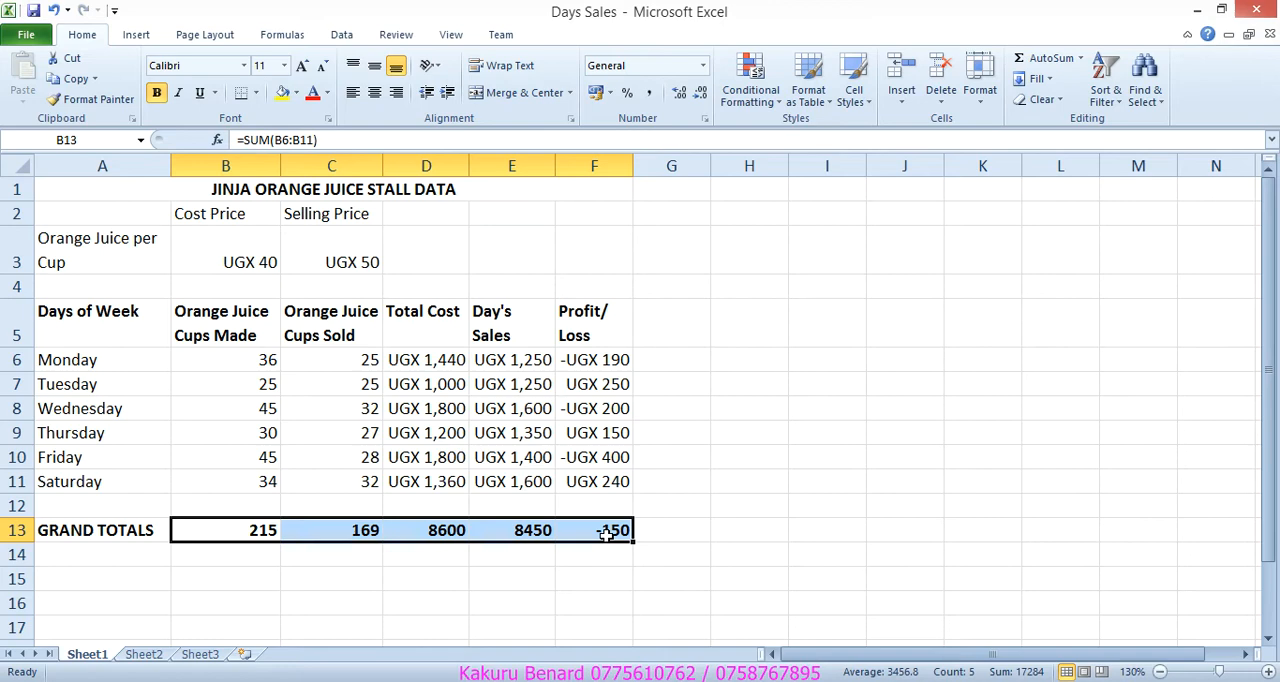
pyautogui.click(594, 530)
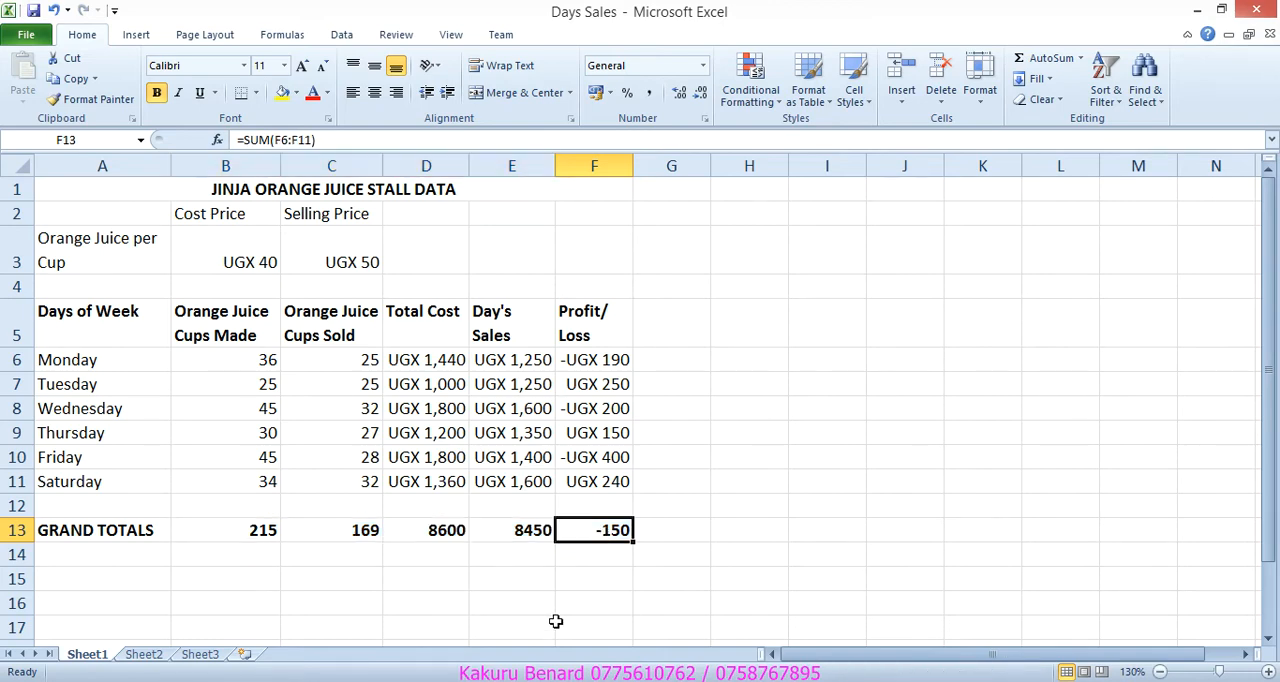
pyautogui.click(594, 628)
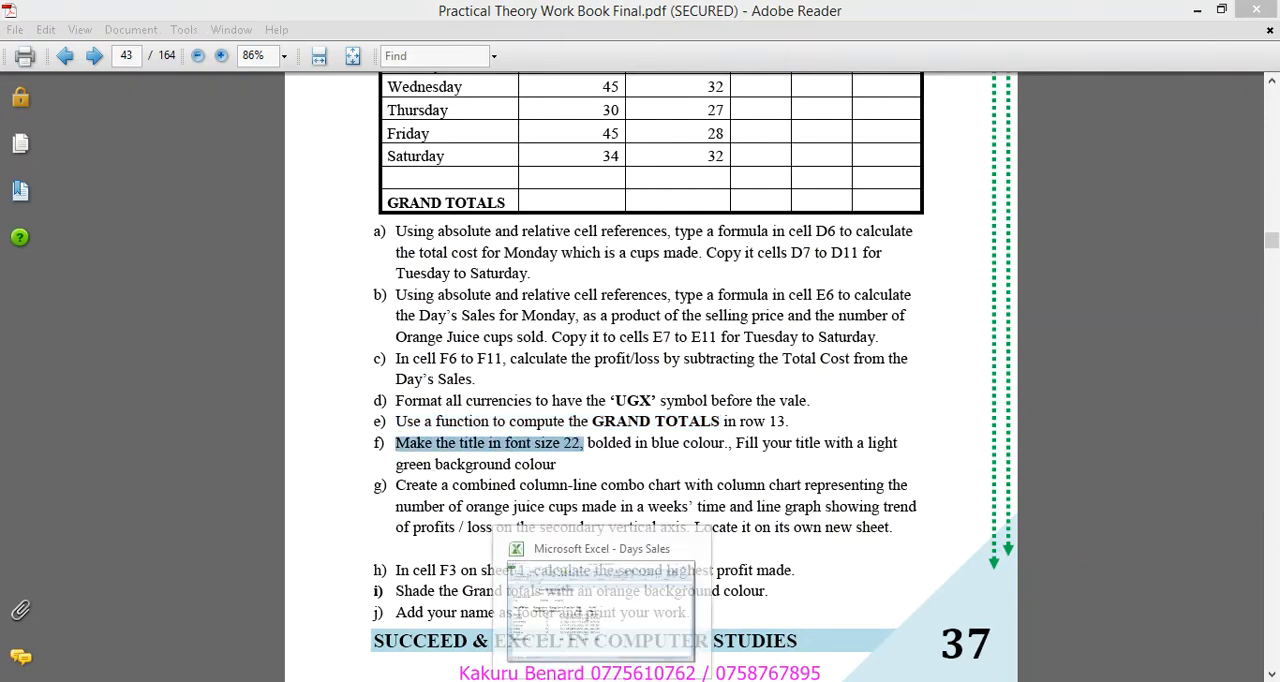
pyautogui.click(600, 548)
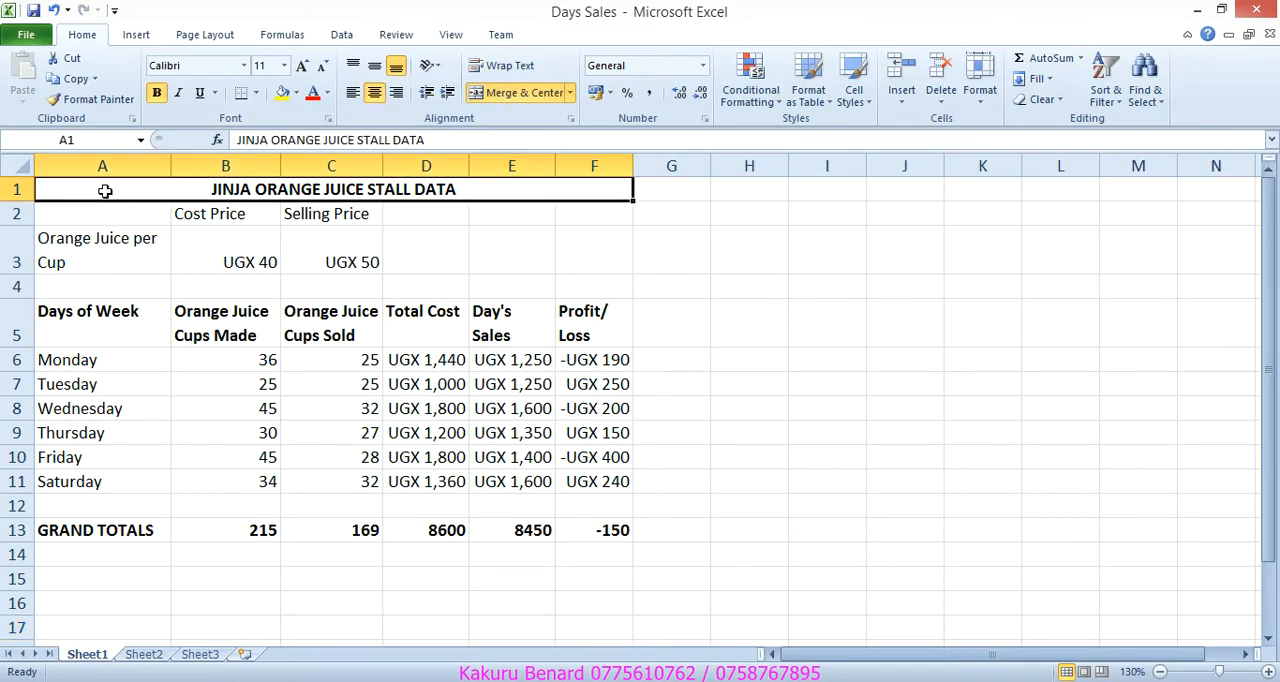
# Step: Make the title 22-point blue text and choose a background fill colour for it
pyautogui.click(284, 64)
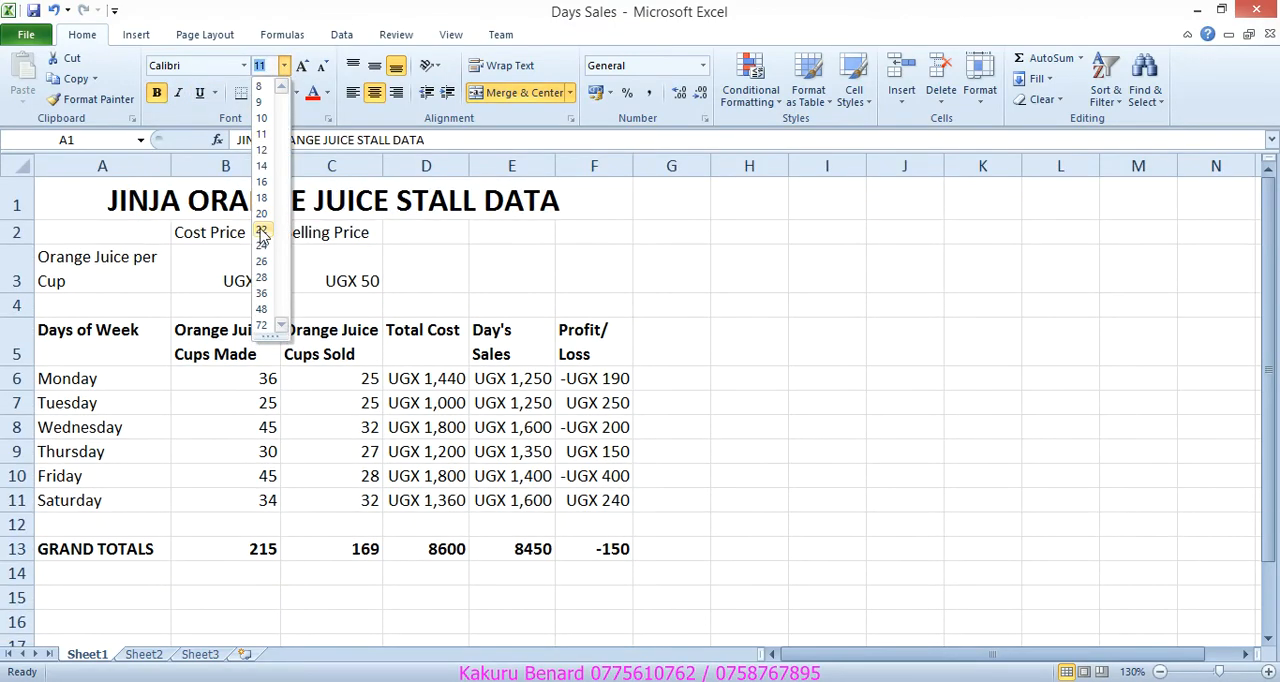
pyautogui.click(260, 232)
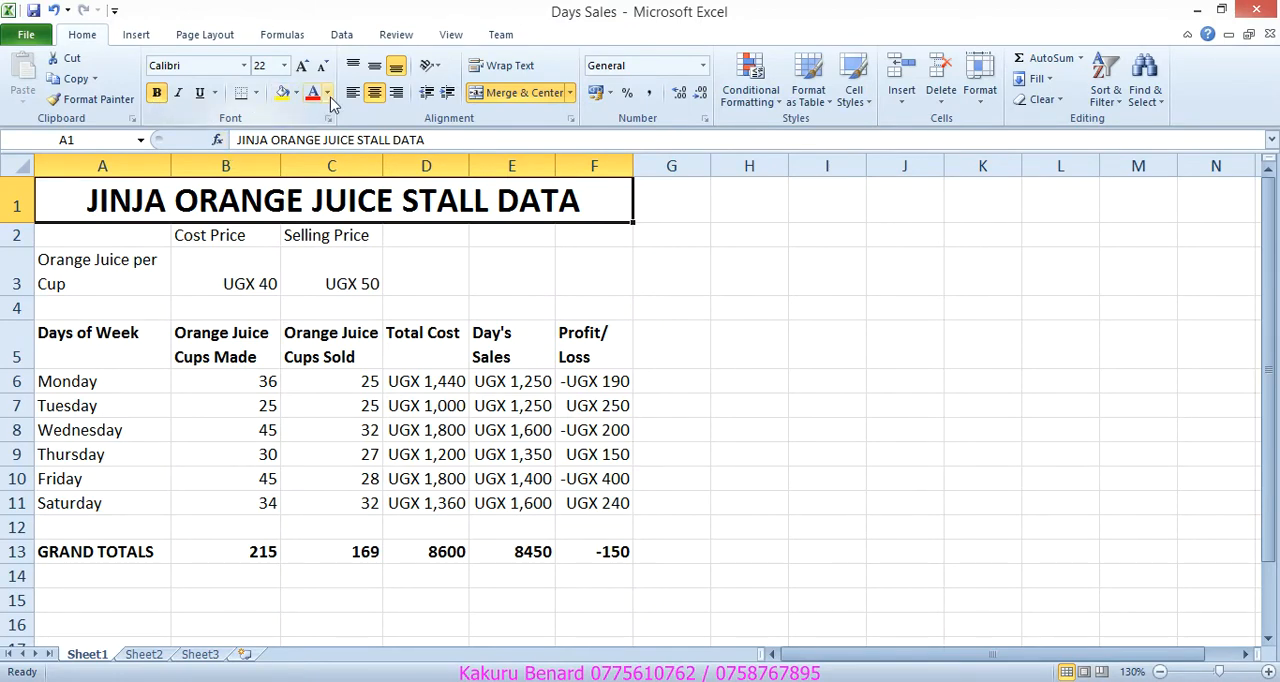
pyautogui.click(326, 92)
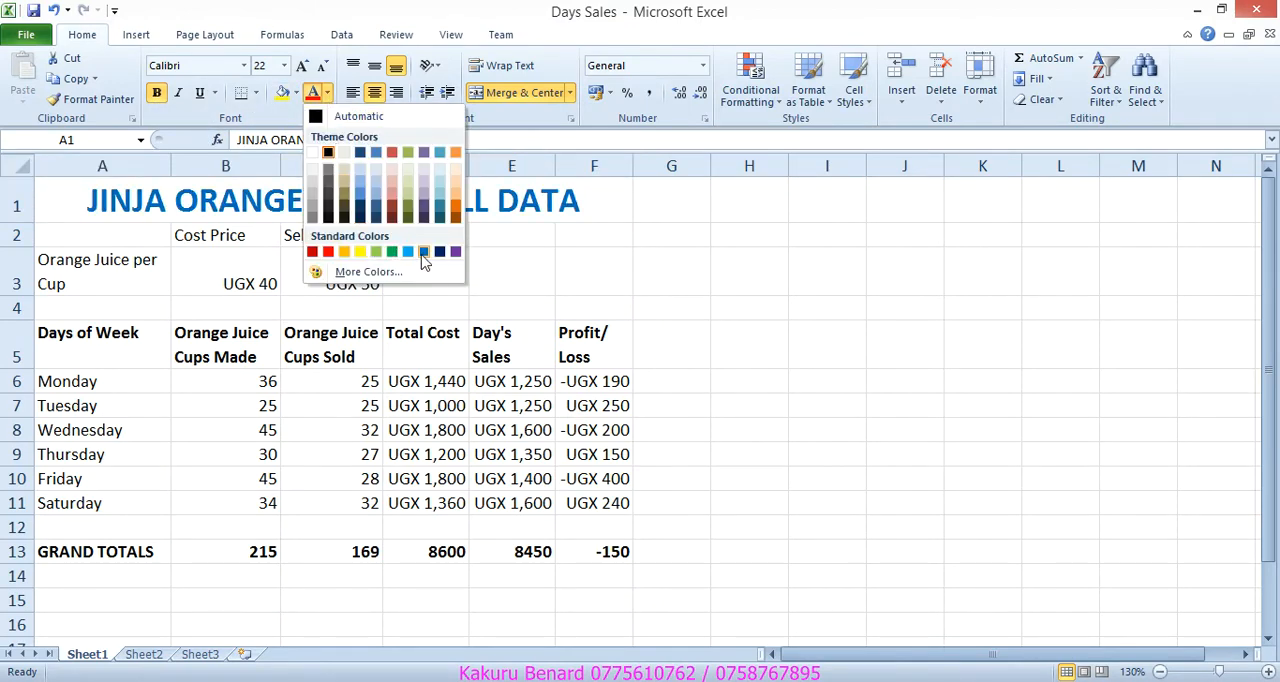
pyautogui.click(424, 252)
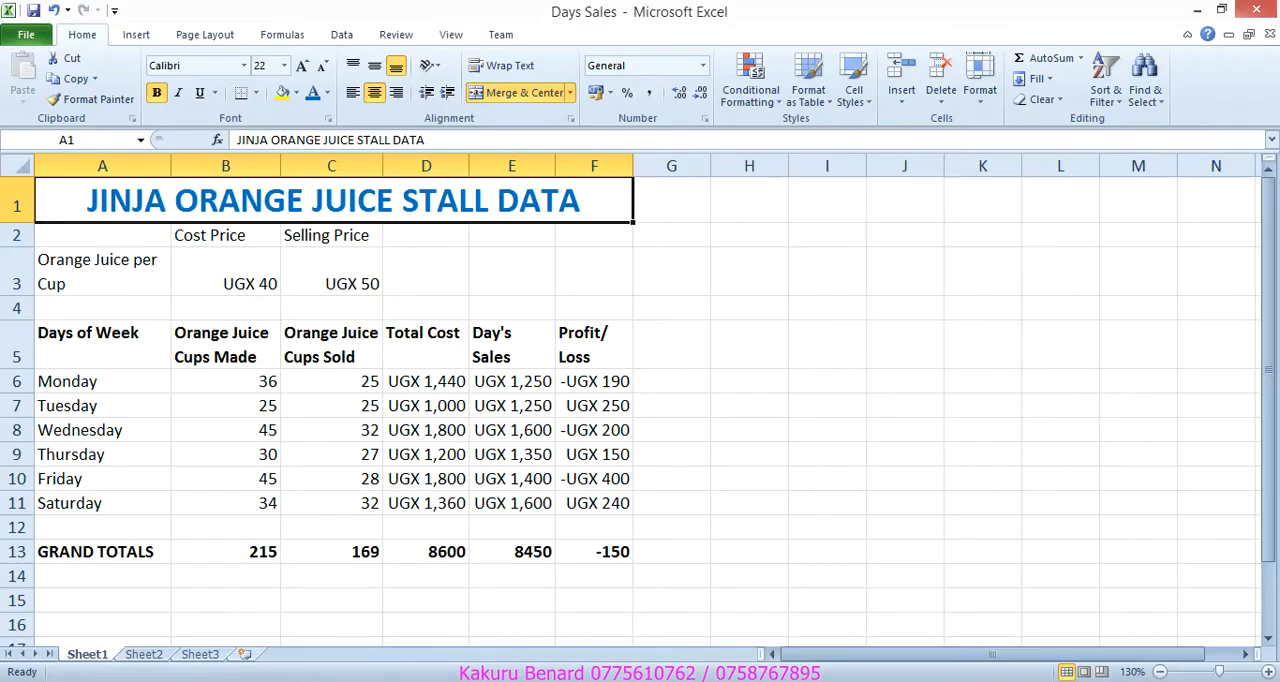
pyautogui.moveTo(284, 92)
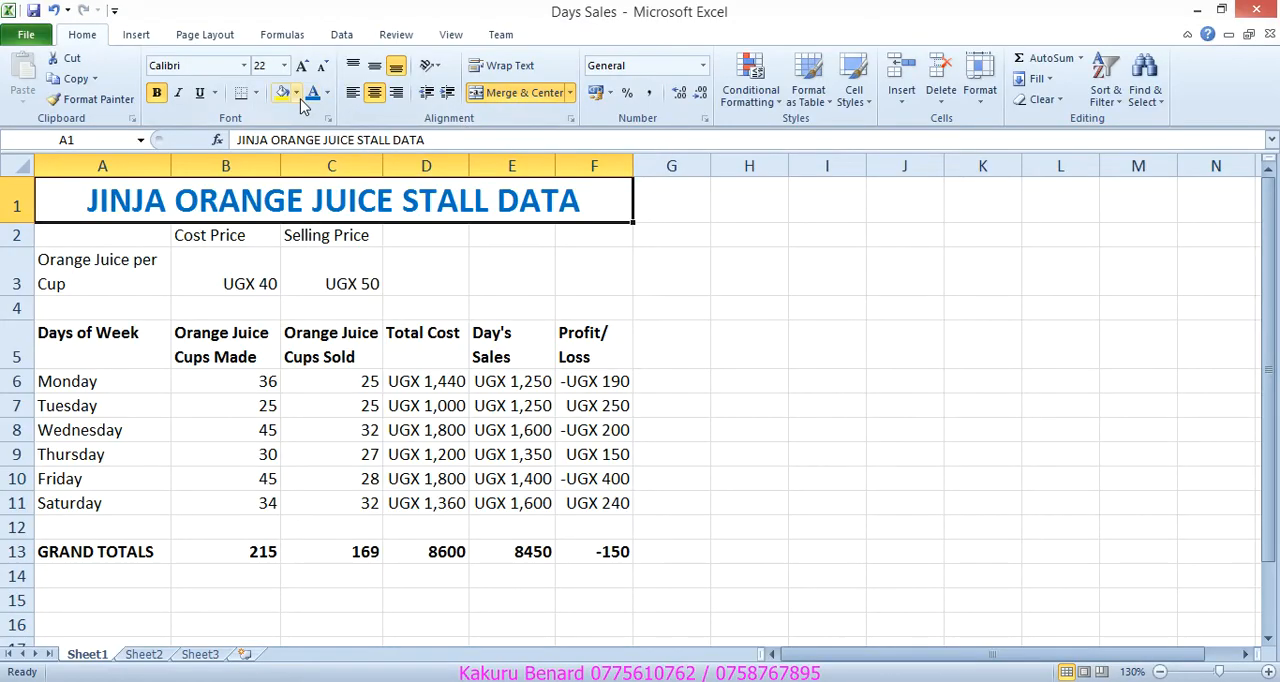
pyautogui.click(296, 92)
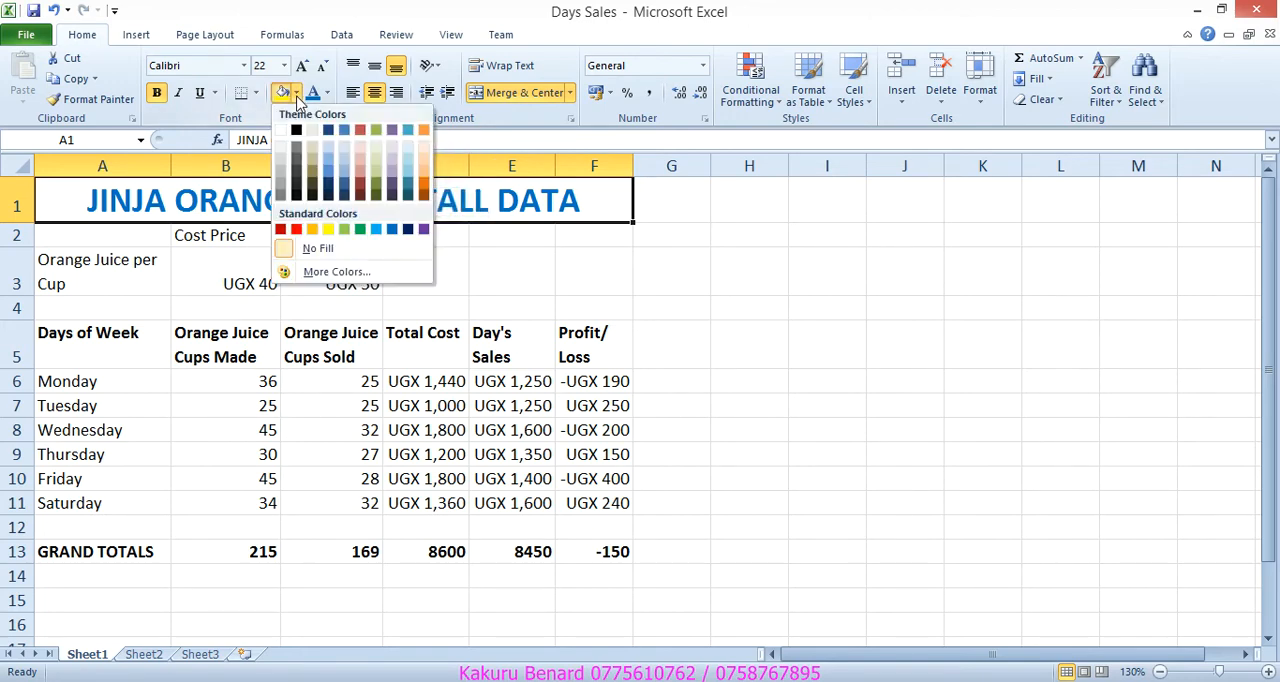
pyautogui.click(344, 228)
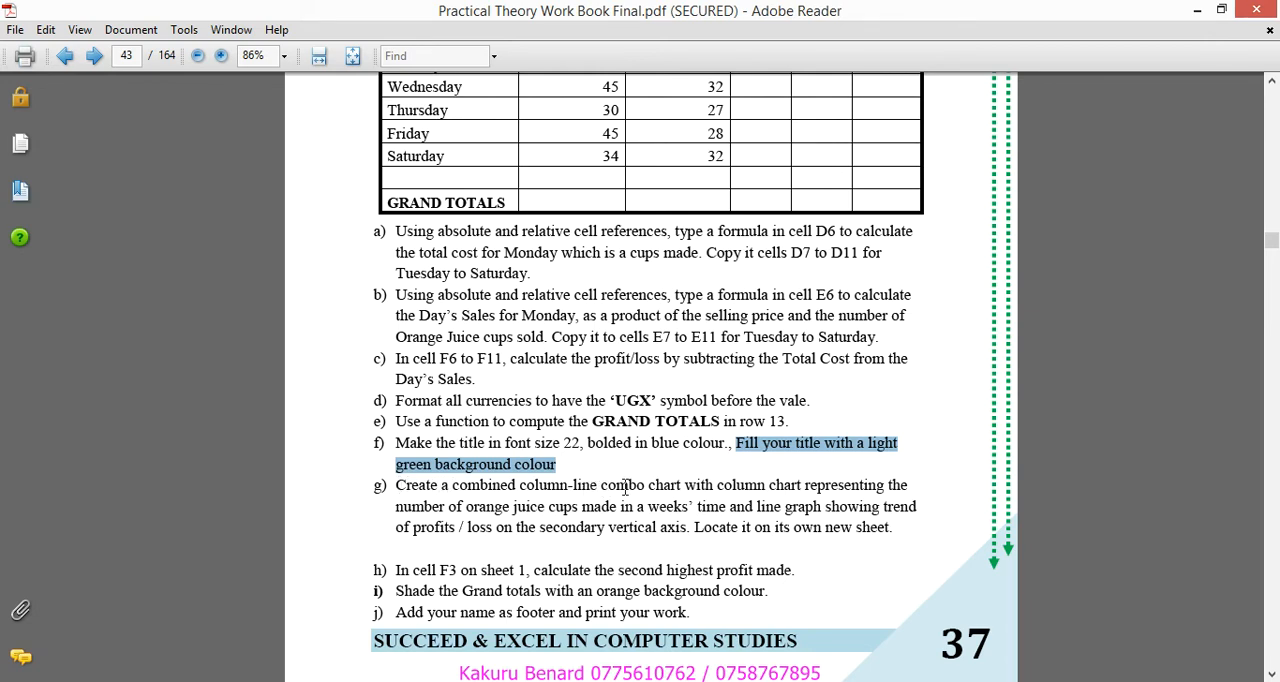
pyautogui.moveTo(672, 484)
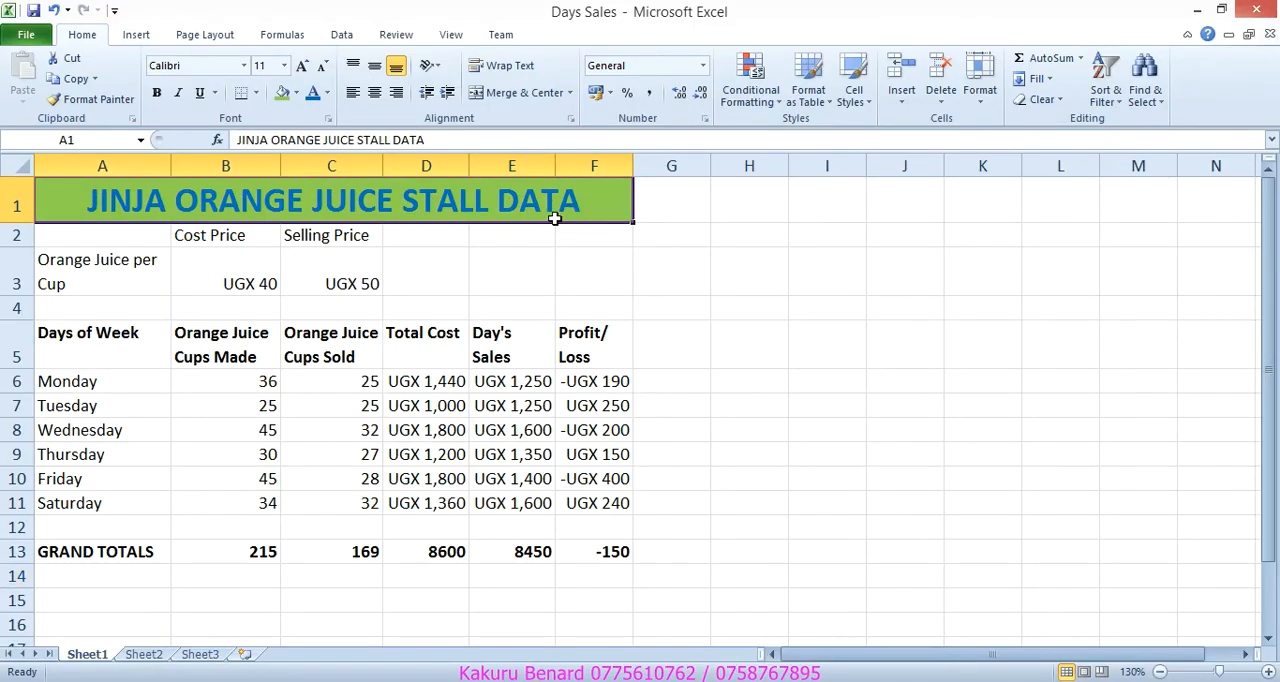
# Step: Apply borders to all cells of the A1:F13 stall table via Format Cells > Border
pyautogui.moveTo(102, 200); pyautogui.dragTo(594, 552)
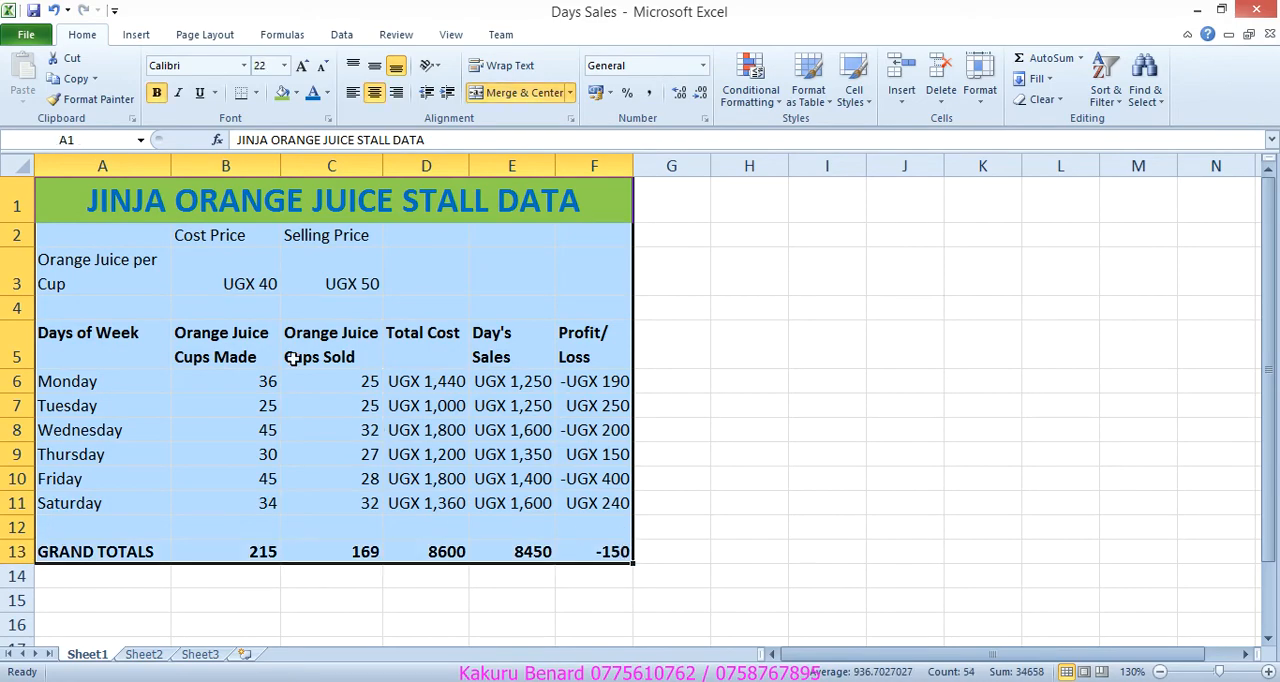
pyautogui.rightClick(330, 200)
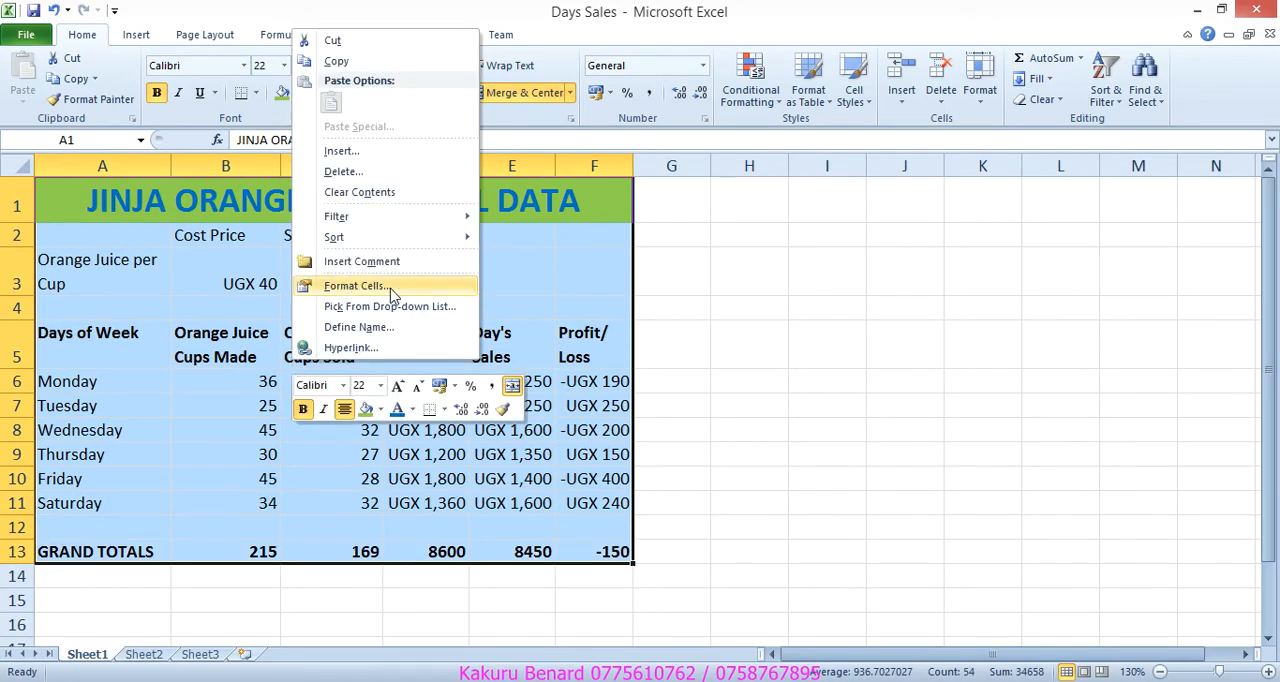
pyautogui.click(356, 284)
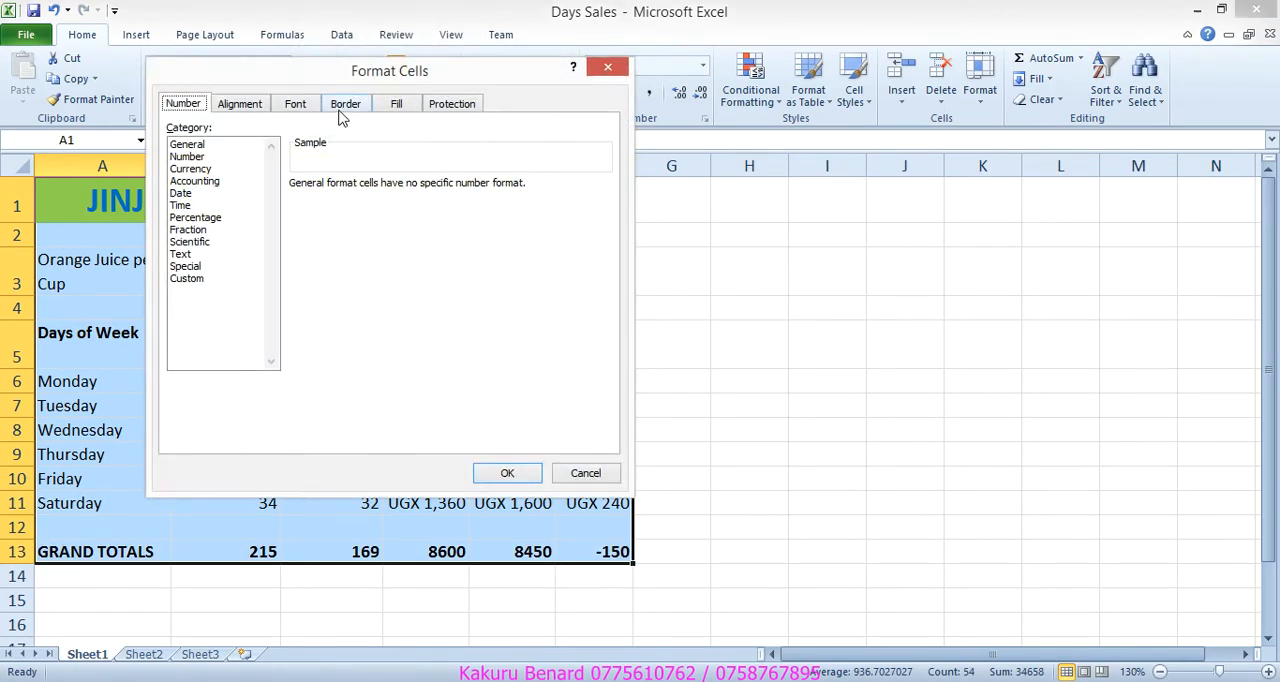
pyautogui.click(344, 104)
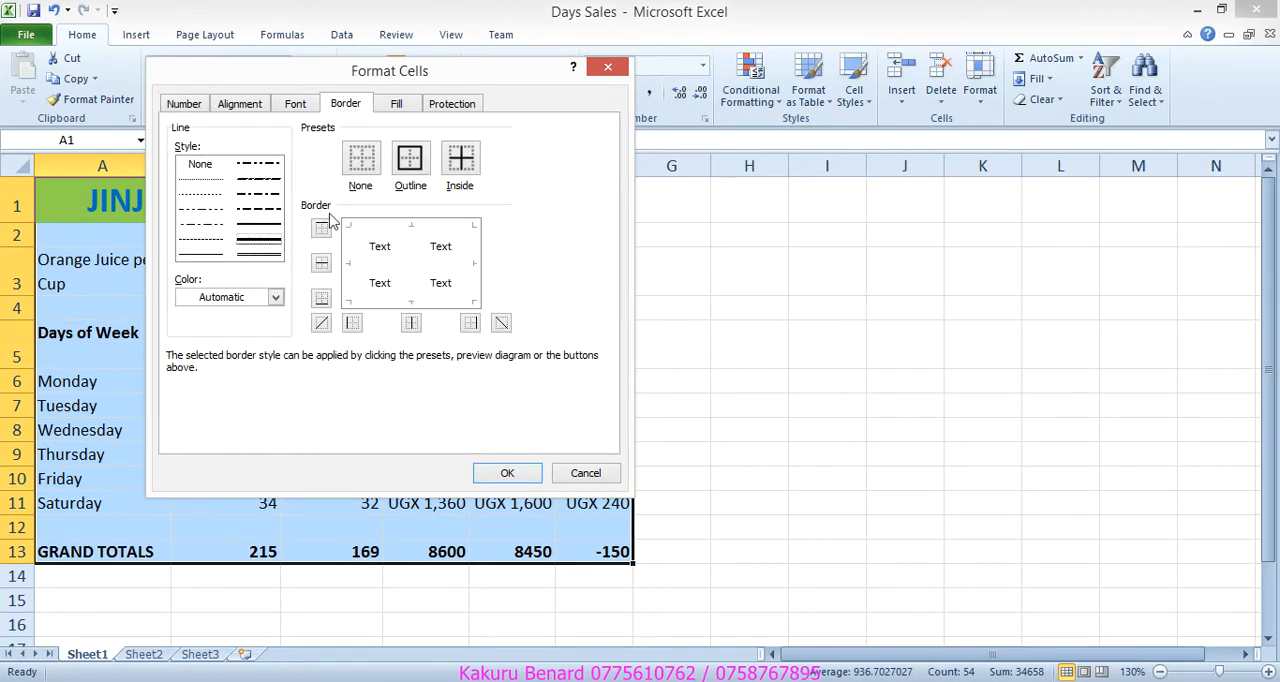
pyautogui.click(410, 160)
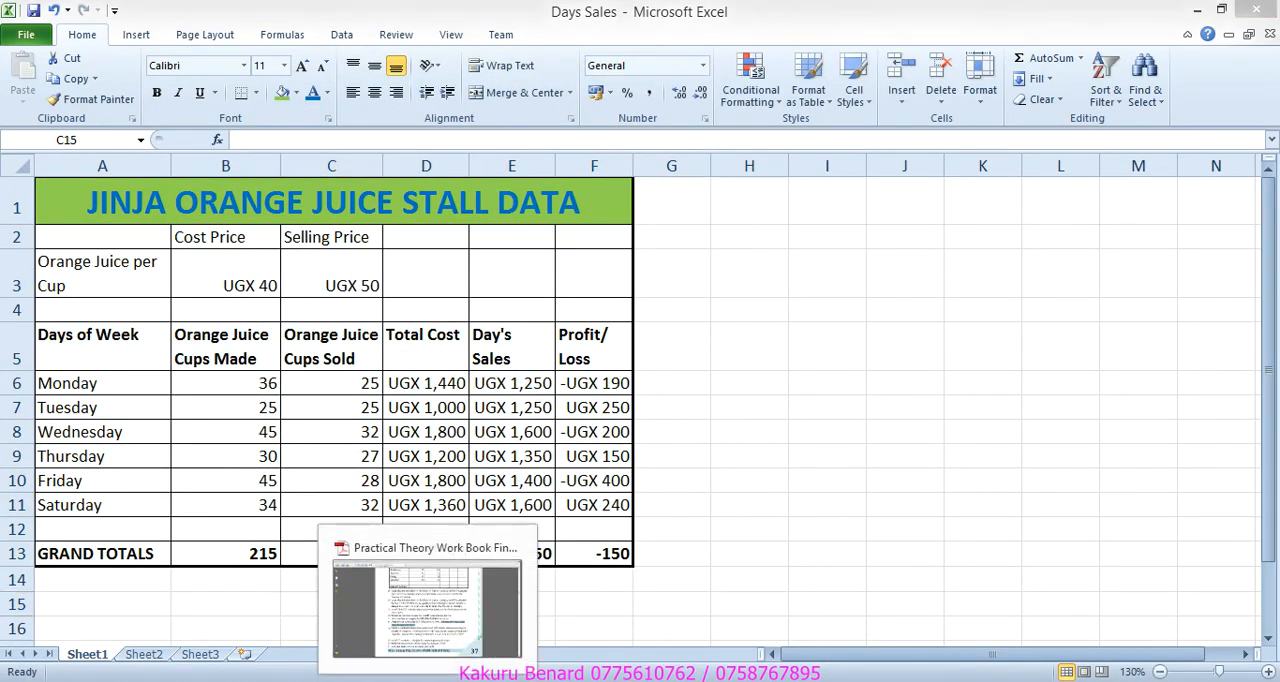
pyautogui.click(424, 600)
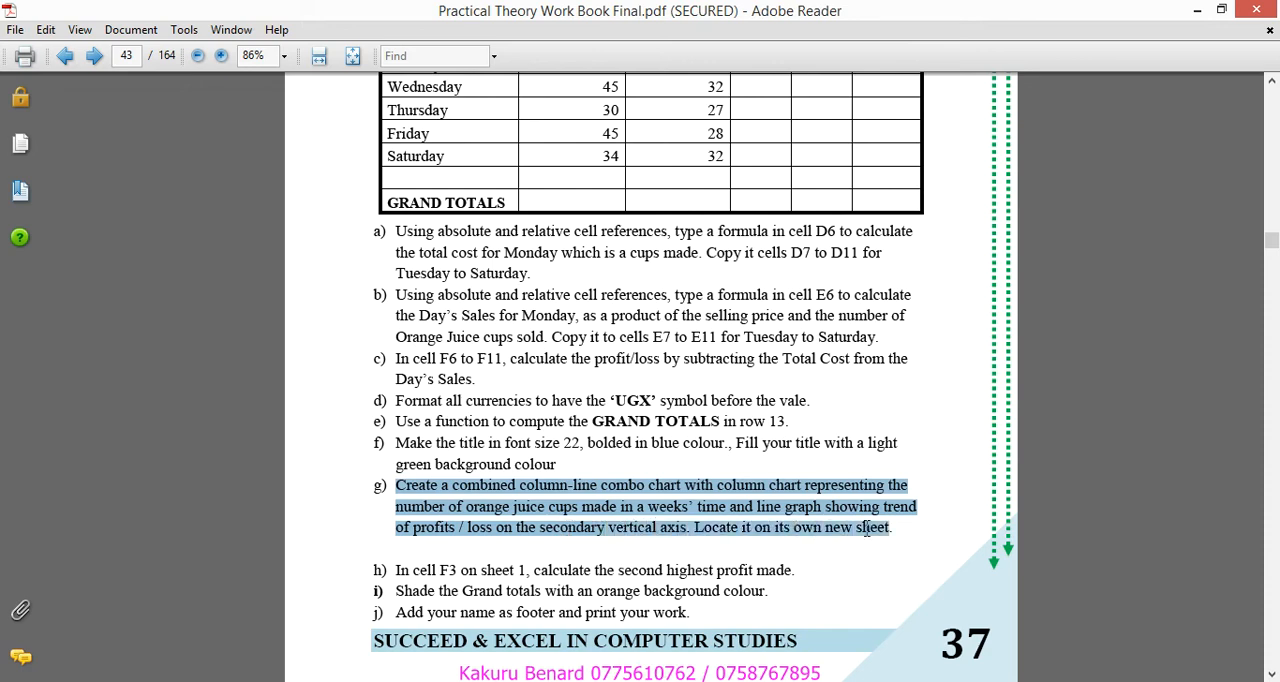
pyautogui.moveTo(872, 532)
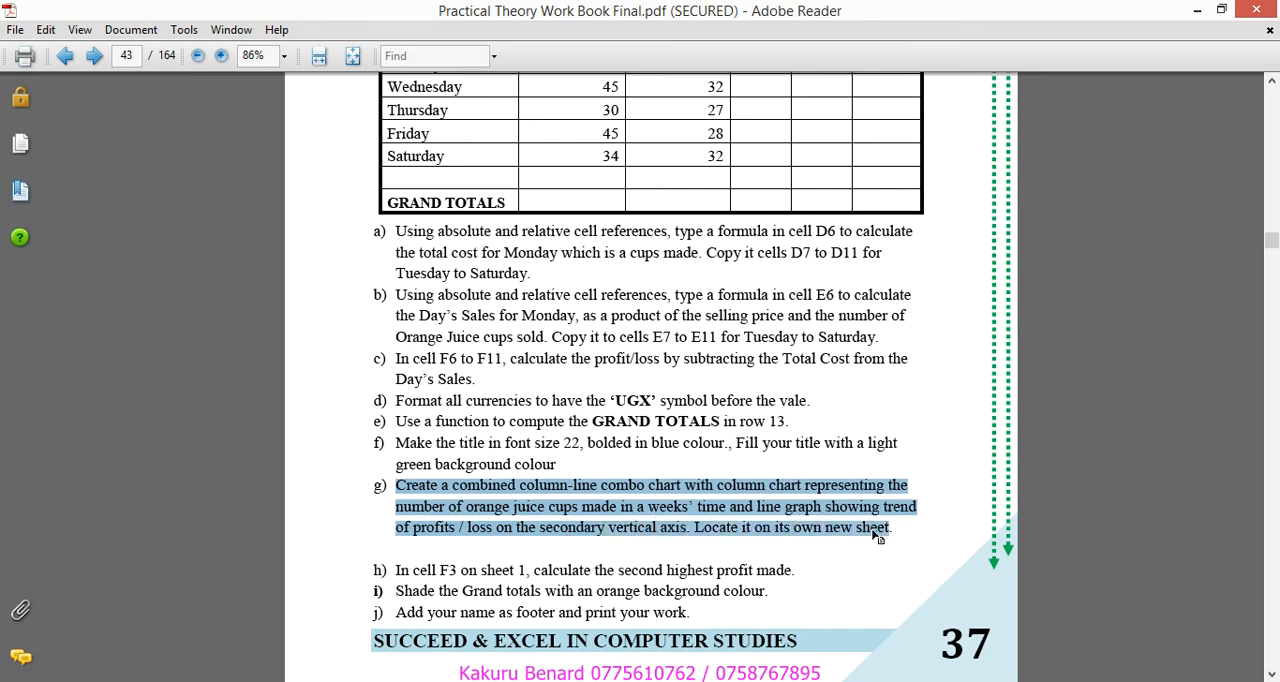
pyautogui.moveTo(860, 536)
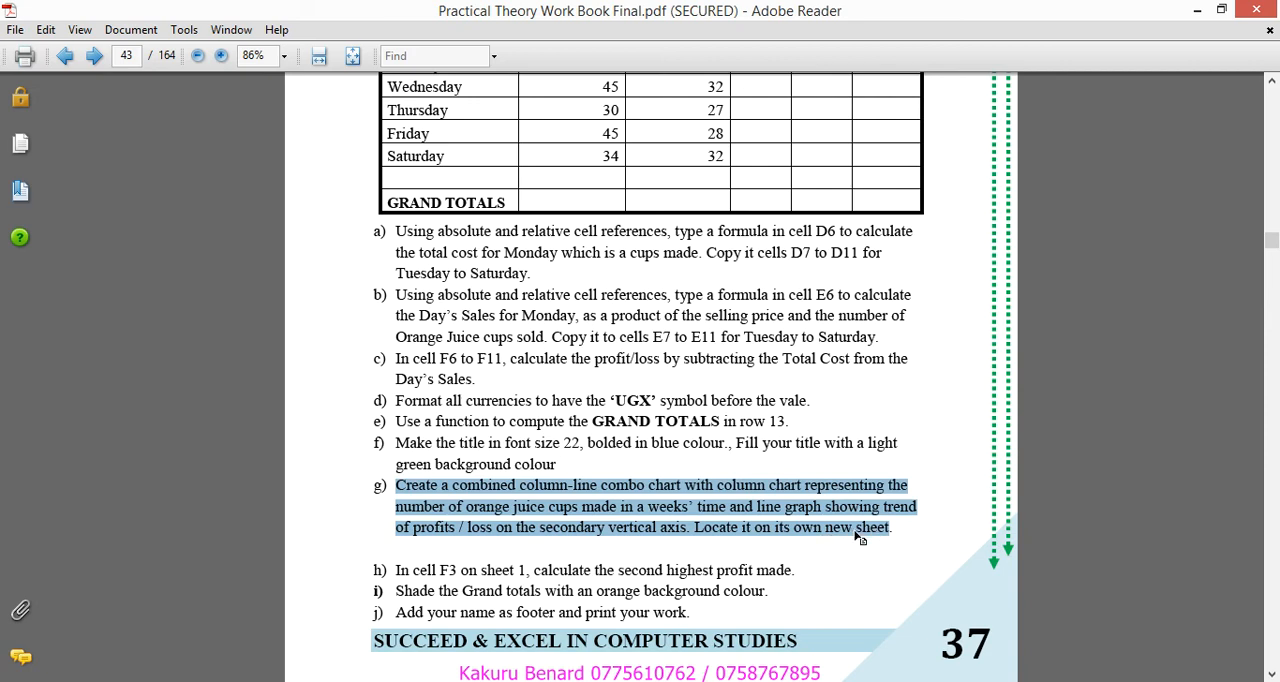
pyautogui.moveTo(830, 536)
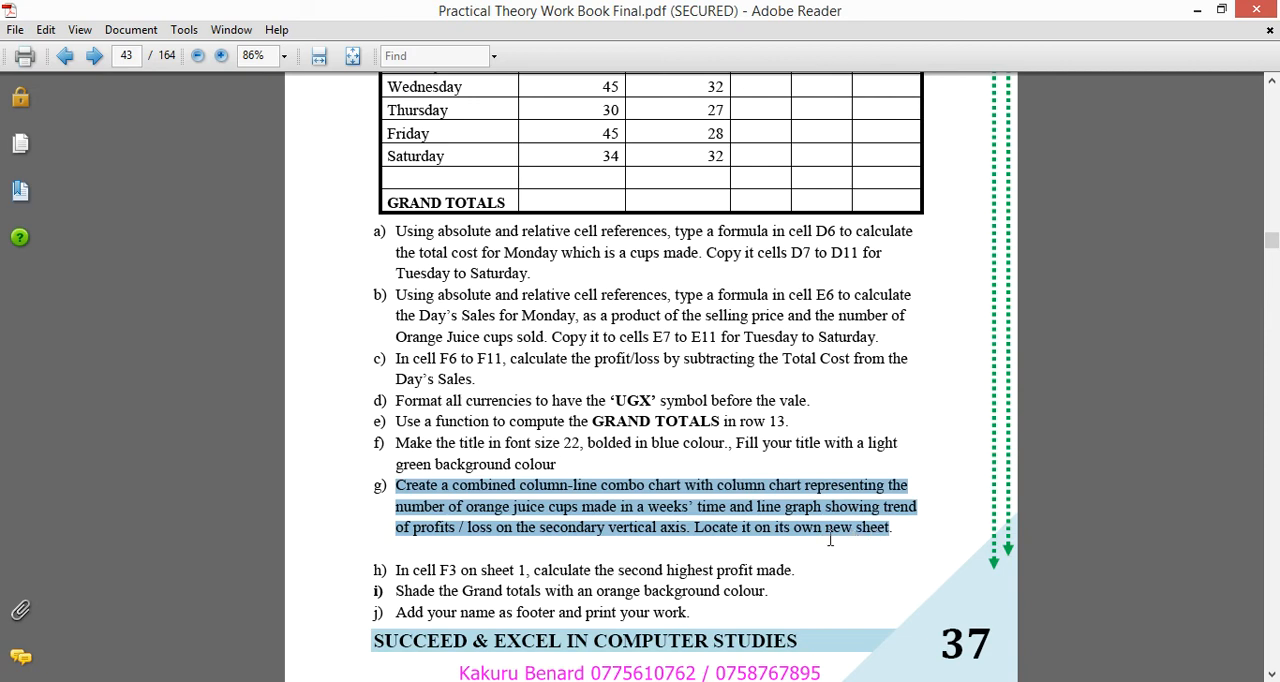
pyautogui.moveTo(856, 604)
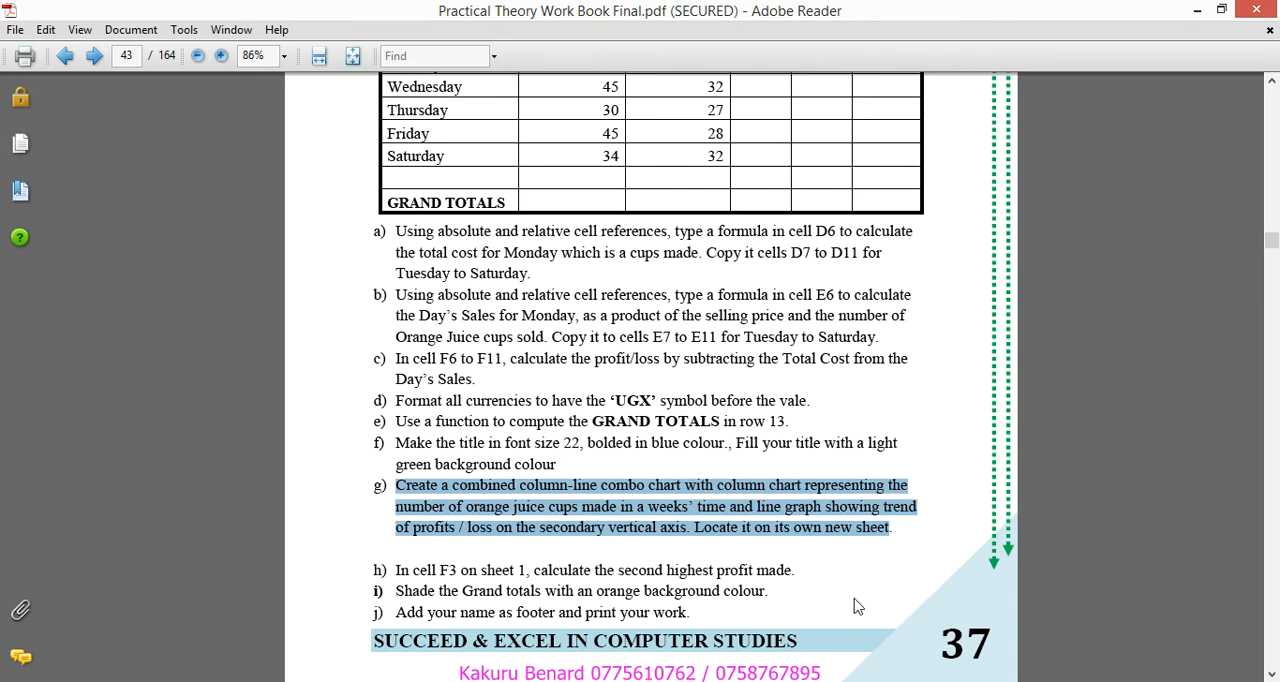
pyautogui.moveTo(520, 96)
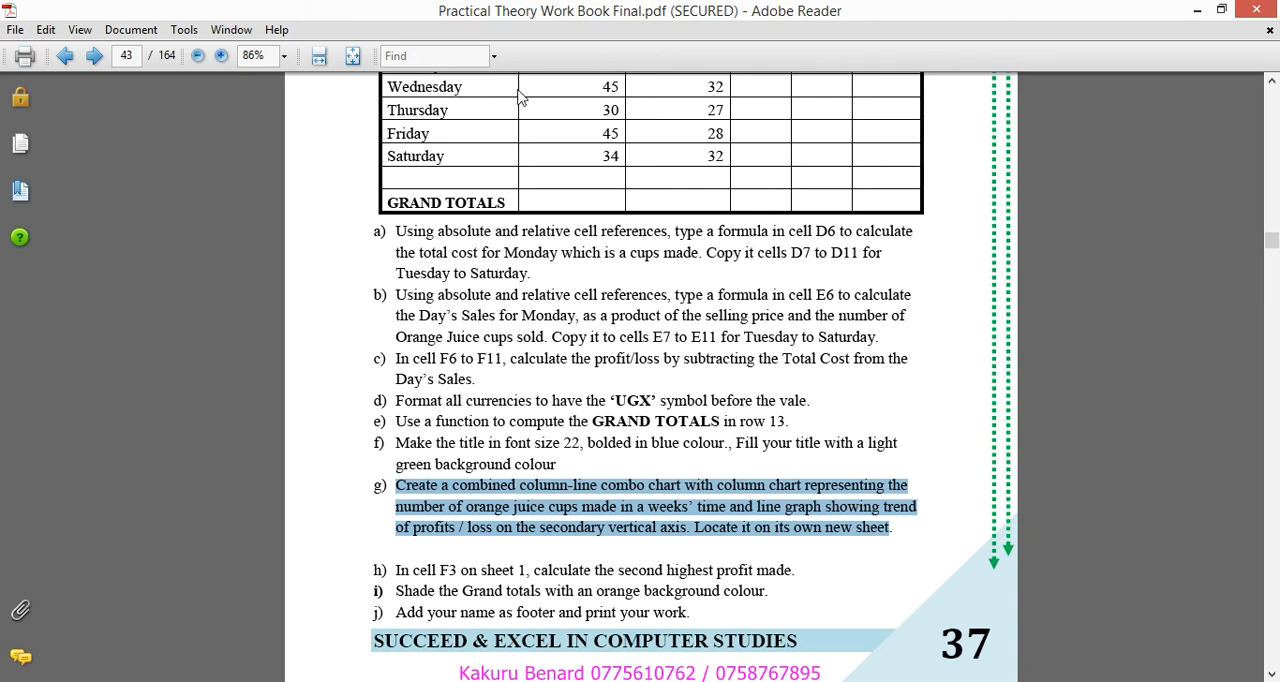
# Step: View the PDF at 100% and scroll down to task (g) on the combo chart
pyautogui.click(284, 56)
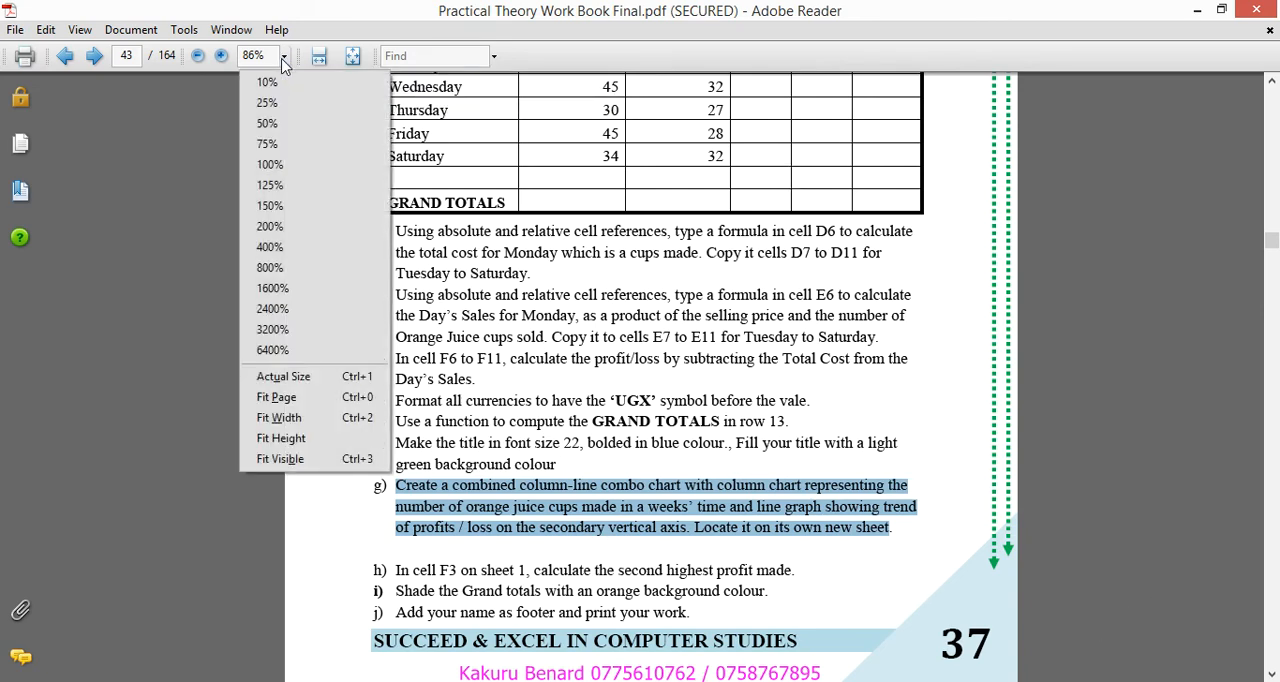
pyautogui.moveTo(284, 164)
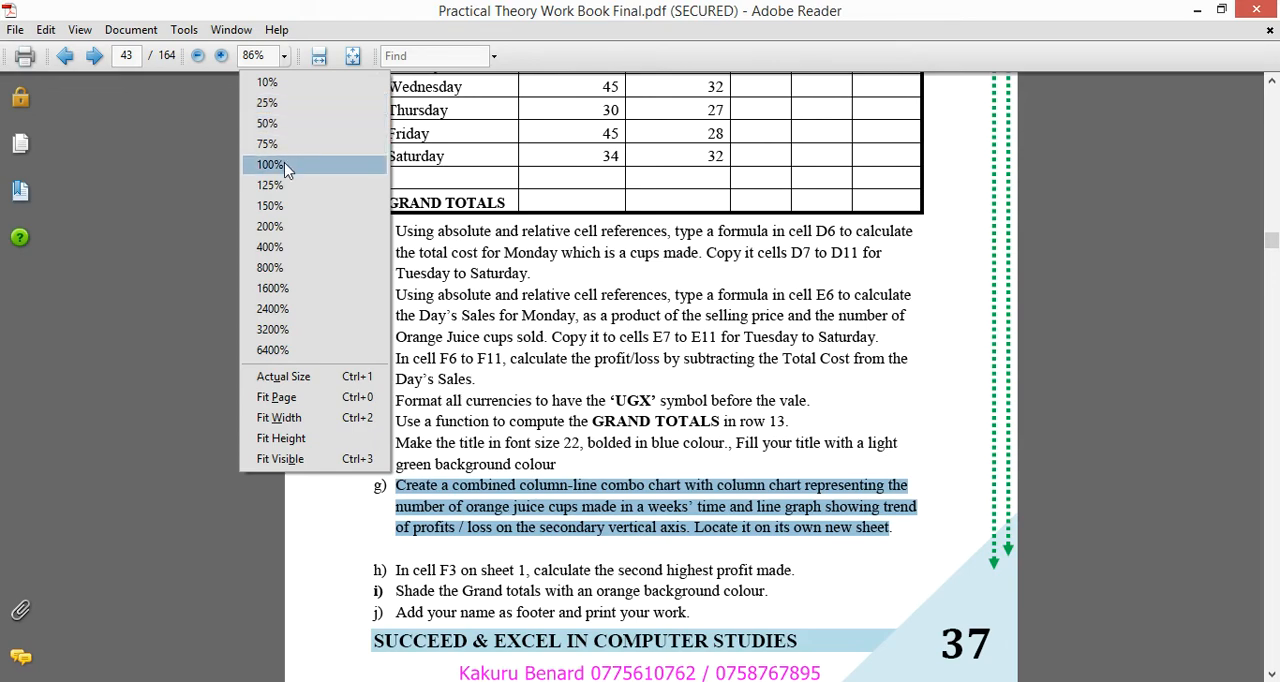
pyautogui.click(268, 164)
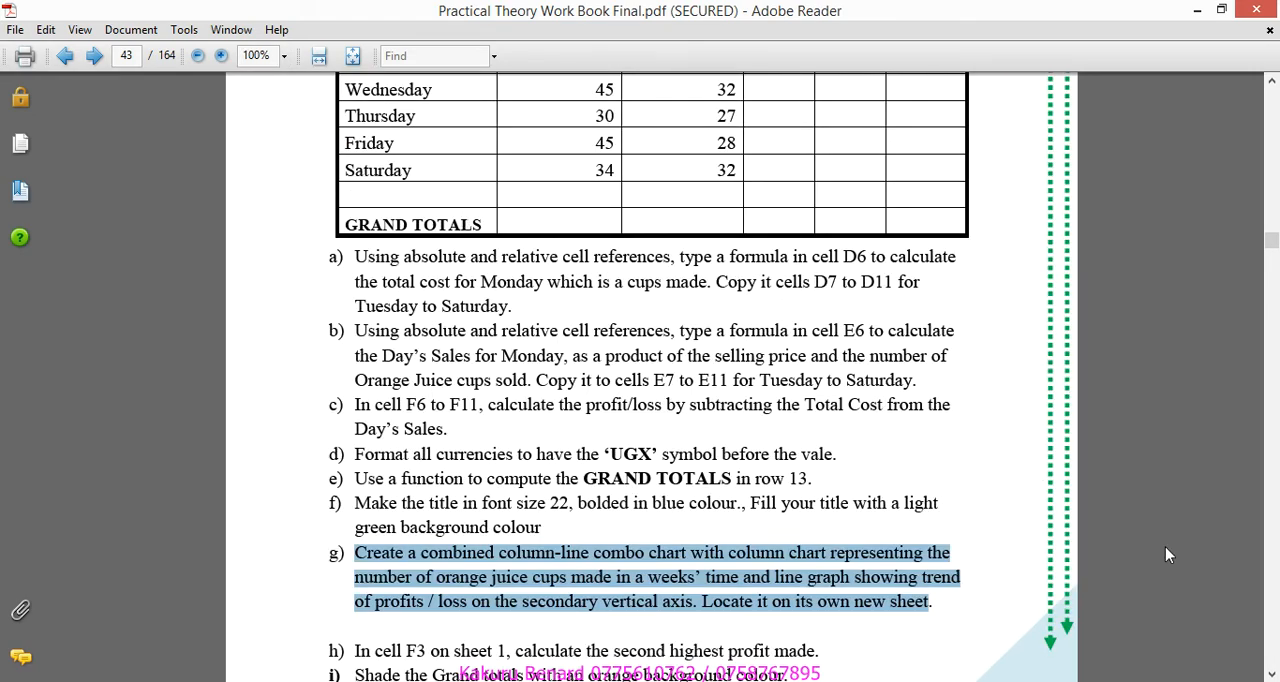
pyautogui.scroll(-3)
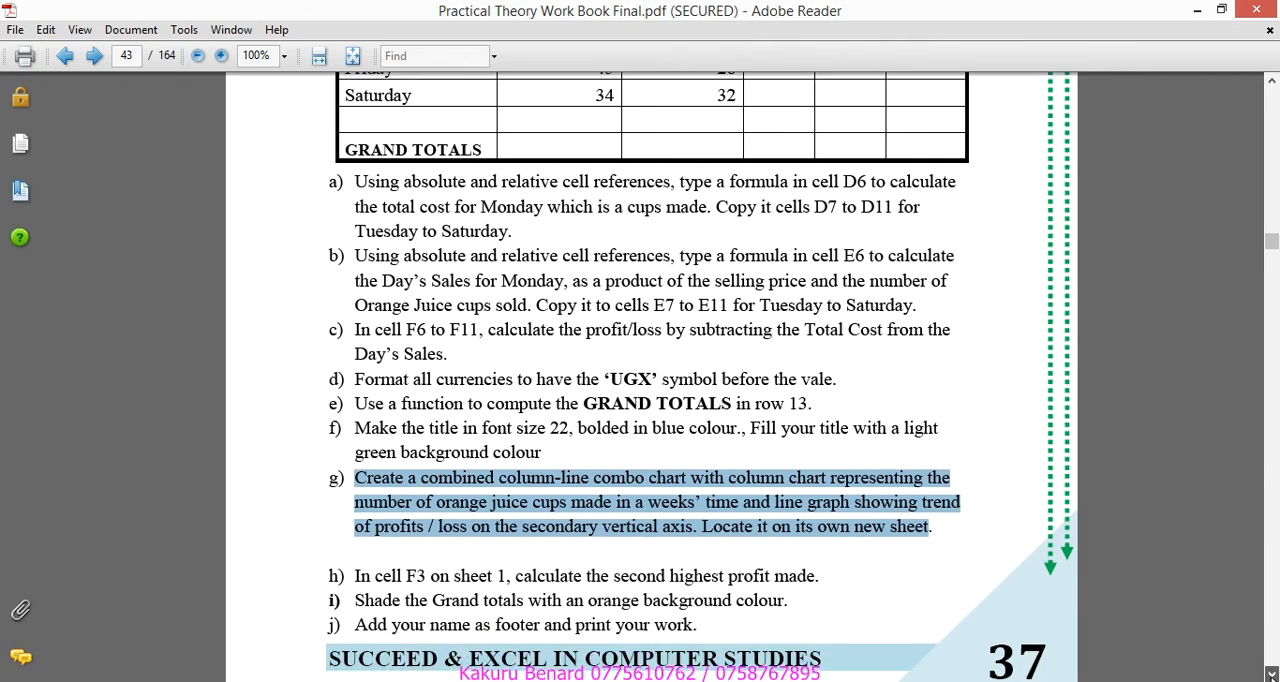
pyautogui.scroll(-3)
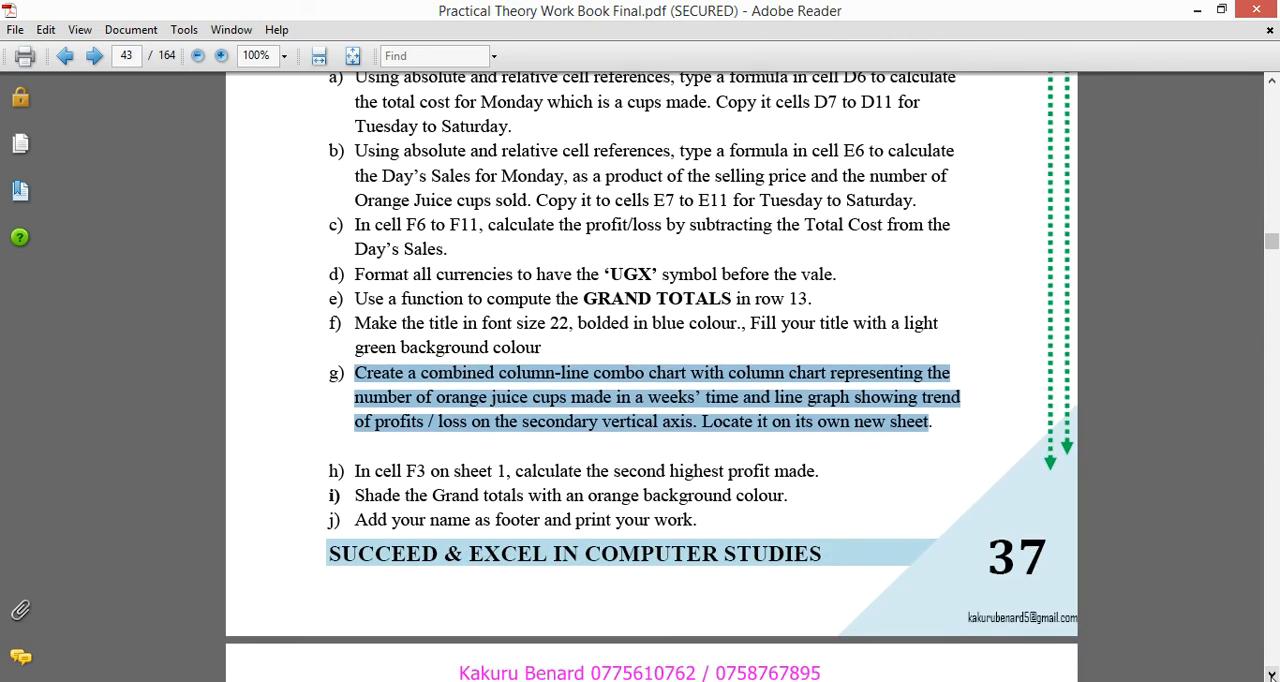
pyautogui.moveTo(514, 668)
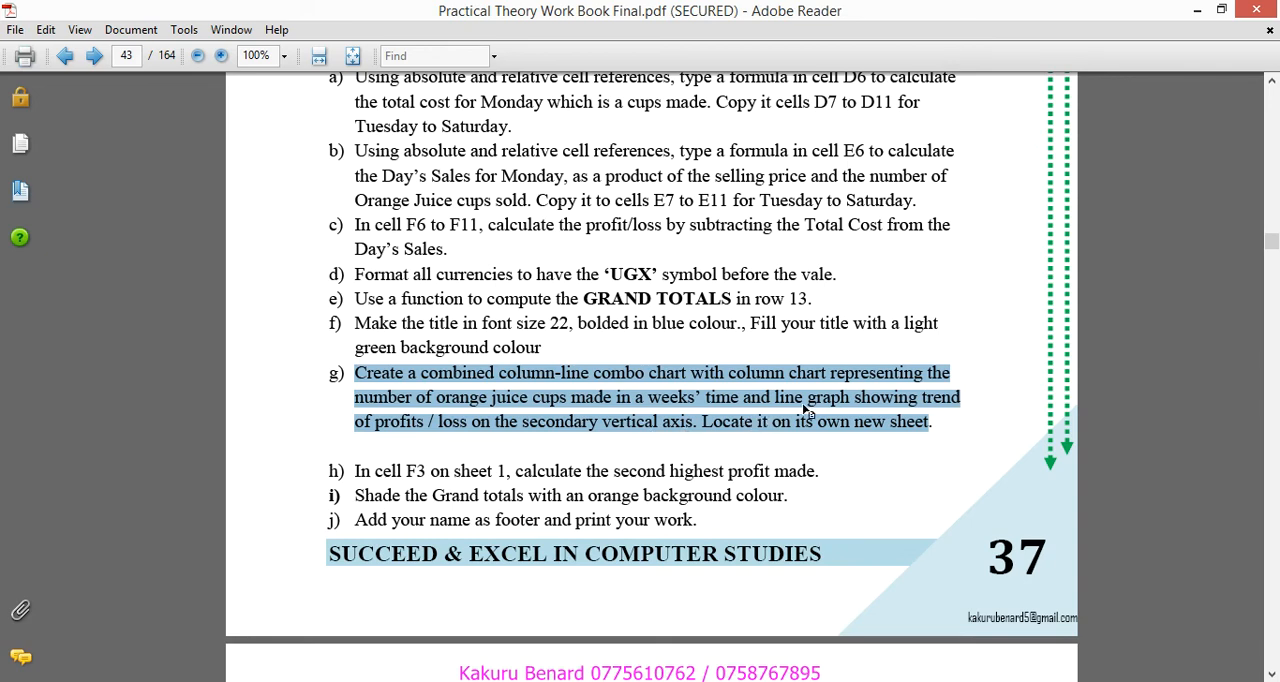
pyautogui.moveTo(540, 410)
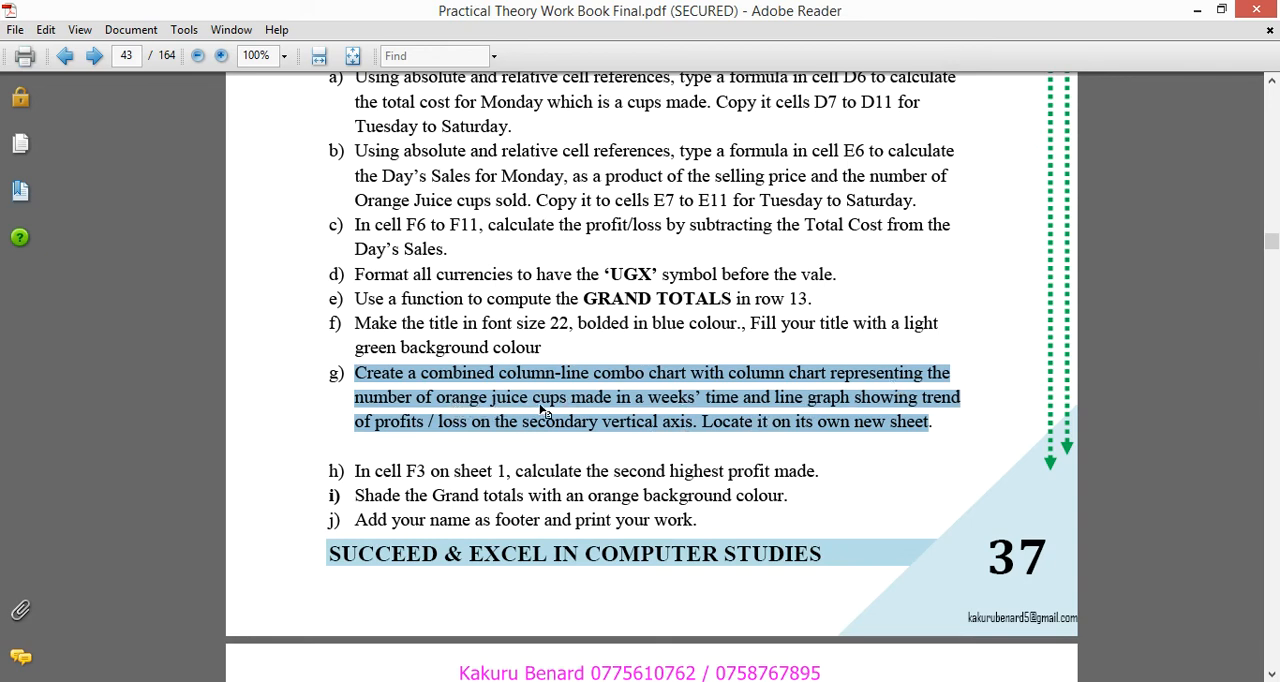
pyautogui.moveTo(580, 410)
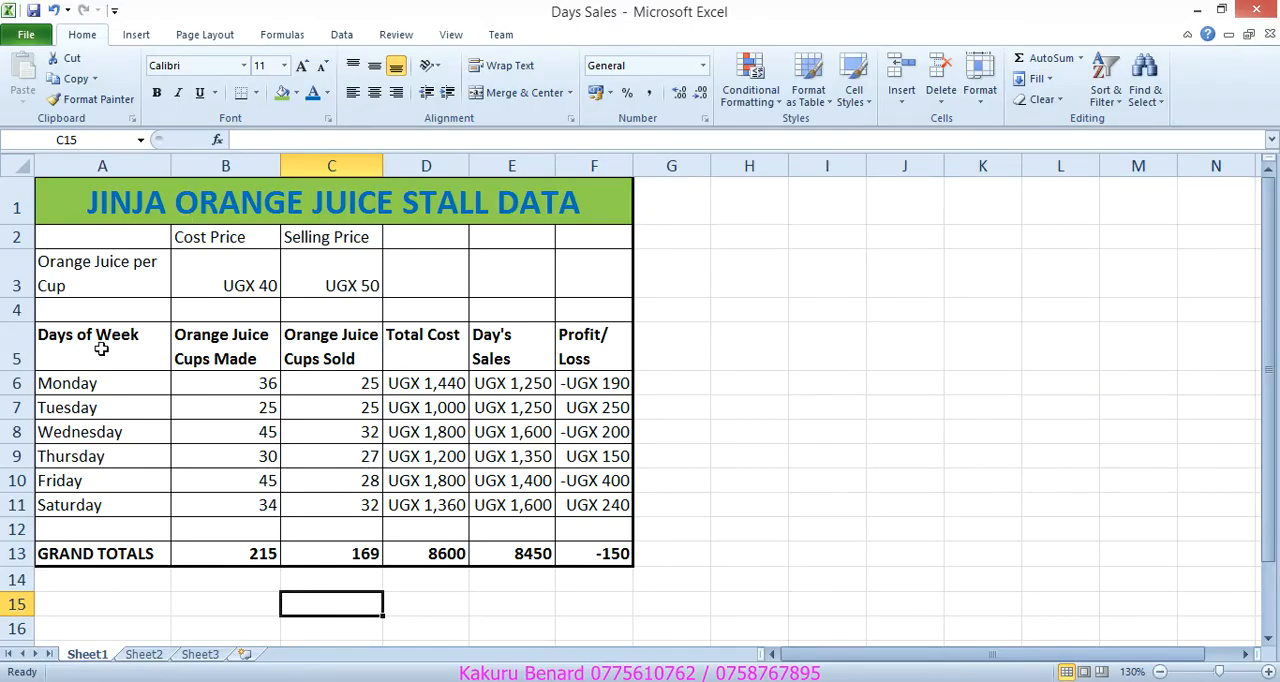
# Step: Insert a 2-D clustered column chart of the cups made and profit/loss columns
pyautogui.click(224, 346)
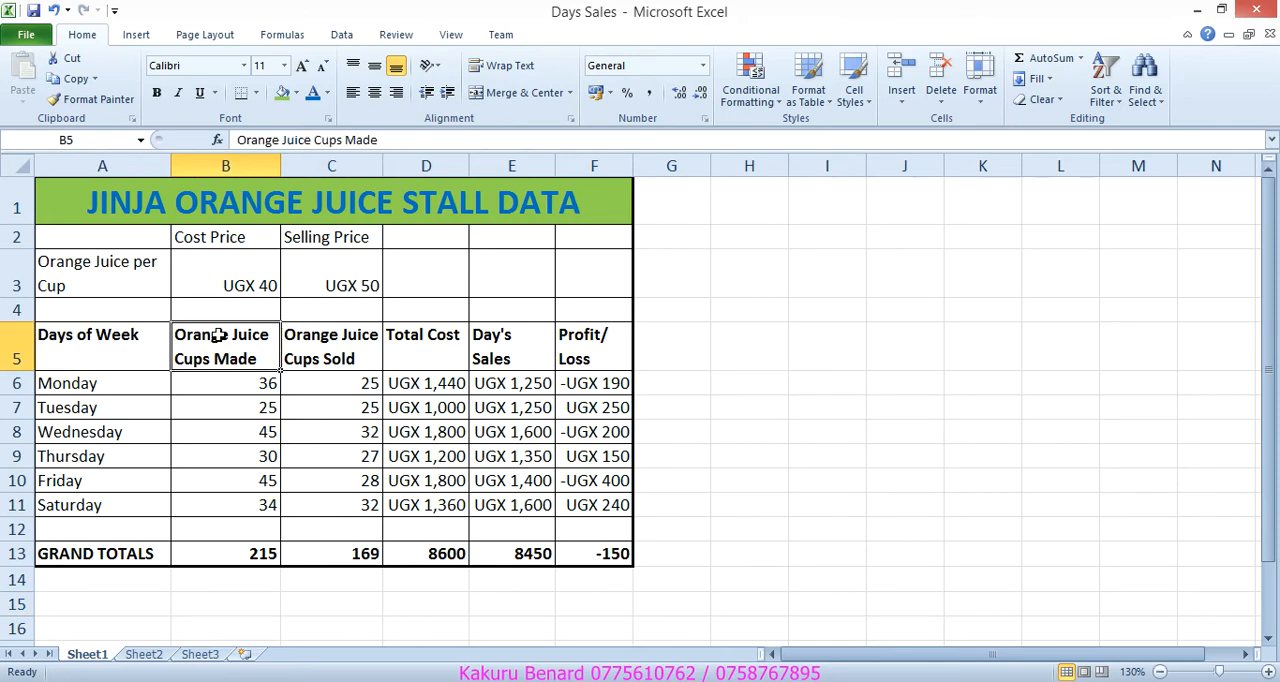
pyautogui.moveTo(224, 346); pyautogui.dragTo(224, 504)
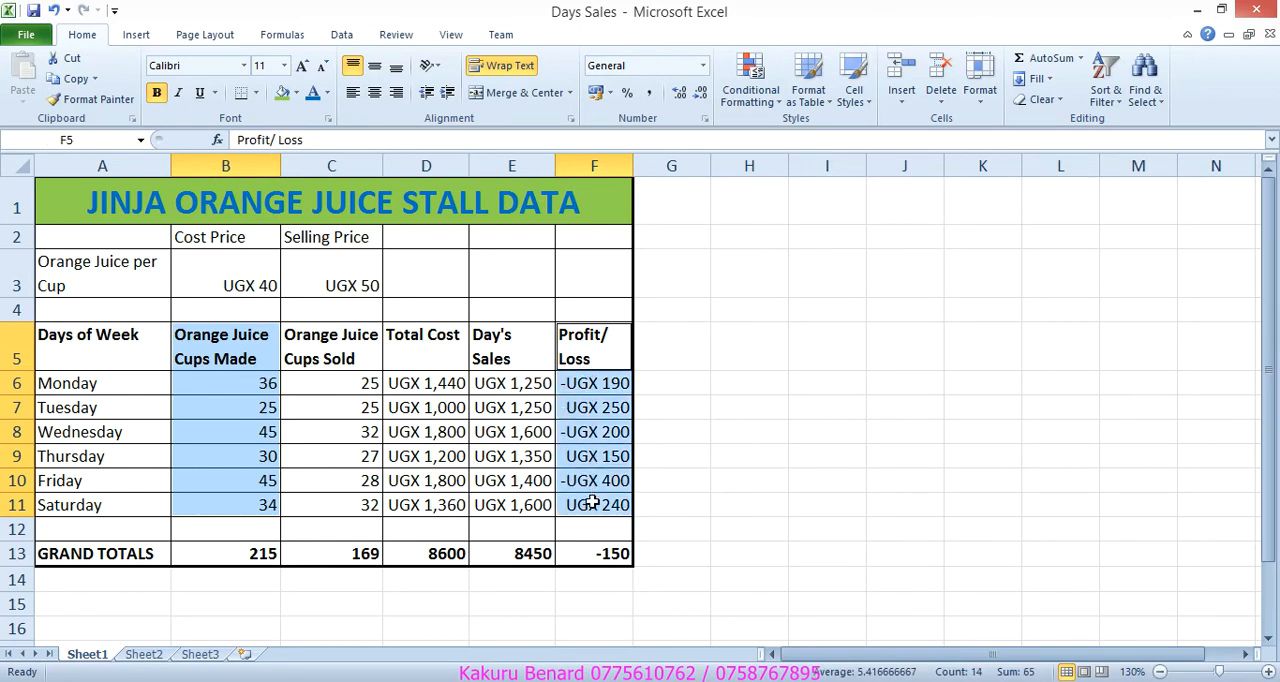
pyautogui.click(136, 34)
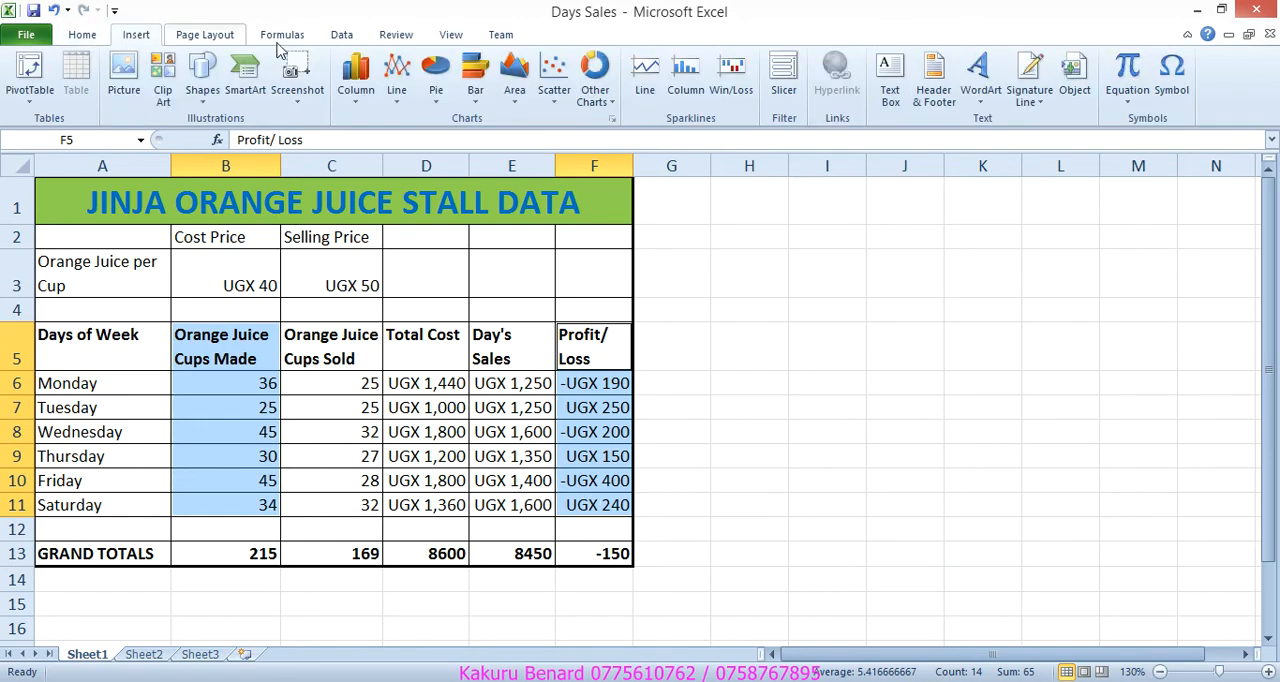
pyautogui.click(356, 76)
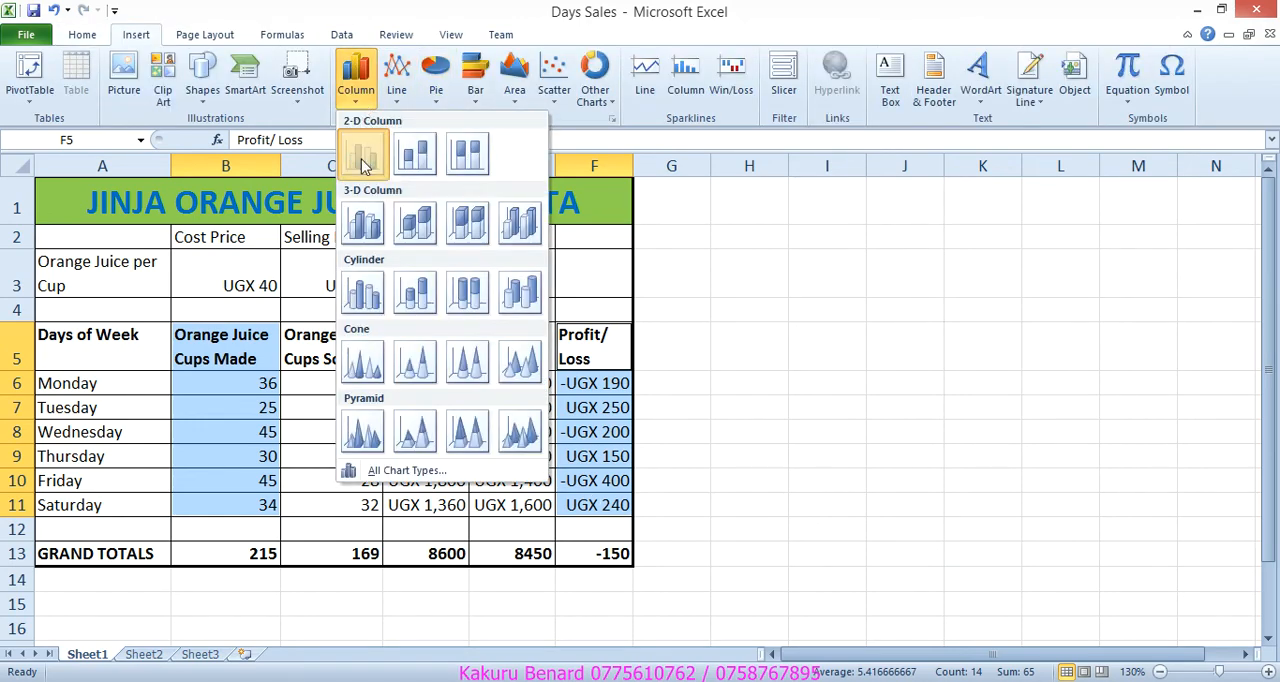
pyautogui.click(362, 154)
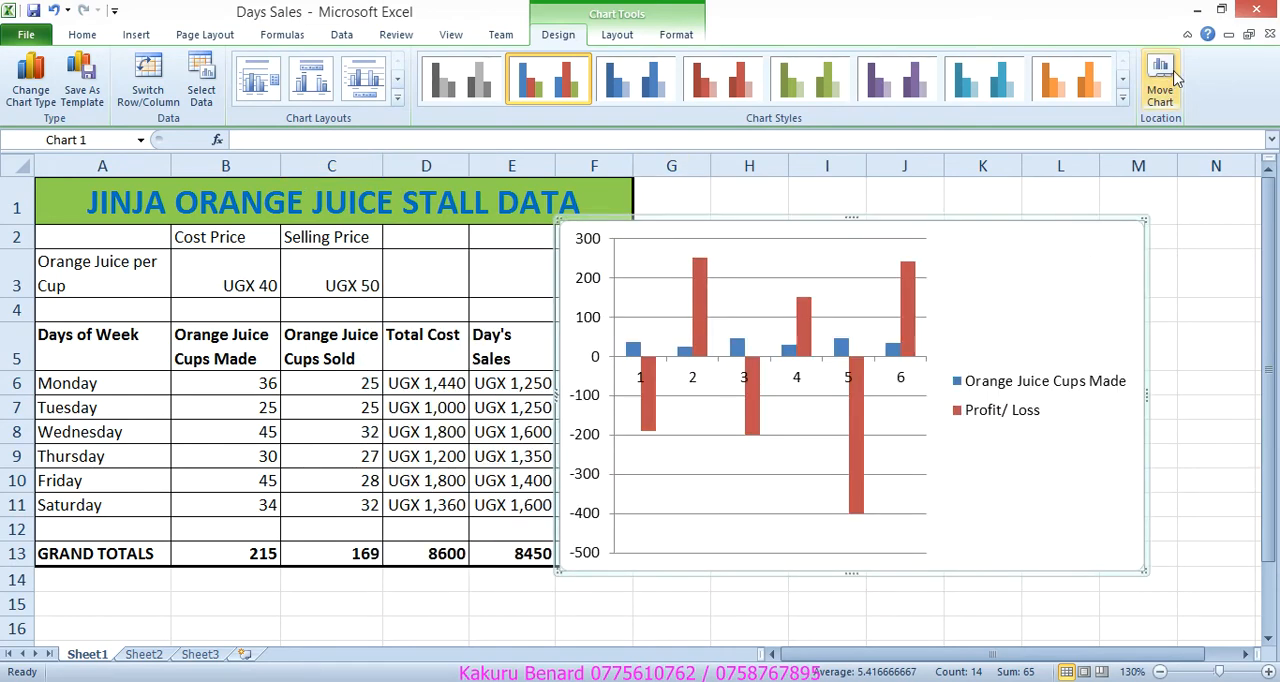
# Step: Move the chart onto its own new sheet via Design > Move Chart
pyautogui.click(1160, 80)
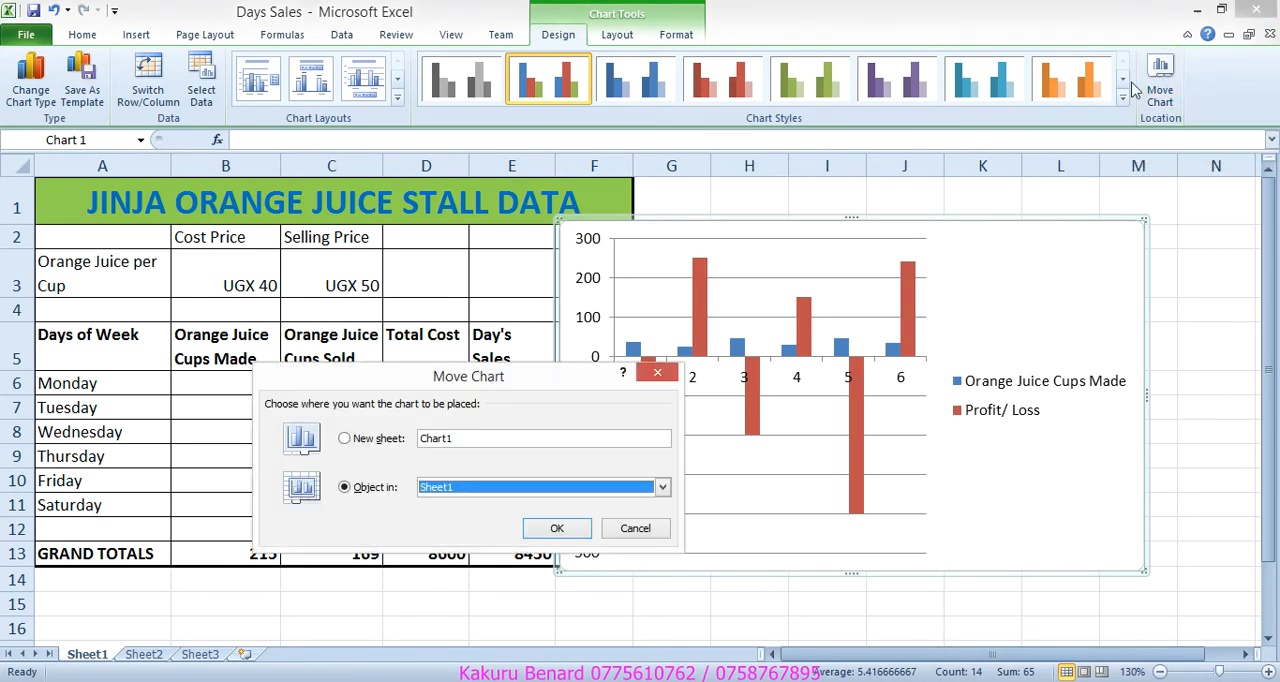
pyautogui.click(344, 438)
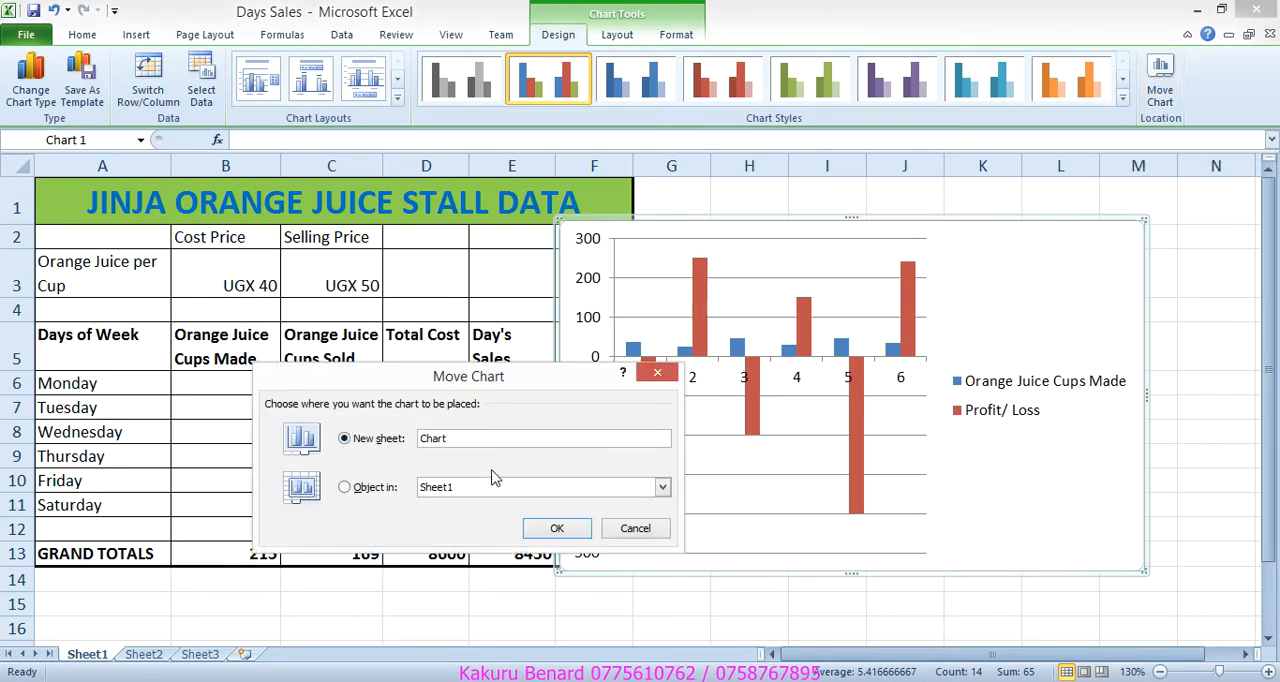
pyautogui.click(556, 528)
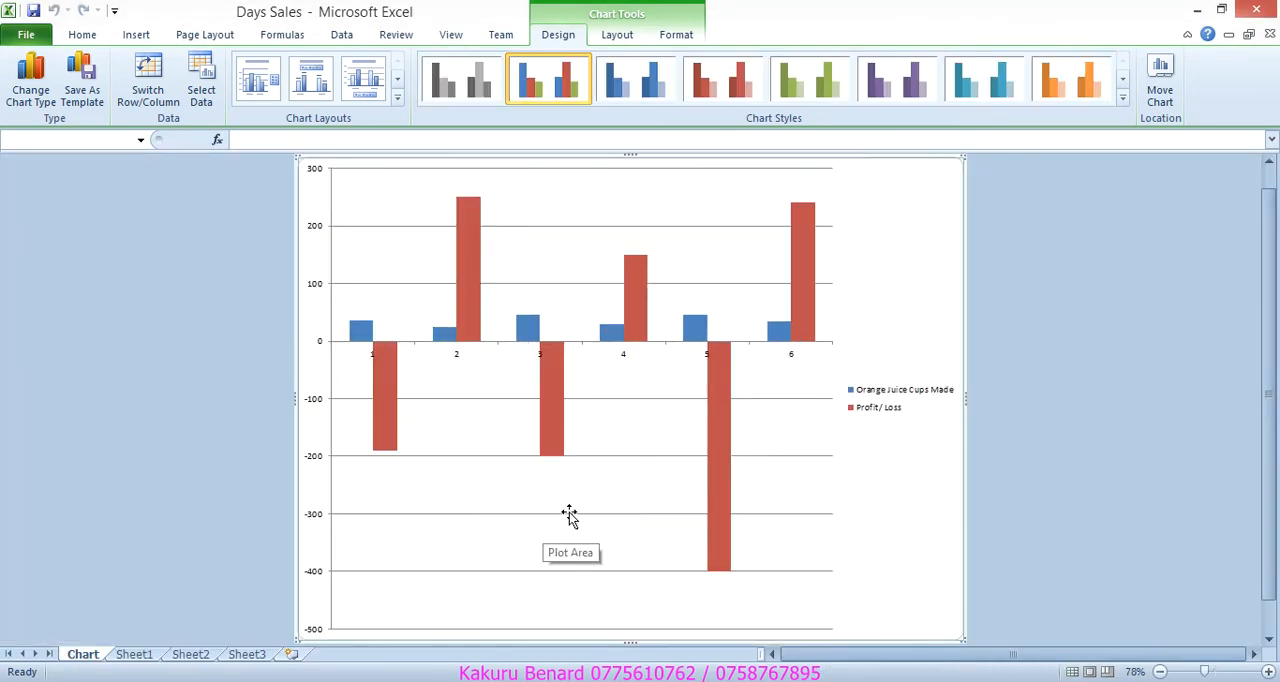
pyautogui.moveTo(616, 34)
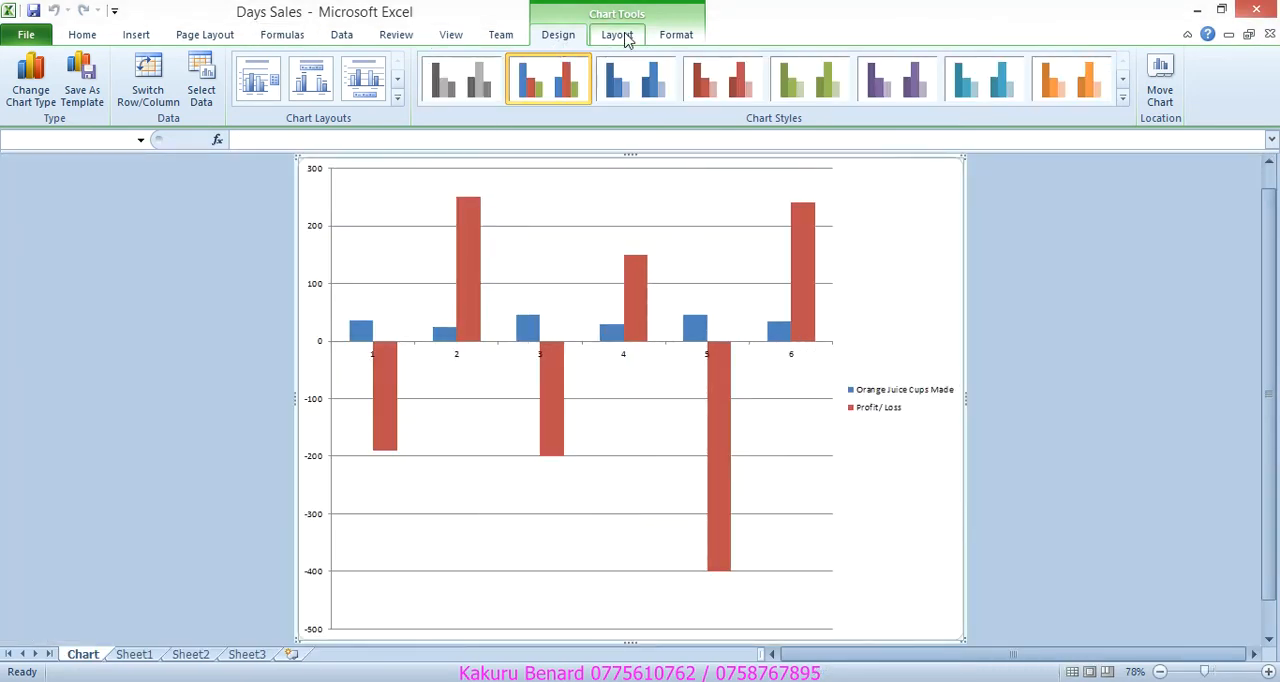
# Step: Add the chart title 'A COMBINED CHART SHOWING NO OF CUPS MADE AND PROFIT/LOSS' above the chart
pyautogui.click(616, 34)
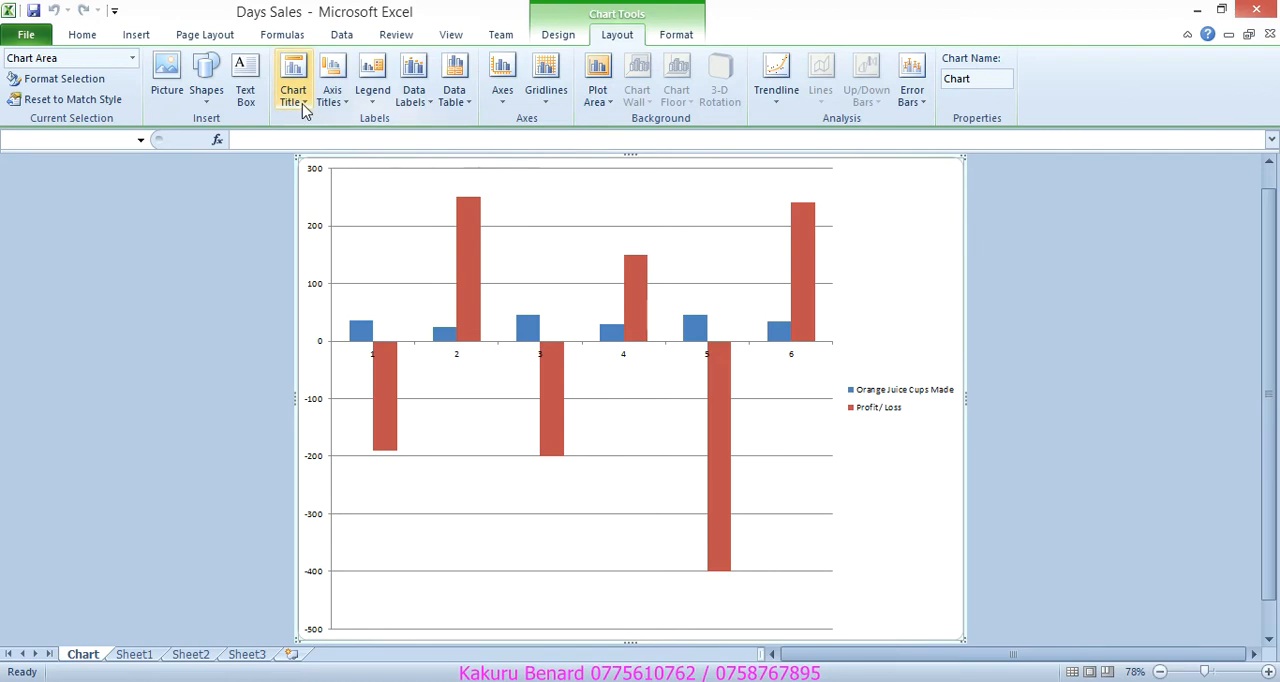
pyautogui.click(292, 76)
pyautogui.write('A')
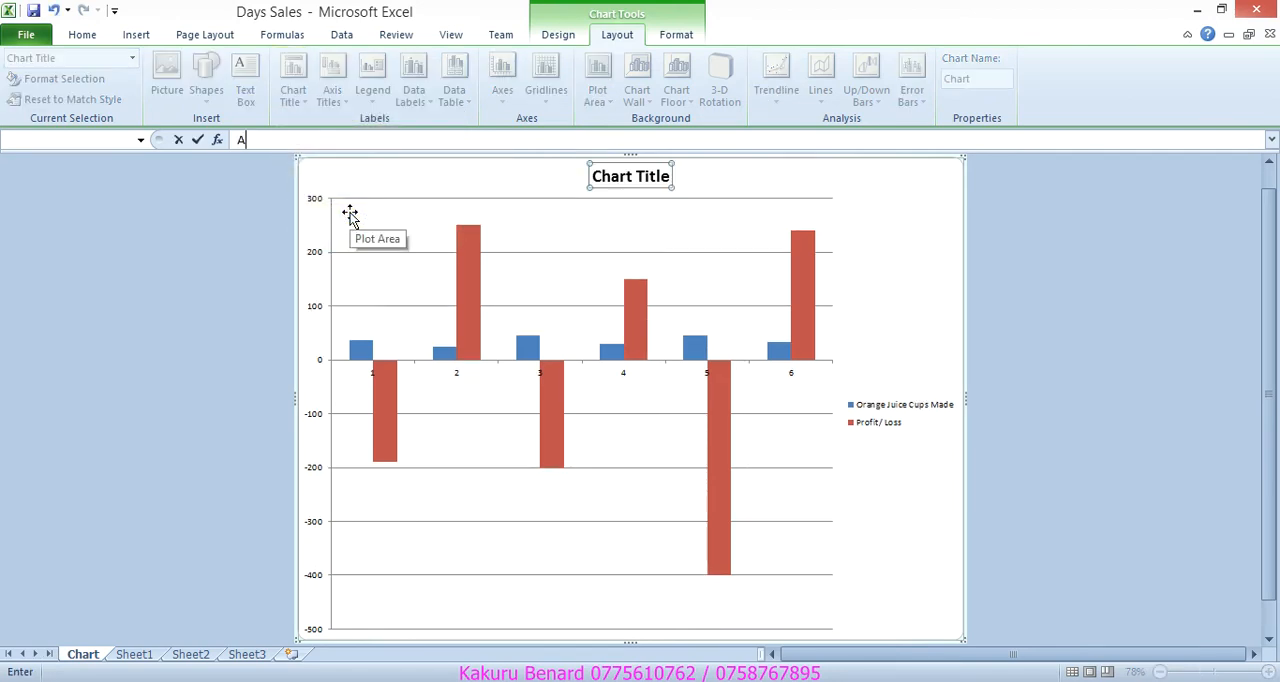
pyautogui.write('COU')
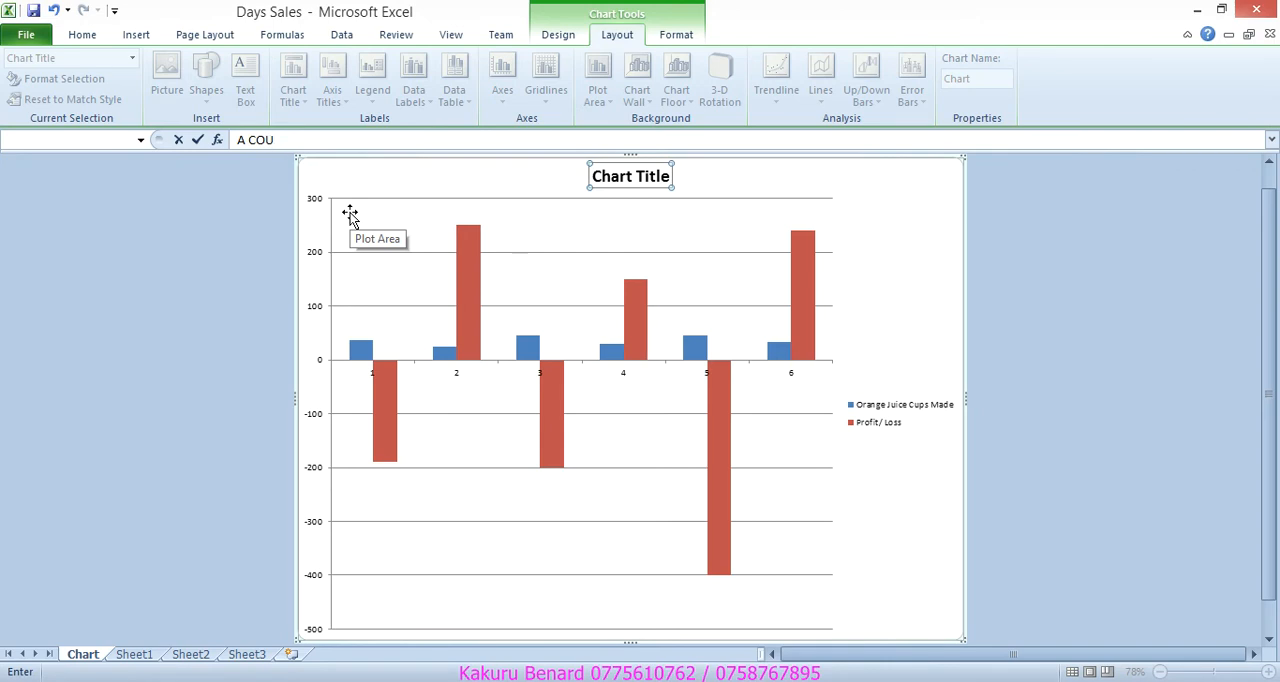
pyautogui.write('M')
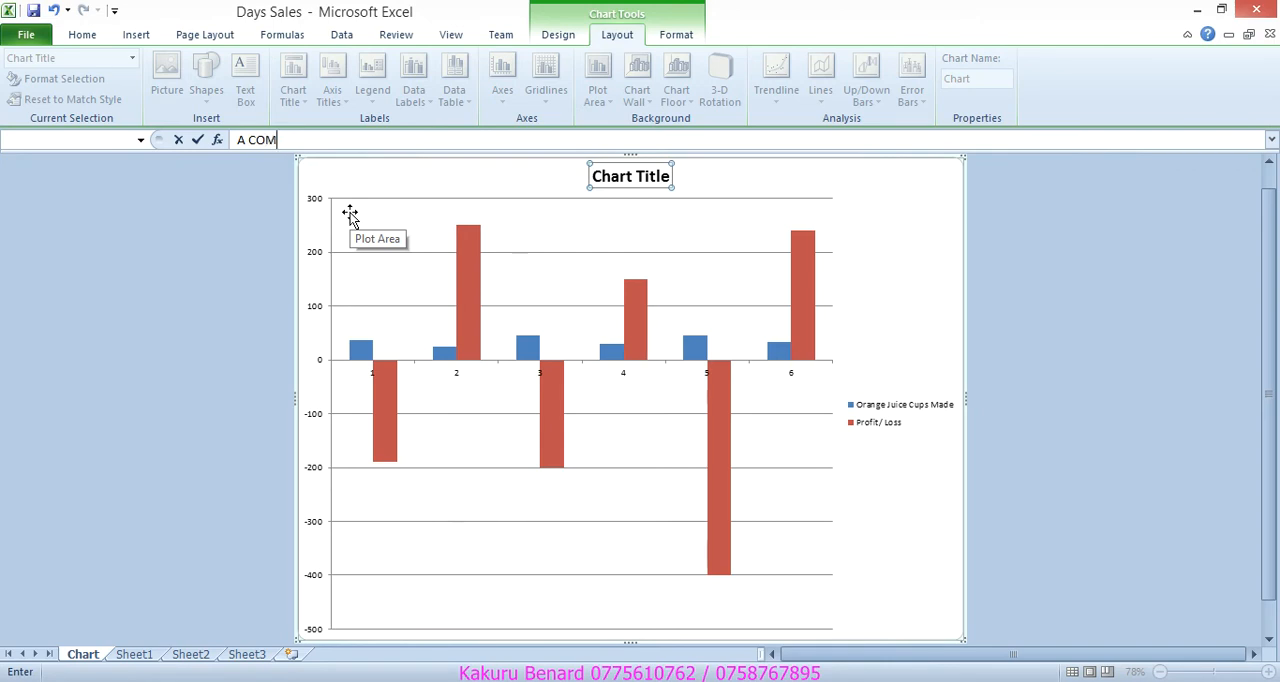
pyautogui.write('BINED')
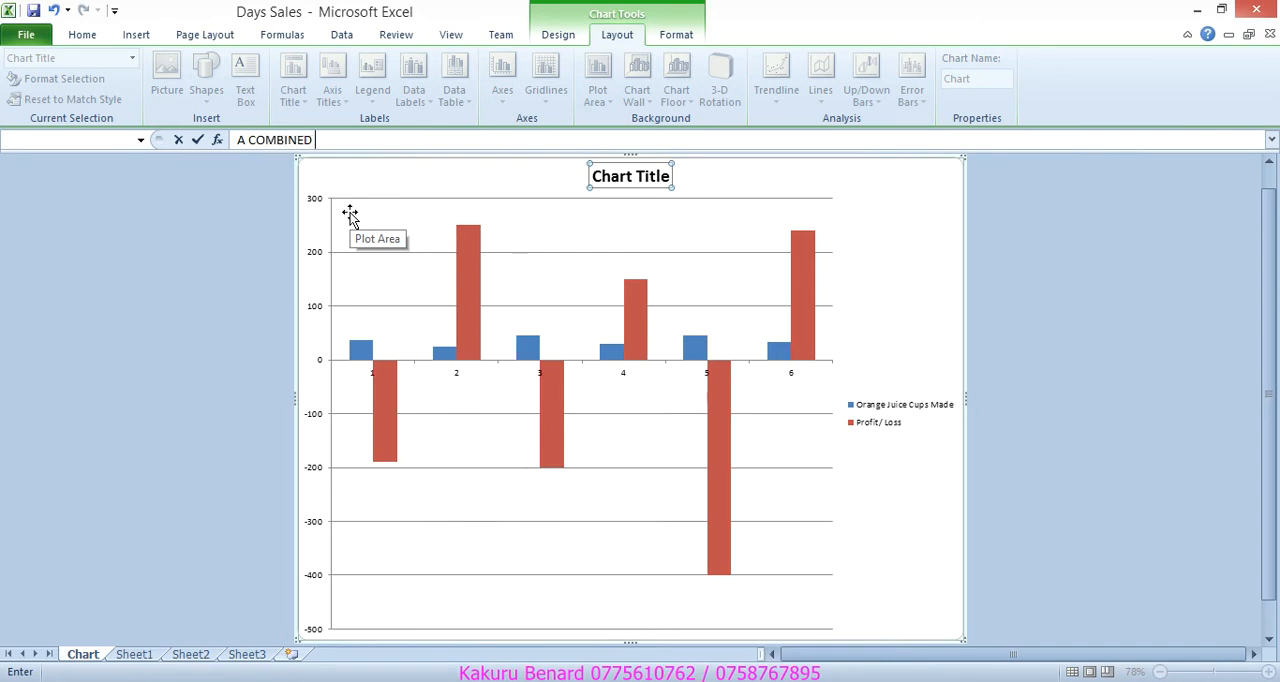
pyautogui.write('CHART')
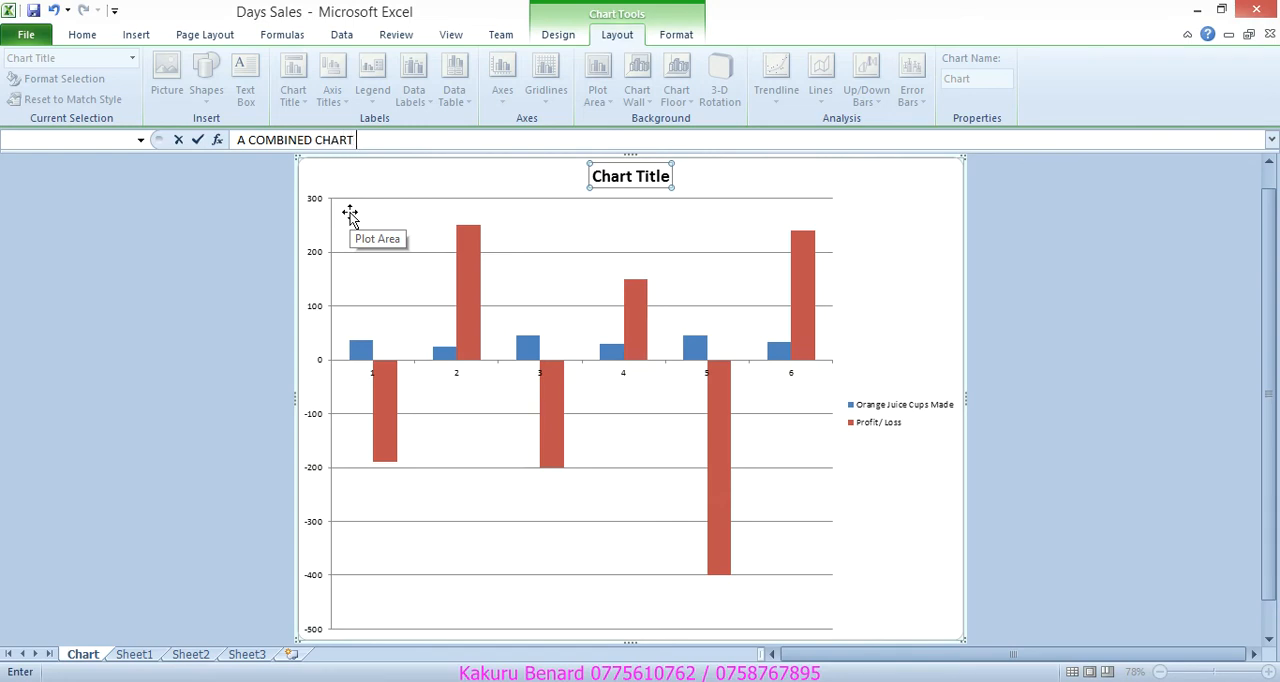
pyautogui.write('SHOWING')
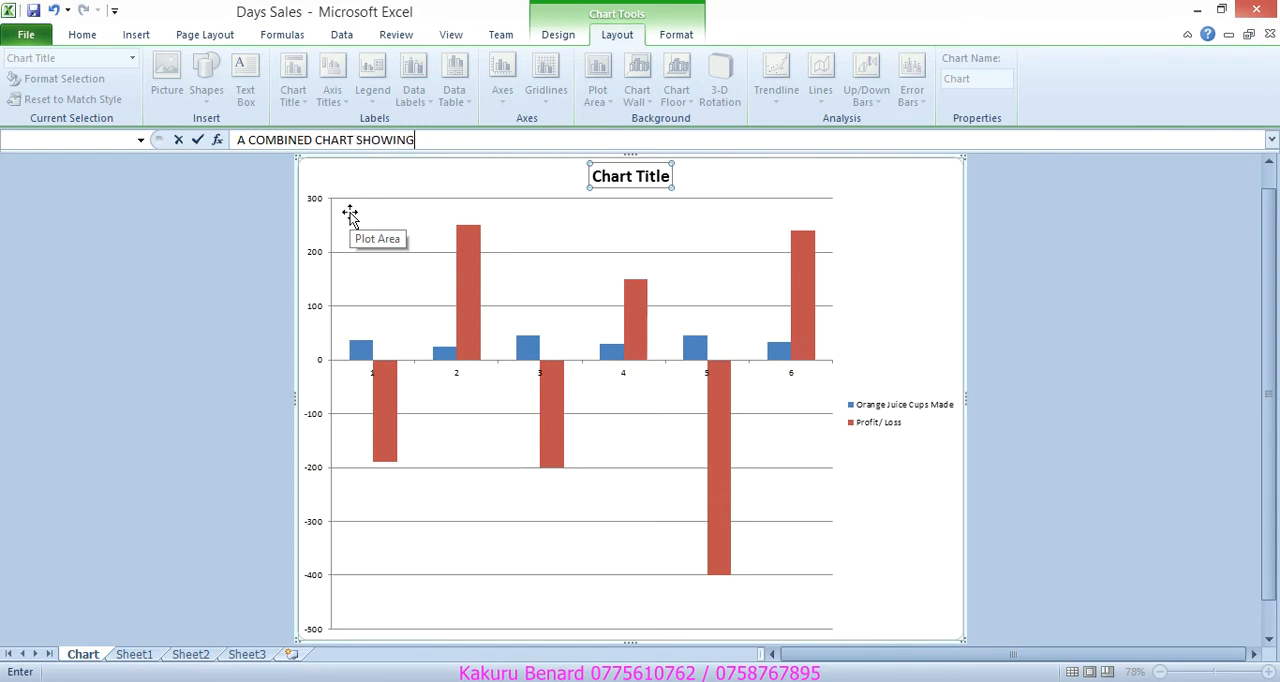
pyautogui.write('NO O')
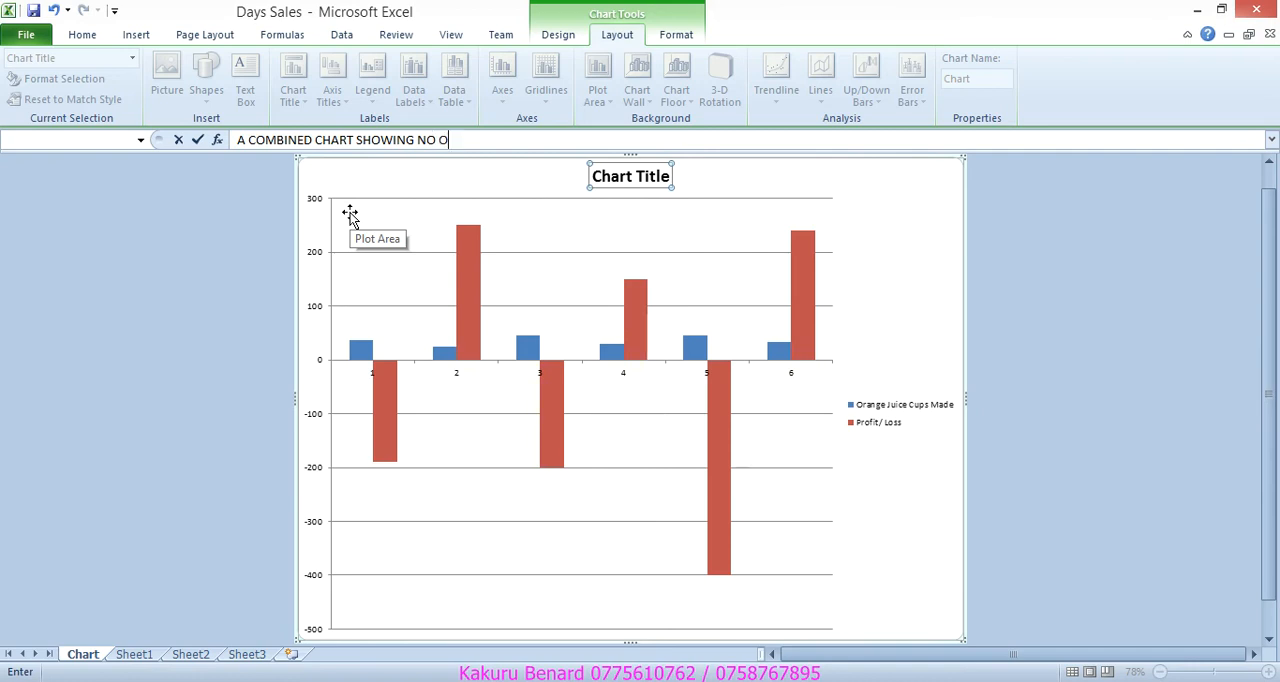
pyautogui.write('F CUPS')
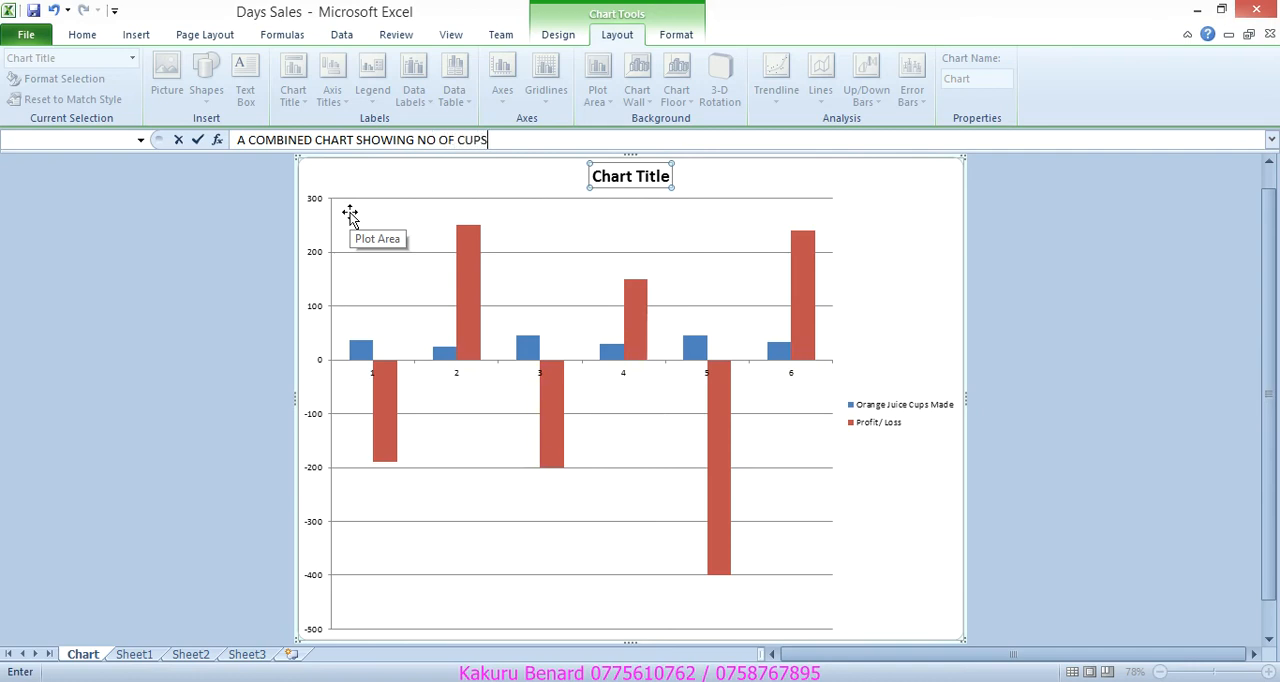
pyautogui.write('MADE')
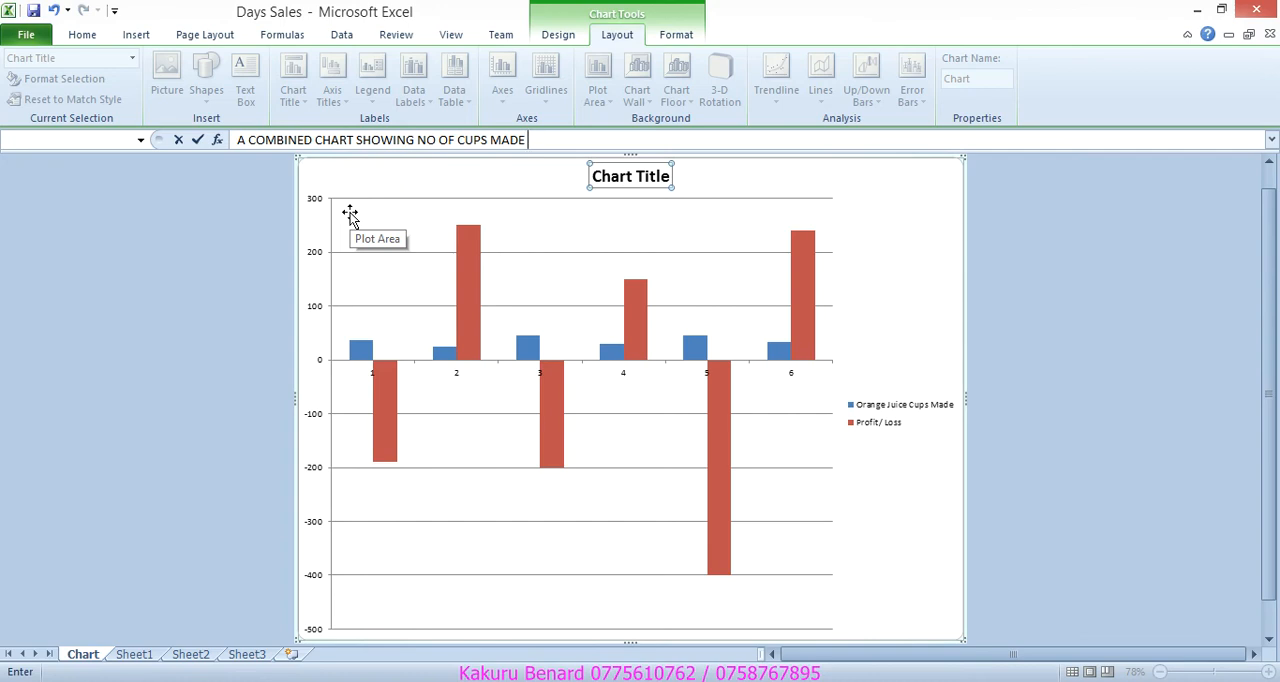
pyautogui.write('AND PROFI')
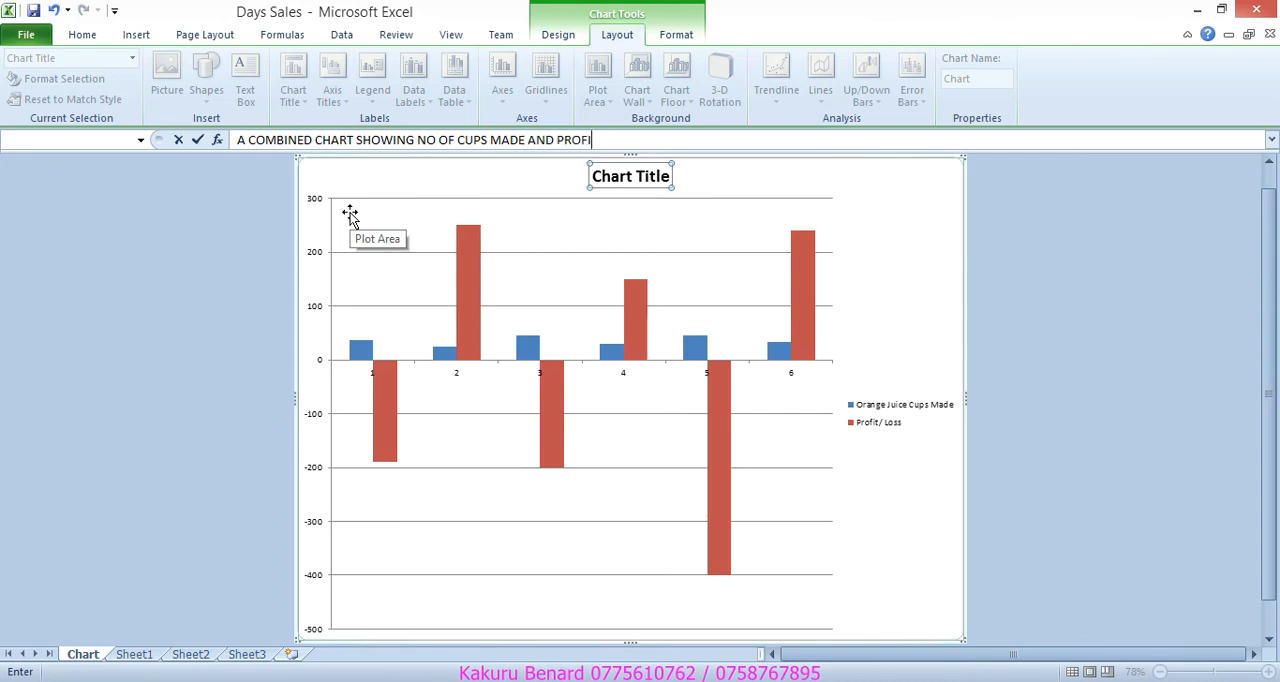
pyautogui.write('T/LOSS')
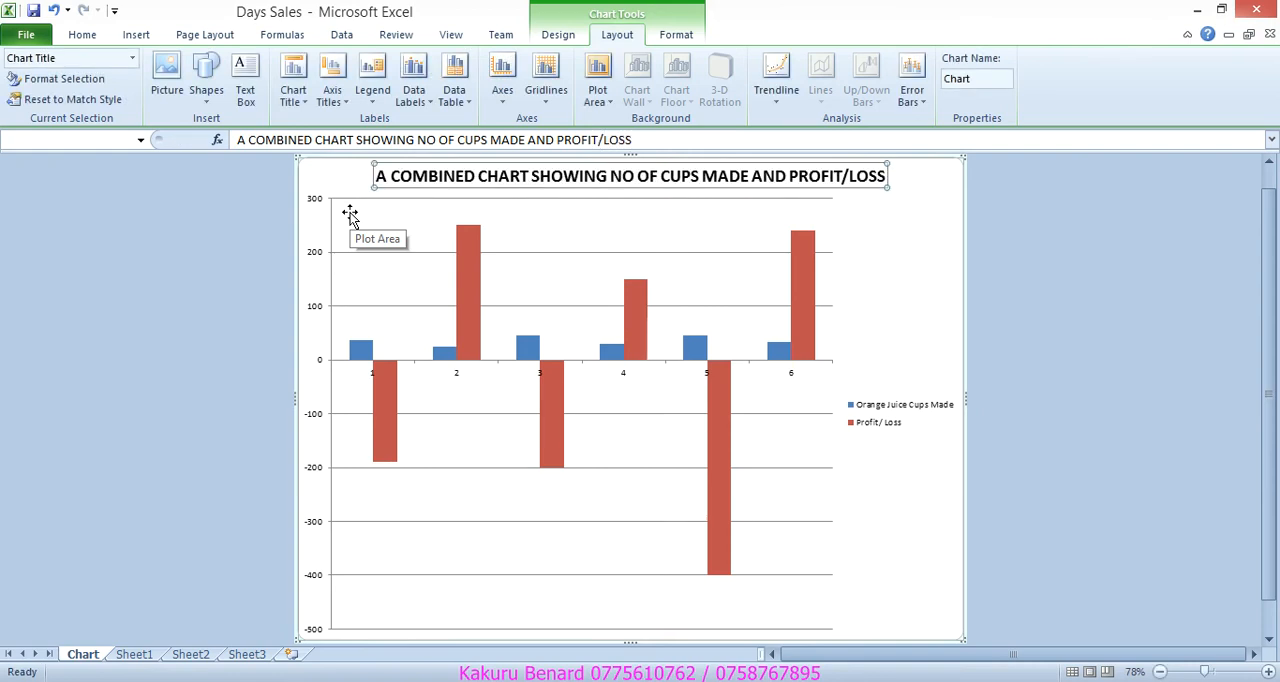
pyautogui.click(332, 76)
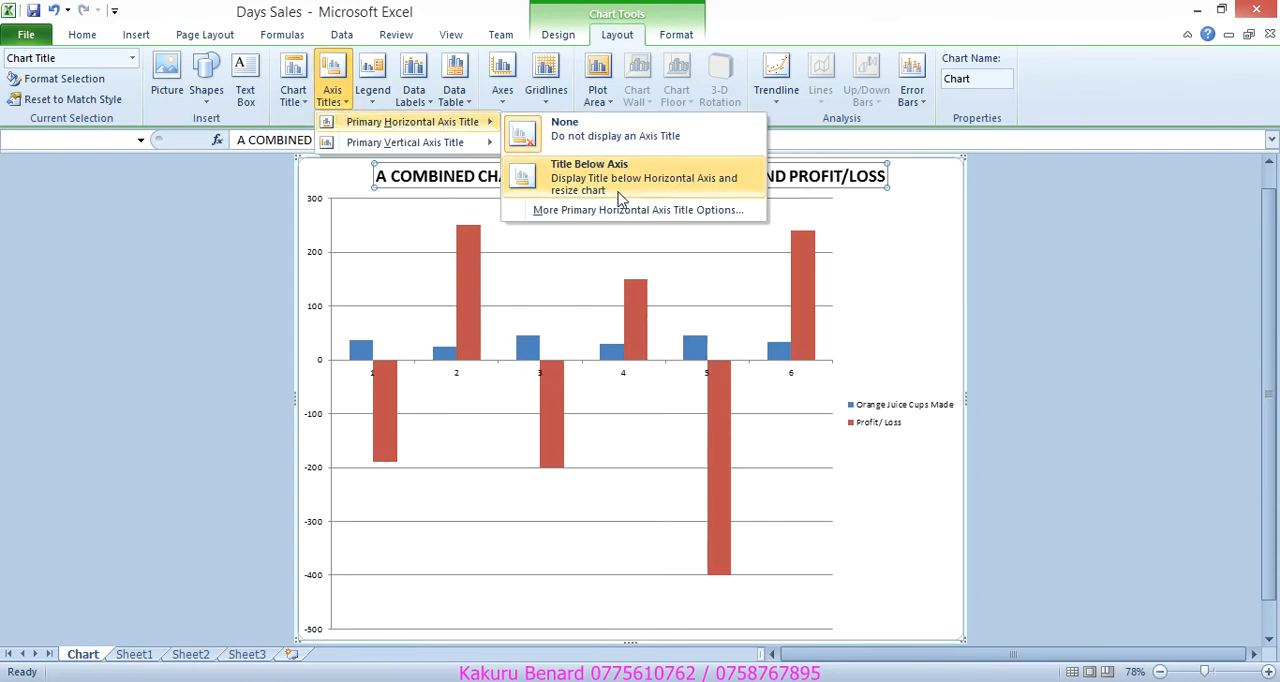
# Step: Add the horizontal axis title 'DAYS OF THE WEEK' below the category axis
pyautogui.click(588, 176)
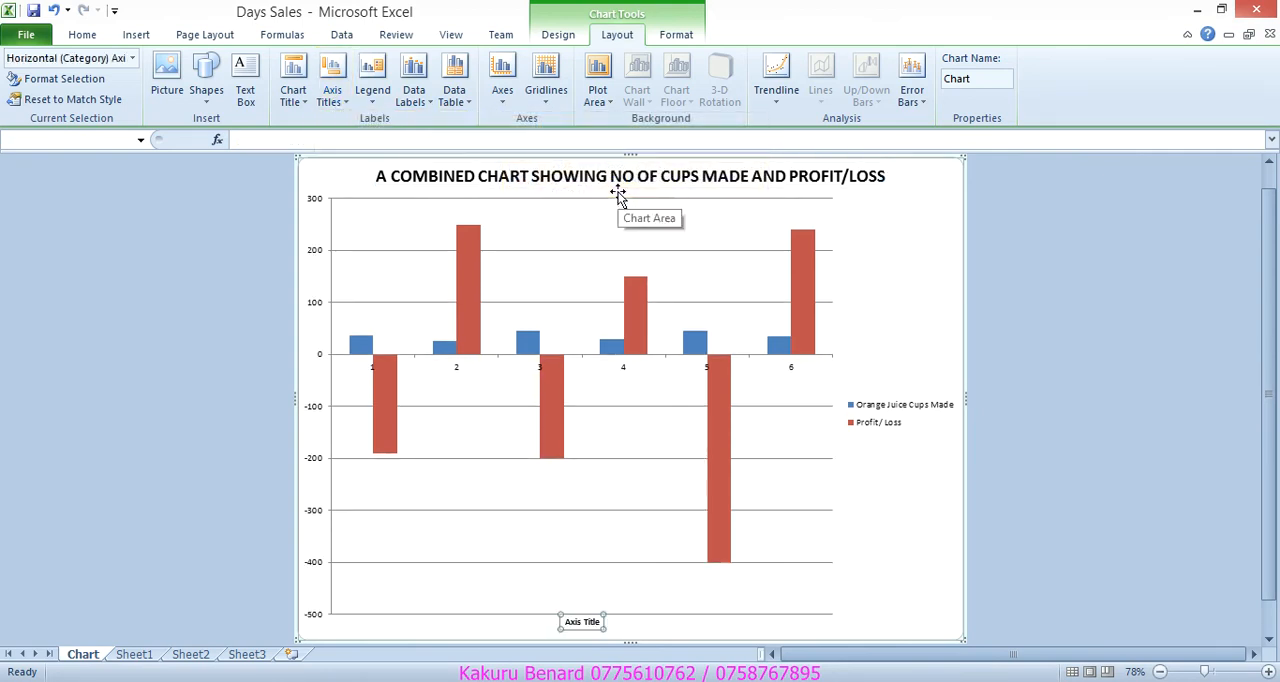
pyautogui.write('D')
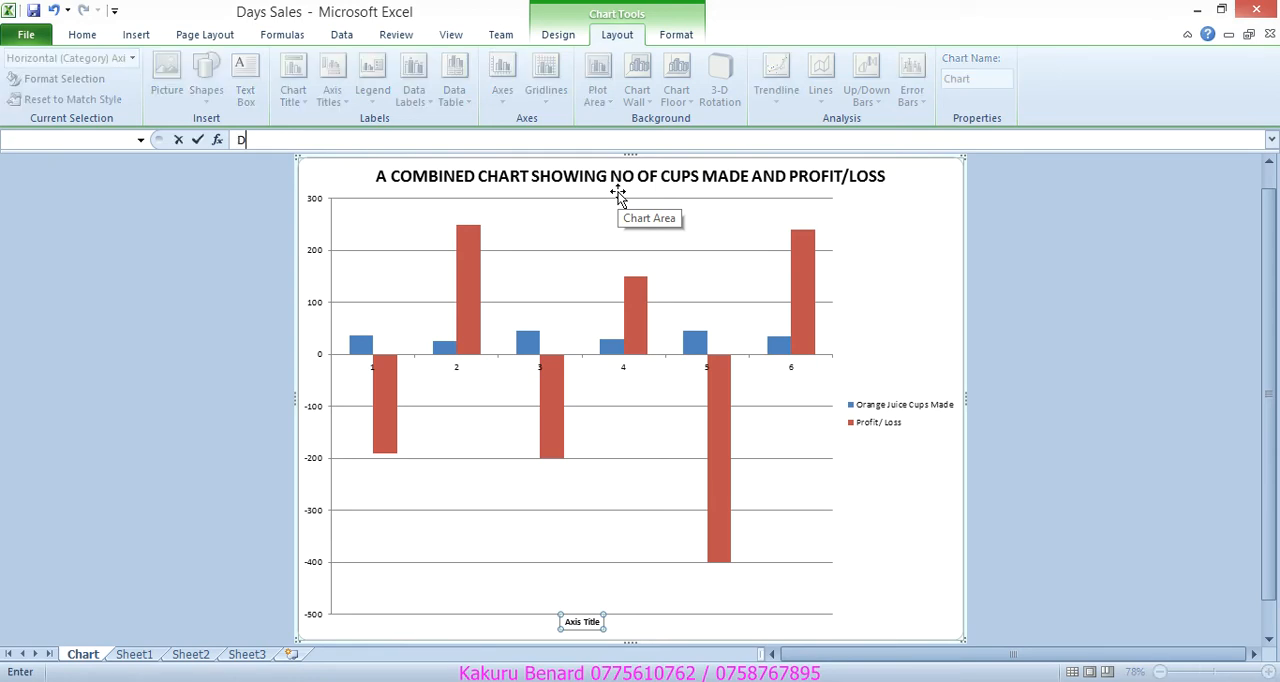
pyautogui.write('AYS')
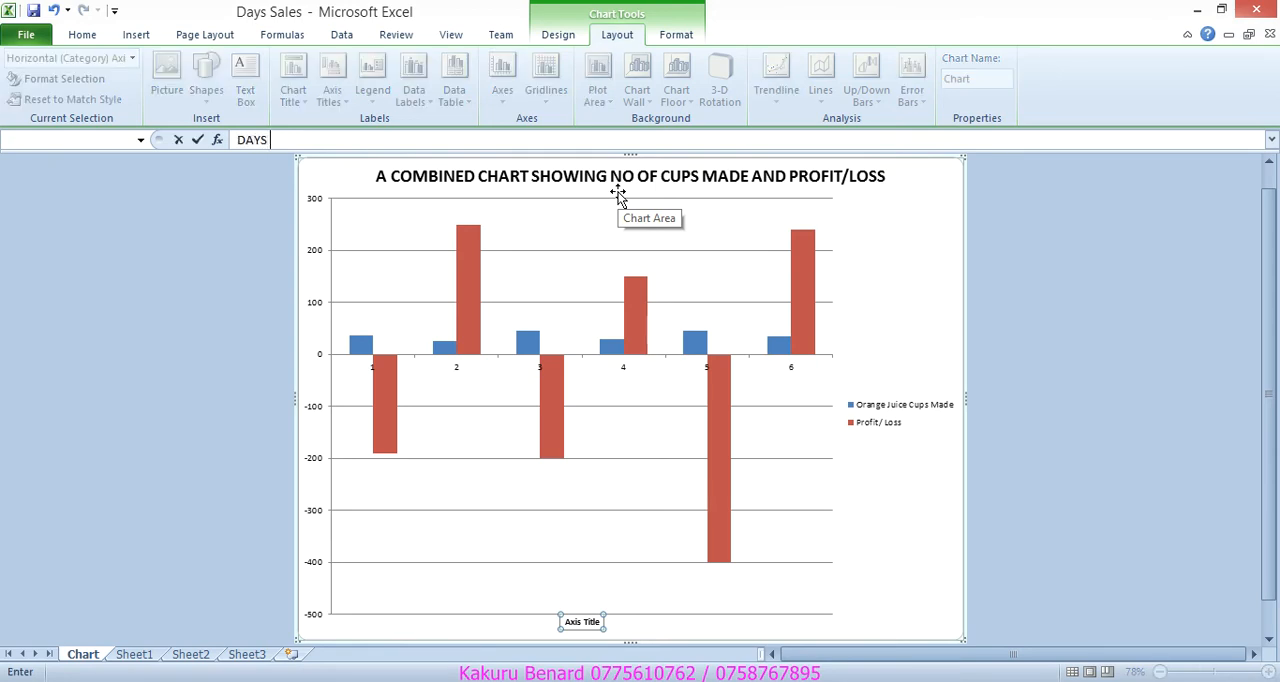
pyautogui.write('OF THE')
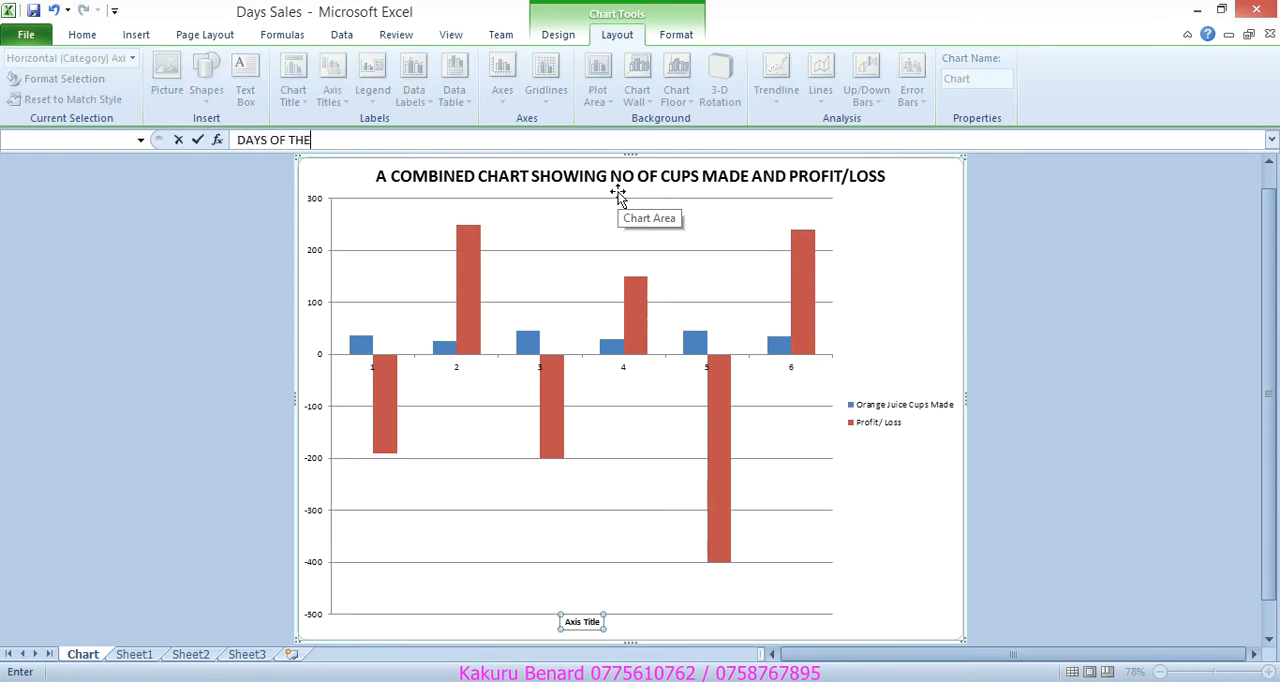
pyautogui.write('WEEK')
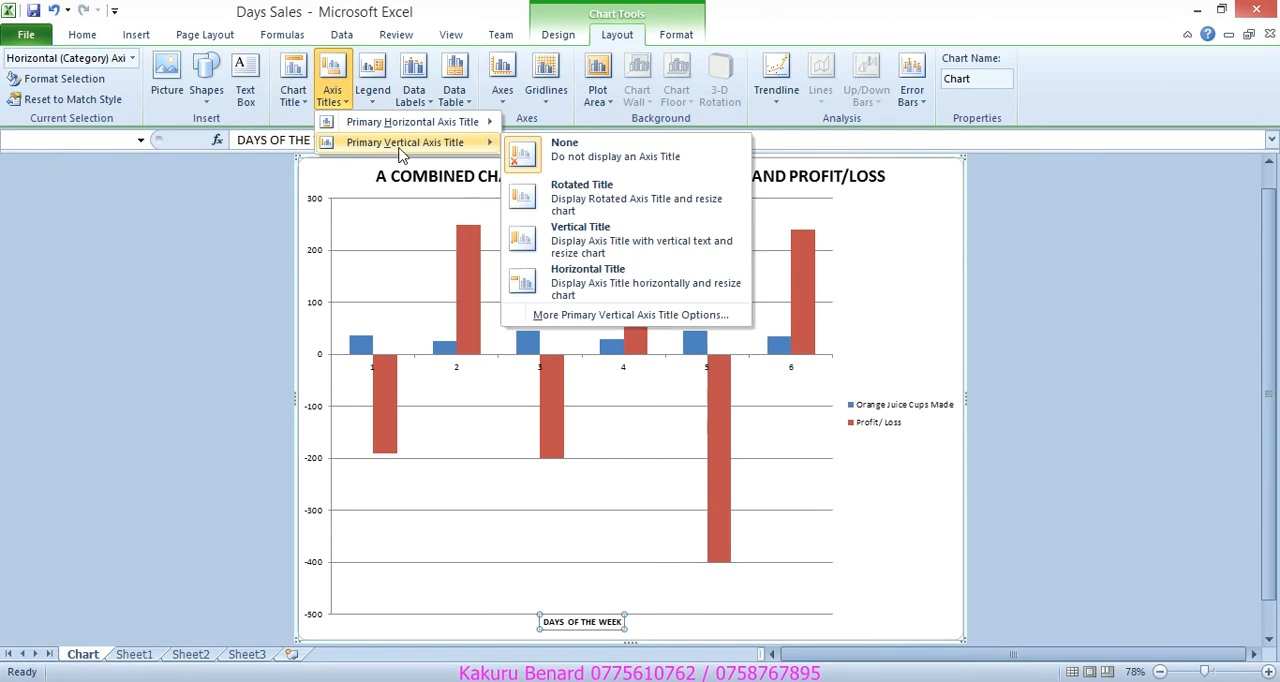
pyautogui.moveTo(596, 240)
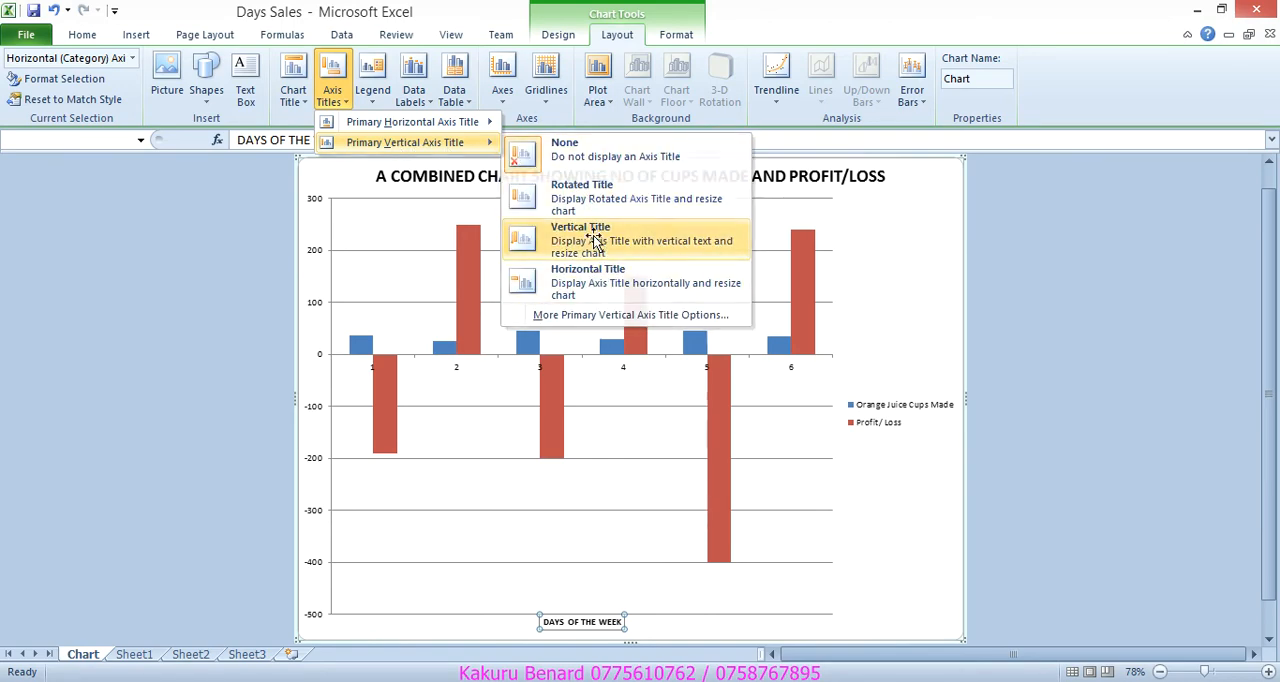
# Step: Add the vertical axis title 'NO OF CUPS' on the value axis
pyautogui.click(580, 240)
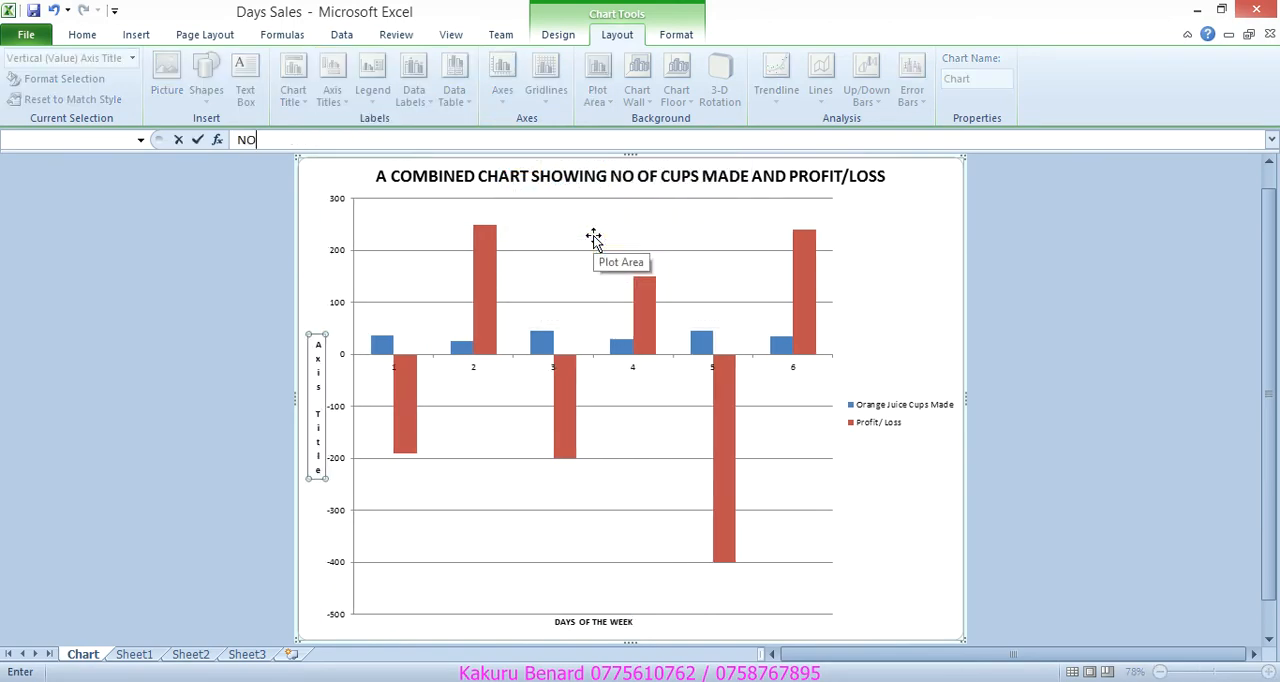
pyautogui.write('OF CUPS')
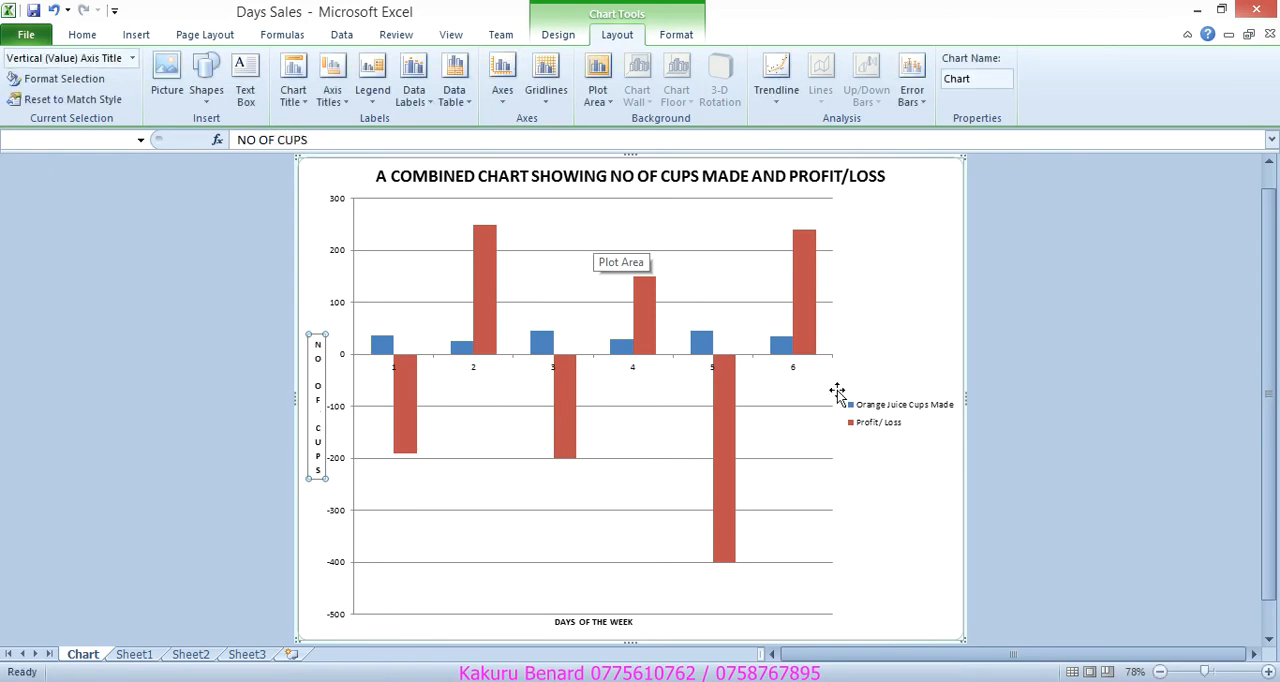
pyautogui.click(928, 518)
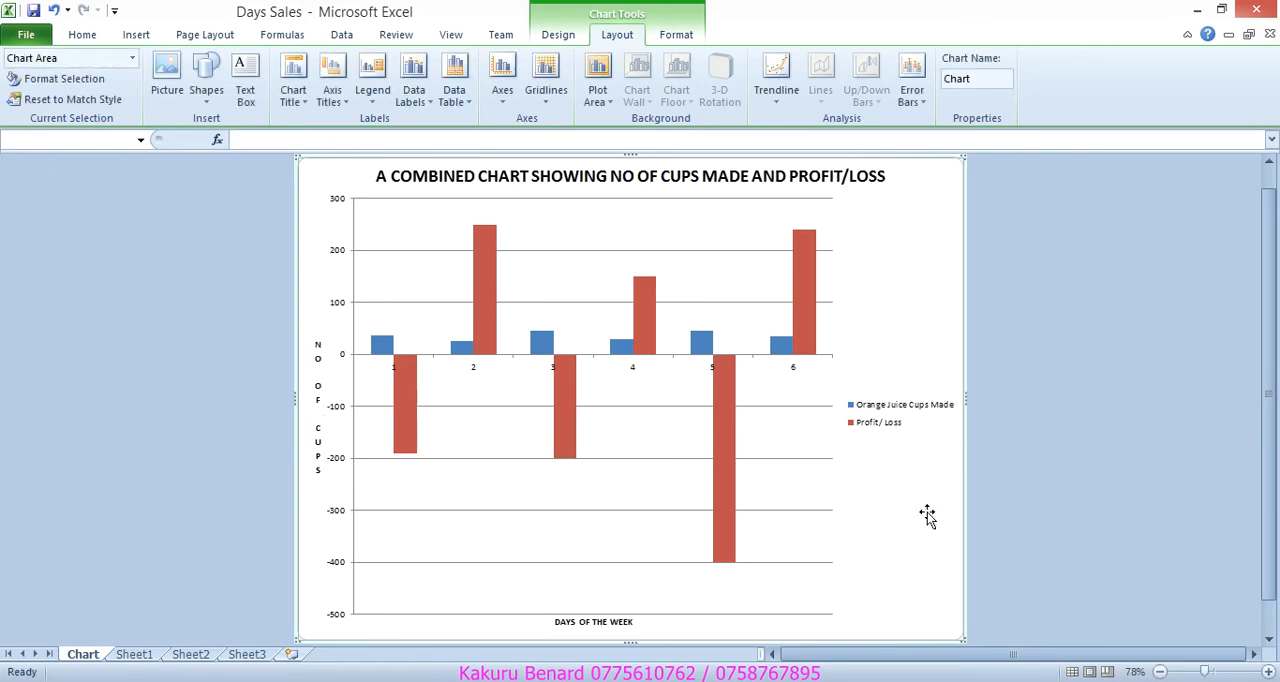
pyautogui.moveTo(596, 584)
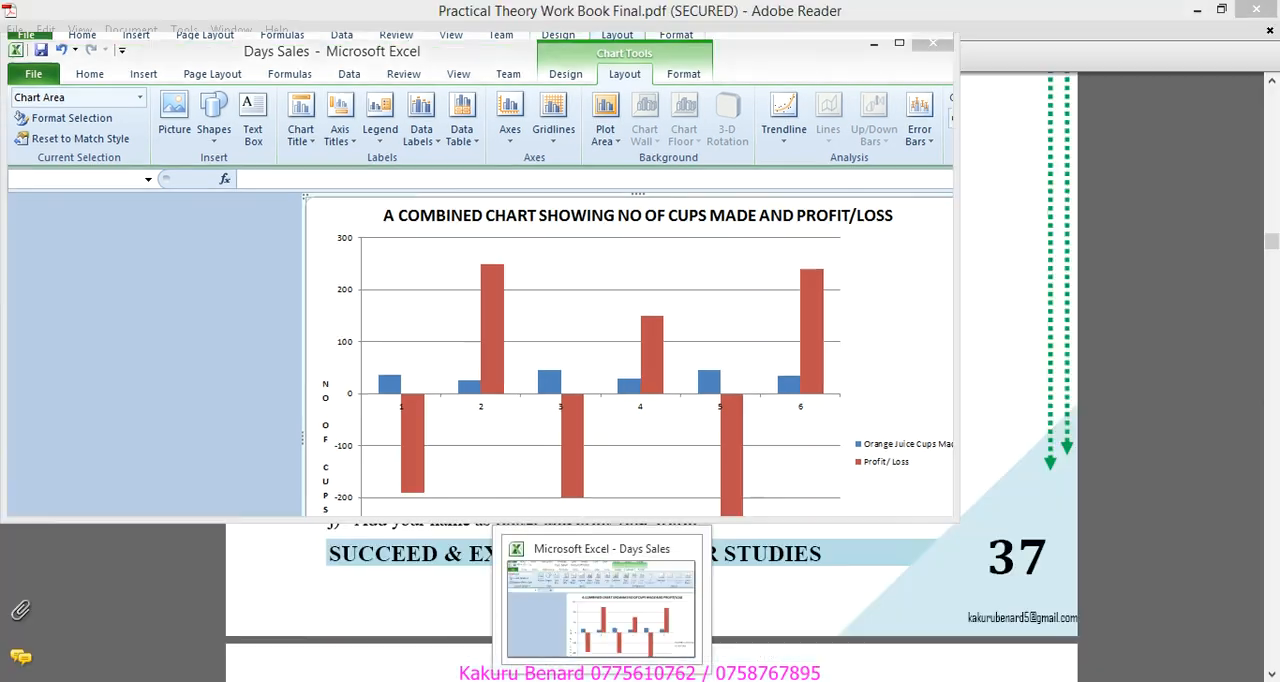
pyautogui.click(898, 44)
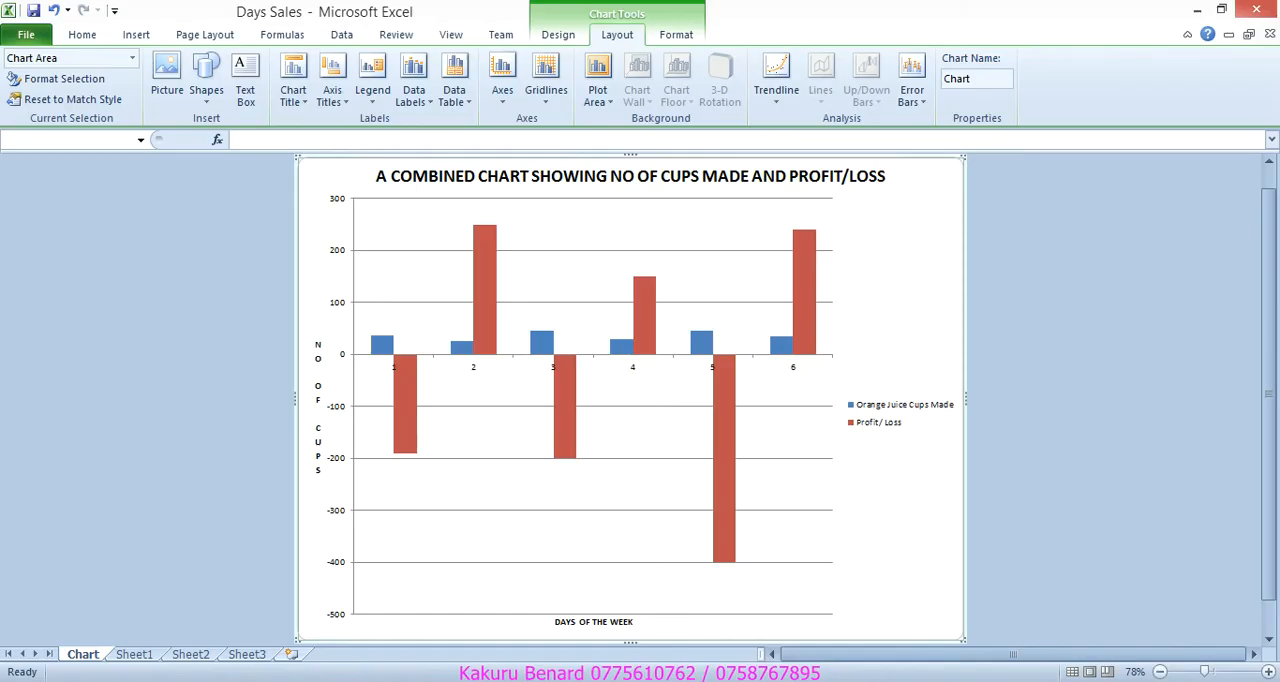
pyautogui.moveTo(884, 432)
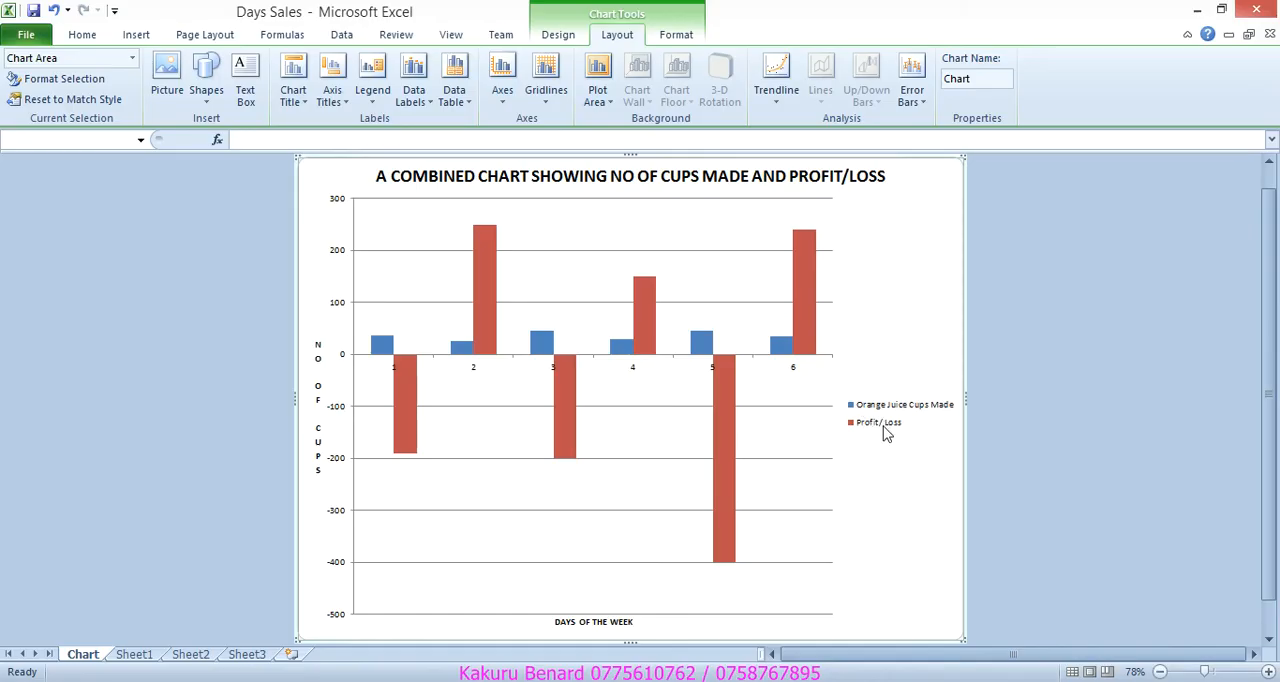
pyautogui.moveTo(878, 422)
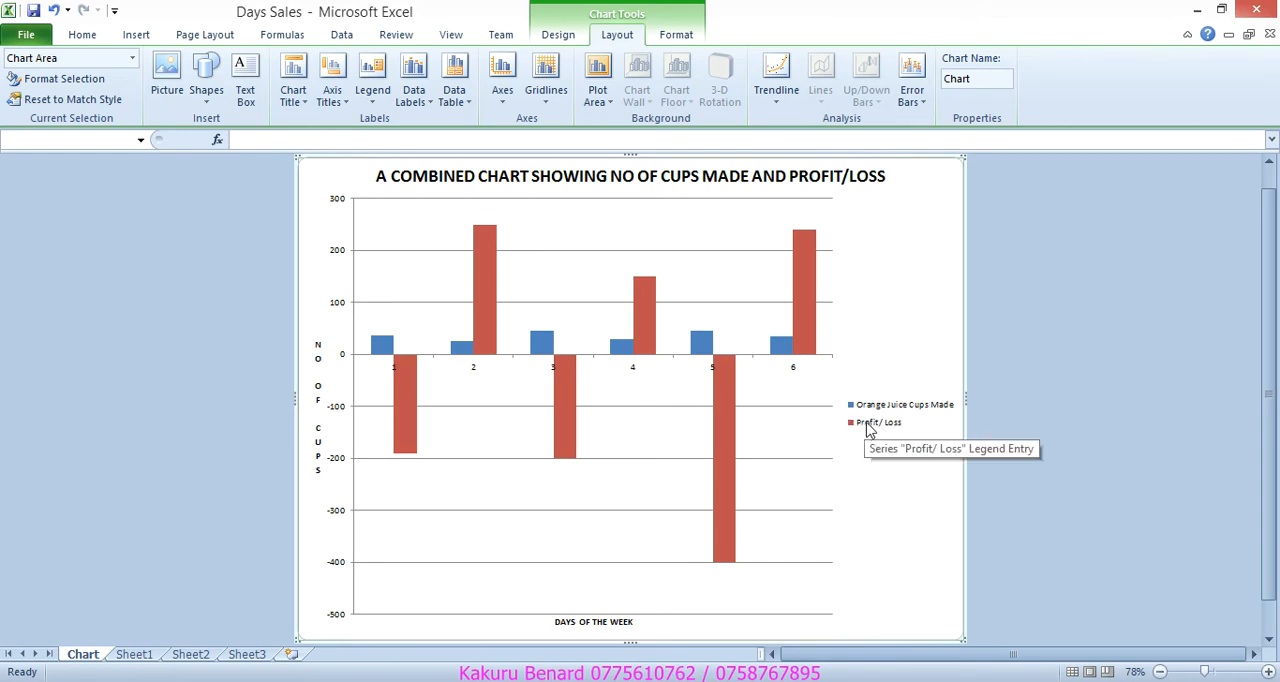
pyautogui.moveTo(728, 440)
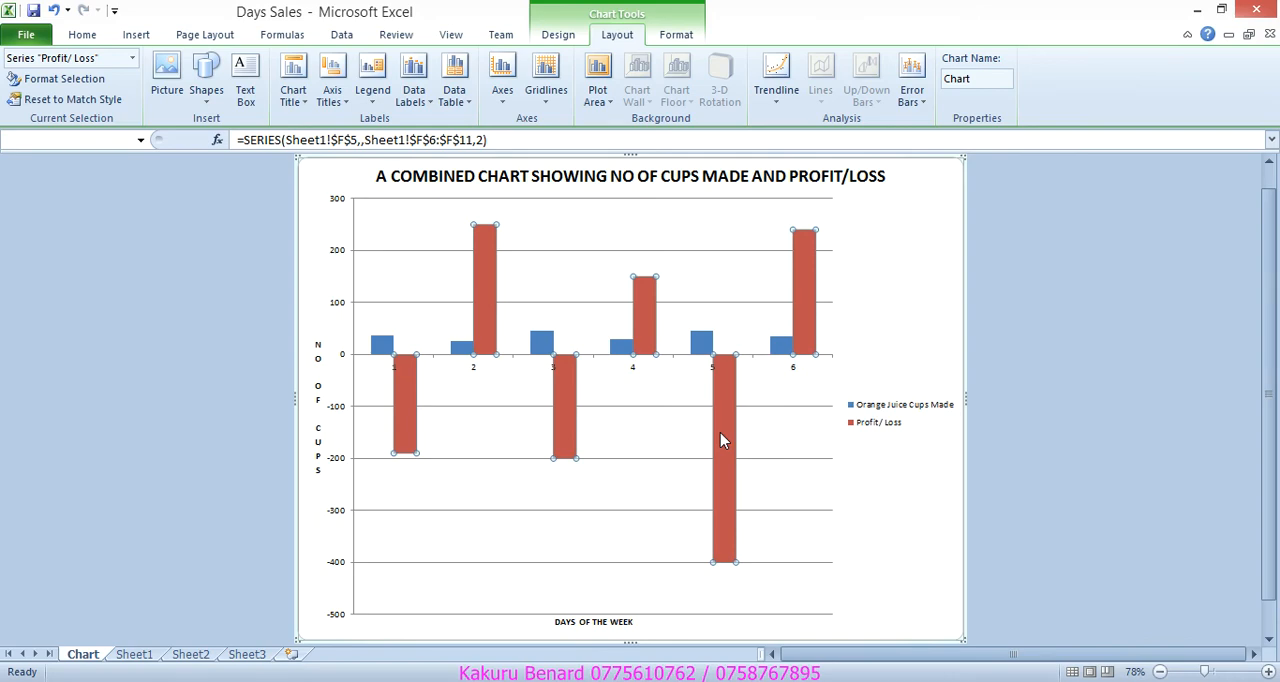
# Step: Change the Profit/Loss series to a Line chart type, leaving cups made as columns
pyautogui.rightClick(724, 440)
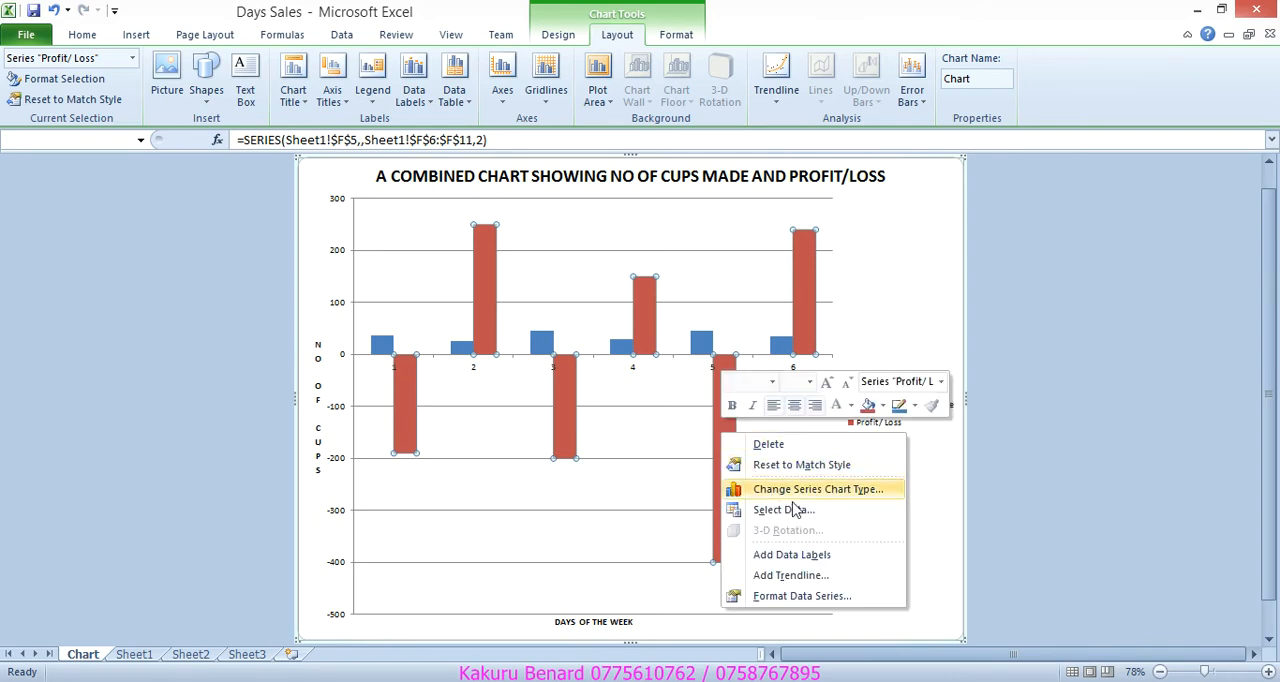
pyautogui.click(818, 488)
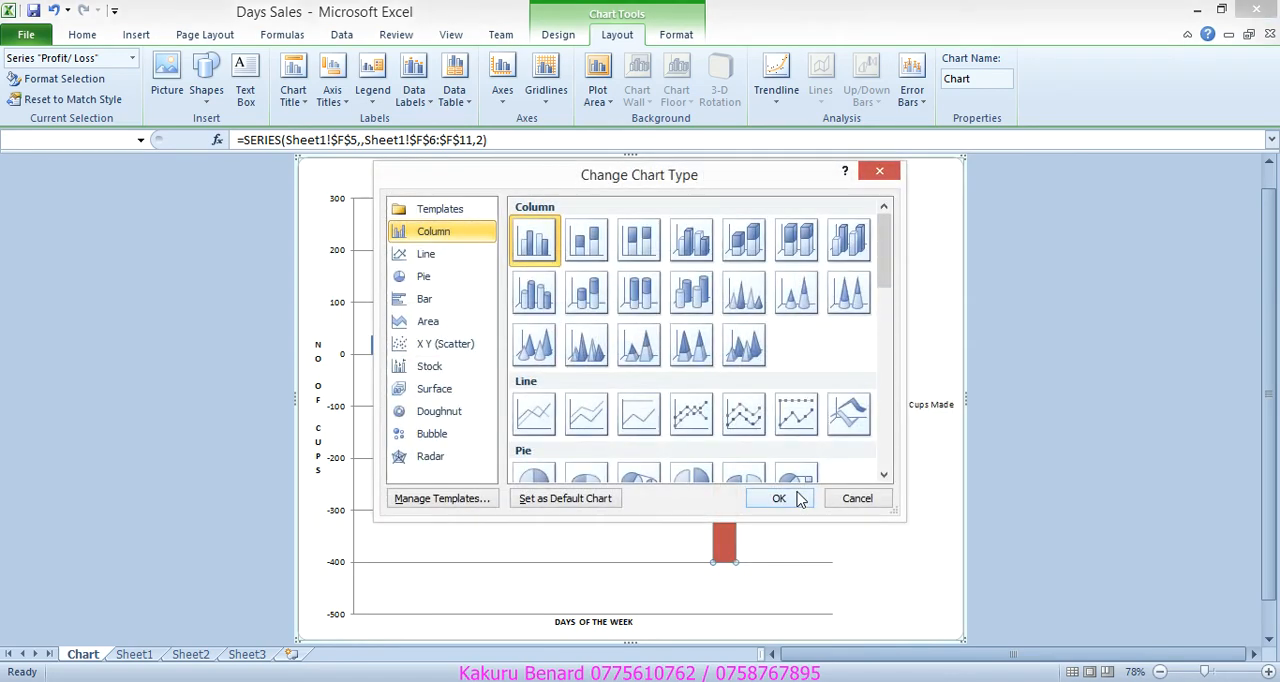
pyautogui.click(426, 252)
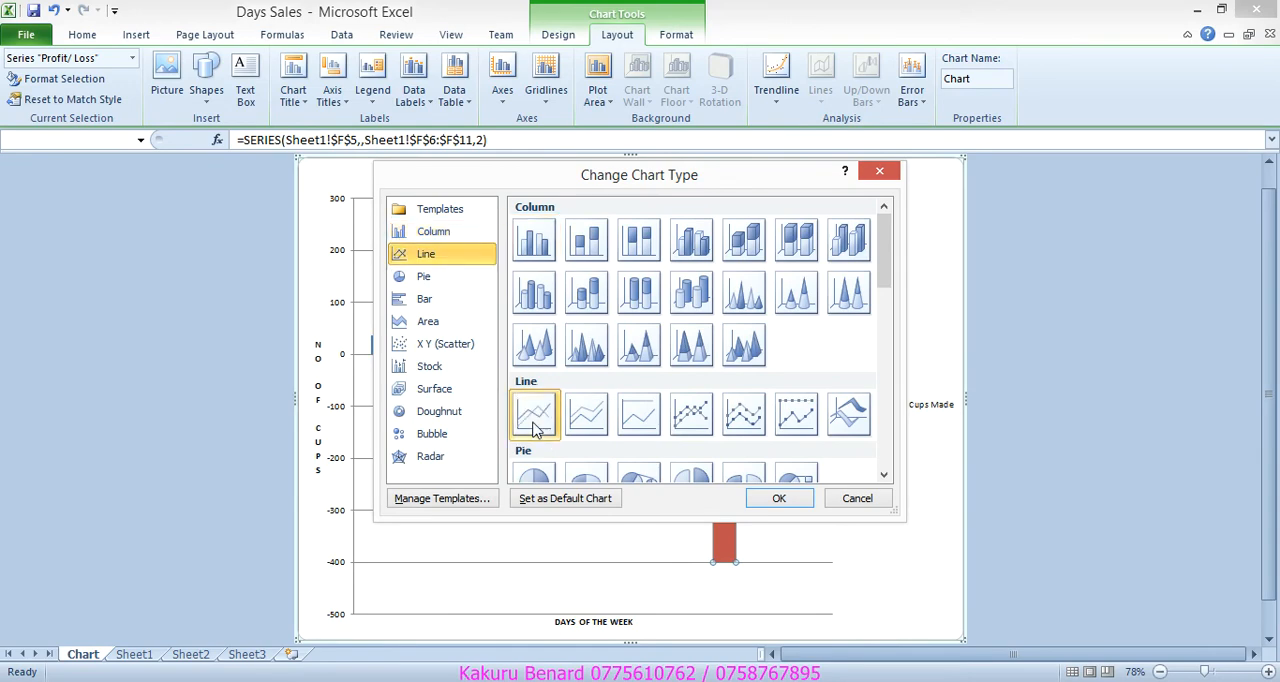
pyautogui.click(780, 498)
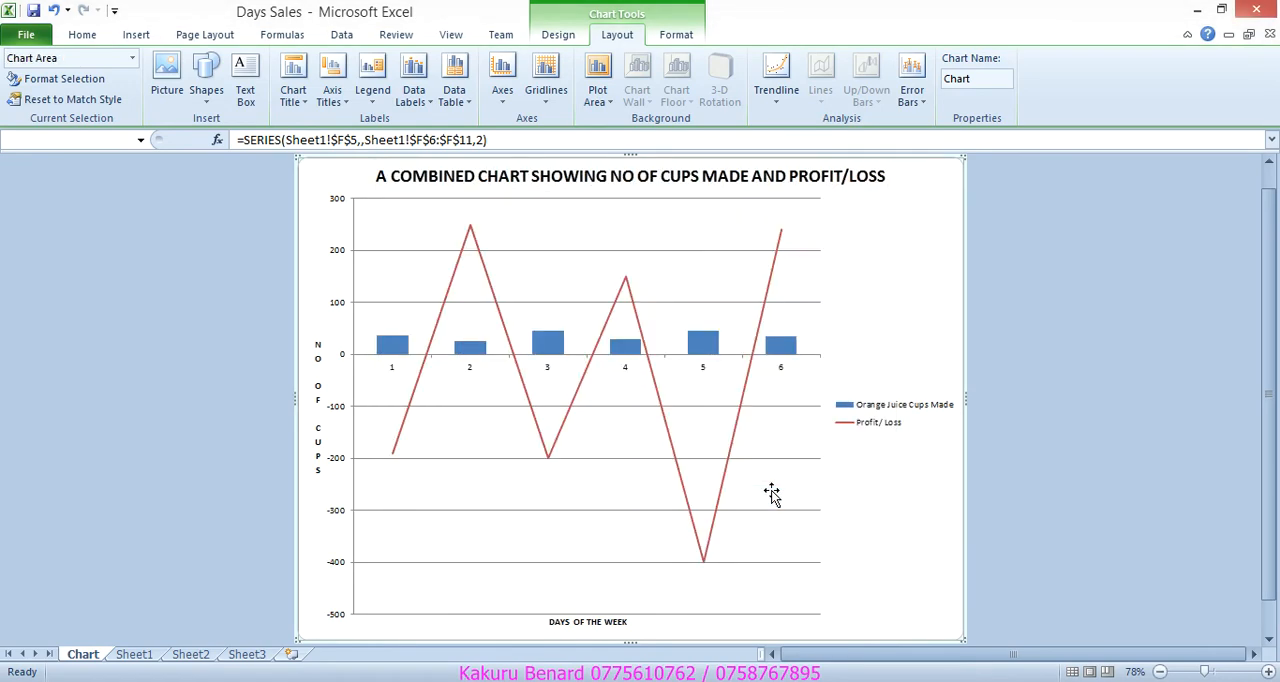
pyautogui.moveTo(544, 416)
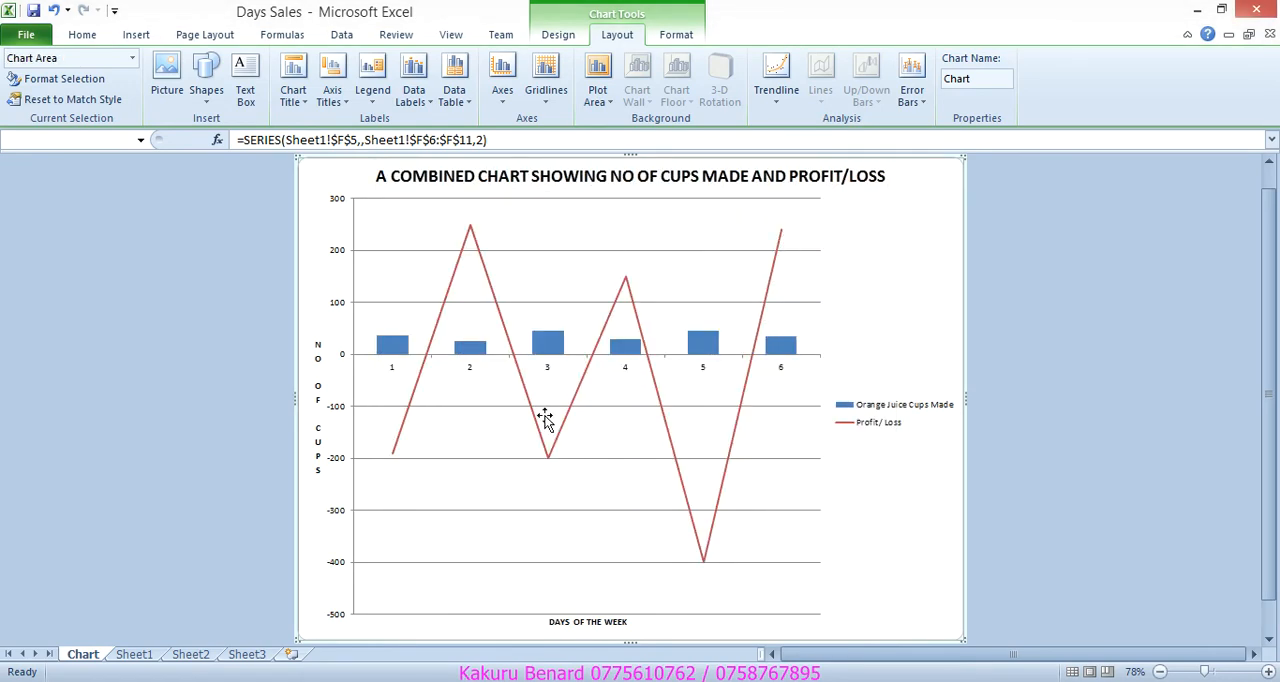
pyautogui.moveTo(436, 510)
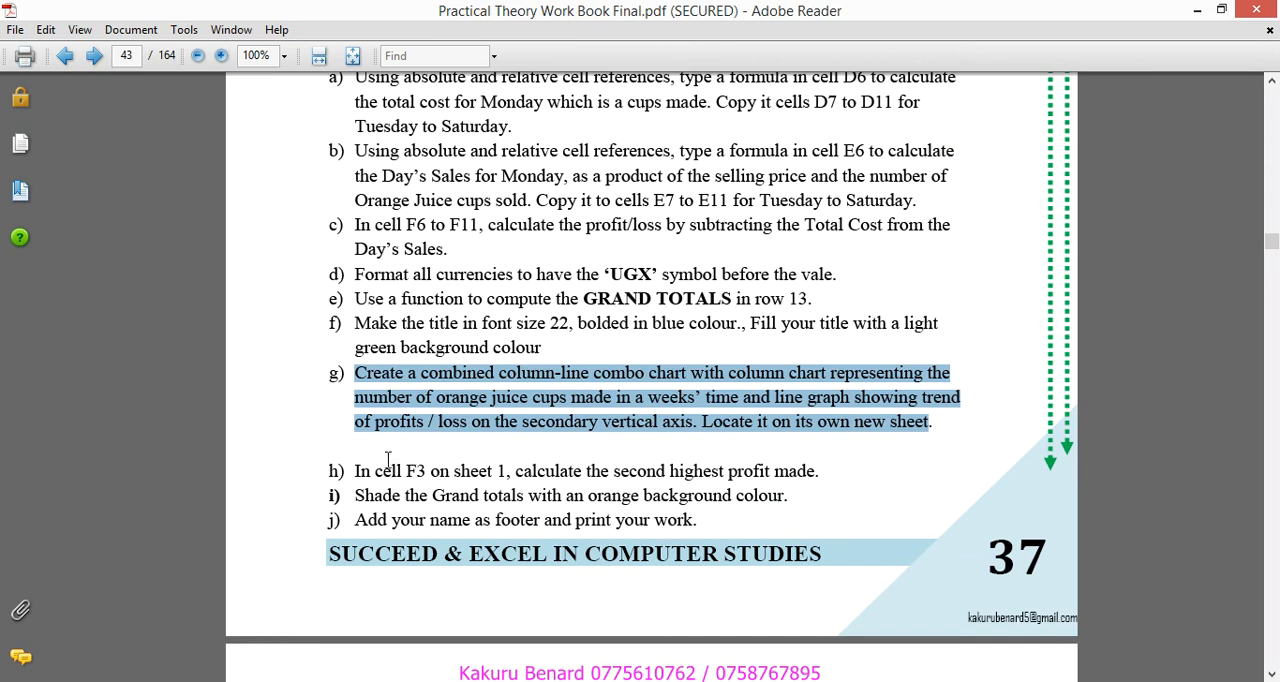
pyautogui.moveTo(448, 472)
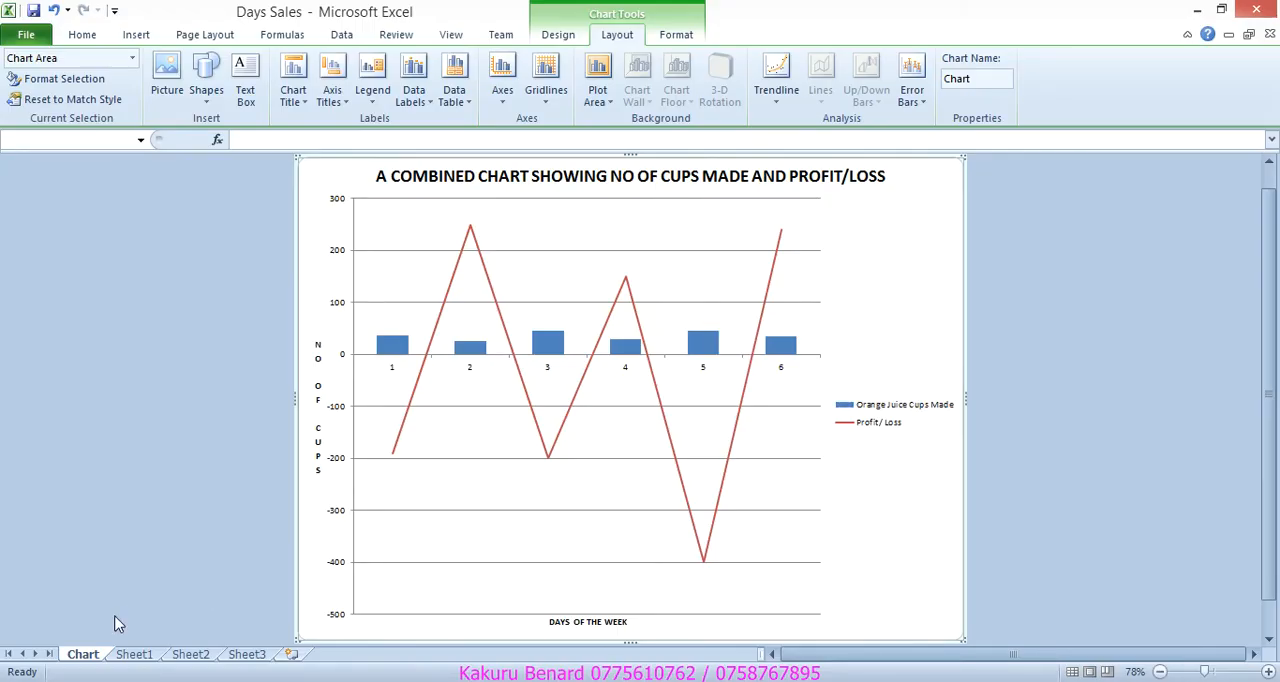
# Step: On Sheet1, enter =LARGE(F6:F11,2) in F3 to return the second-highest profit, 240
pyautogui.click(132, 654)
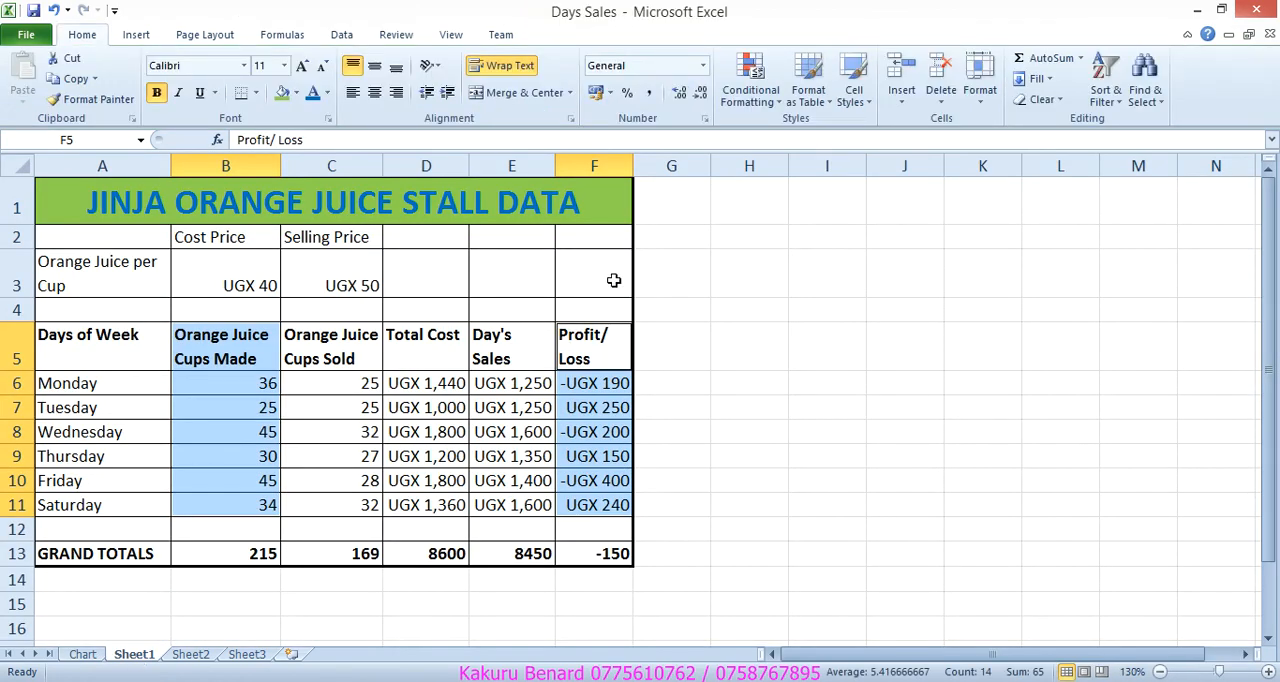
pyautogui.moveTo(584, 274)
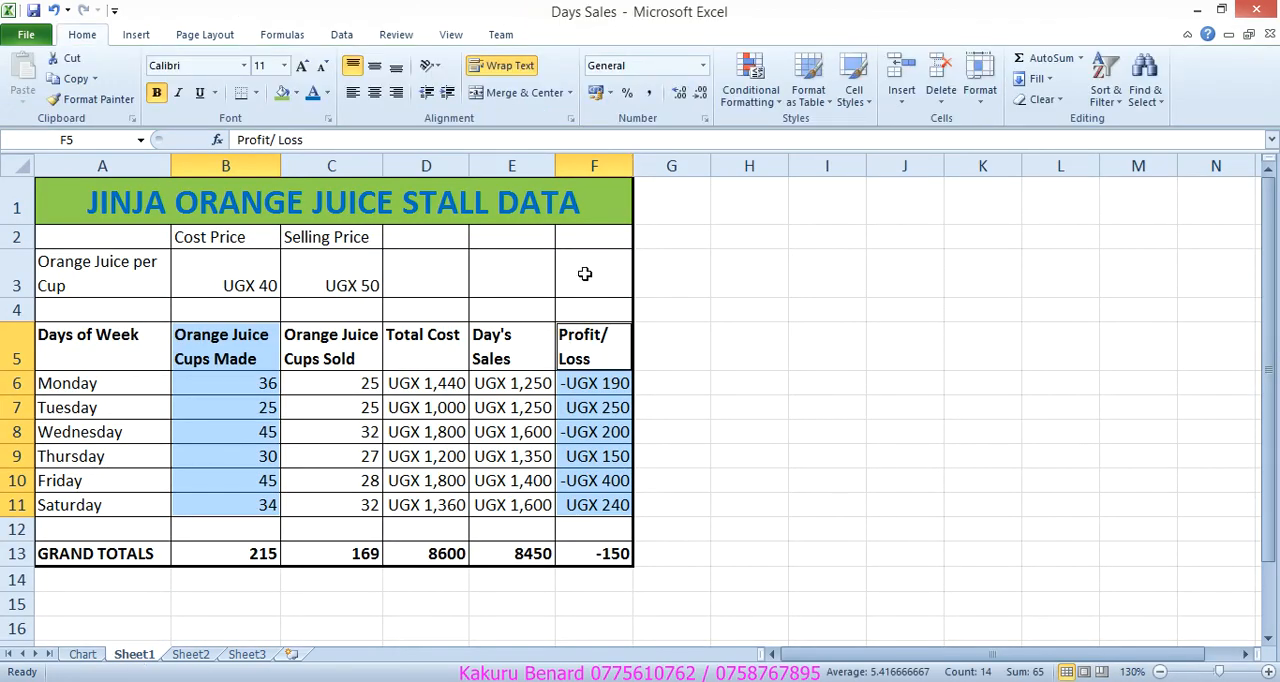
pyautogui.click(594, 272)
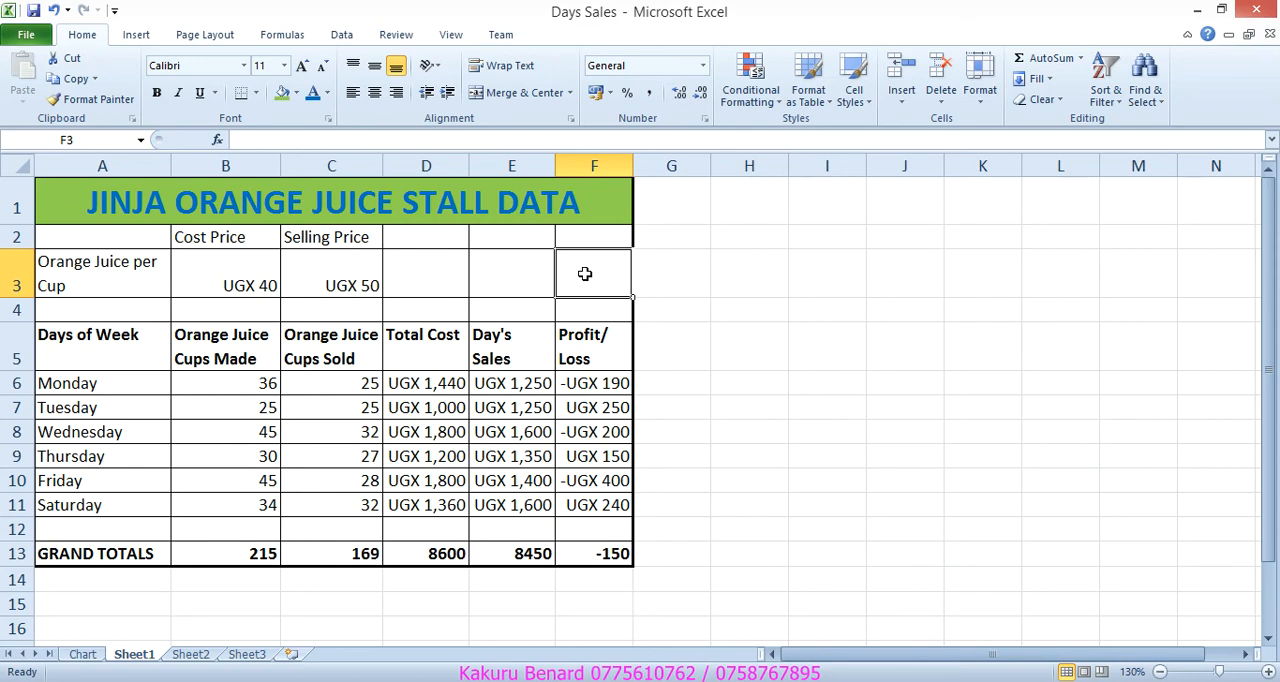
pyautogui.write('=')
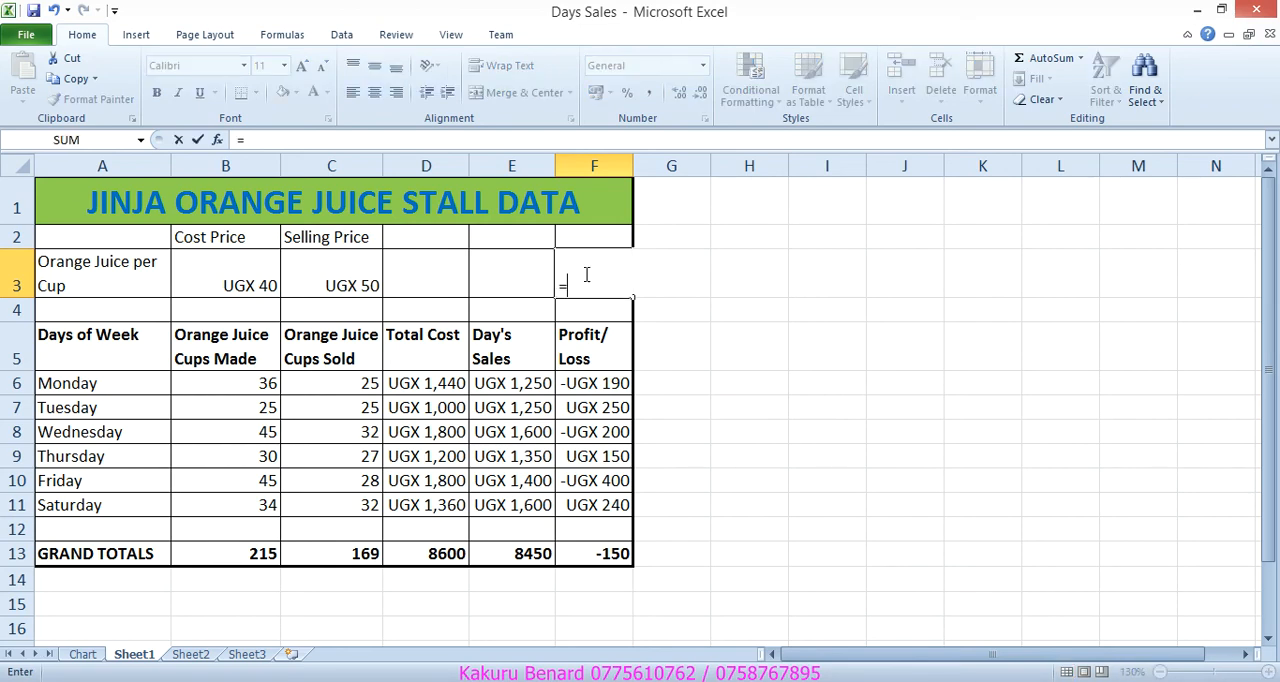
pyautogui.write('L')
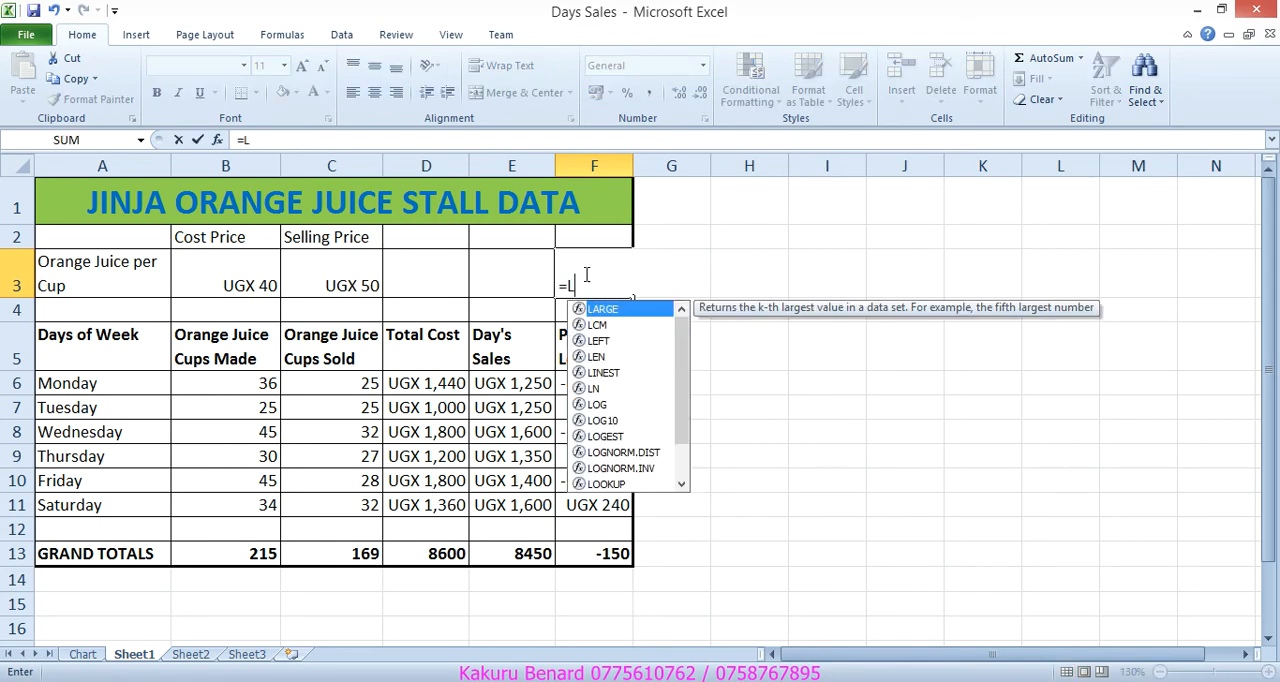
pyautogui.write('AR')
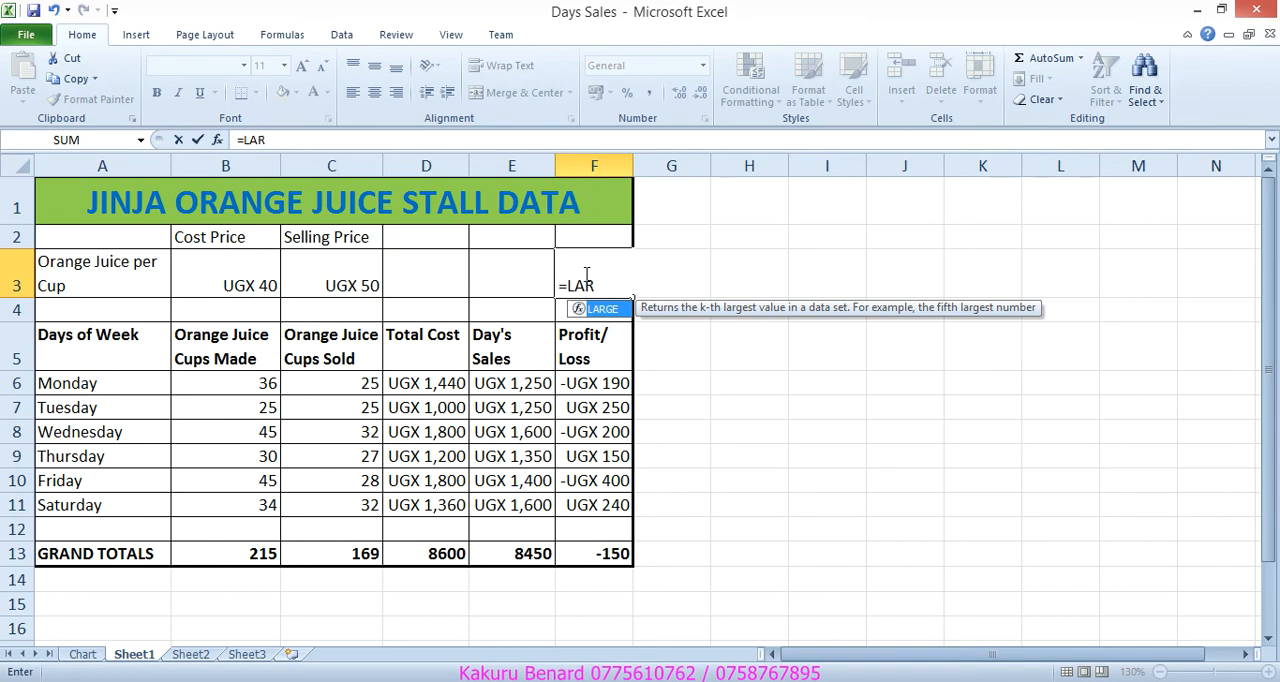
pyautogui.write('GE(')
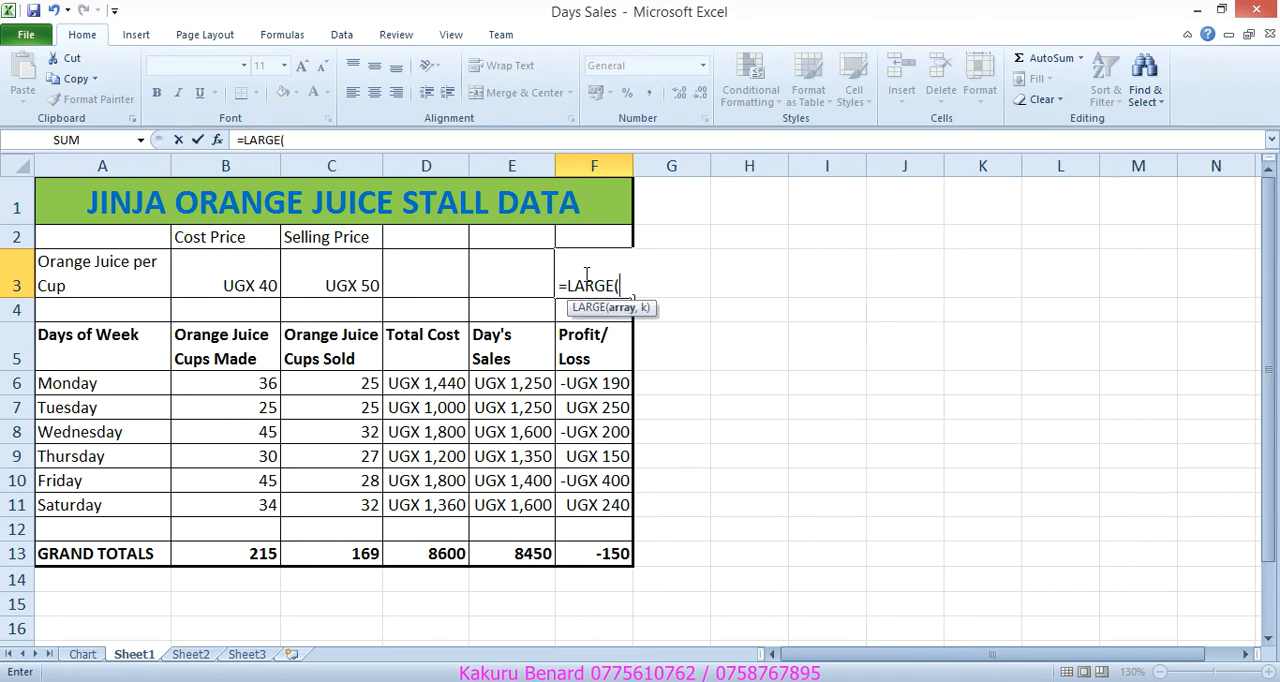
pyautogui.moveTo(600, 382)
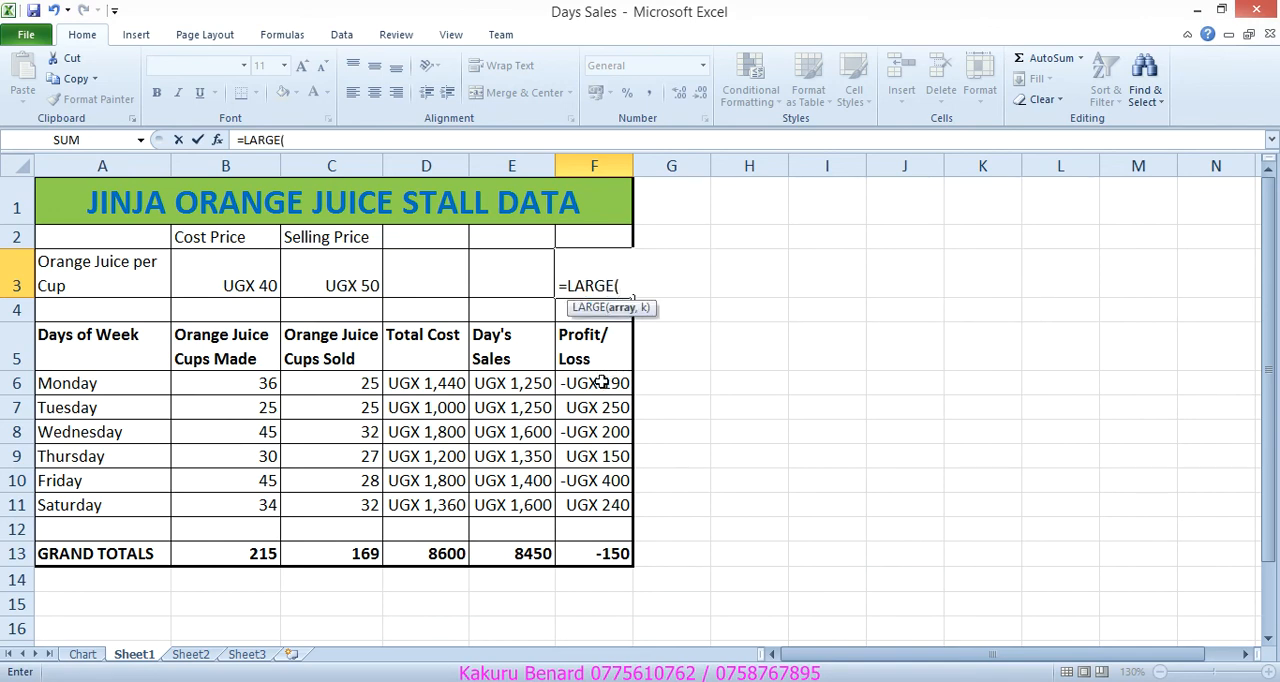
pyautogui.moveTo(594, 382); pyautogui.dragTo(594, 504)
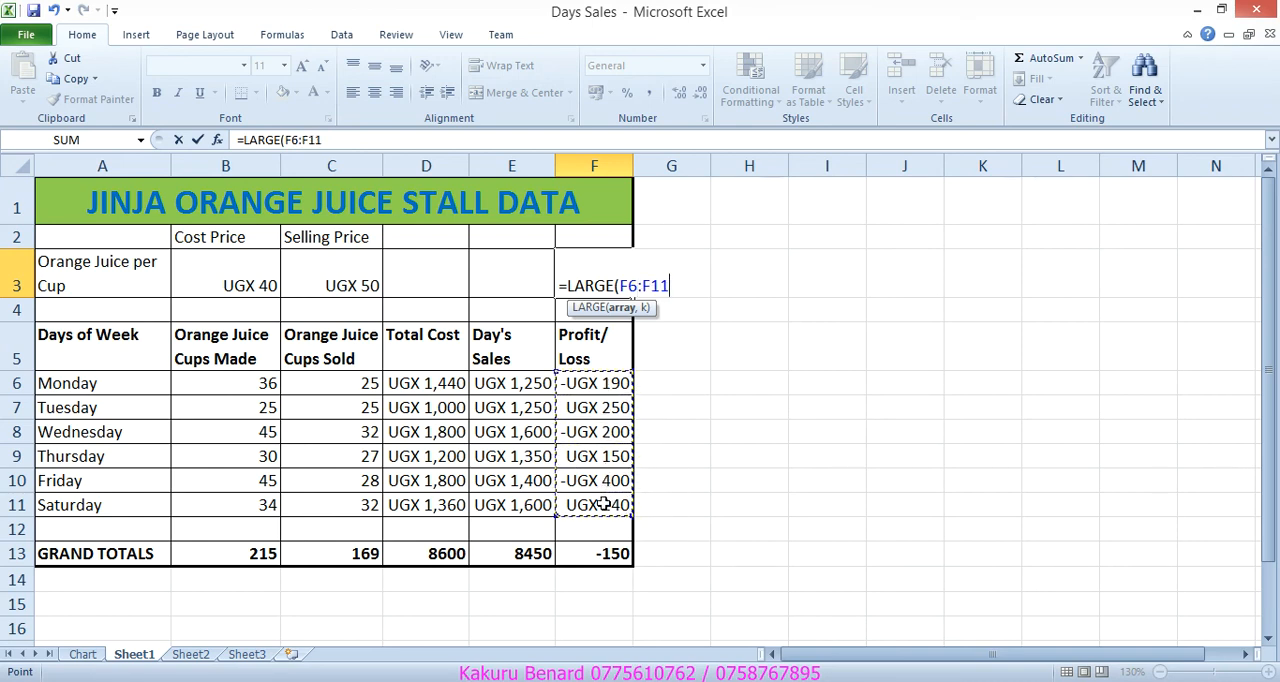
pyautogui.write(',2')
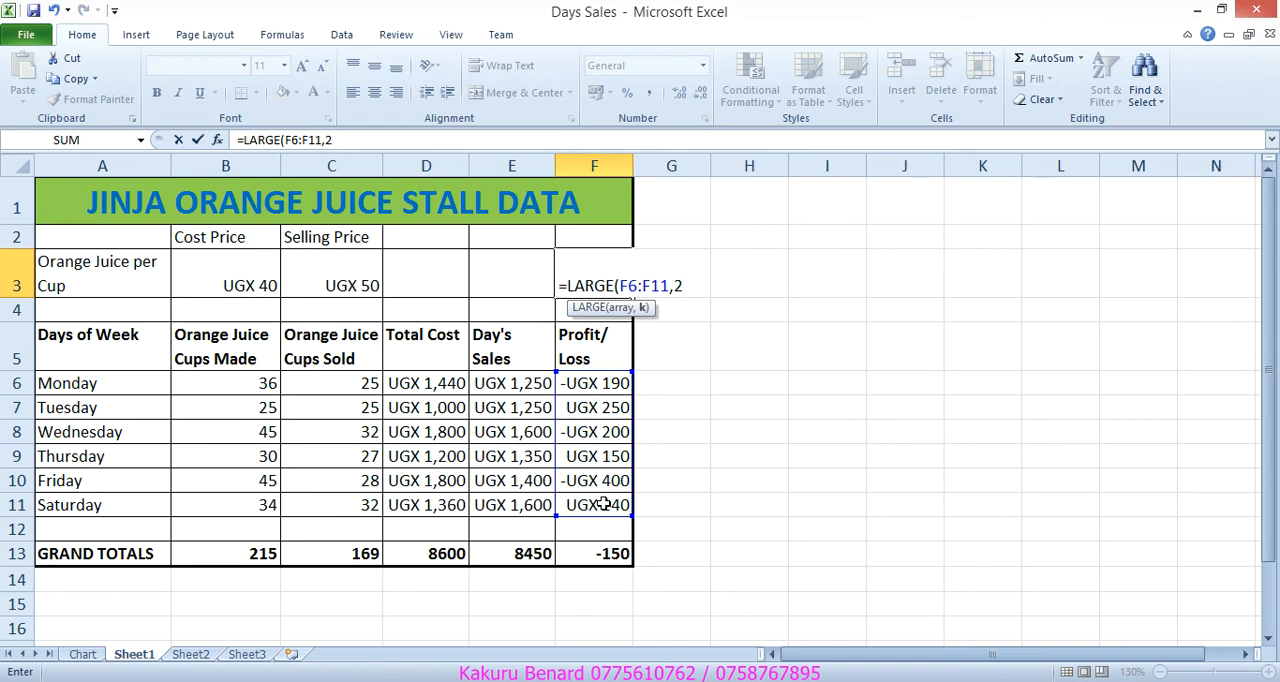
pyautogui.write(')')
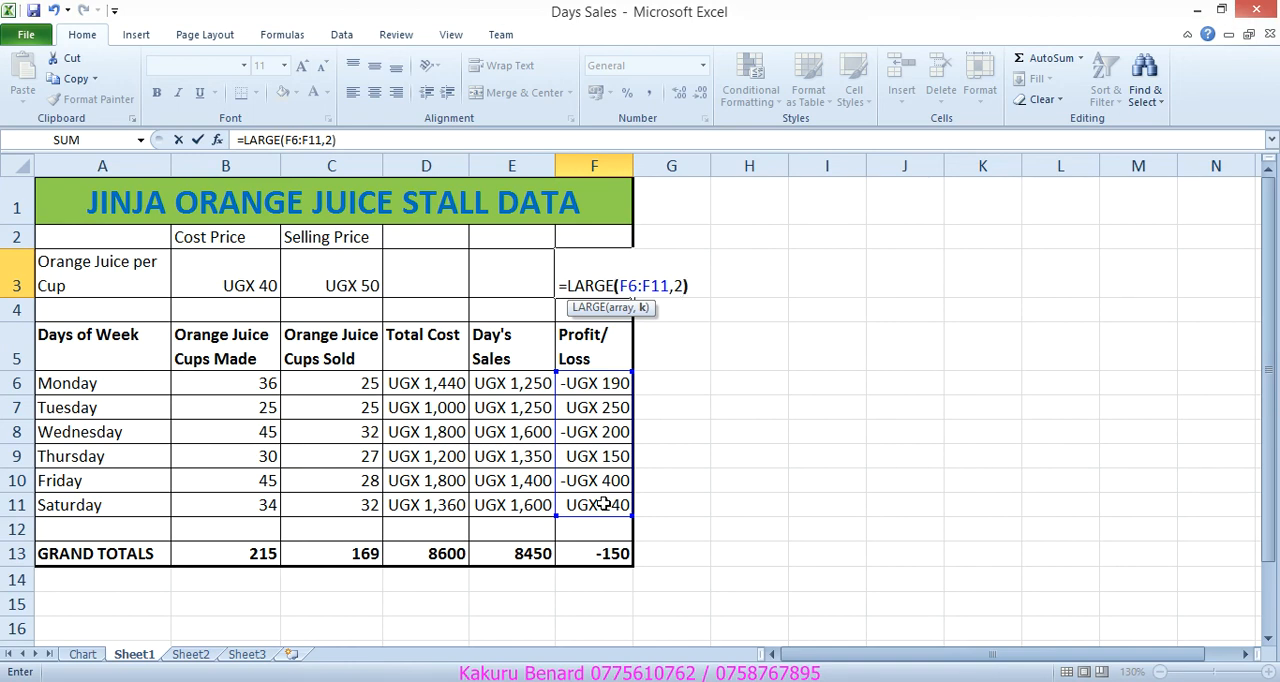
pyautogui.press('Return')
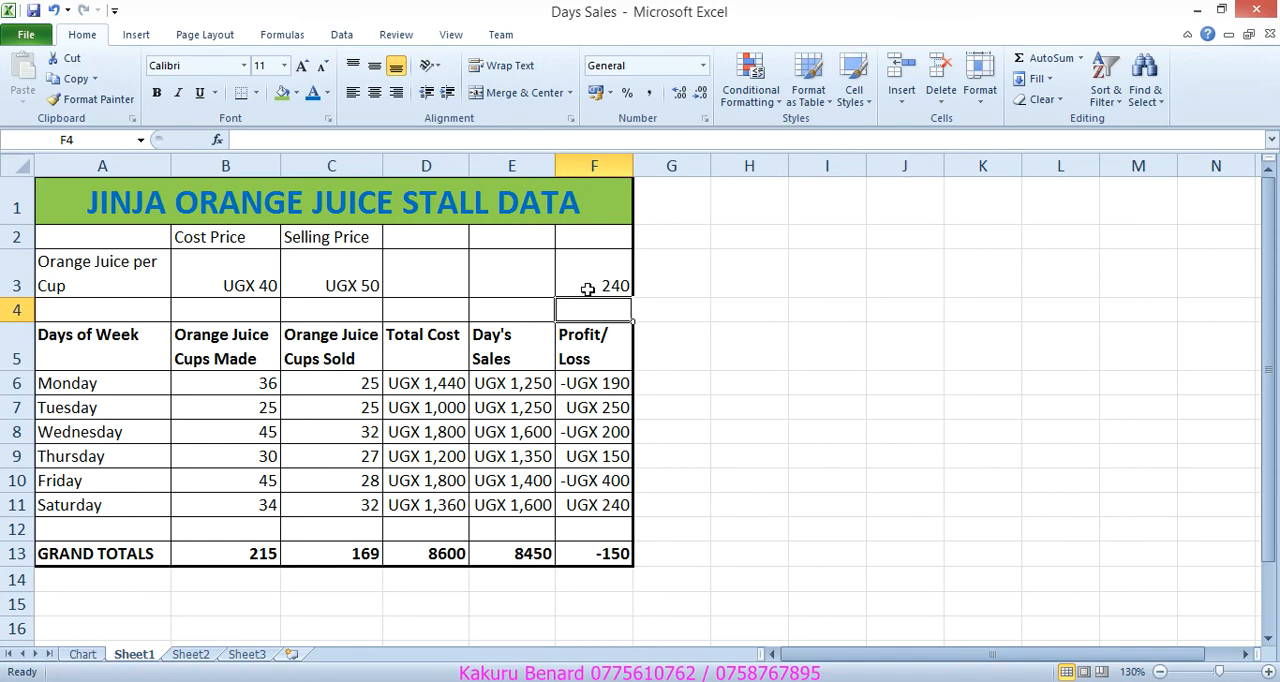
pyautogui.moveTo(604, 408)
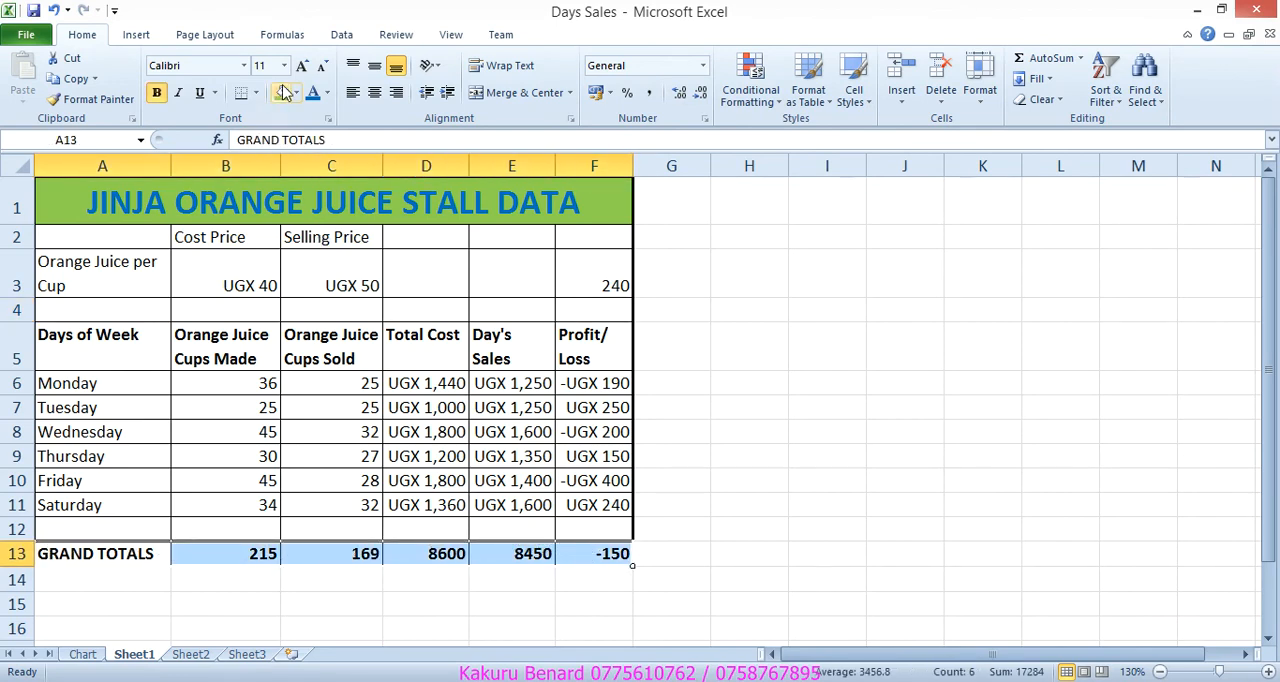
pyautogui.moveTo(284, 92)
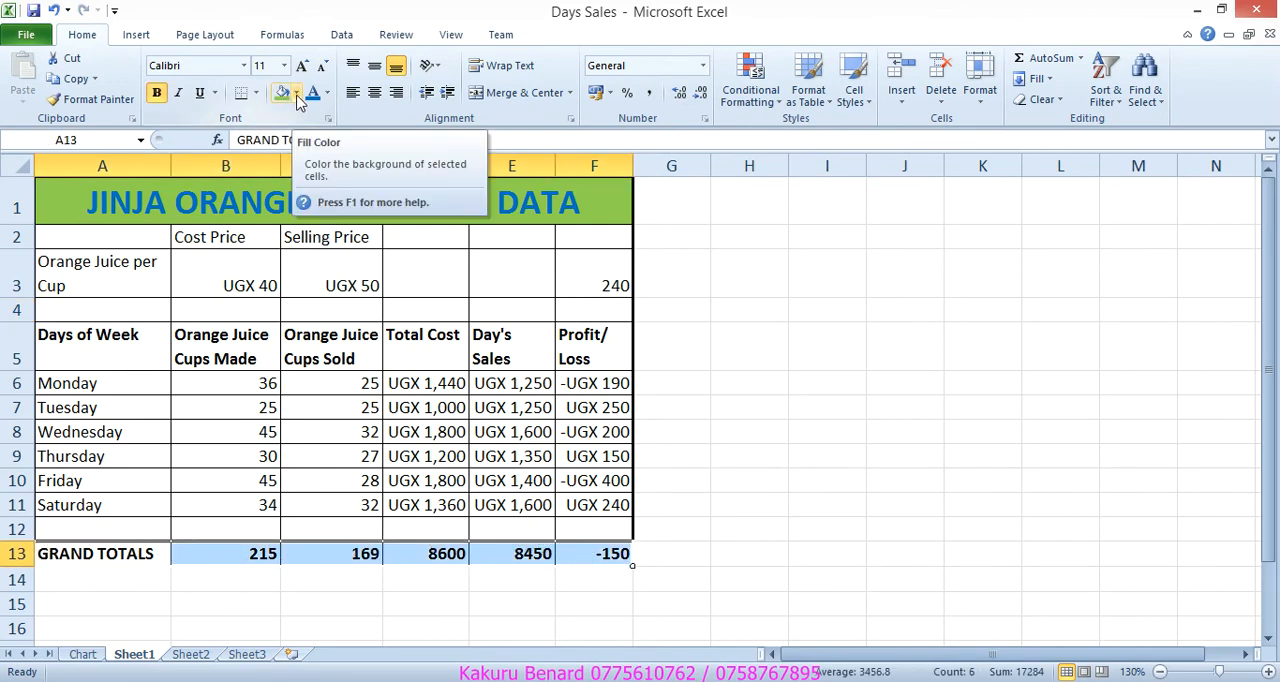
# Step: Fill the GRAND TOTALS row A13:F13 with an orange background
pyautogui.click(298, 92)
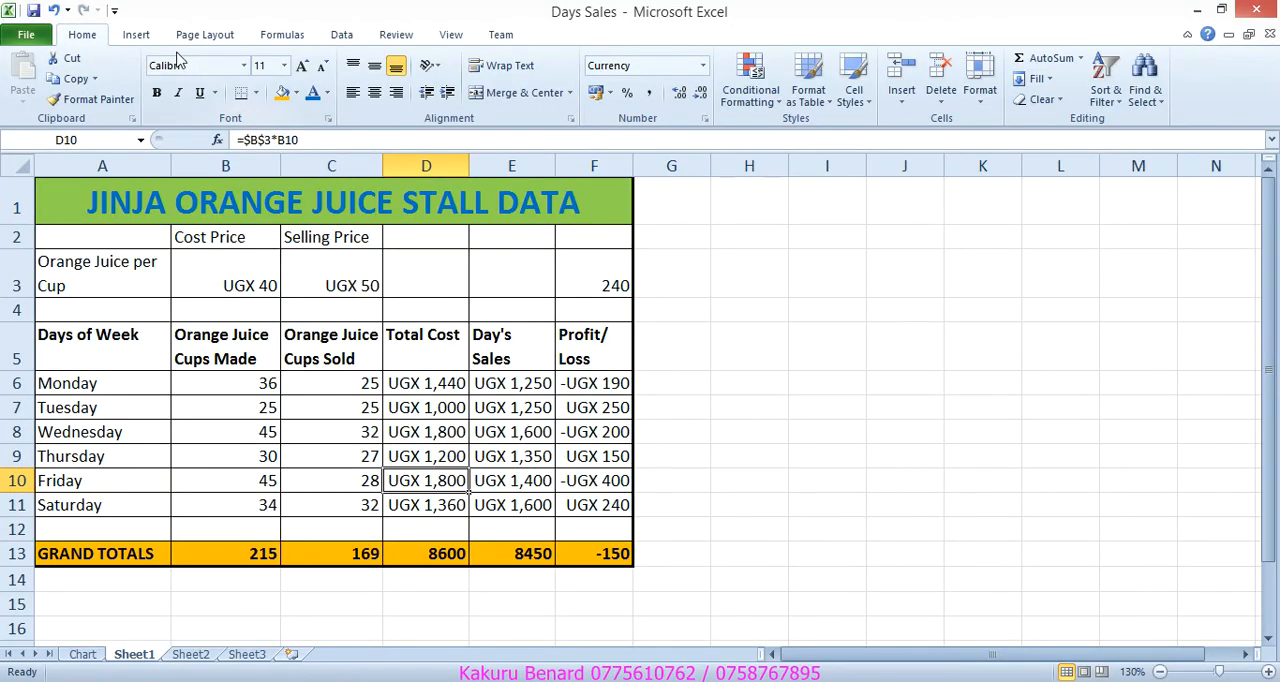
pyautogui.click(136, 34)
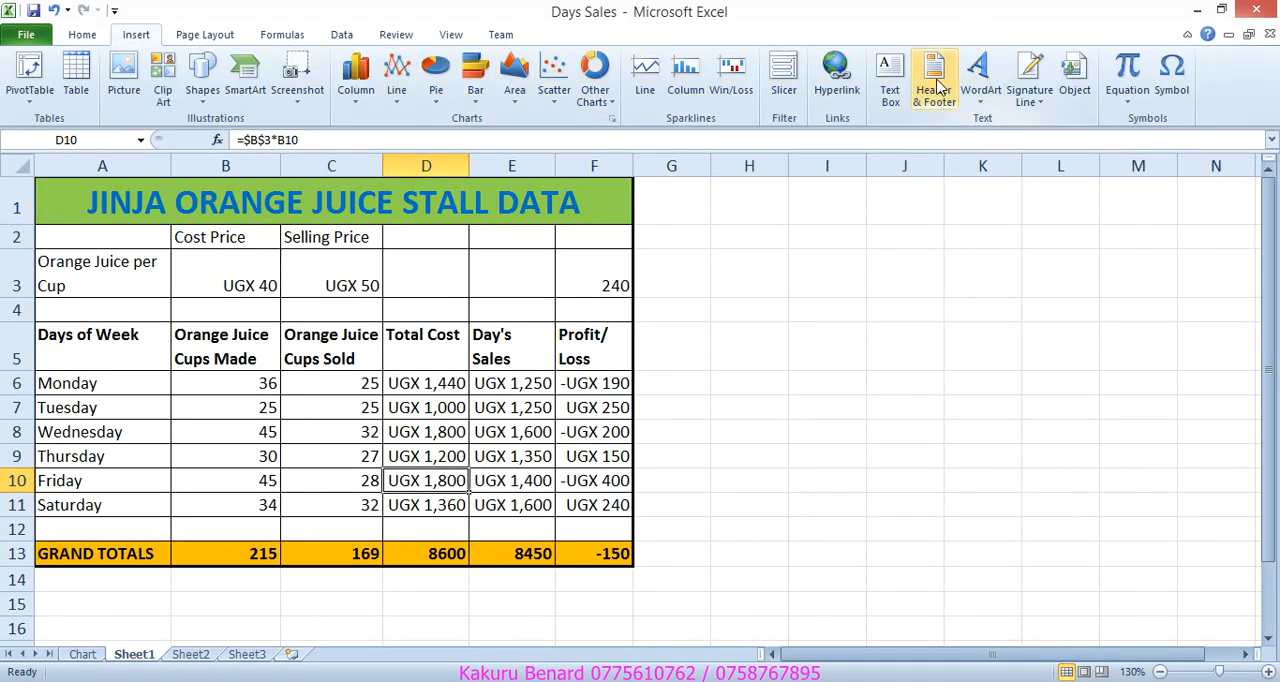
pyautogui.click(934, 76)
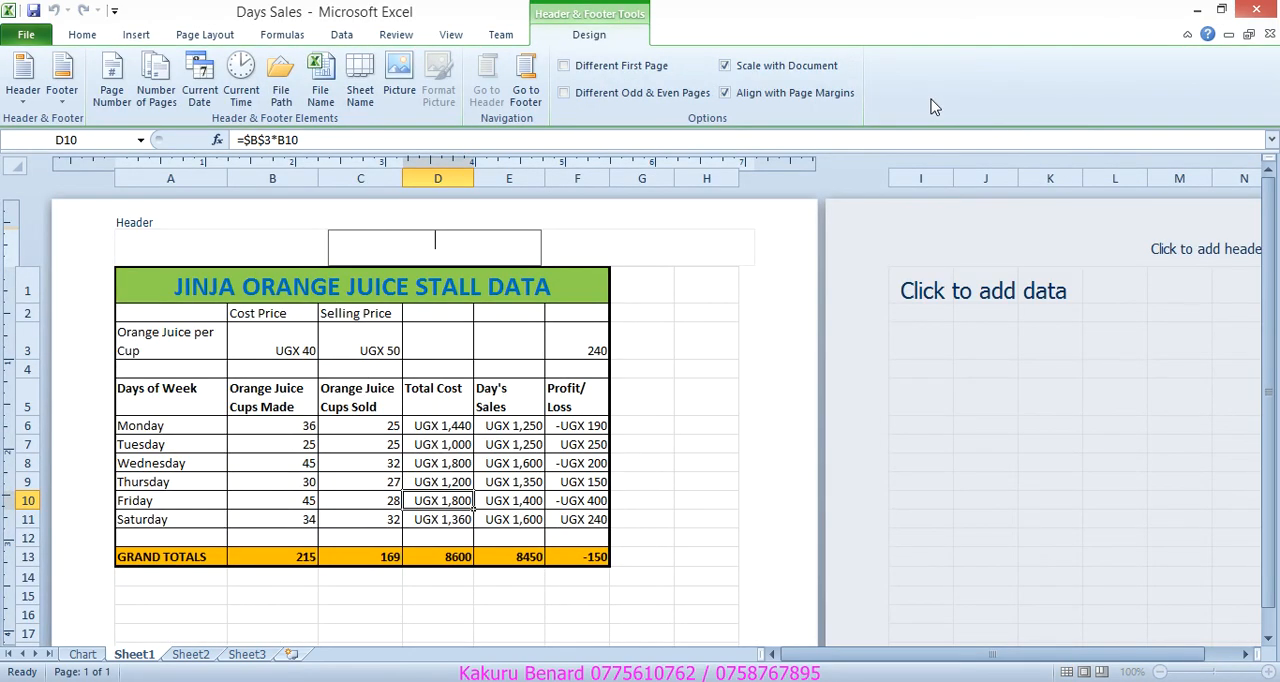
pyautogui.moveTo(526, 78)
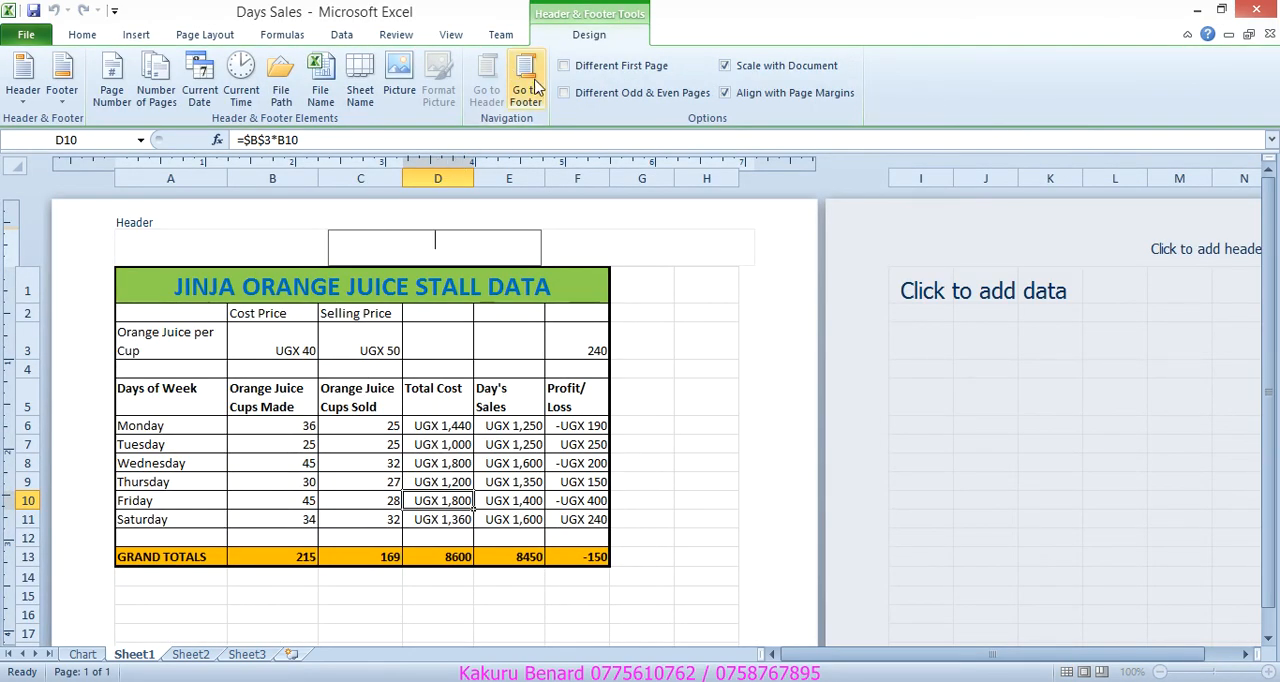
pyautogui.click(526, 78)
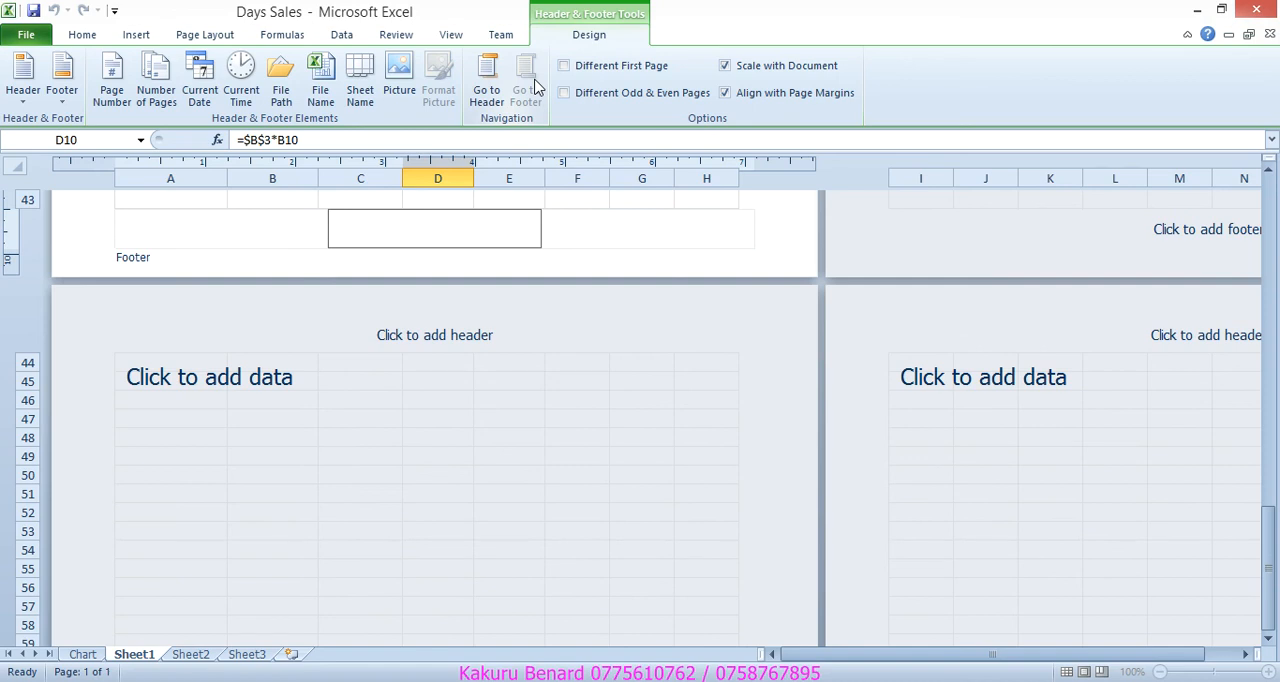
pyautogui.write('KAKURU')
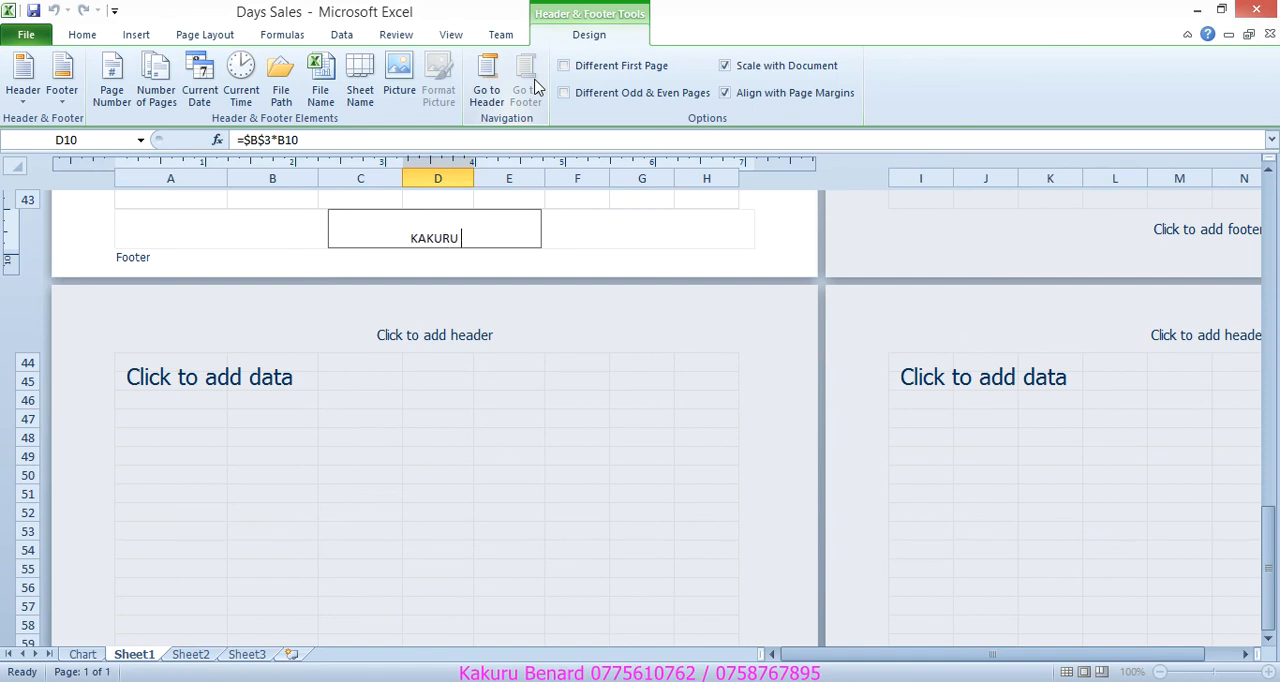
pyautogui.write('BENARD')
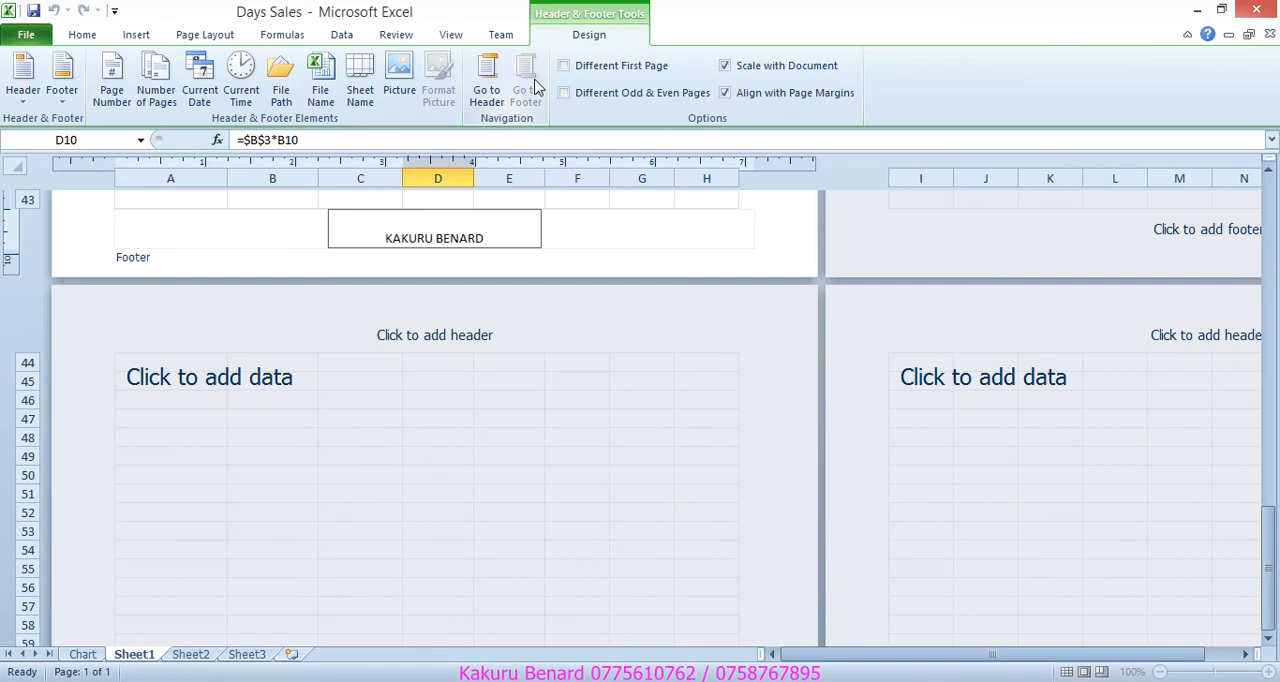
pyautogui.moveTo(486, 78)
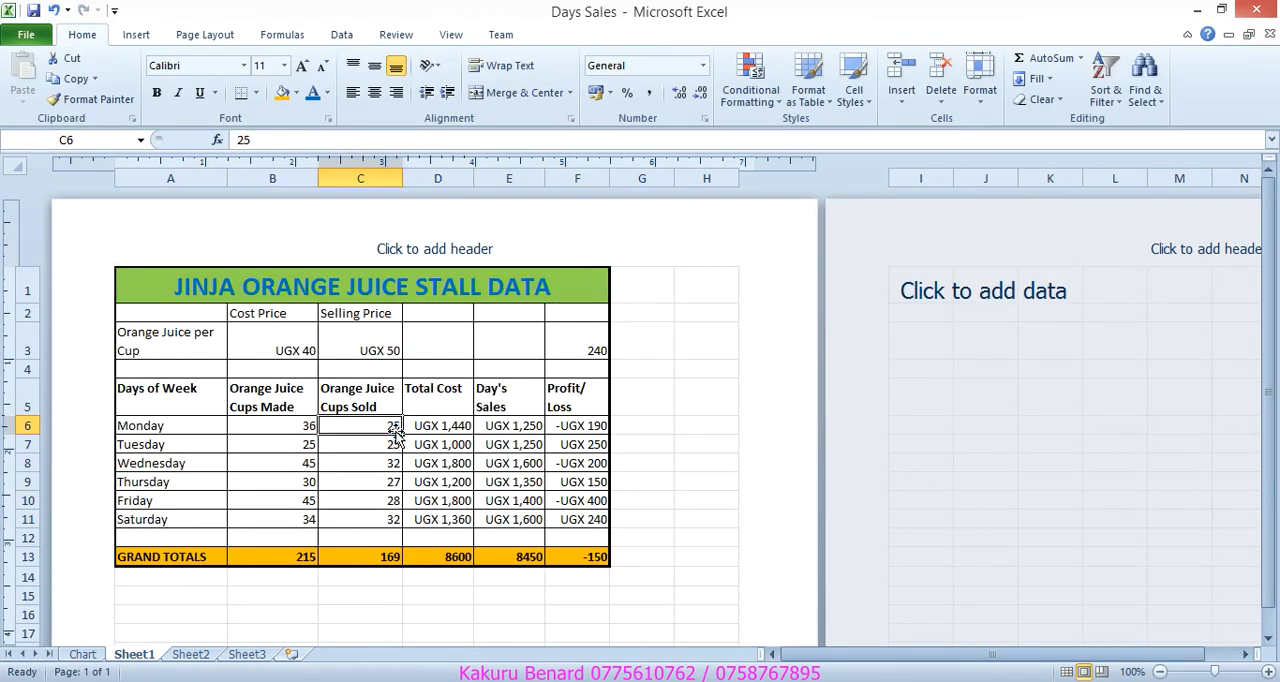
pyautogui.click(1236, 672)
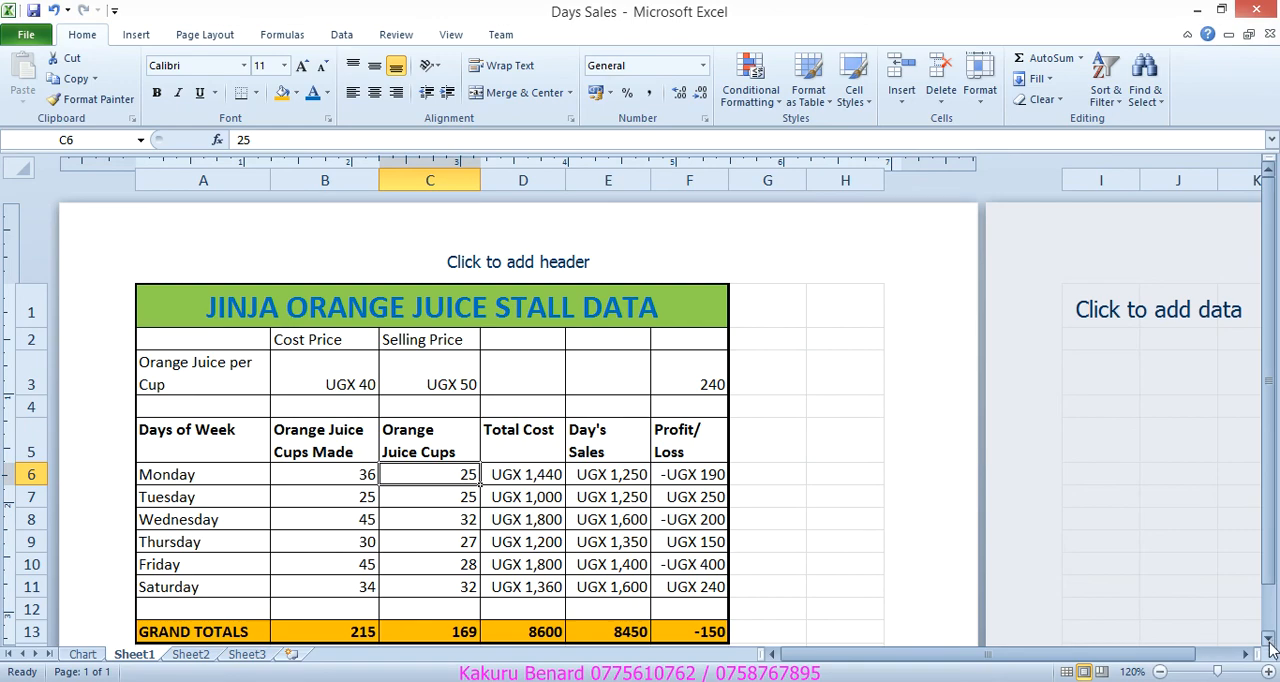
pyautogui.scroll(-3)
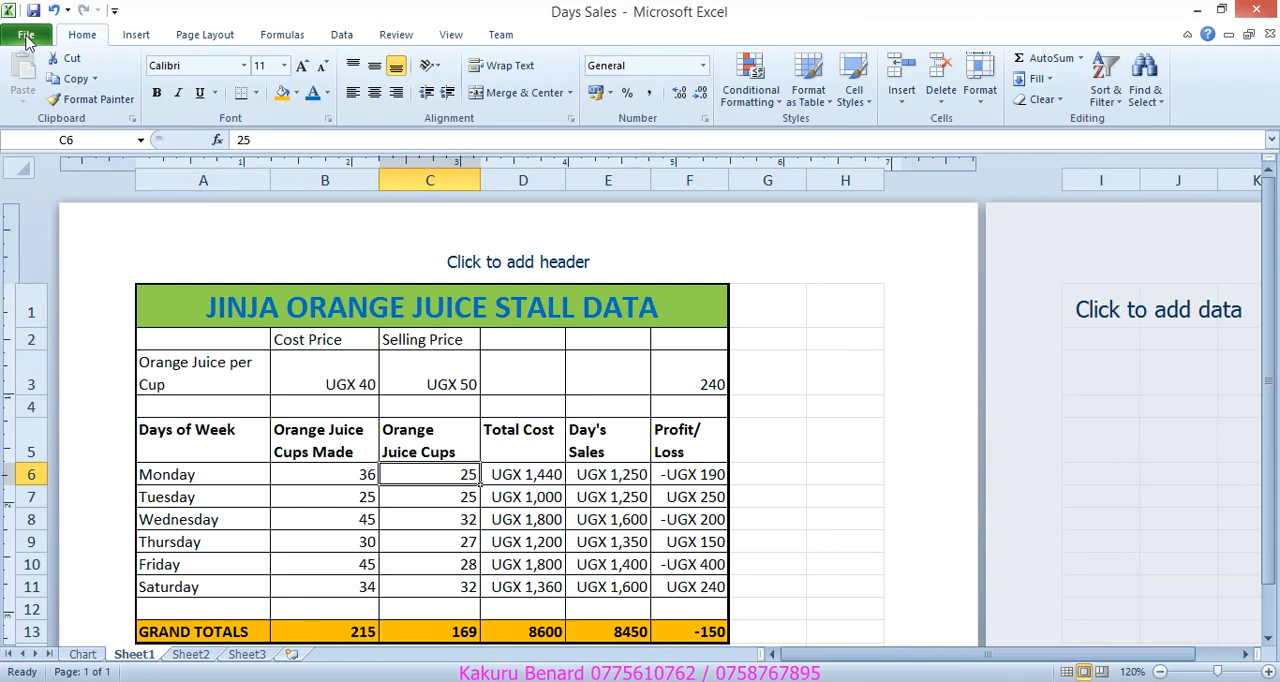
# Step: Print-preview Sheet1, then the Chart sheet, and return to the exercise instructions PDF
pyautogui.click(26, 36)
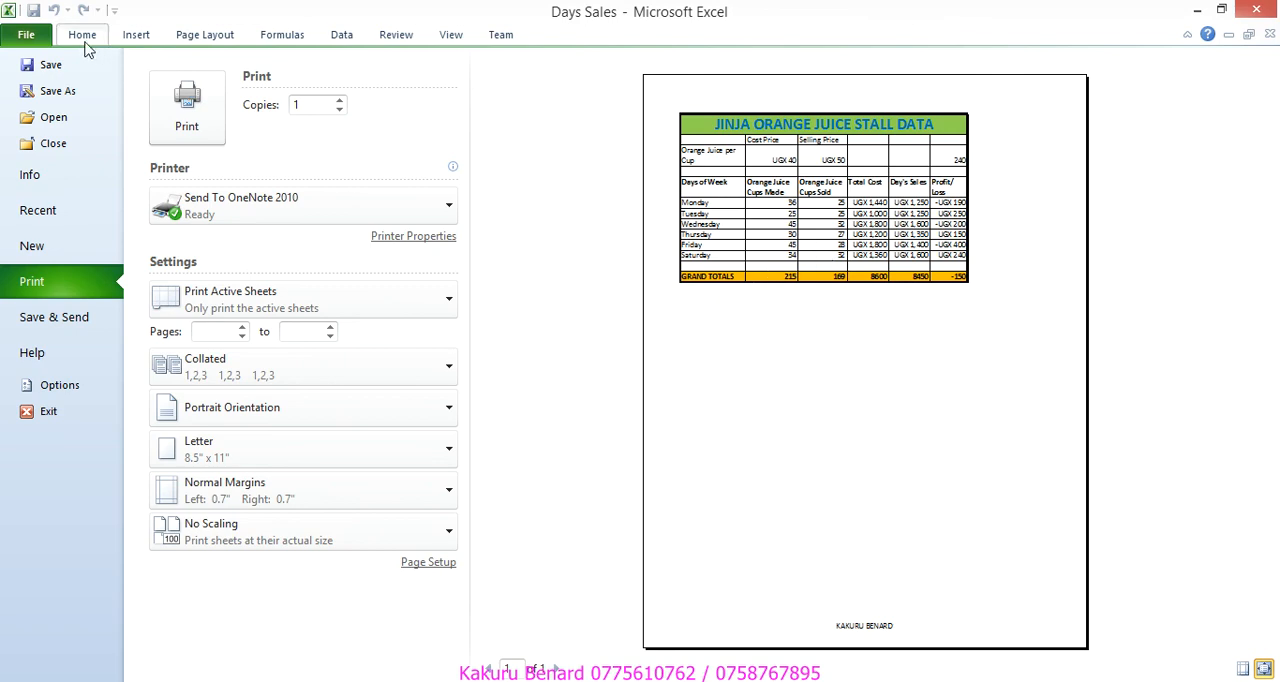
pyautogui.click(82, 34)
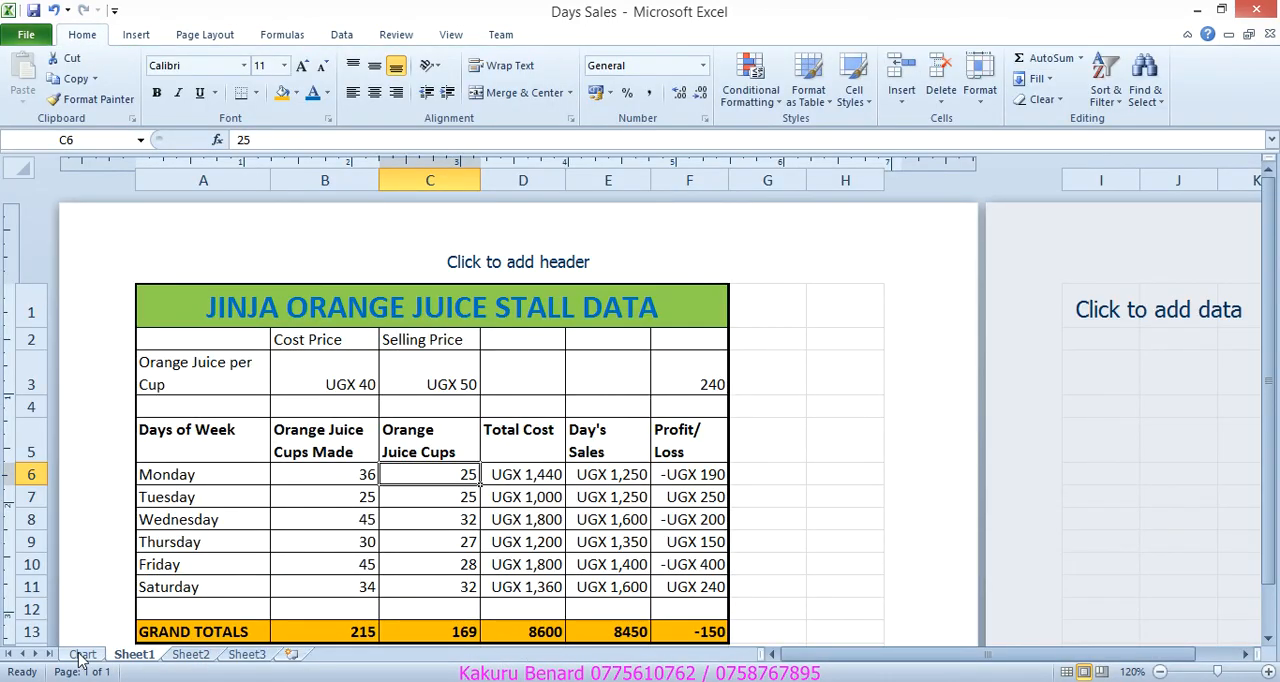
pyautogui.click(82, 654)
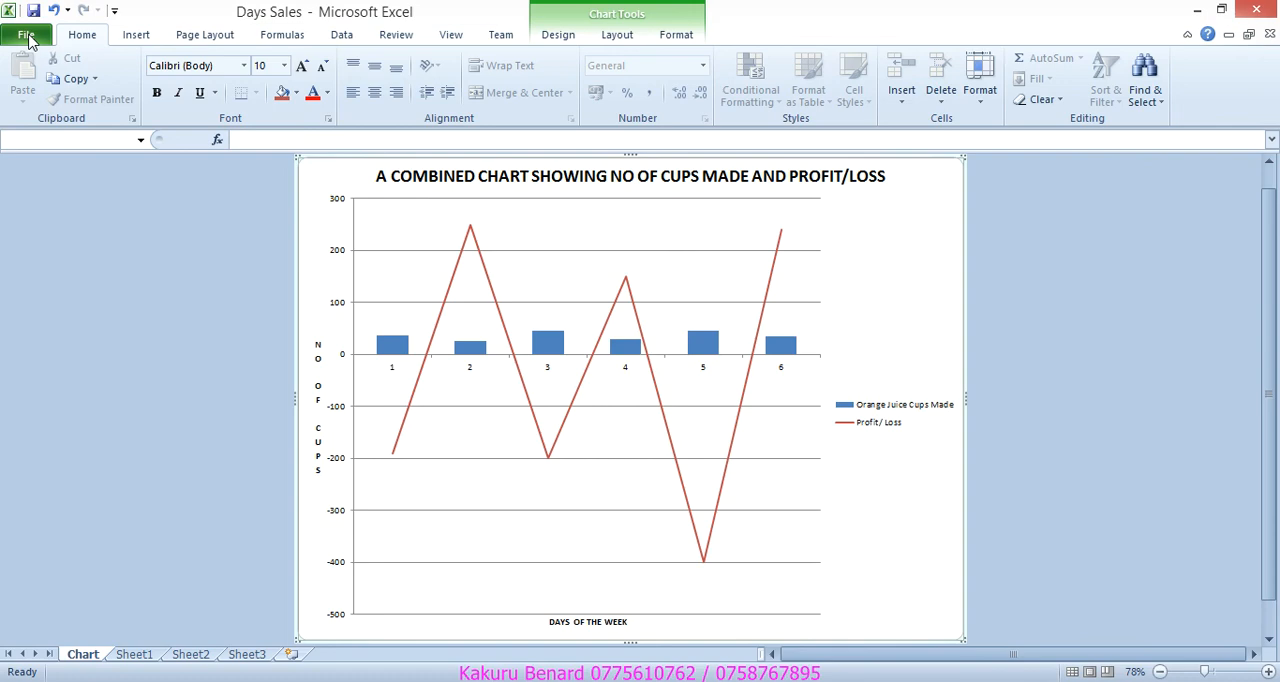
pyautogui.click(24, 34)
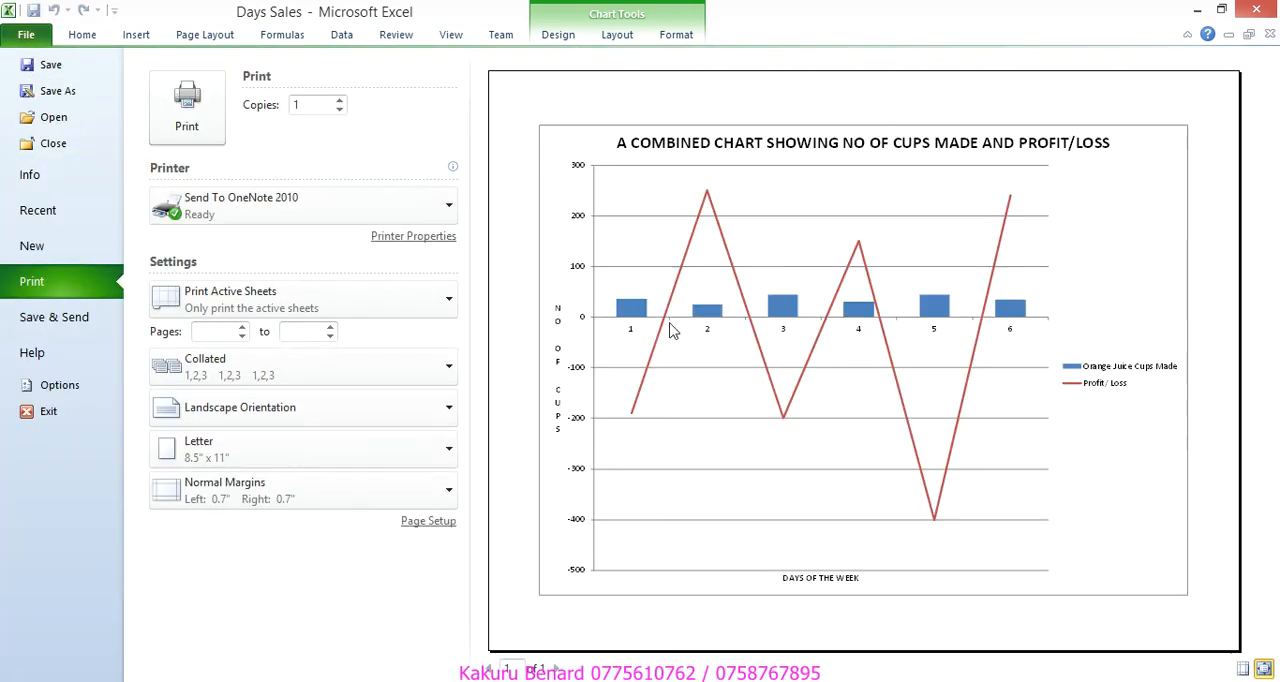
pyautogui.moveTo(178, 174)
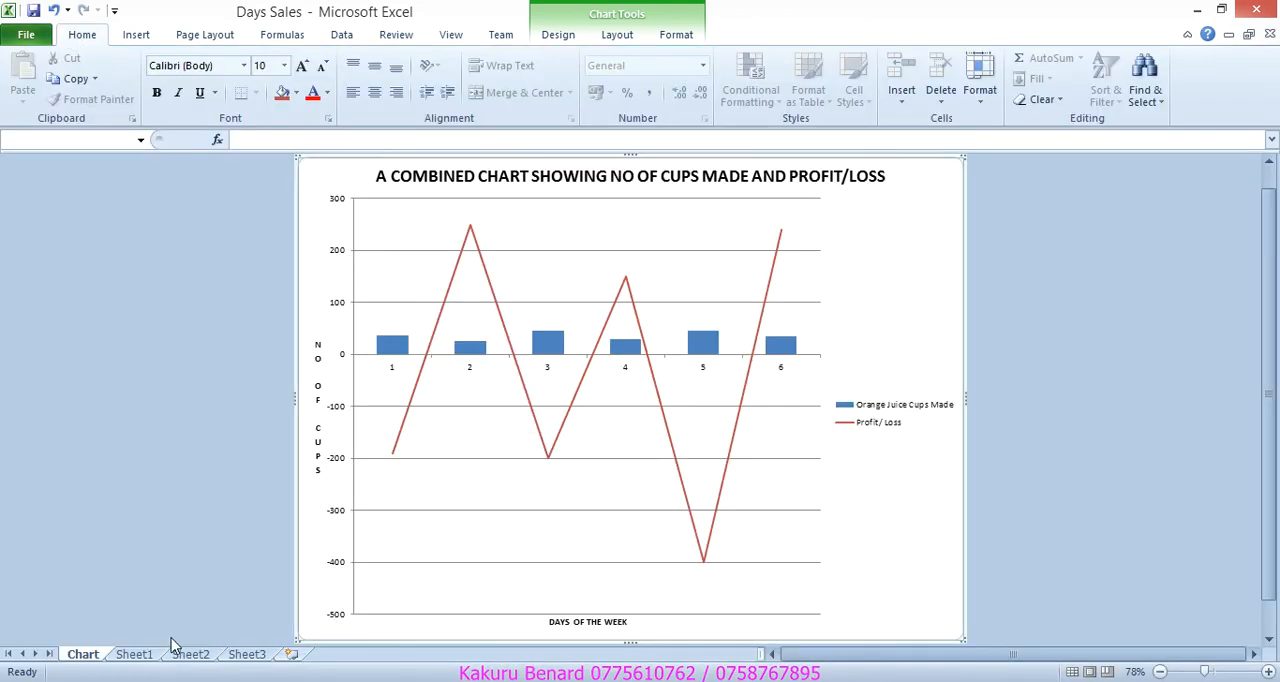
pyautogui.click(134, 652)
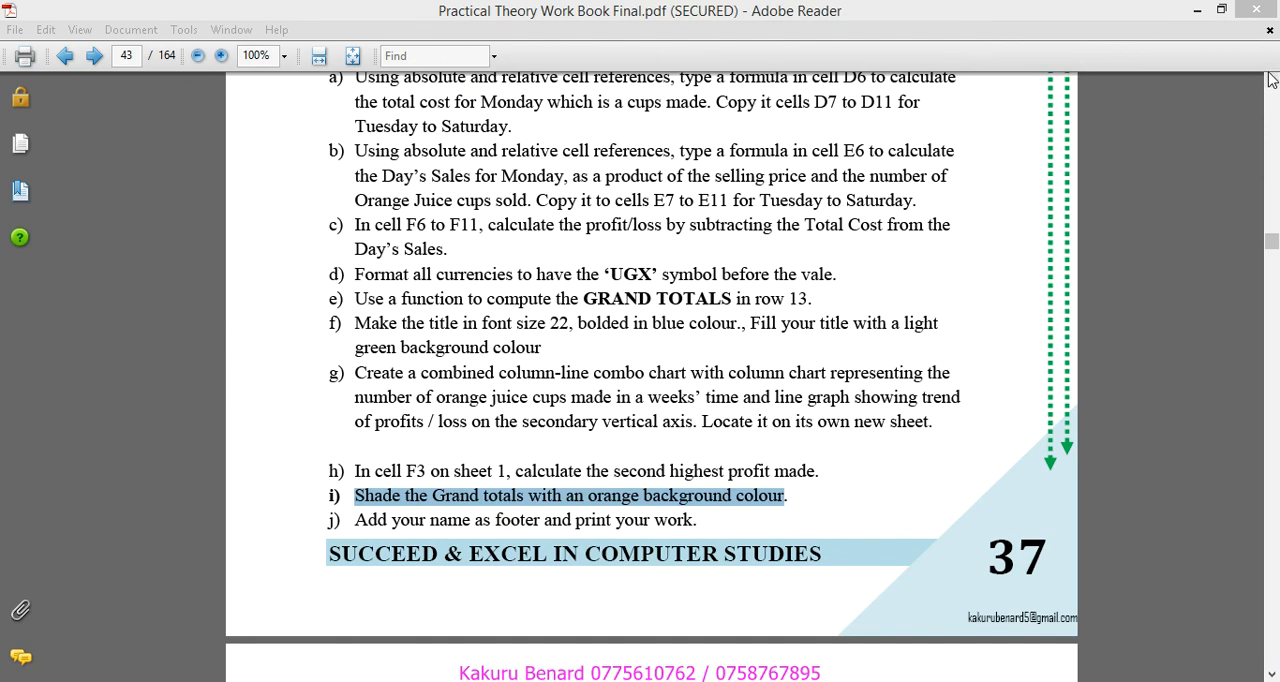
pyautogui.scroll(3)
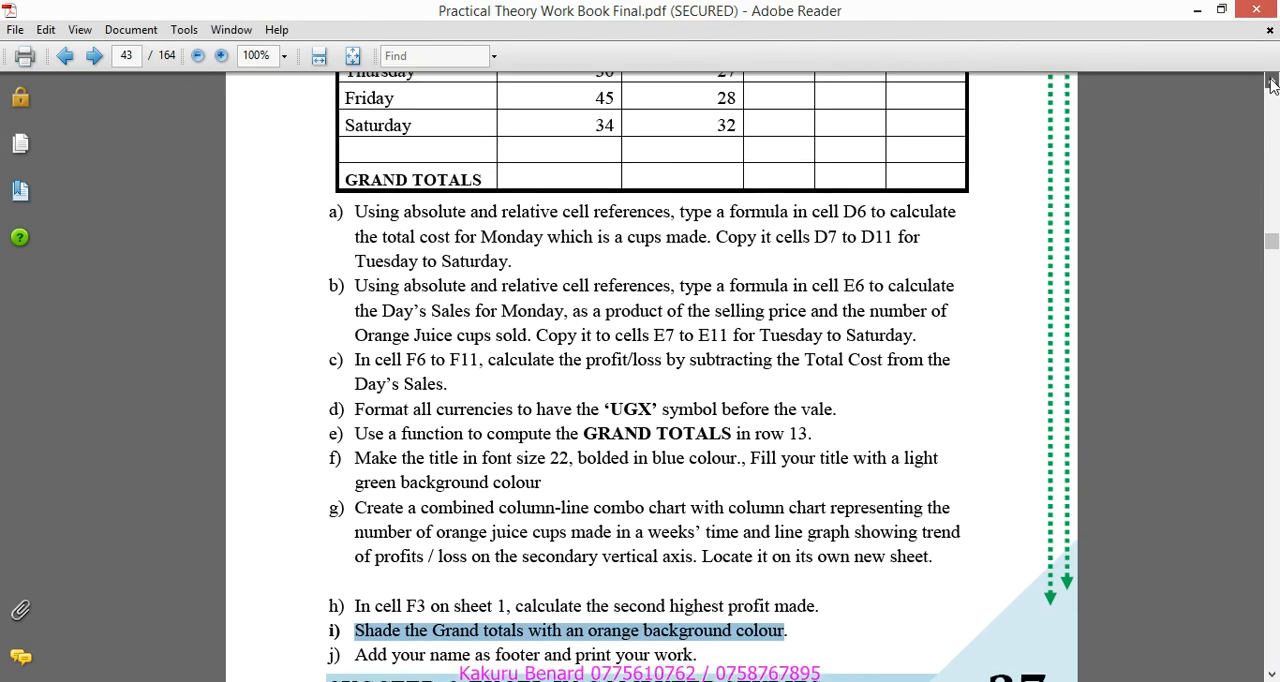